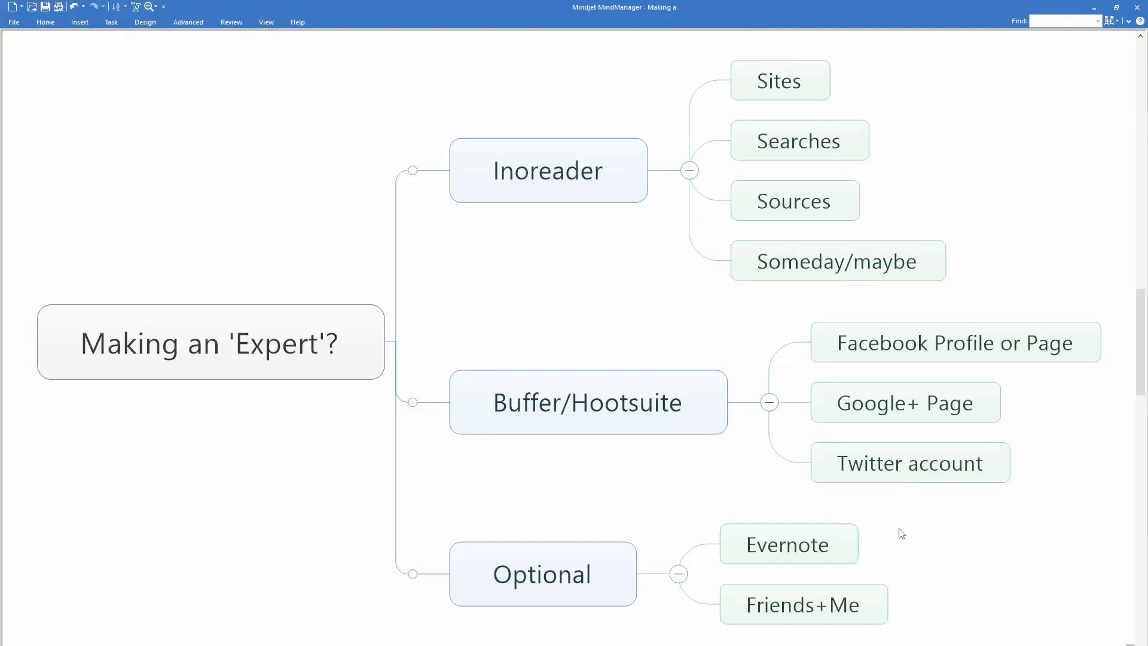
mouse_move(964, 542)
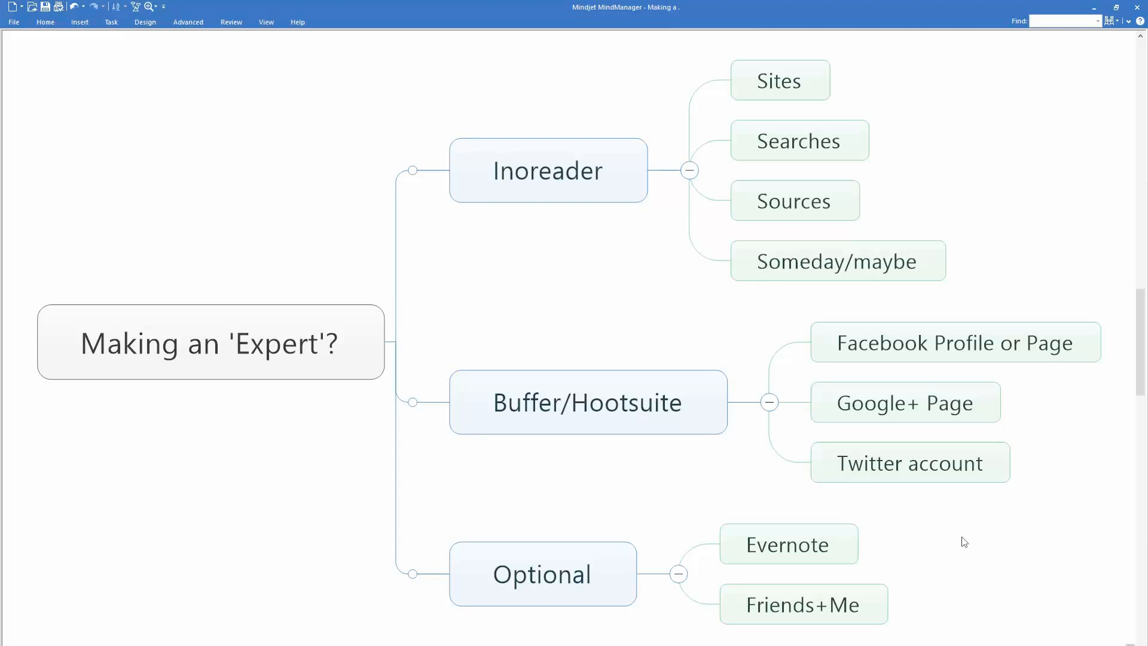
mouse_move(1124, 589)
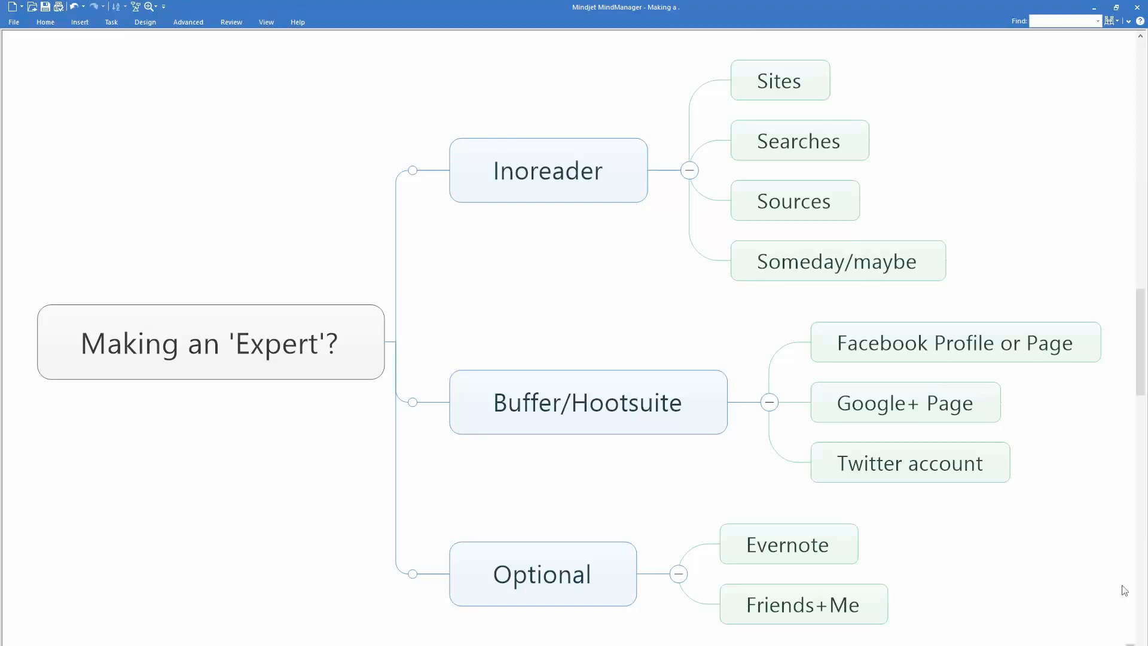
mouse_move(1072, 590)
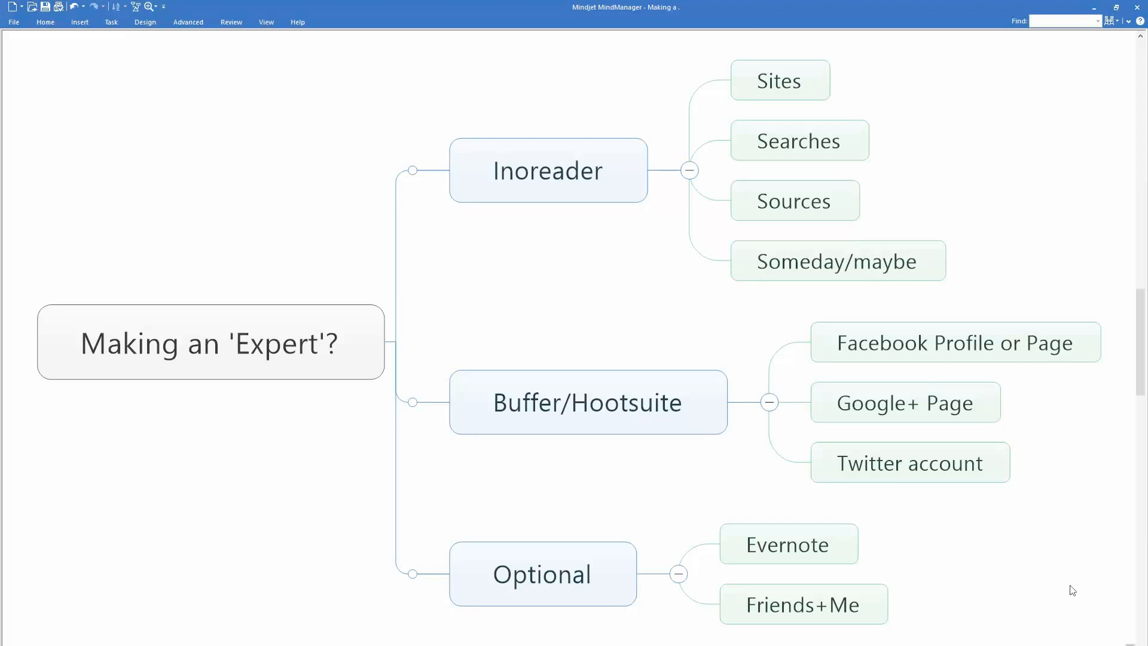
mouse_move(1026, 575)
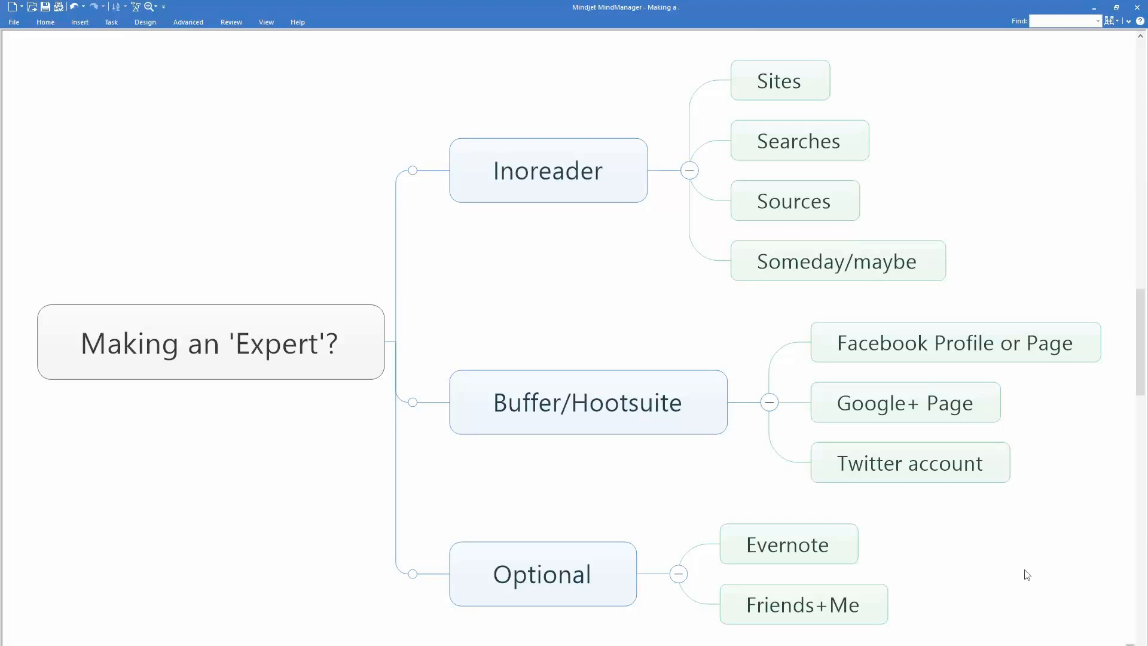
mouse_move(1056, 558)
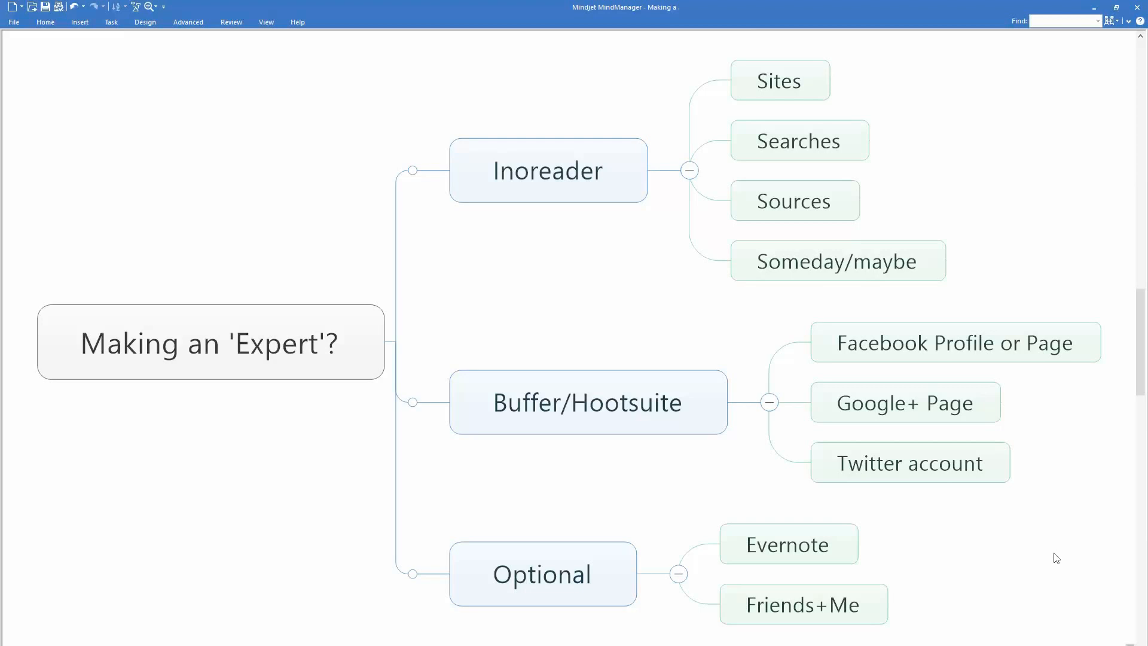
mouse_move(1041, 494)
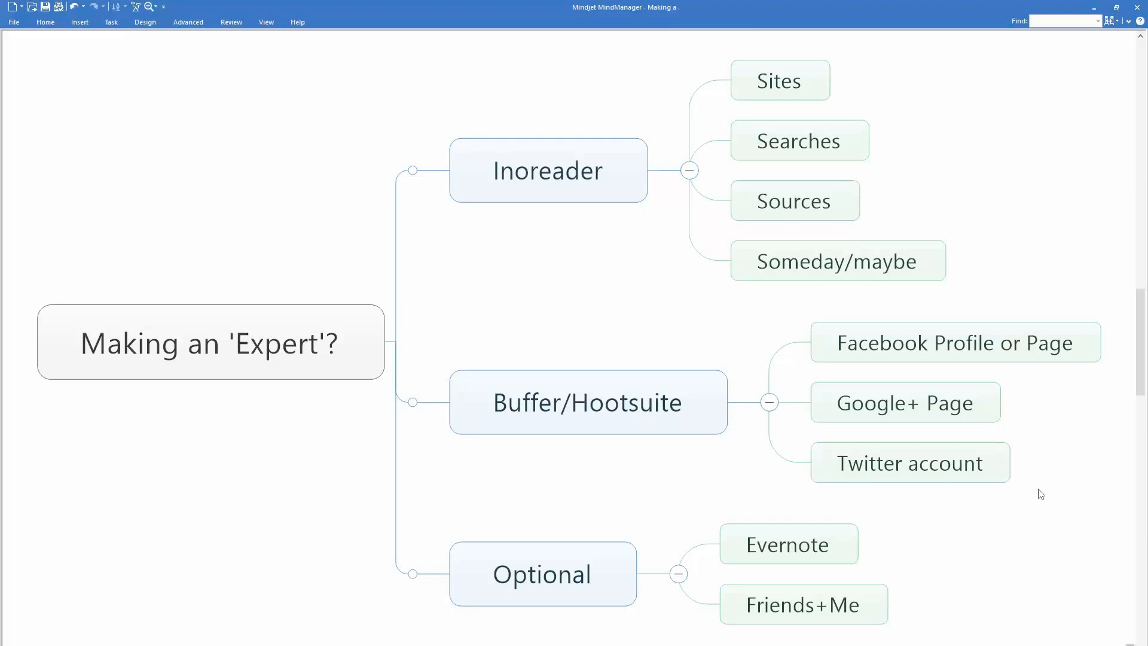
mouse_move(1040, 487)
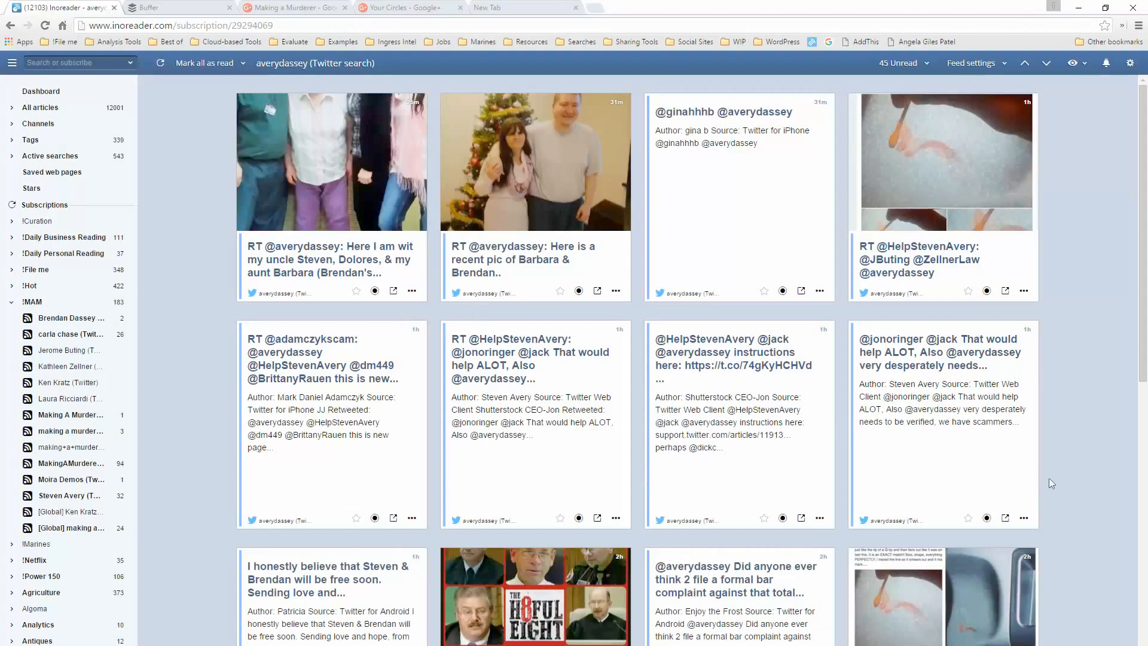
mouse_move(989, 282)
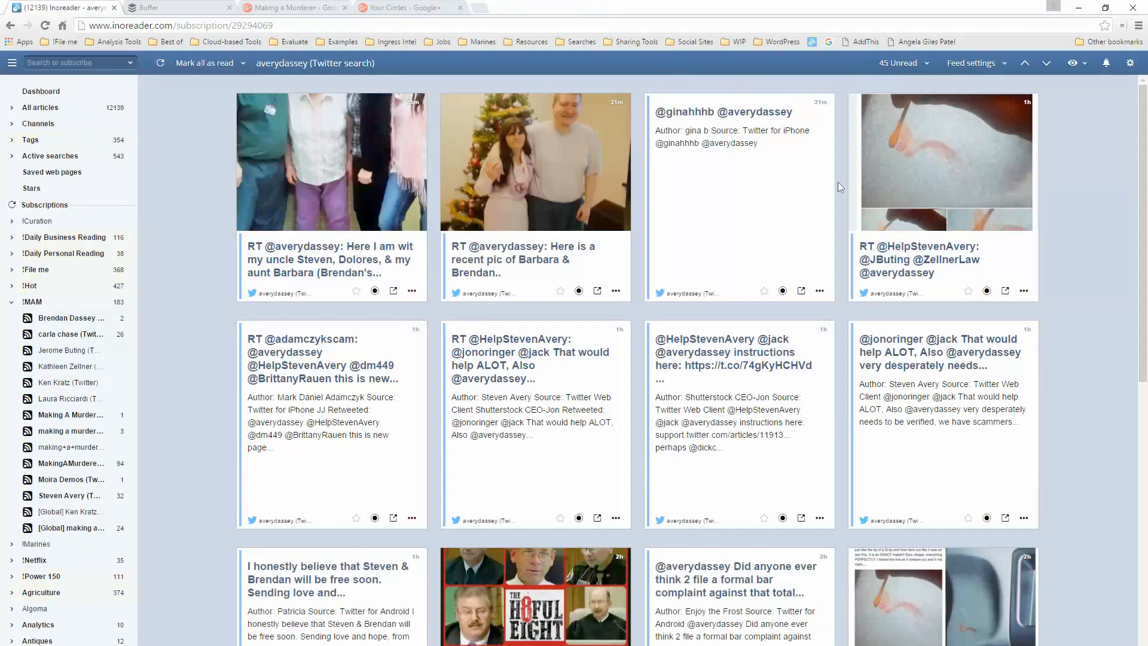
mouse_move(1091, 293)
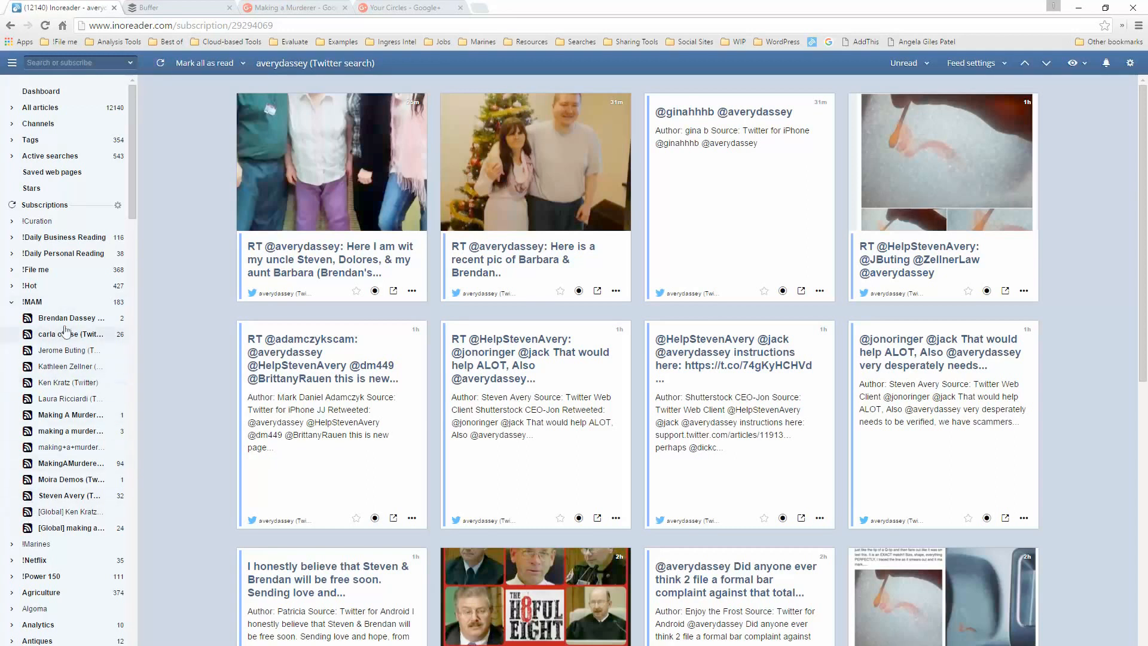
mouse_move(197, 178)
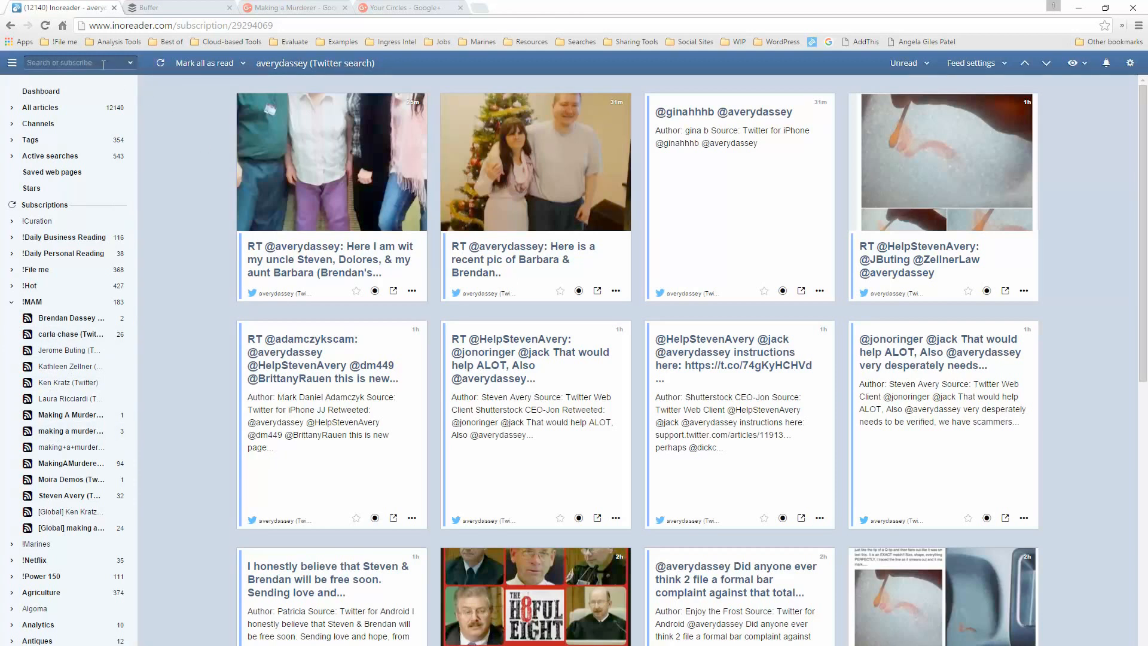
Step: Start a 'Making a Murderer' search from the Search or subscribe box to list suggestion sources
left_click(73, 62)
type("Making a Murderer")
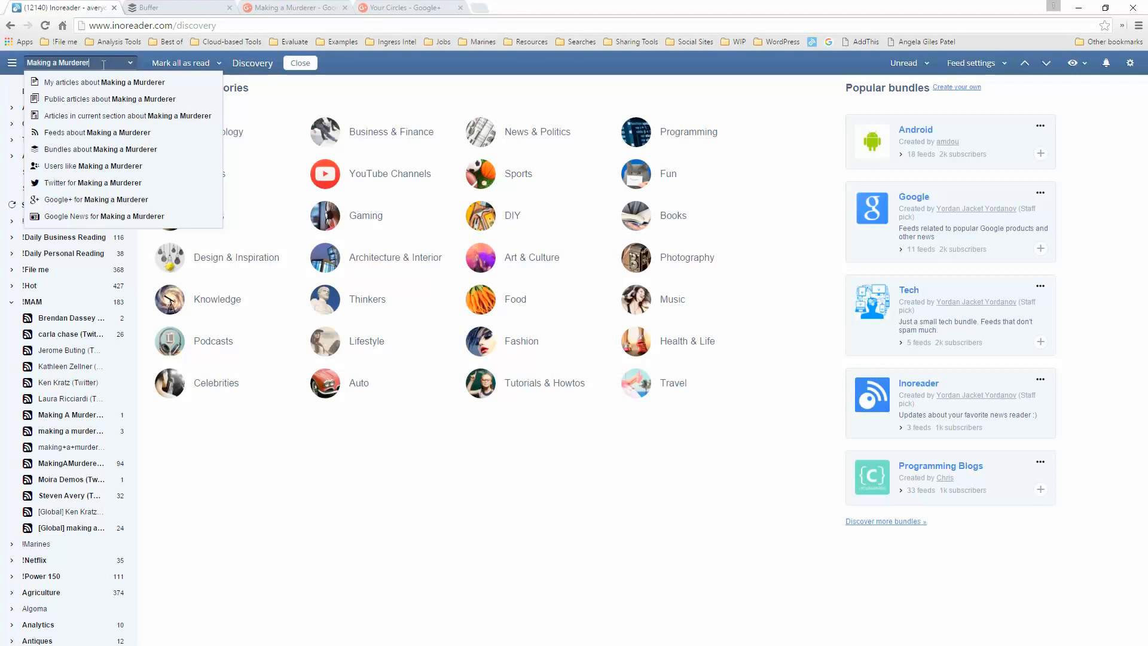
mouse_move(103, 82)
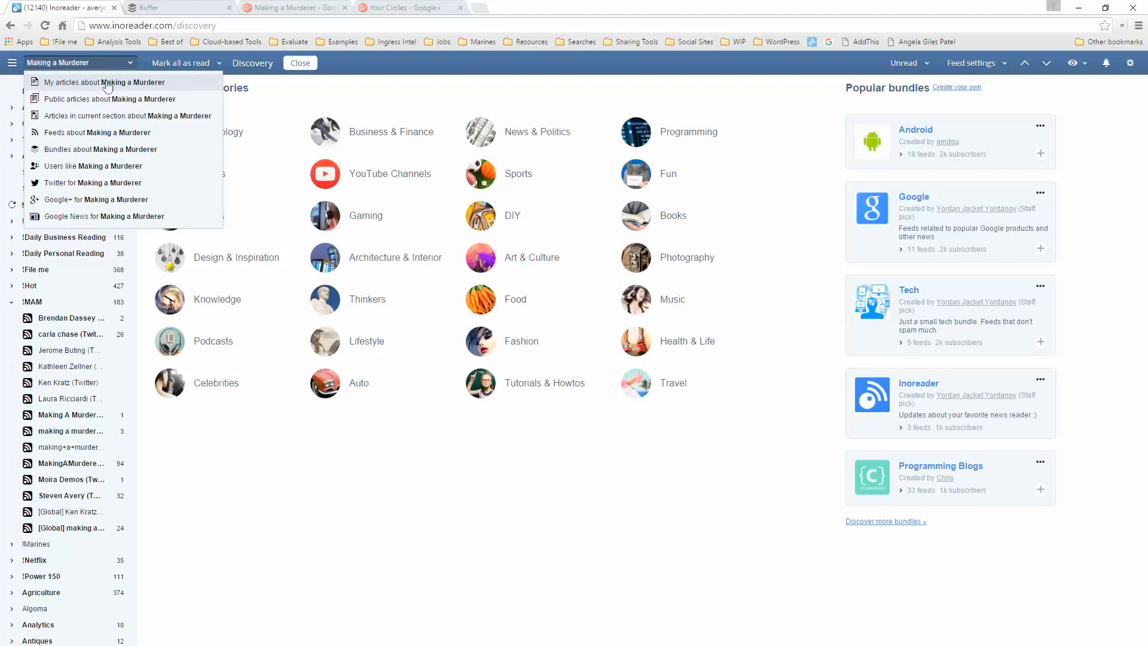
mouse_move(191, 103)
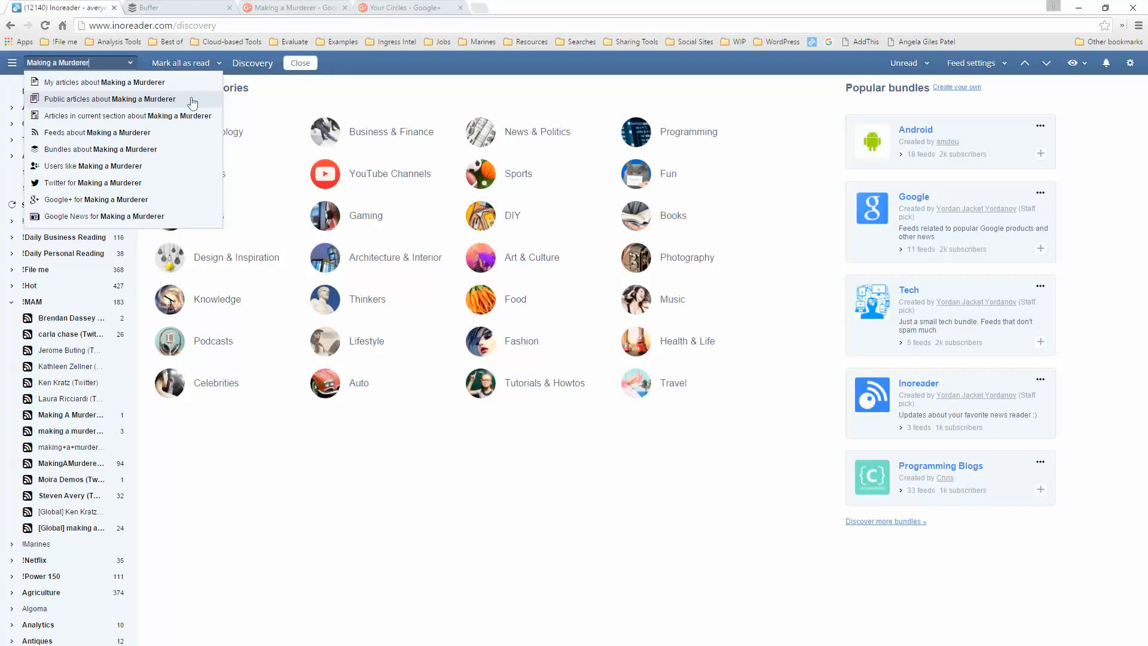
mouse_move(191, 116)
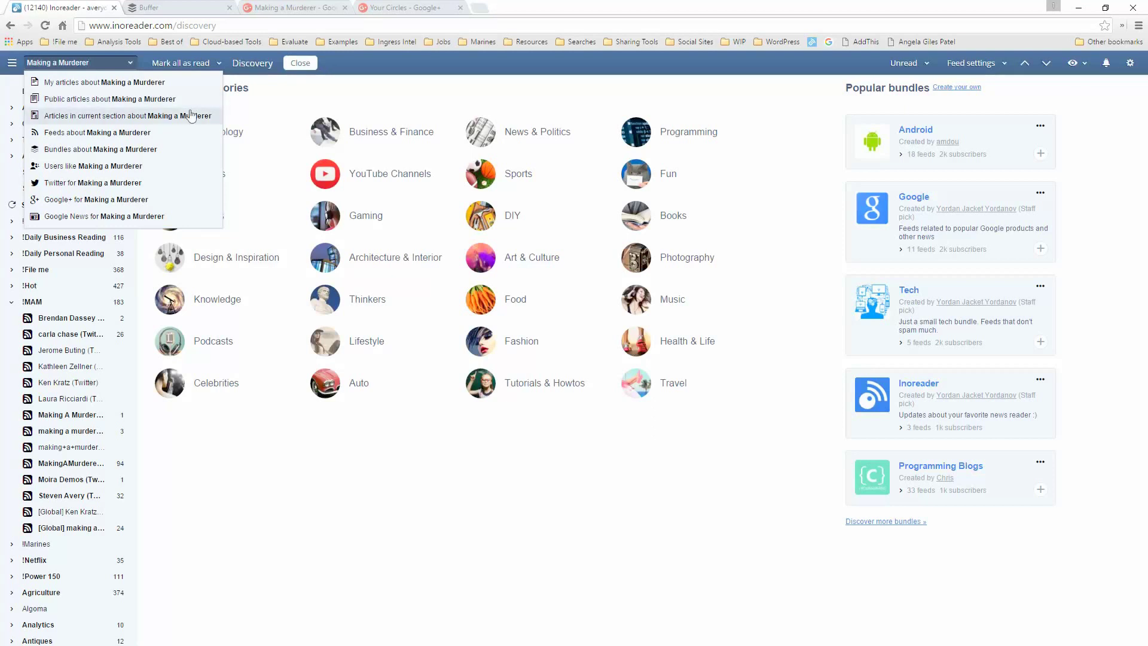
mouse_move(190, 121)
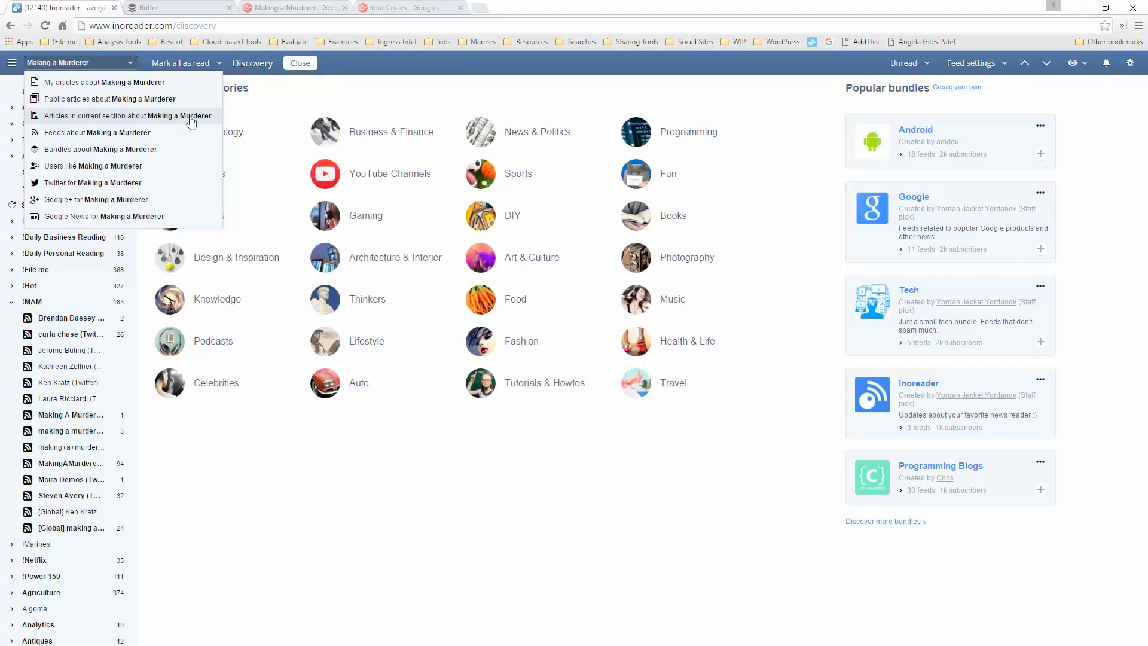
mouse_move(190, 137)
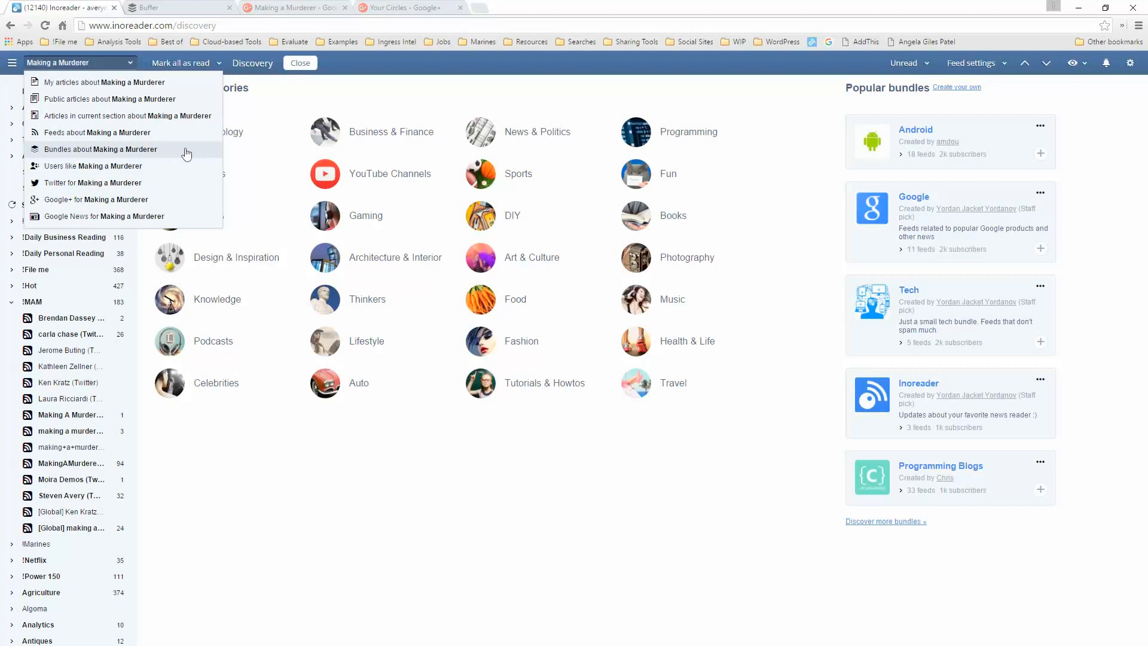
mouse_move(184, 170)
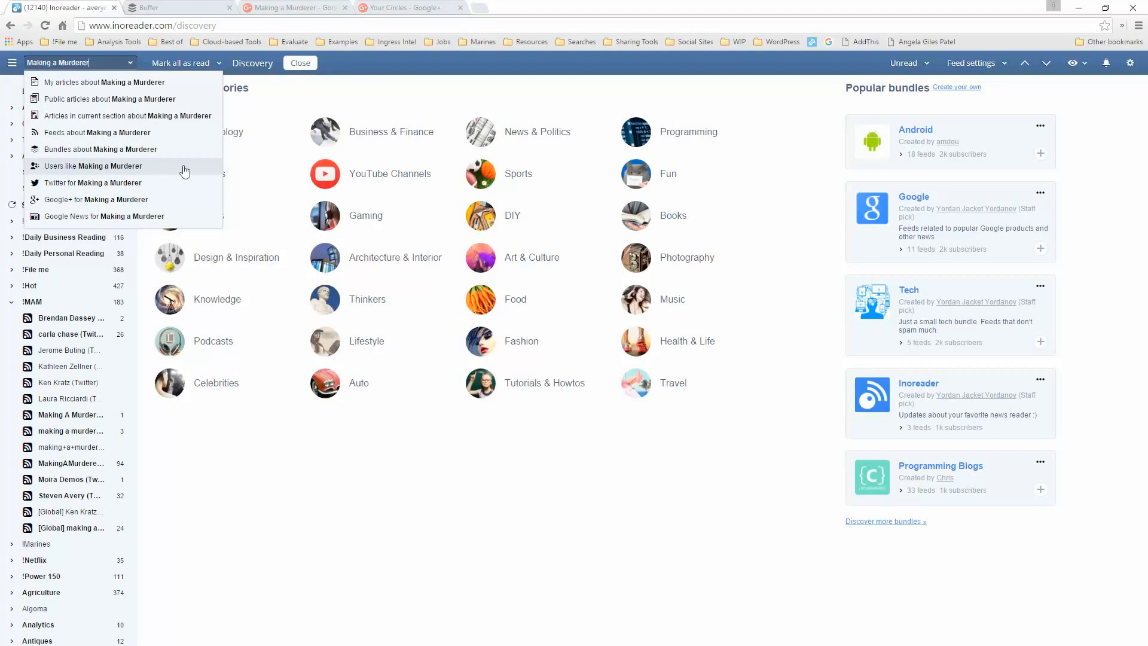
mouse_move(180, 186)
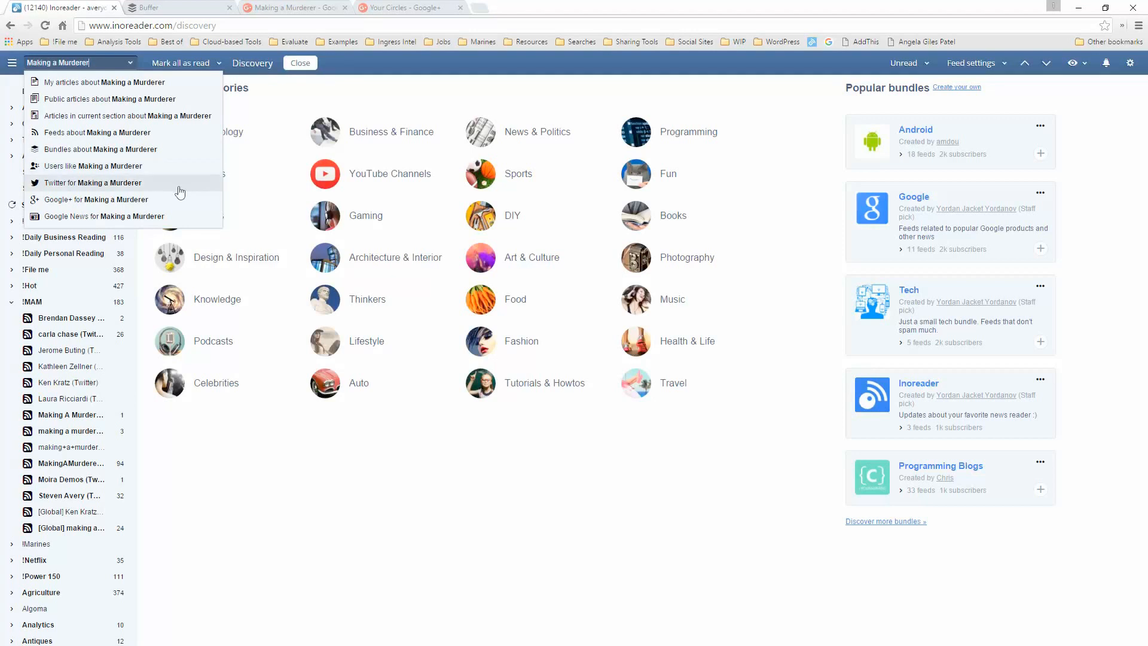
mouse_move(168, 204)
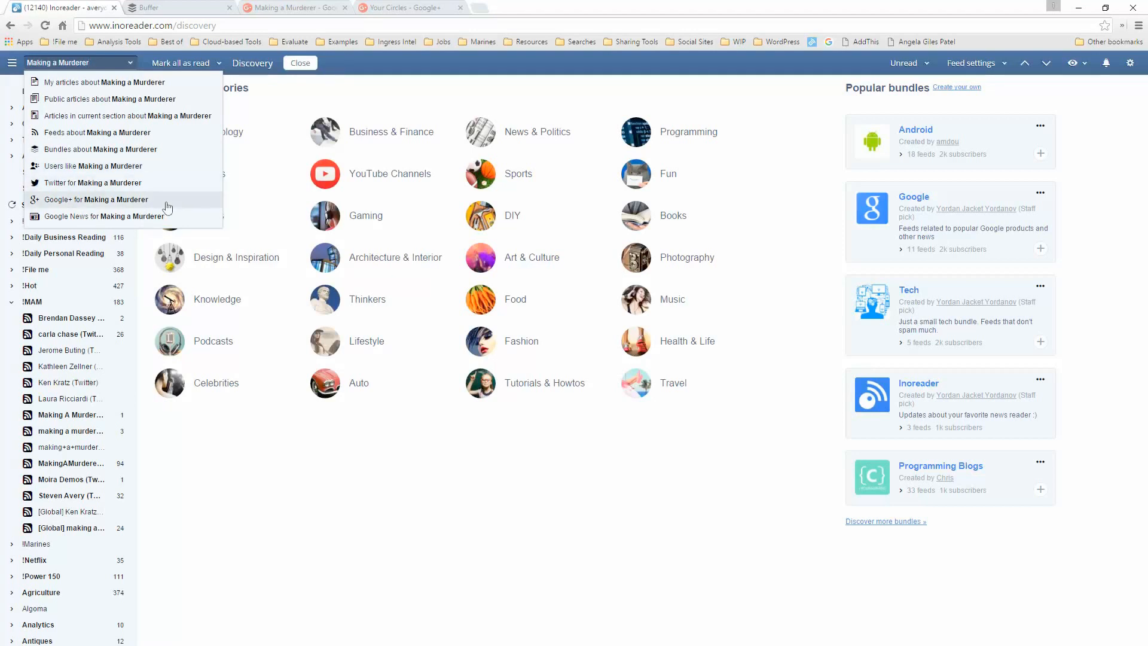
mouse_move(184, 217)
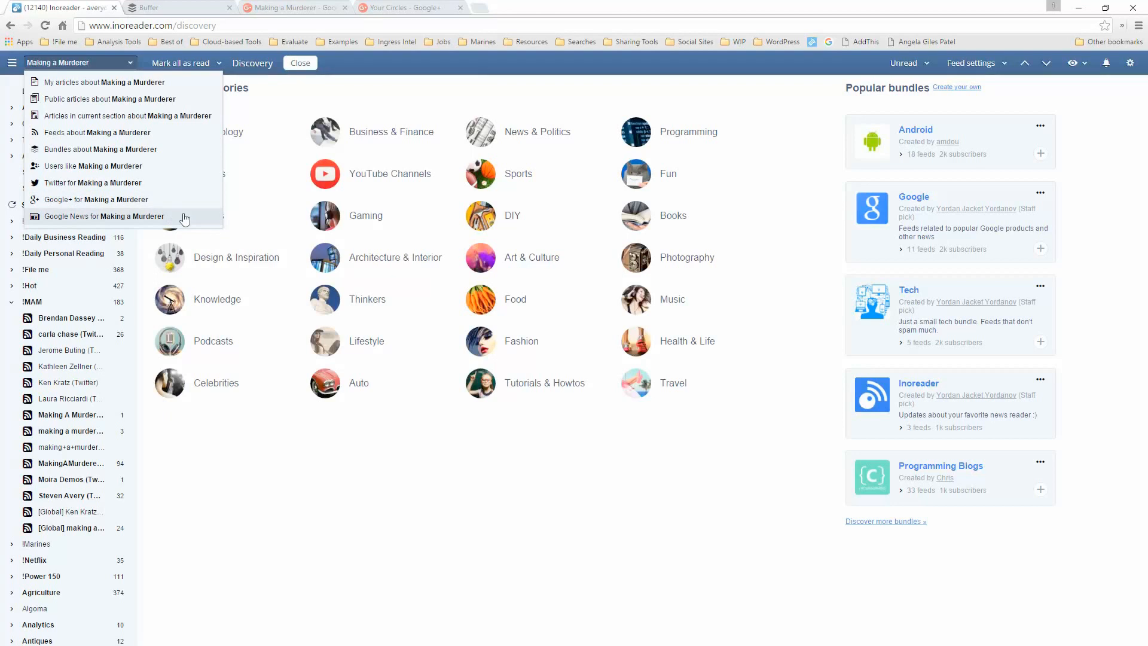
mouse_move(197, 83)
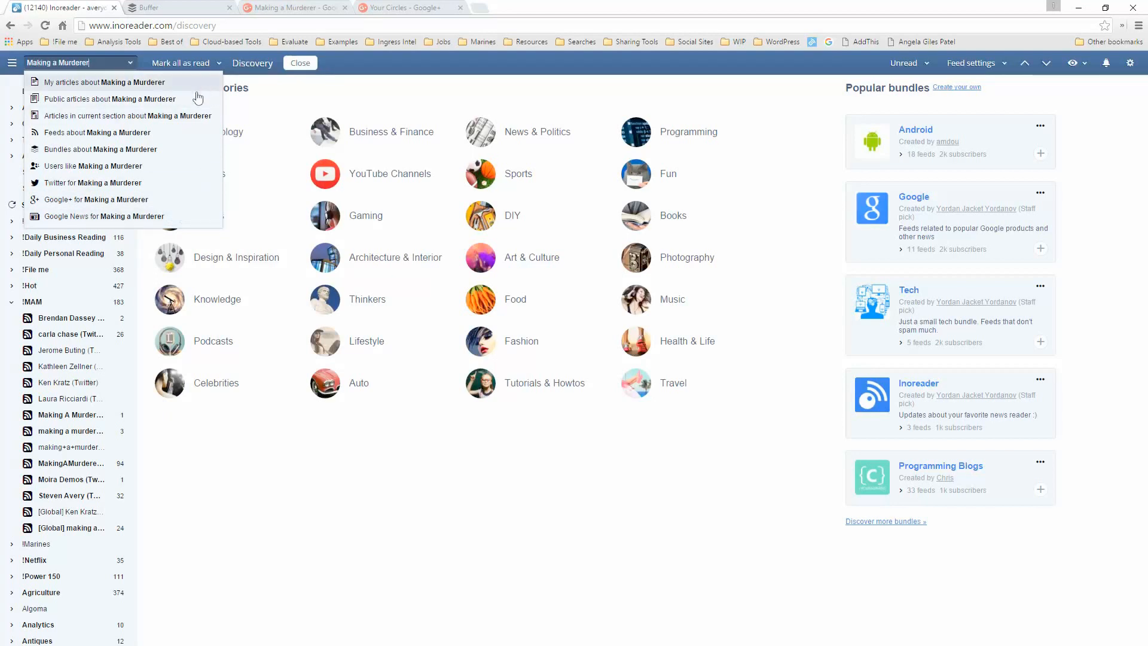
Step: Search Articles in all feeds for 'Making a Murderer', matching the full phrase, newest first
left_click(109, 100)
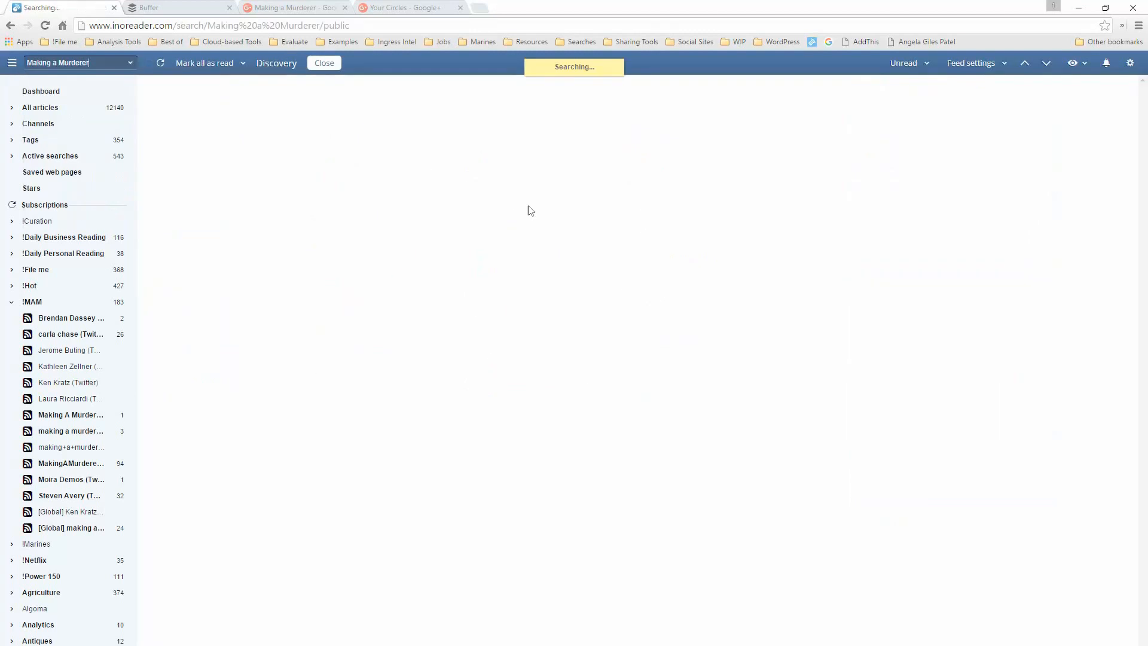
mouse_move(1018, 265)
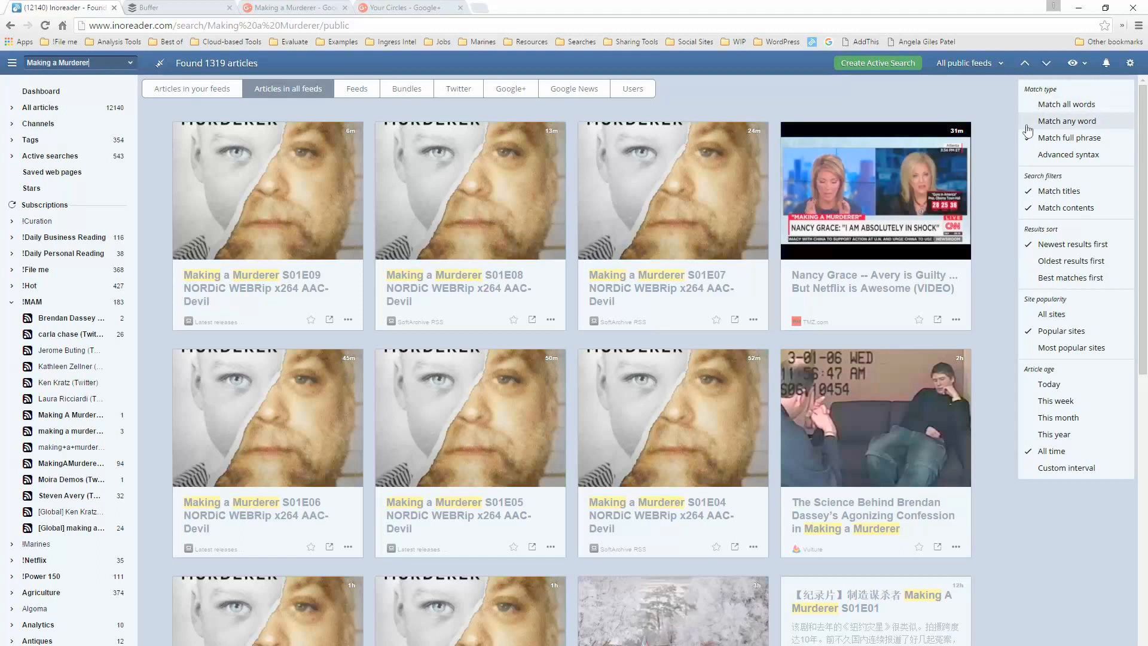
left_click(1069, 138)
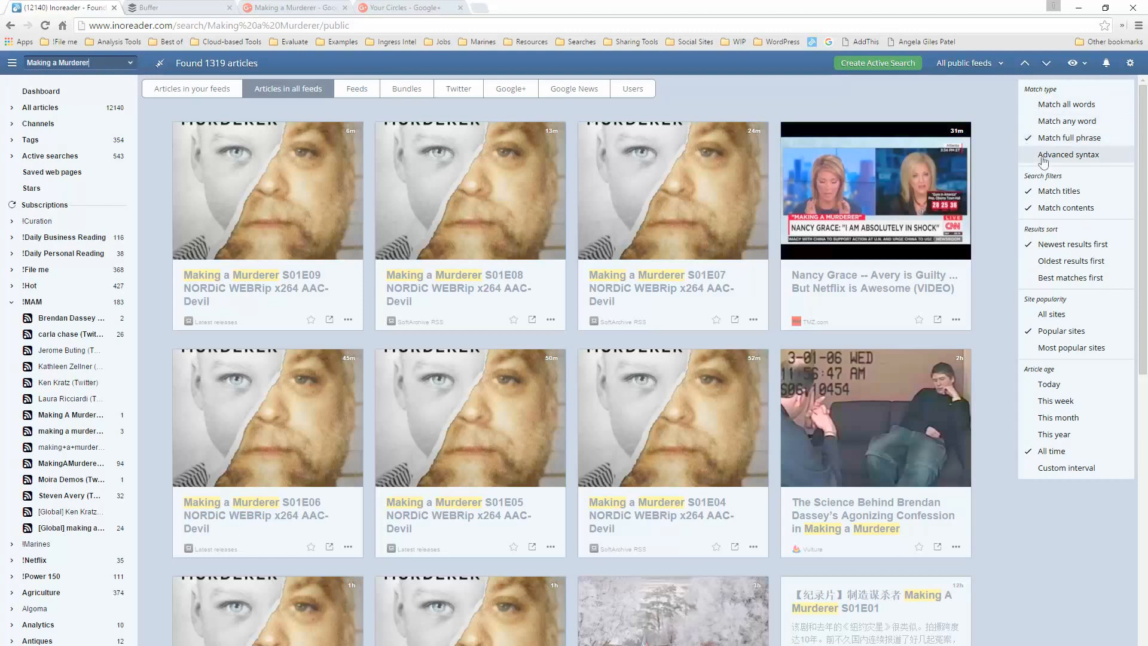
mouse_move(1054, 200)
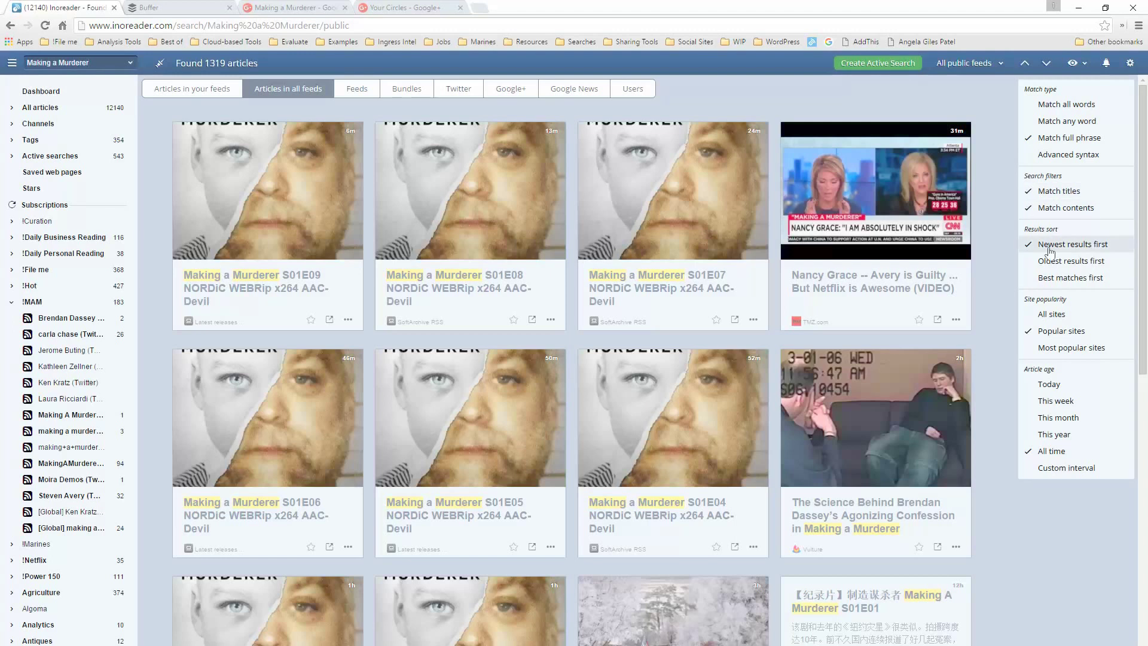
mouse_move(1038, 283)
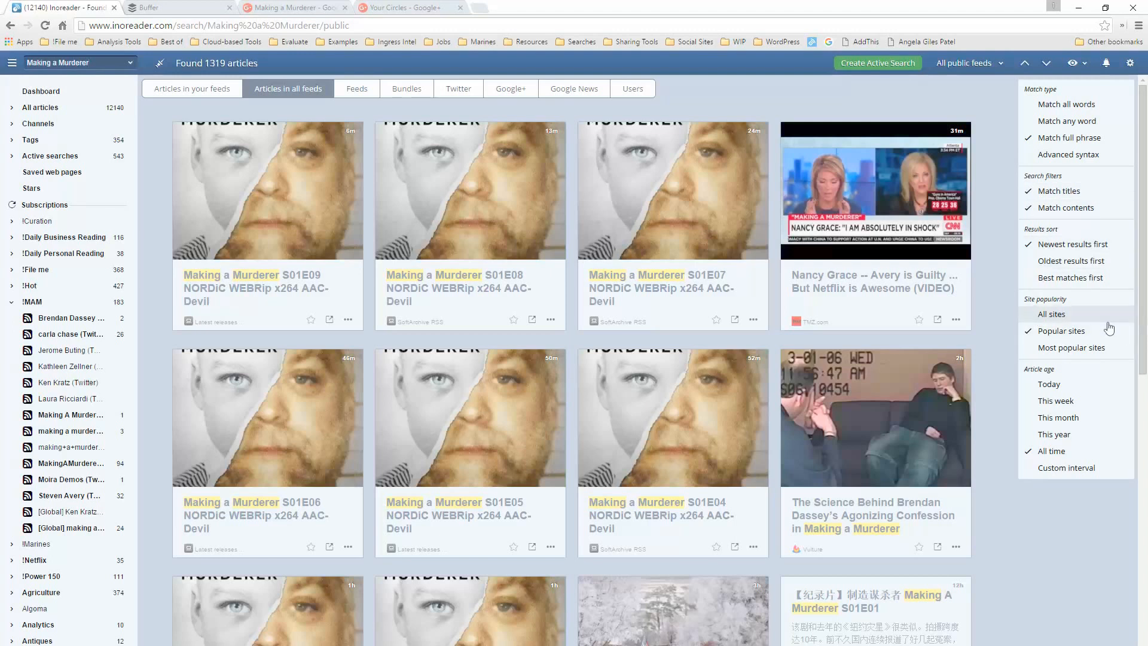
mouse_move(1076, 347)
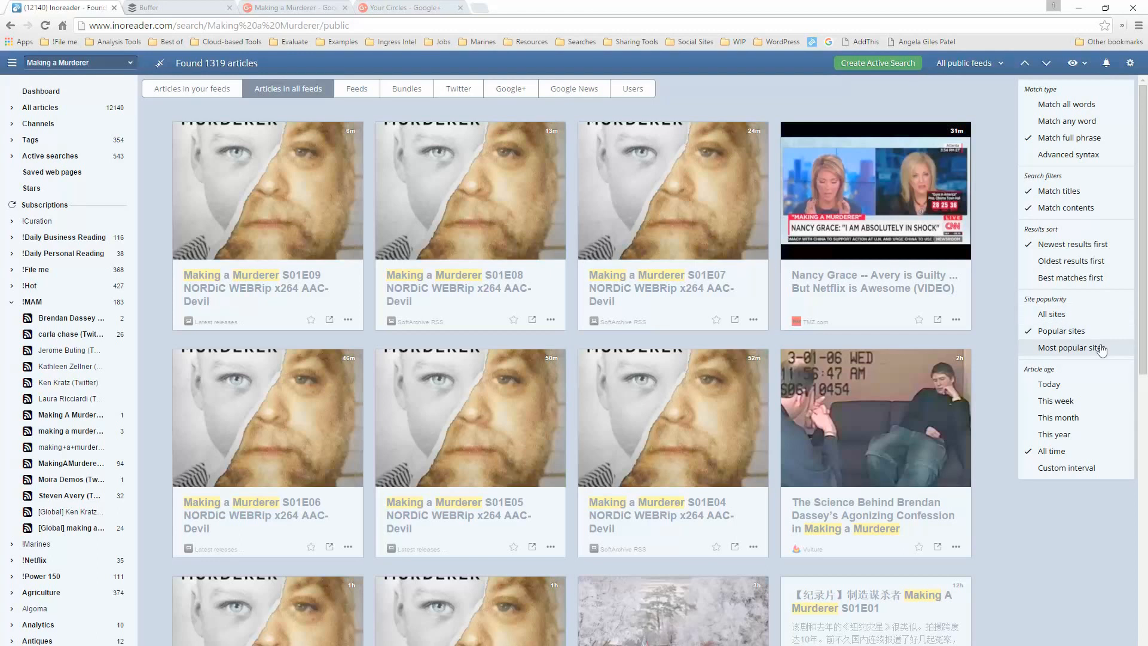
mouse_move(1087, 392)
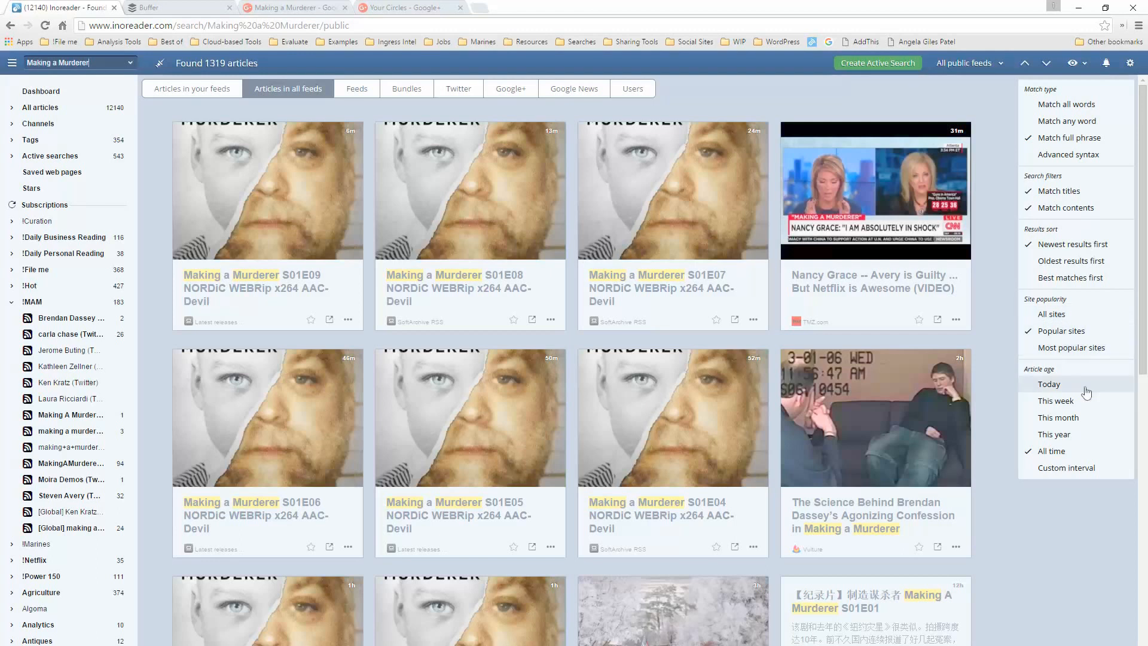
mouse_move(1078, 417)
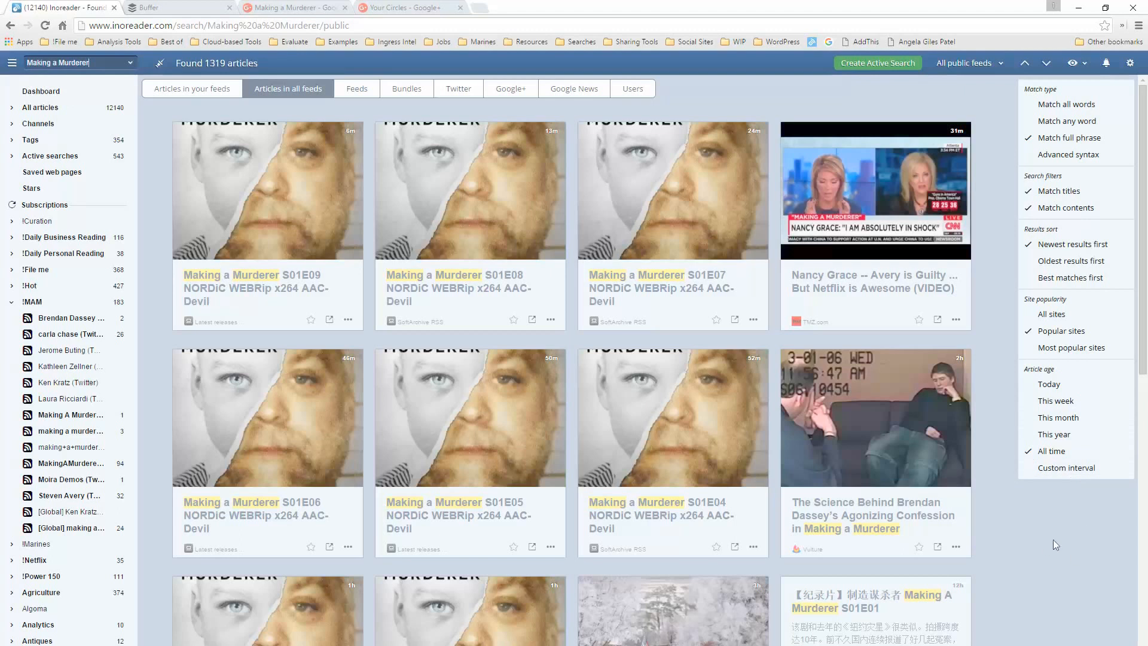
mouse_move(867, 91)
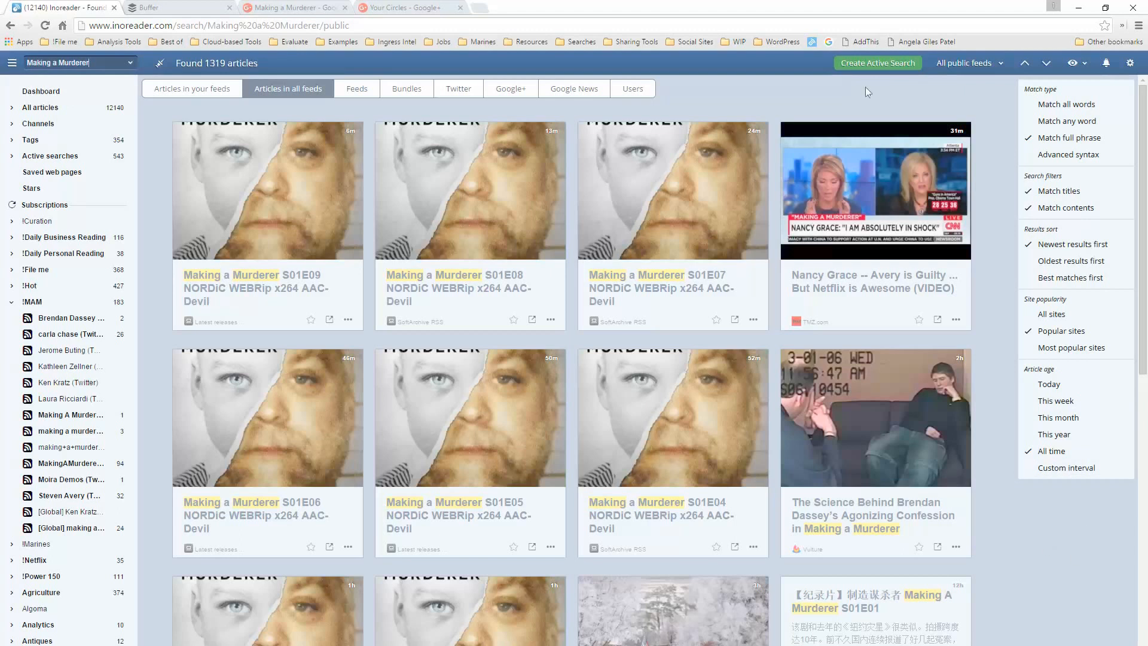
mouse_move(869, 70)
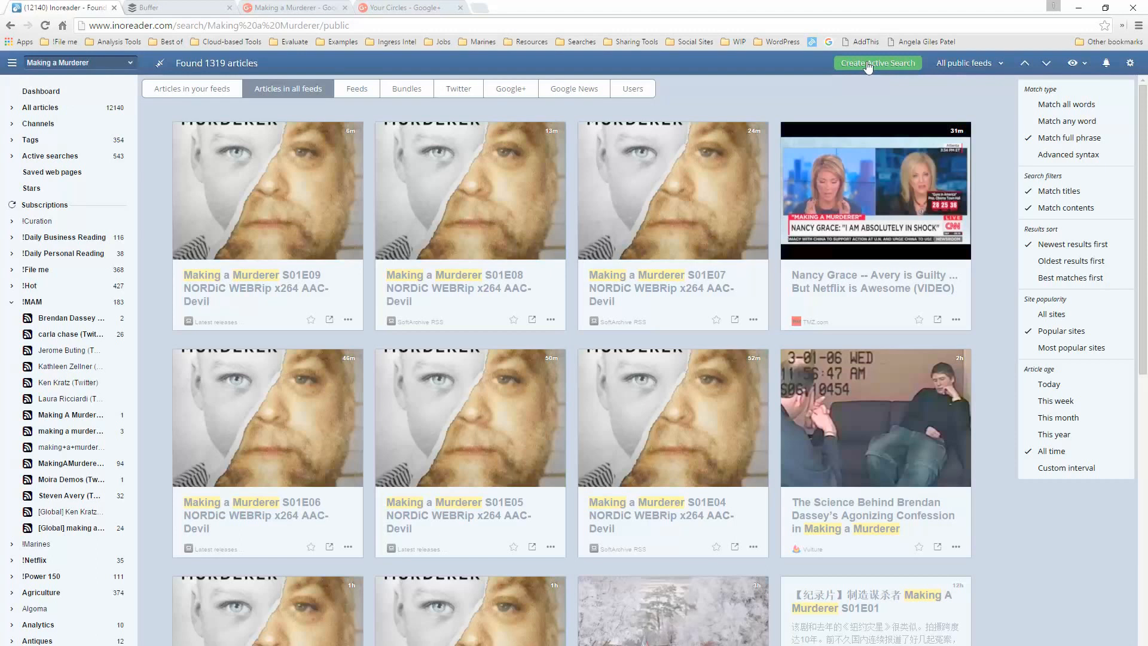
mouse_move(357, 87)
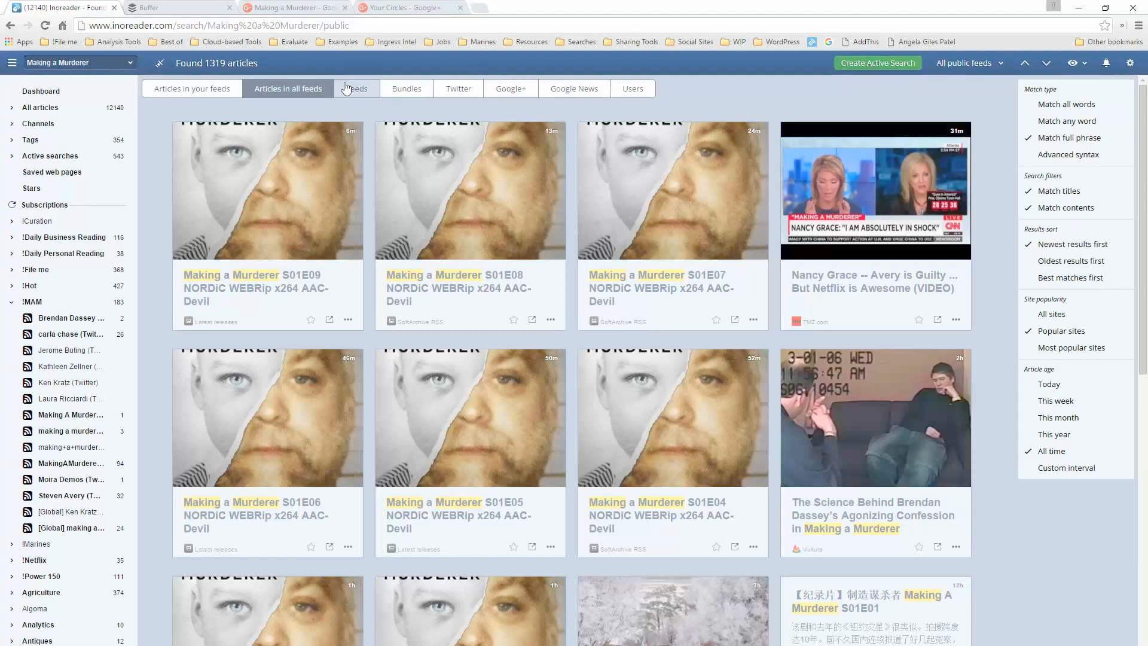
mouse_move(224, 76)
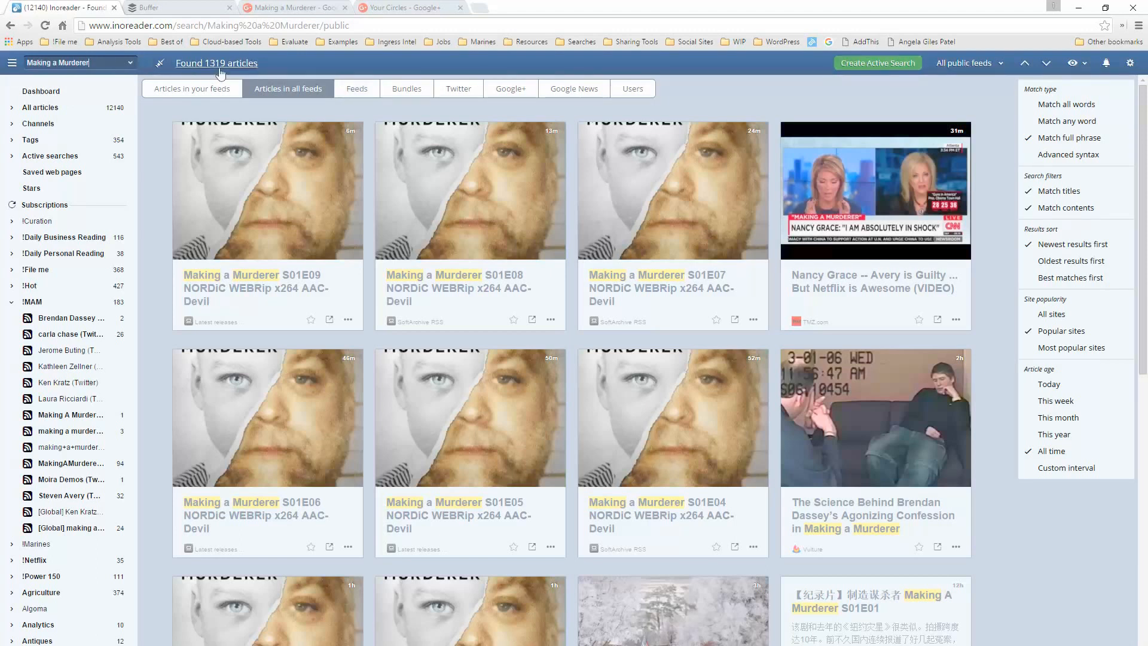
Step: Check the Feeds and Bundles results (both empty), then show the matching Twitter users and tweets
left_click(357, 89)
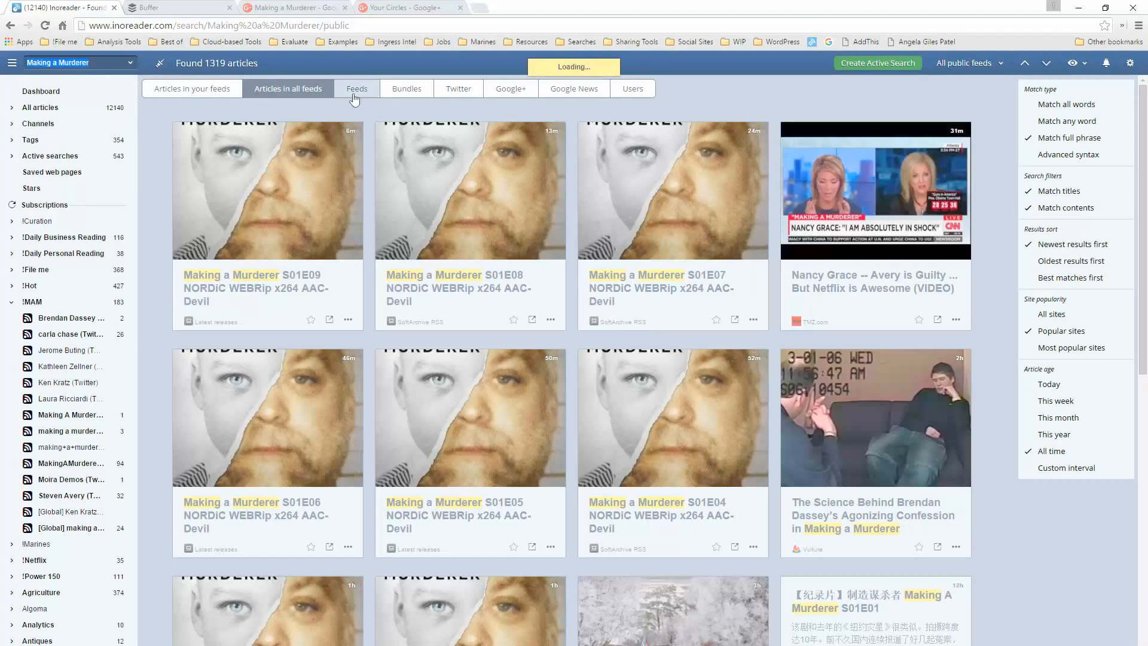
left_click(356, 89)
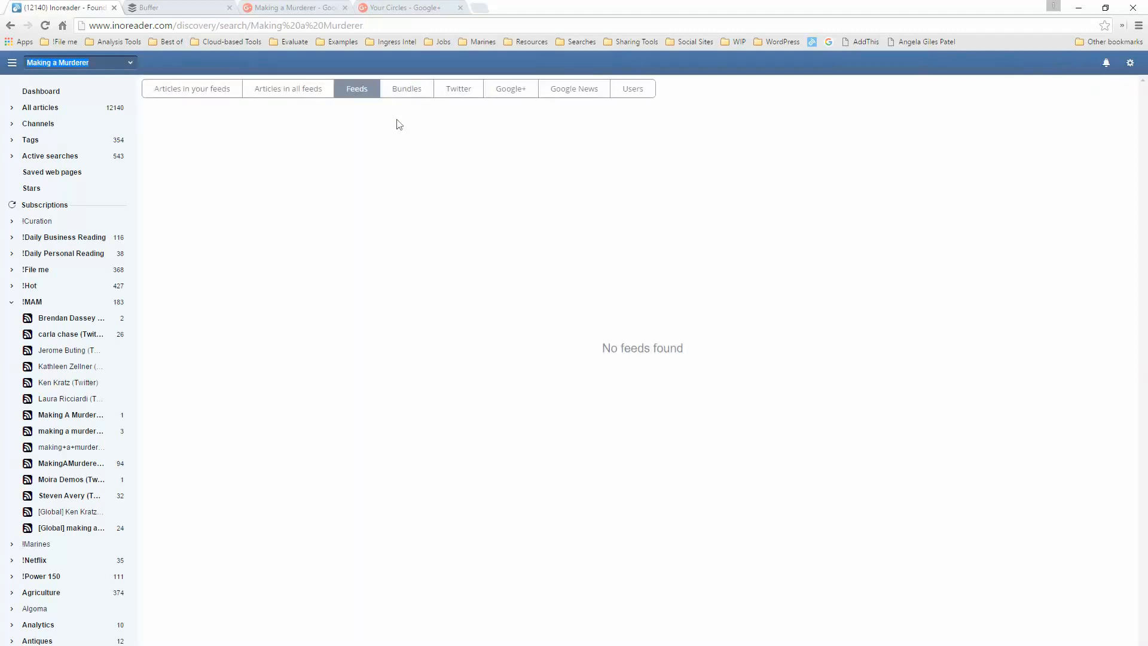
mouse_move(455, 152)
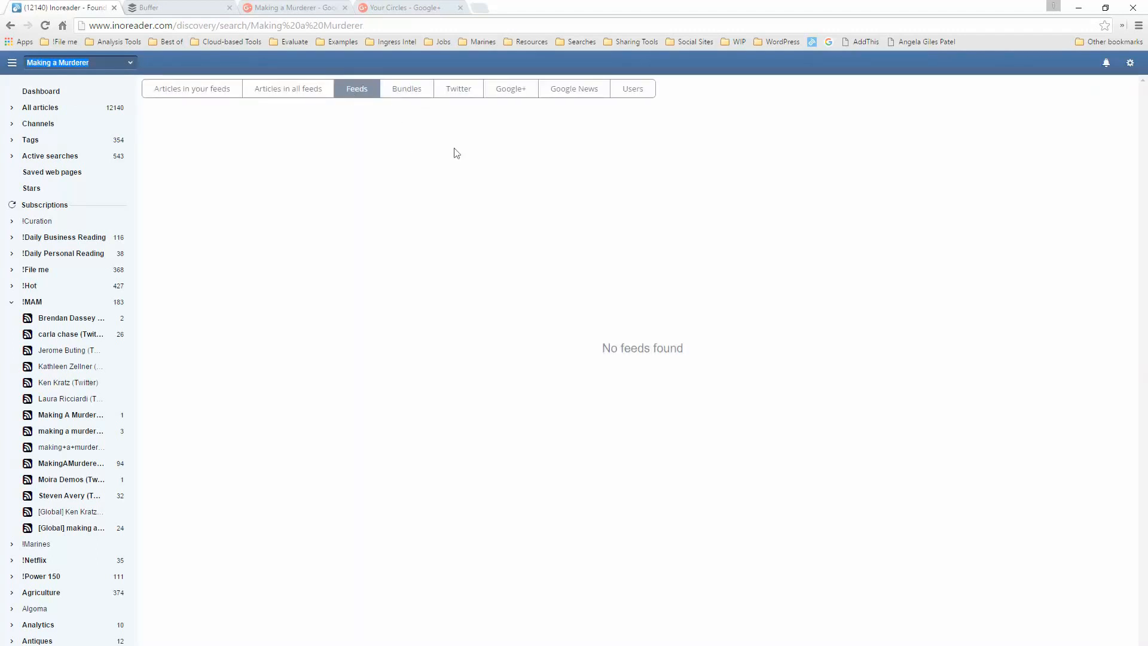
mouse_move(407, 89)
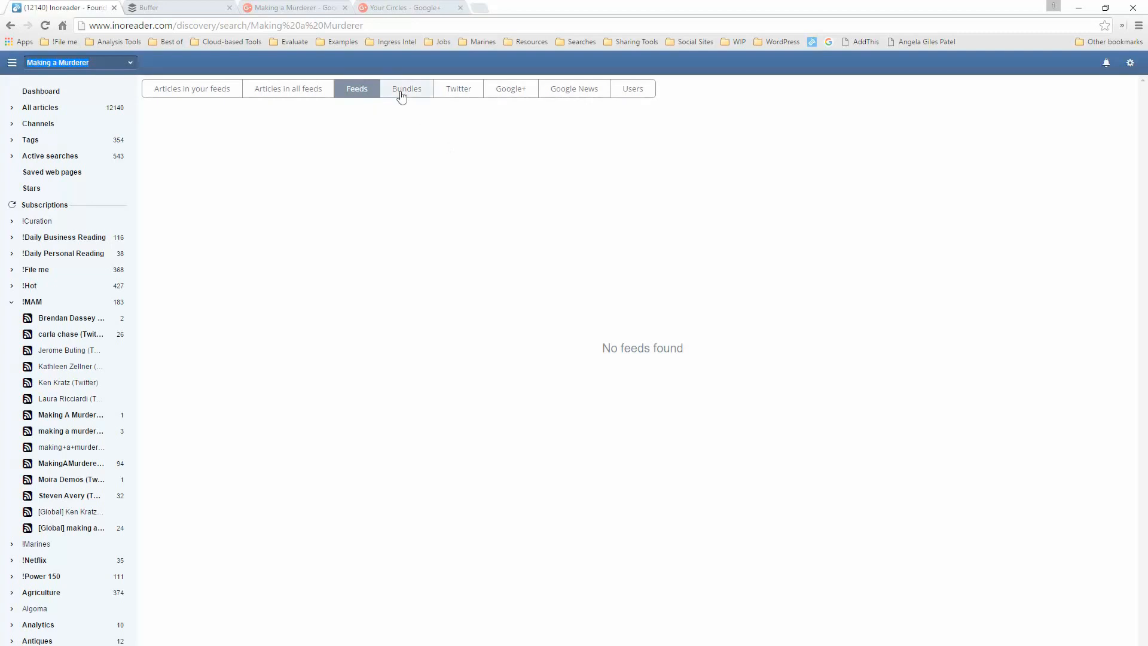
left_click(407, 88)
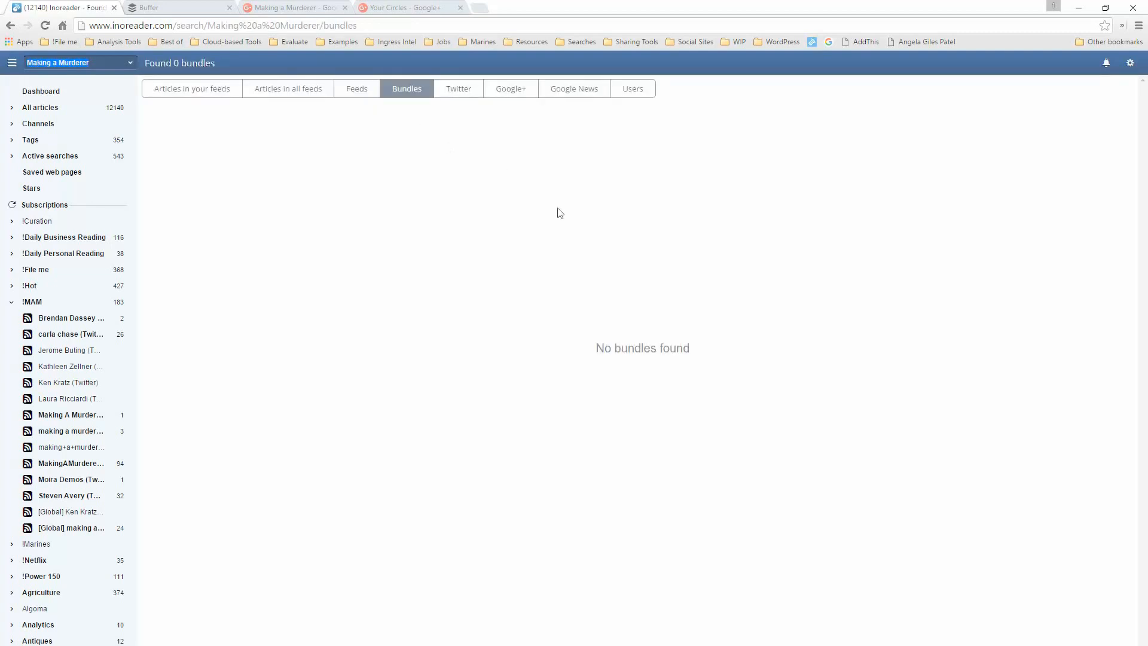
mouse_move(458, 89)
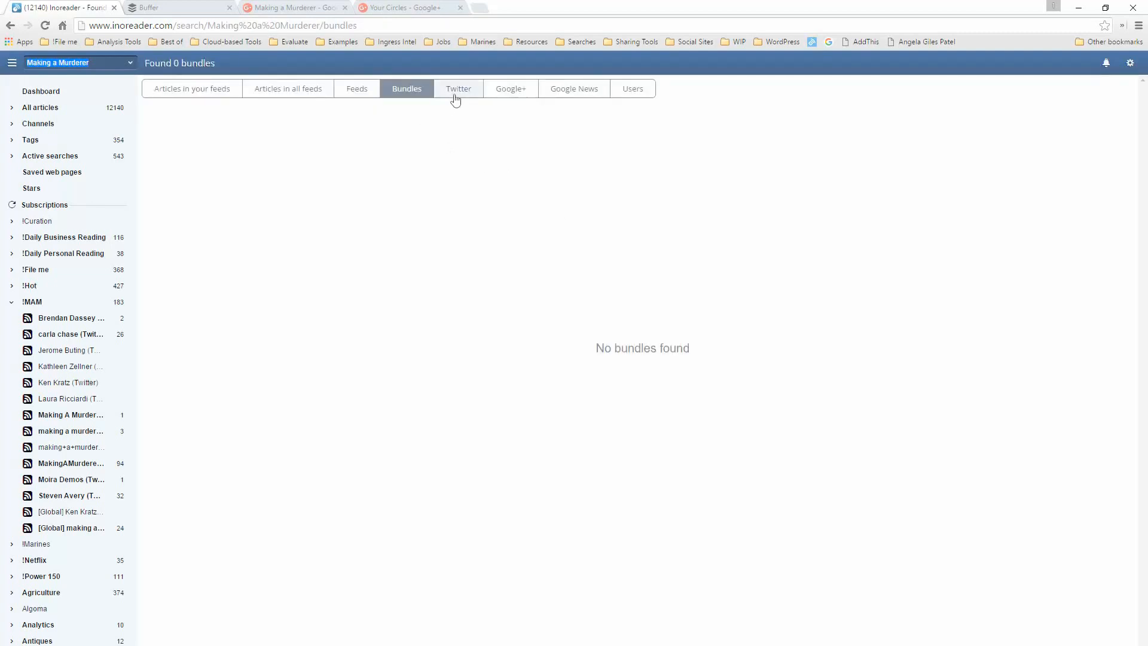
left_click(458, 87)
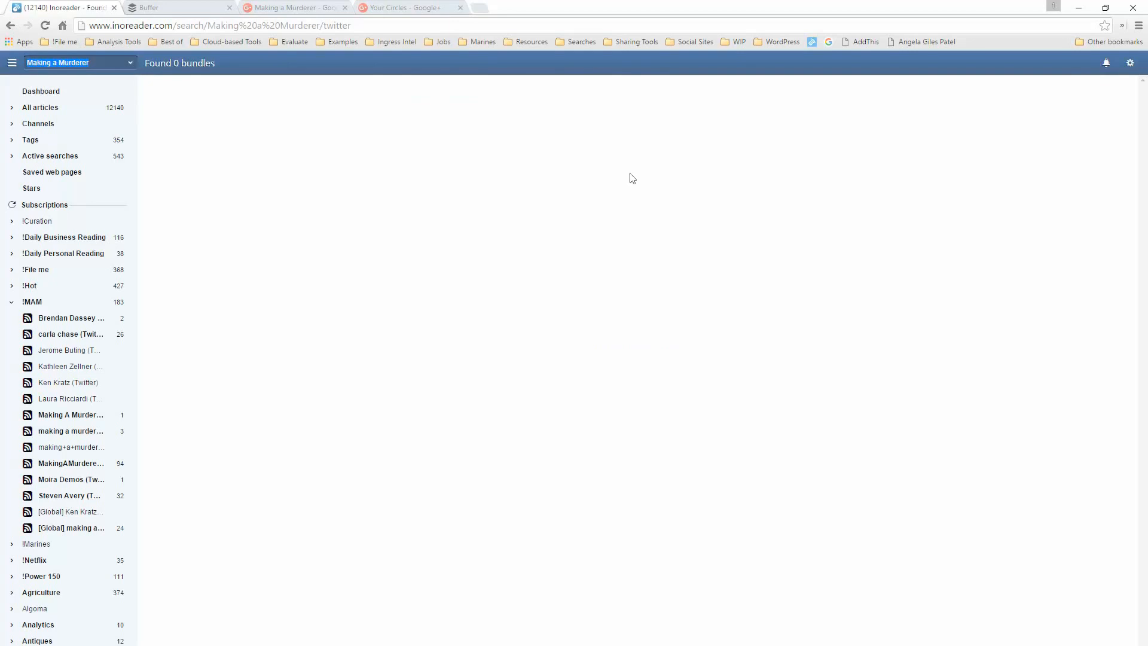
left_click(458, 89)
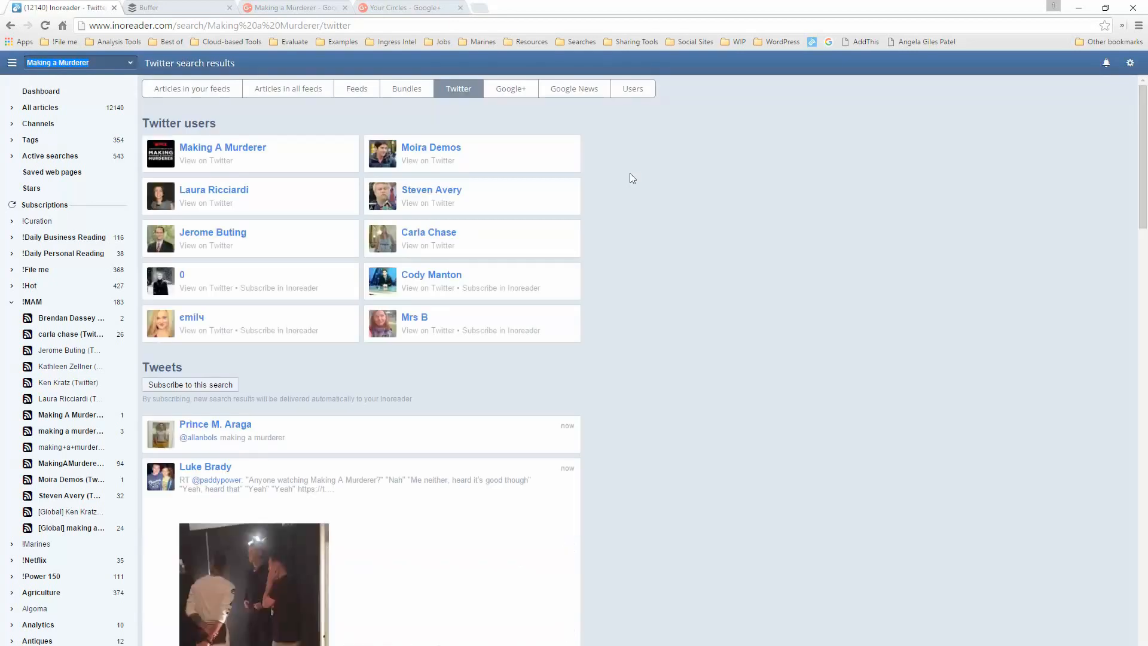
mouse_move(309, 297)
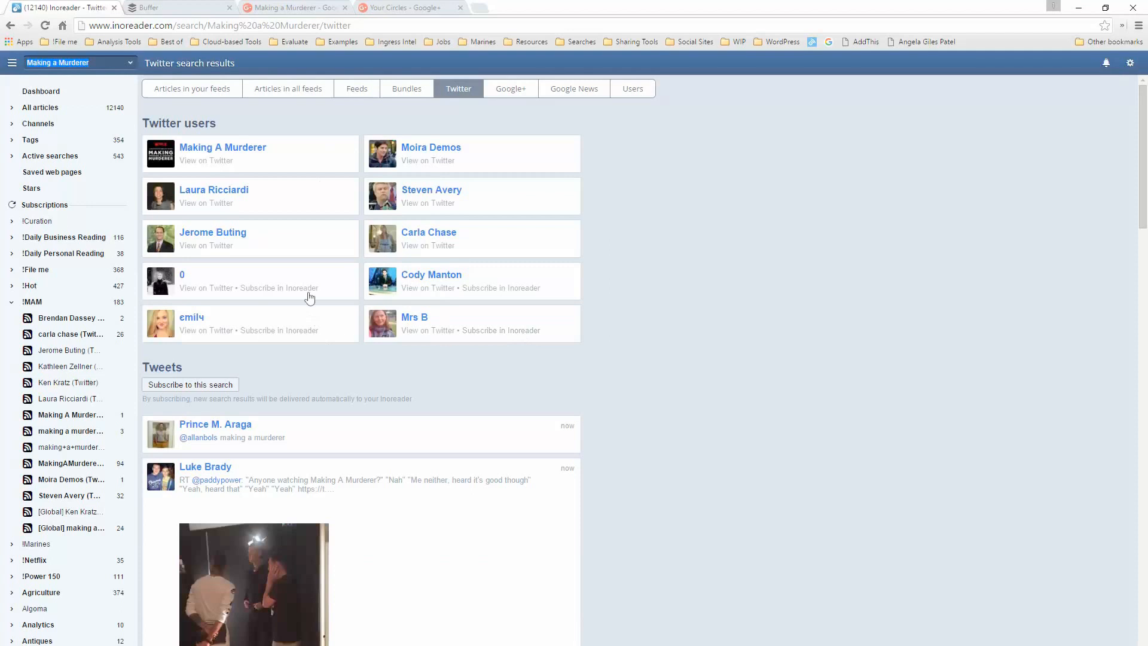
mouse_move(492, 315)
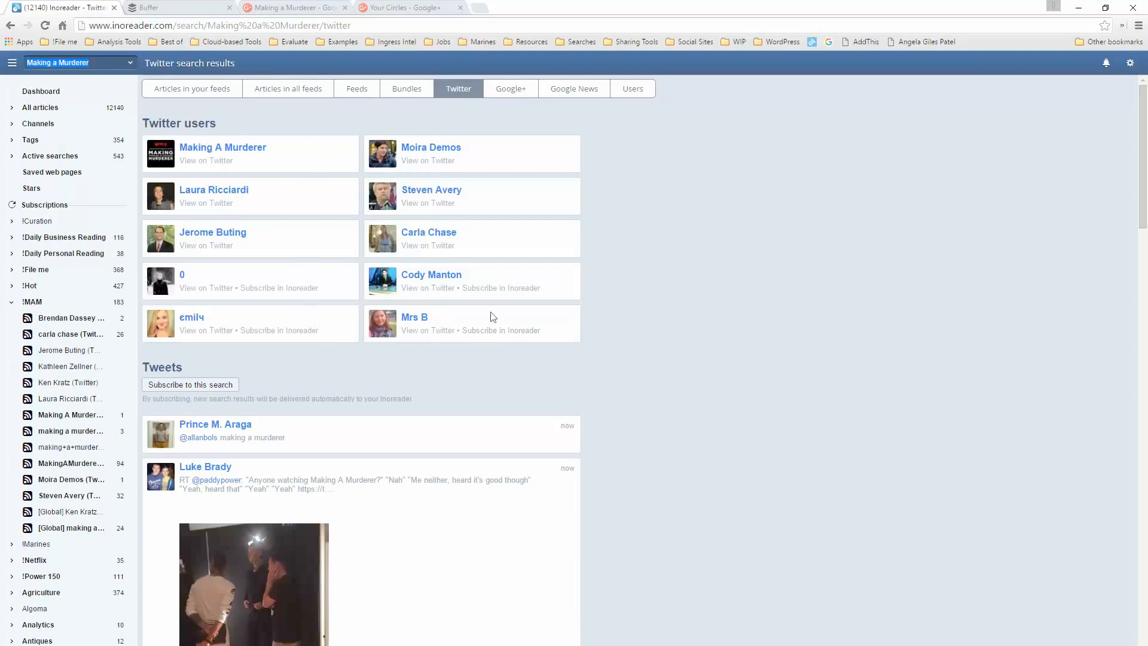
mouse_move(269, 164)
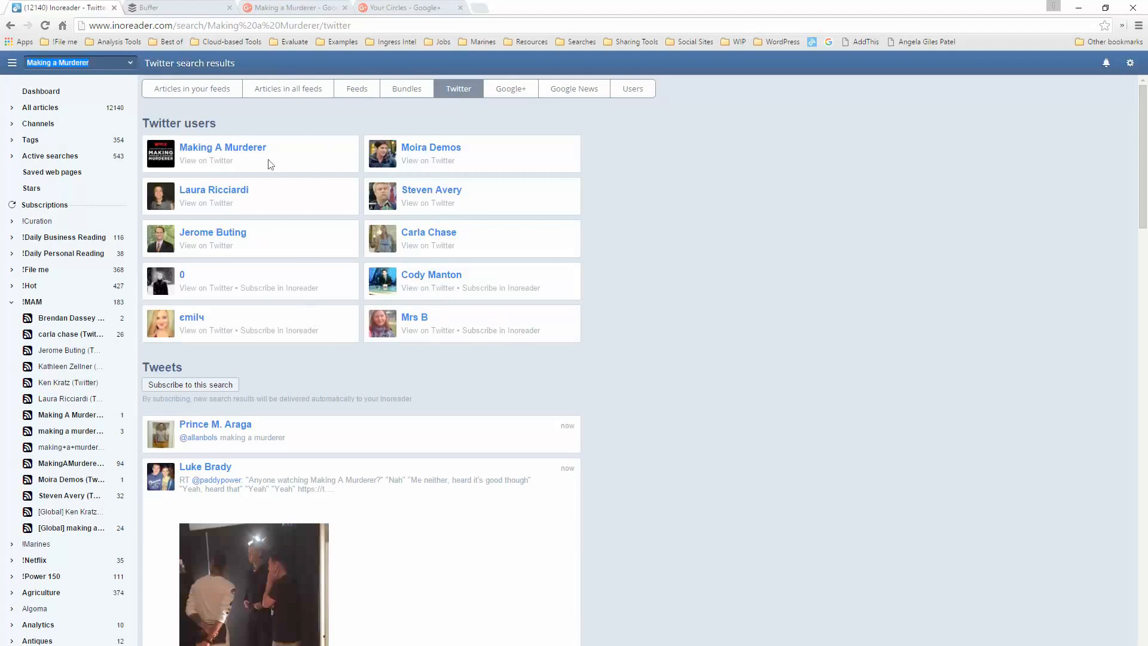
mouse_move(572, 163)
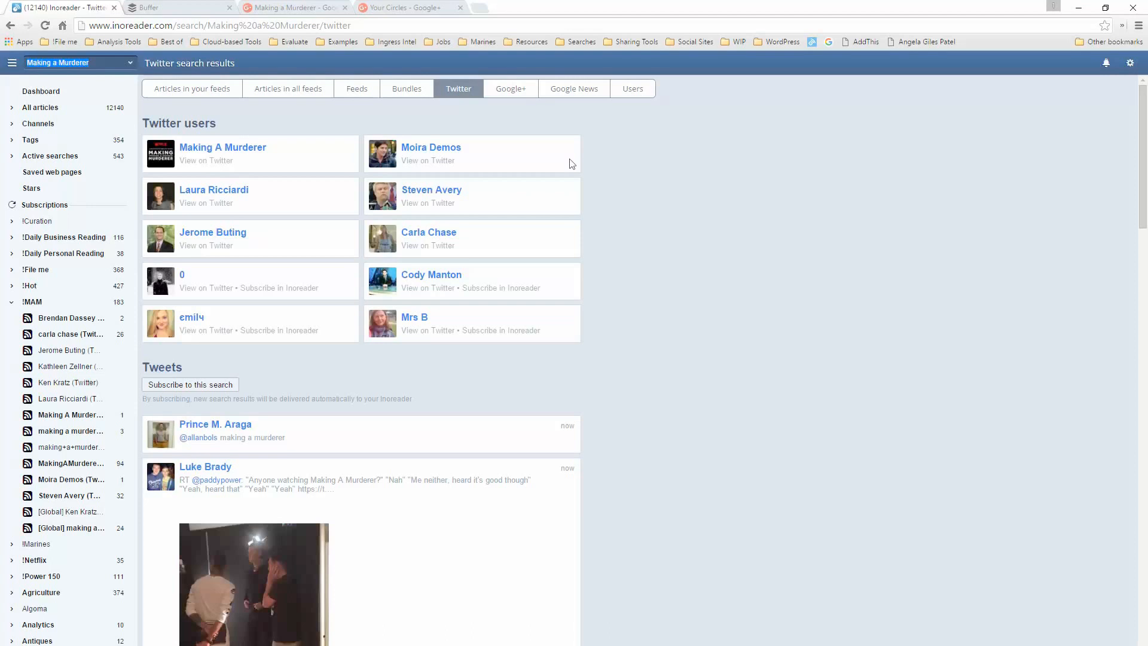
mouse_move(354, 184)
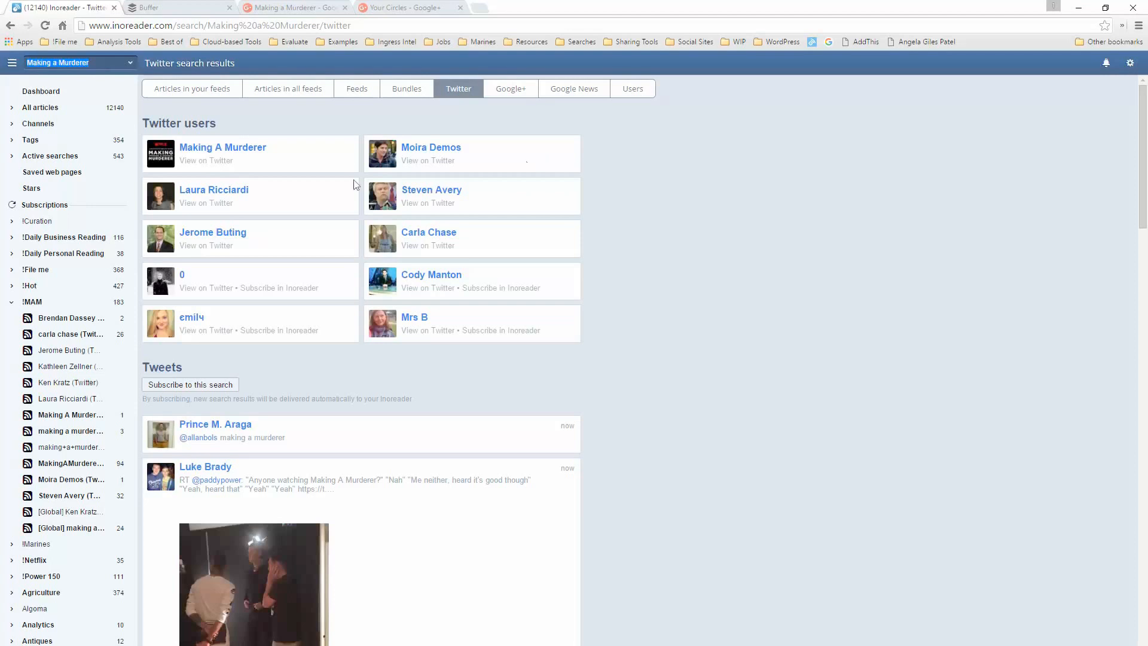
mouse_move(466, 203)
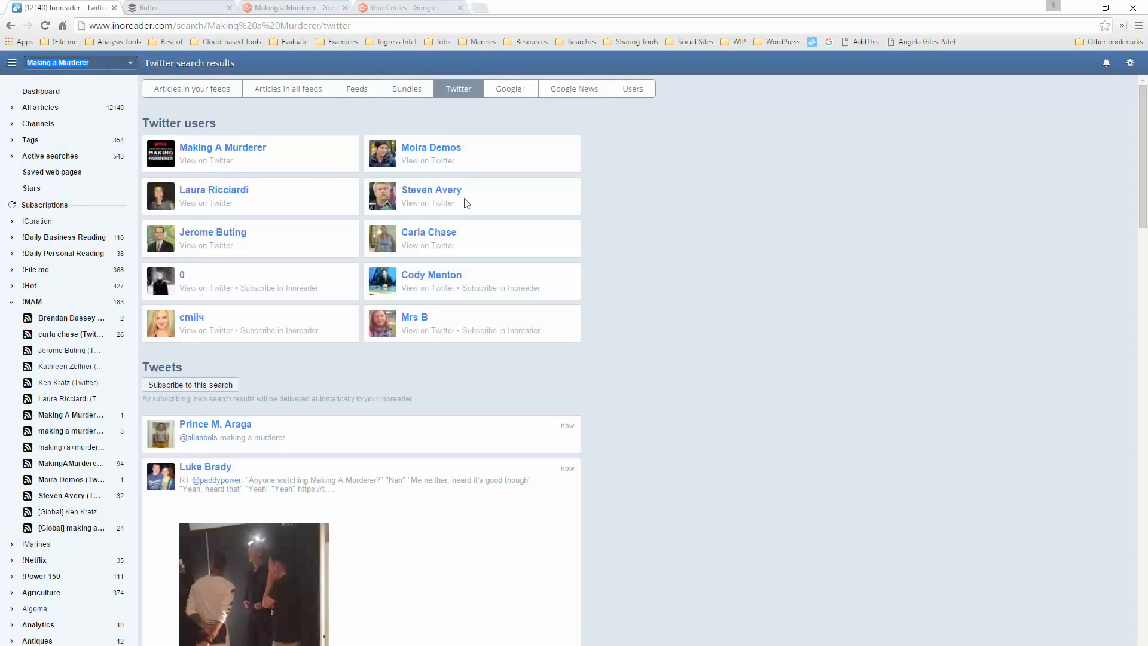
mouse_move(320, 242)
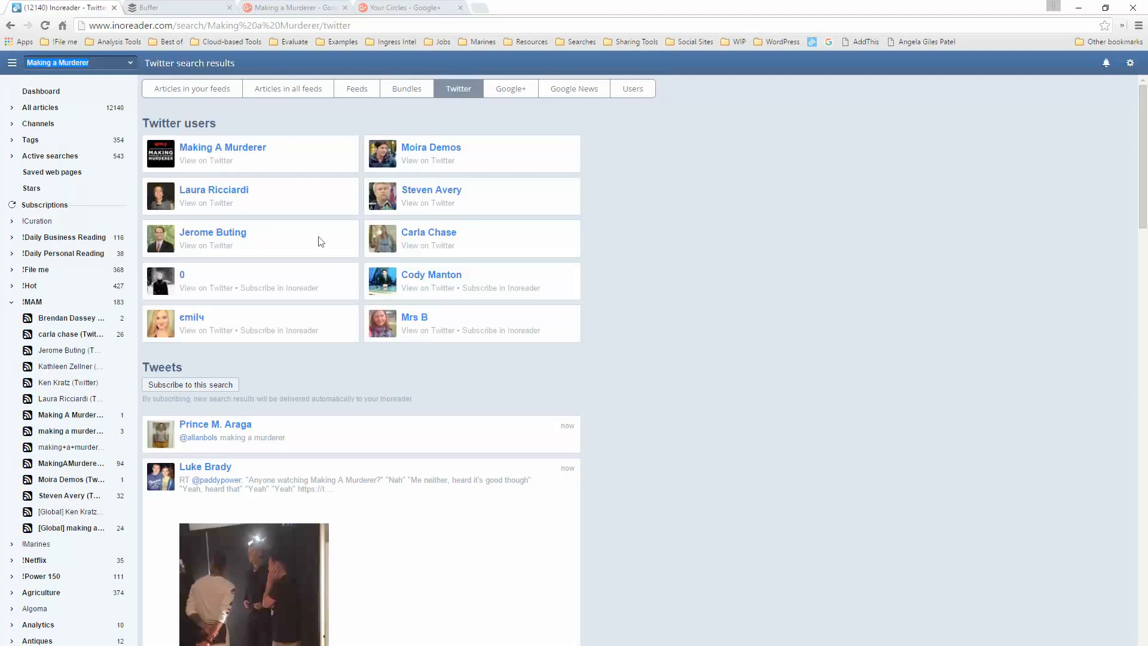
mouse_move(529, 258)
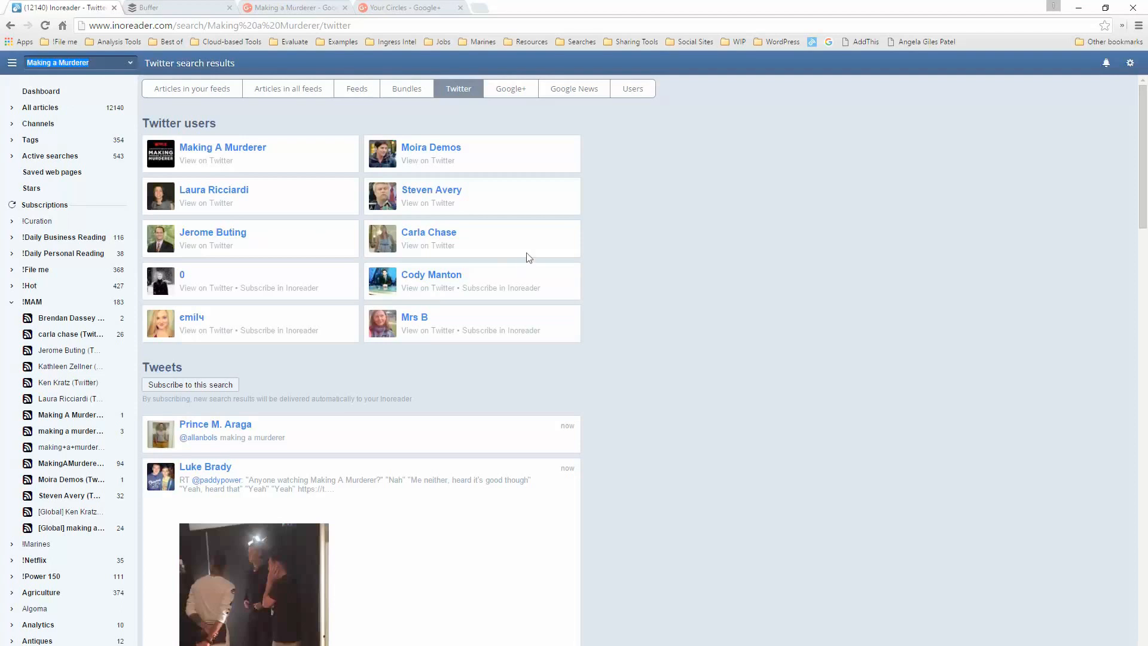
mouse_move(438, 249)
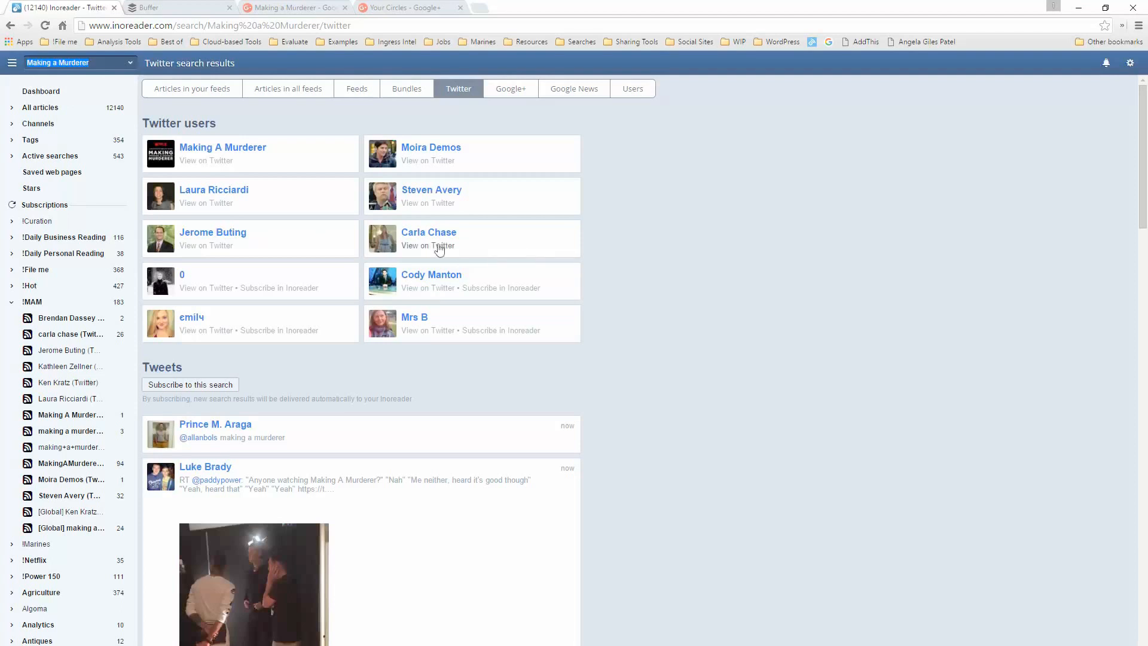
mouse_move(442, 242)
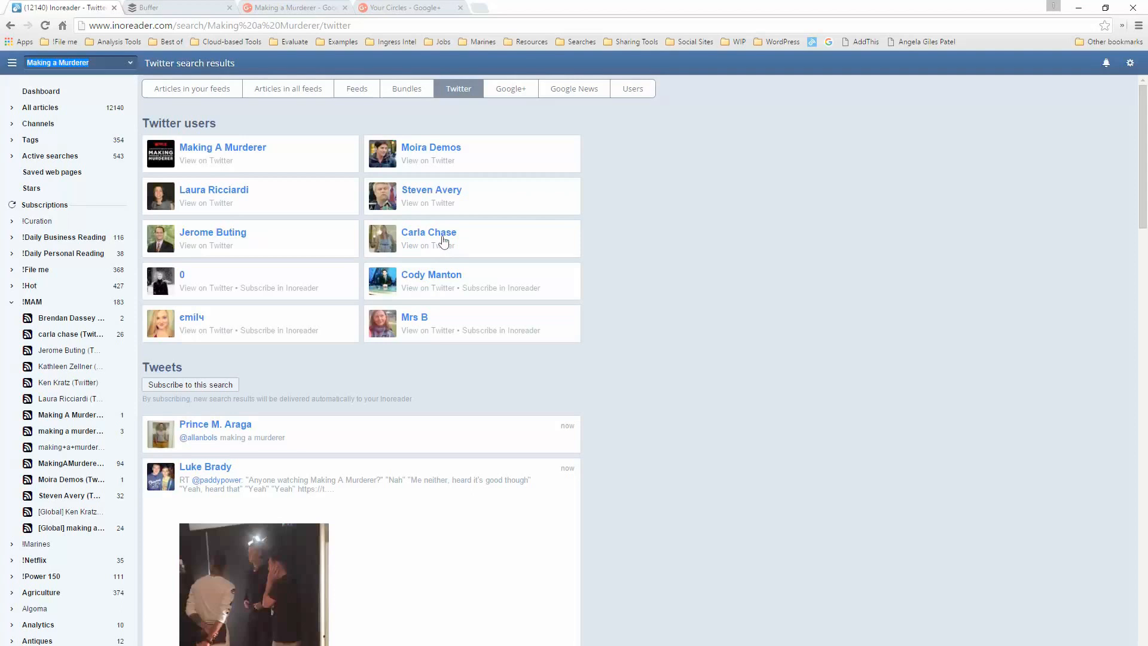
mouse_move(303, 285)
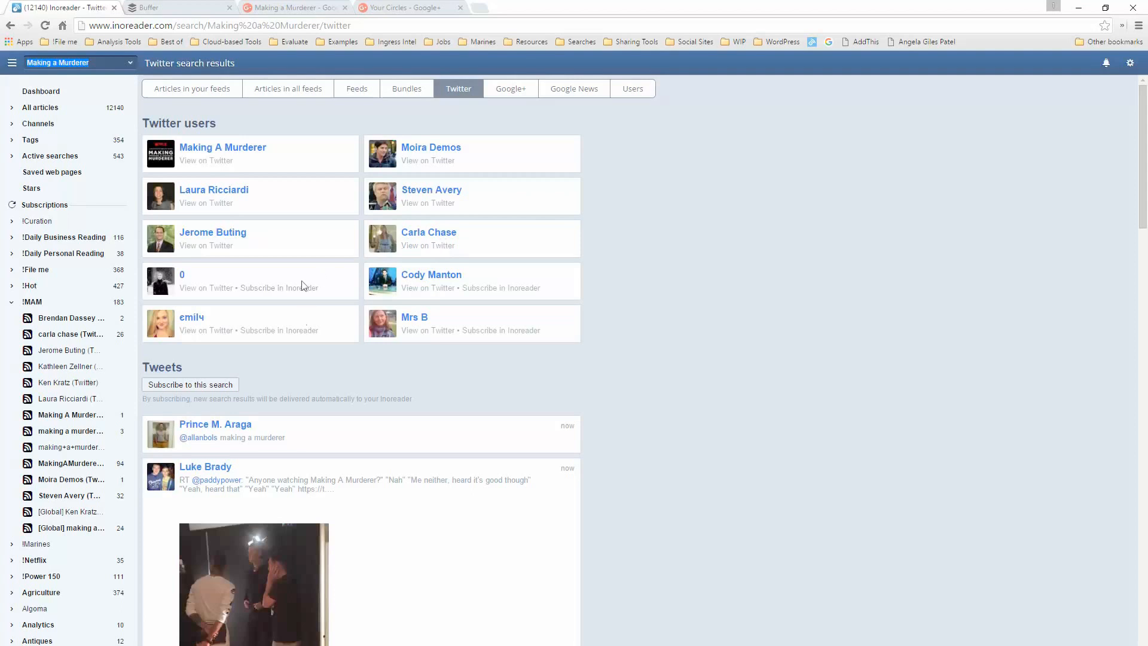
mouse_move(319, 366)
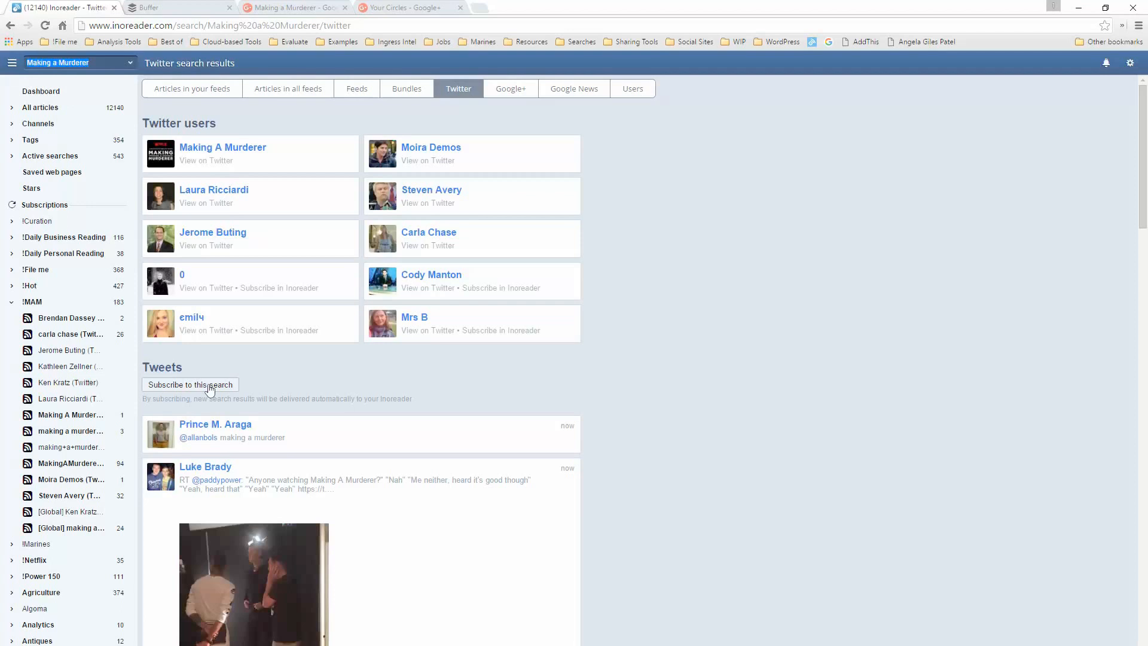
mouse_move(220, 381)
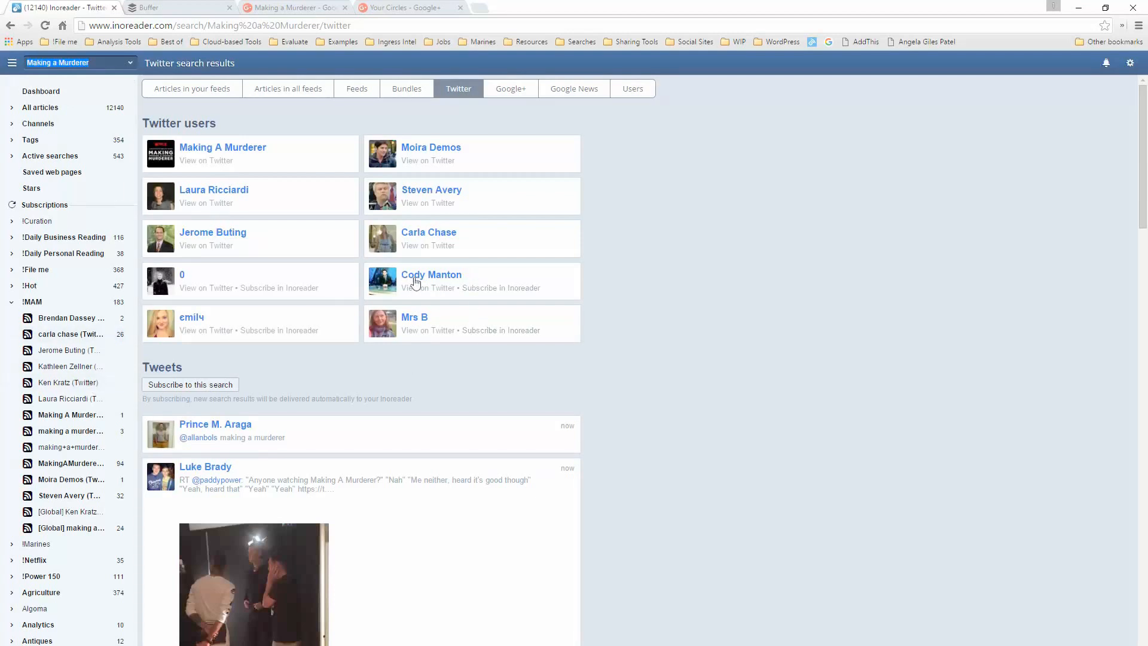
mouse_move(485, 292)
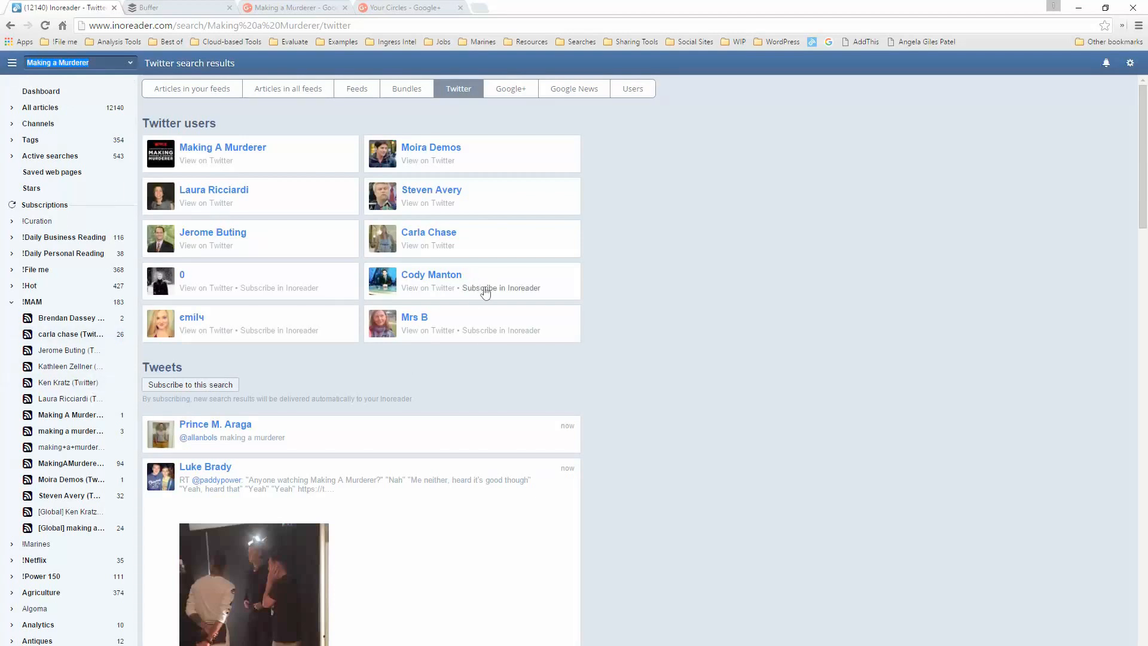
mouse_move(469, 294)
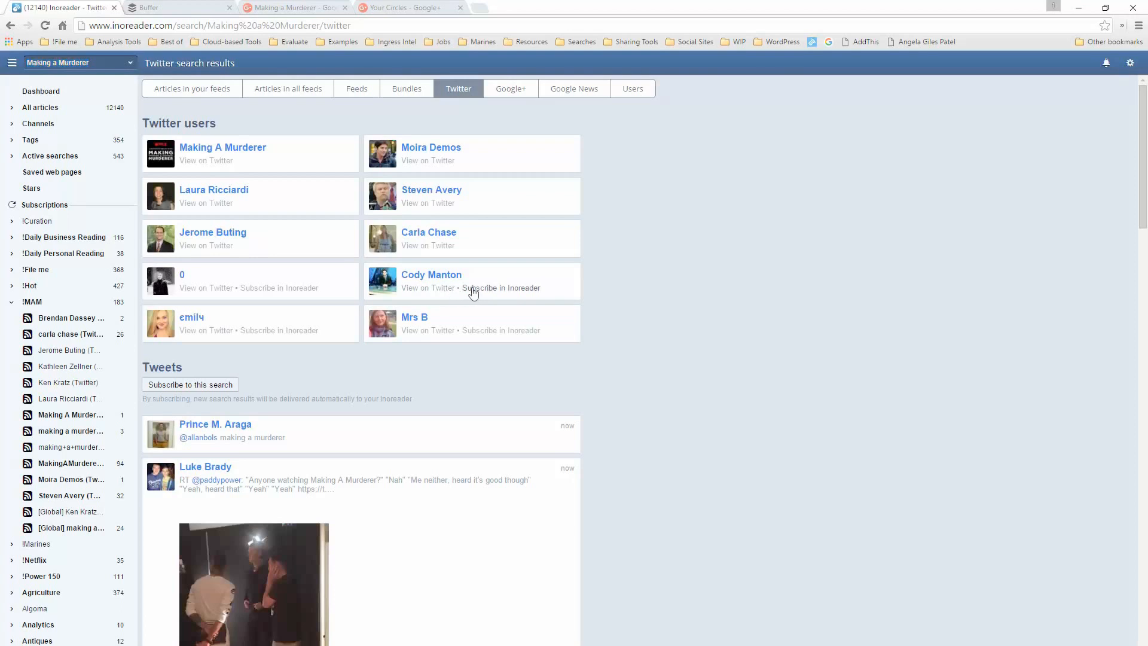
left_click(501, 287)
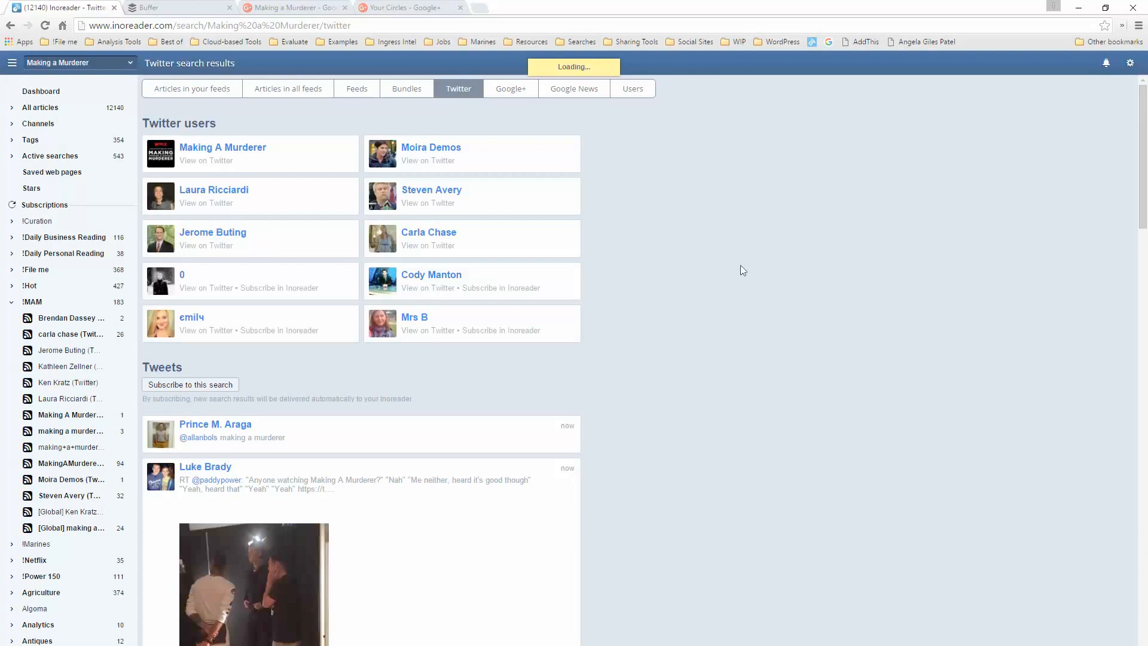
left_click(500, 287)
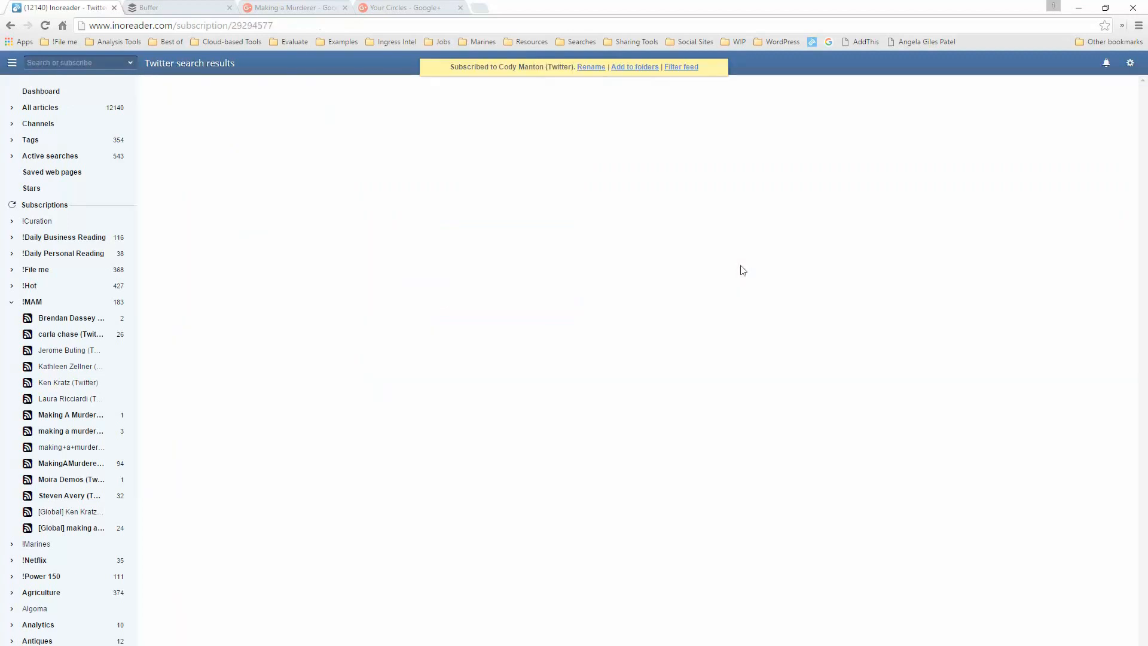
mouse_move(679, 108)
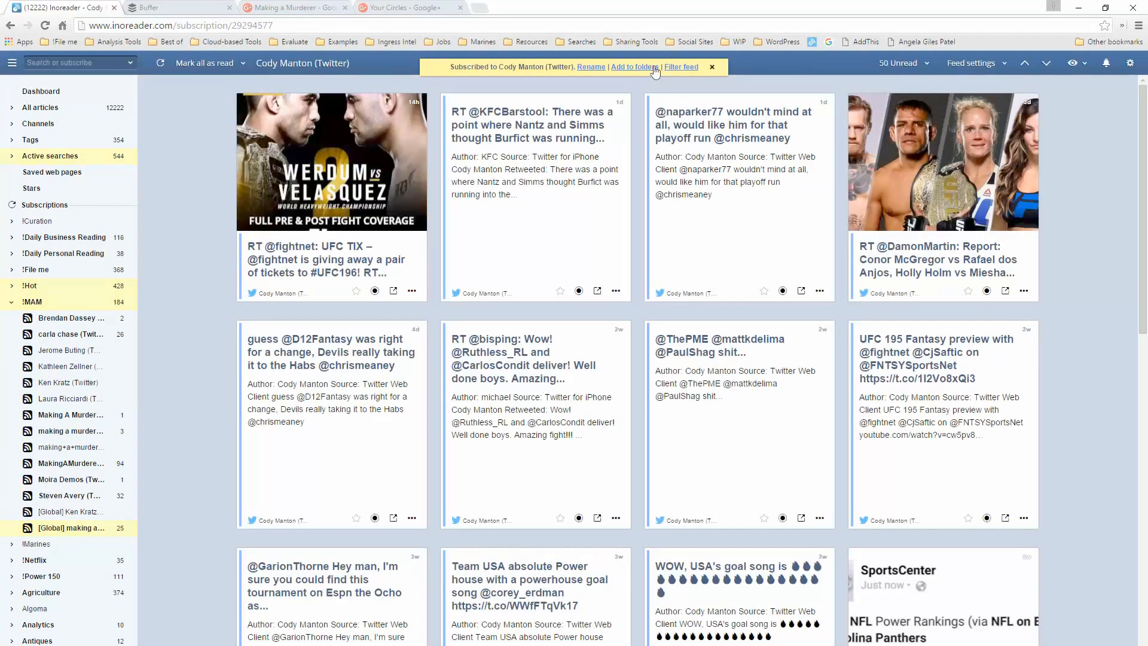
left_click(634, 67)
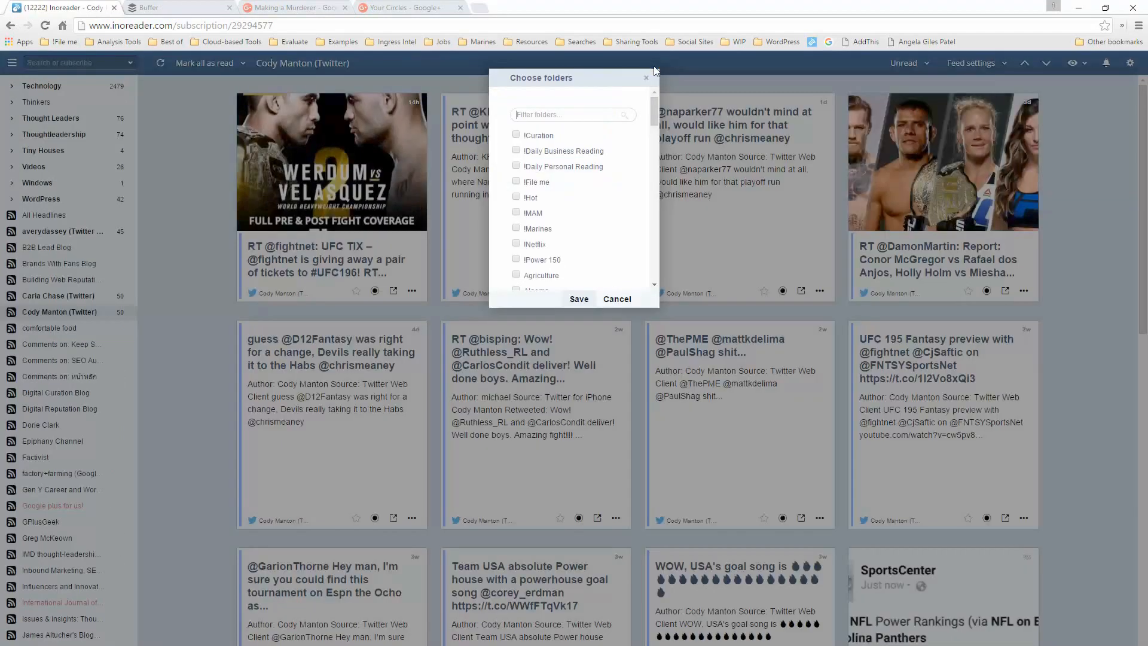
scroll("down", 3)
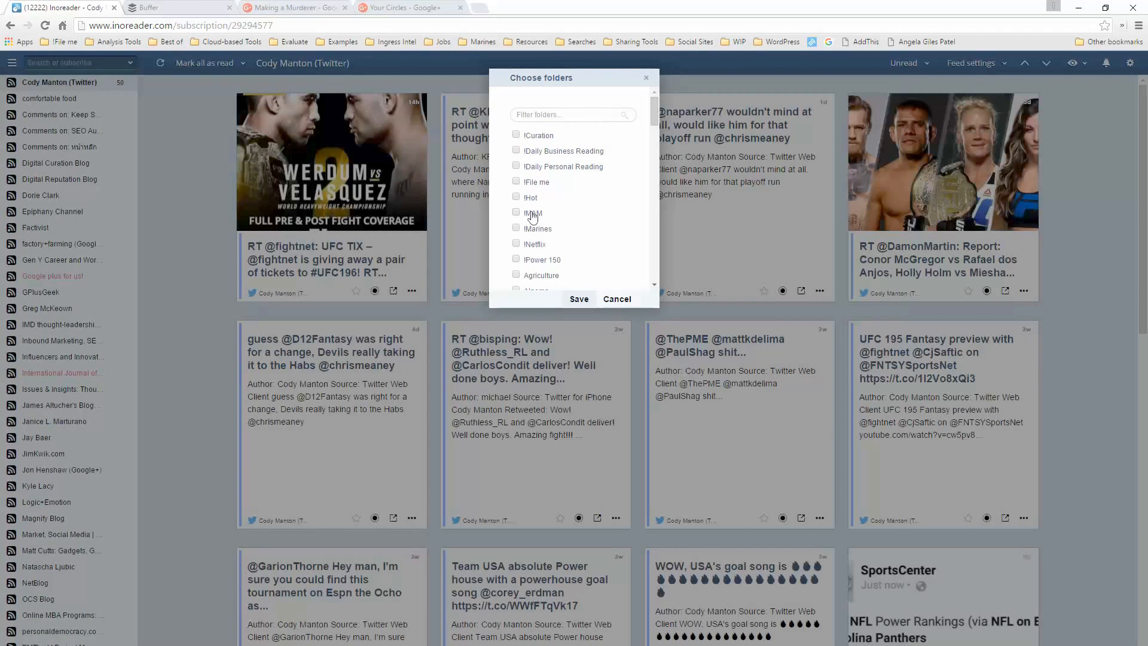
left_click(617, 299)
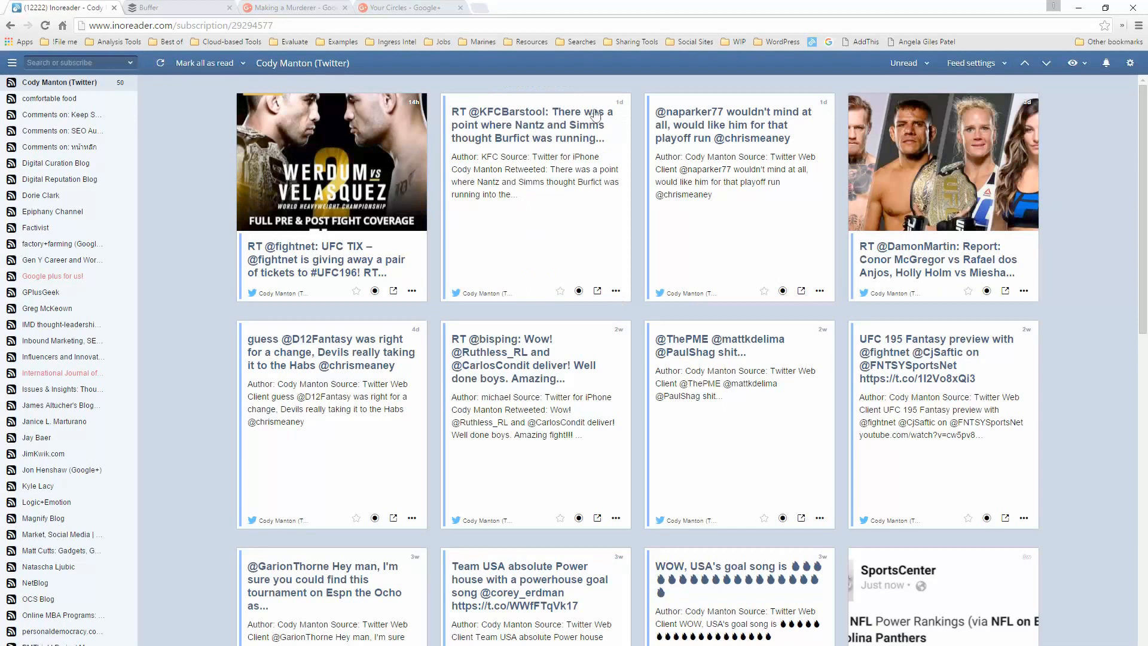
mouse_move(318, 218)
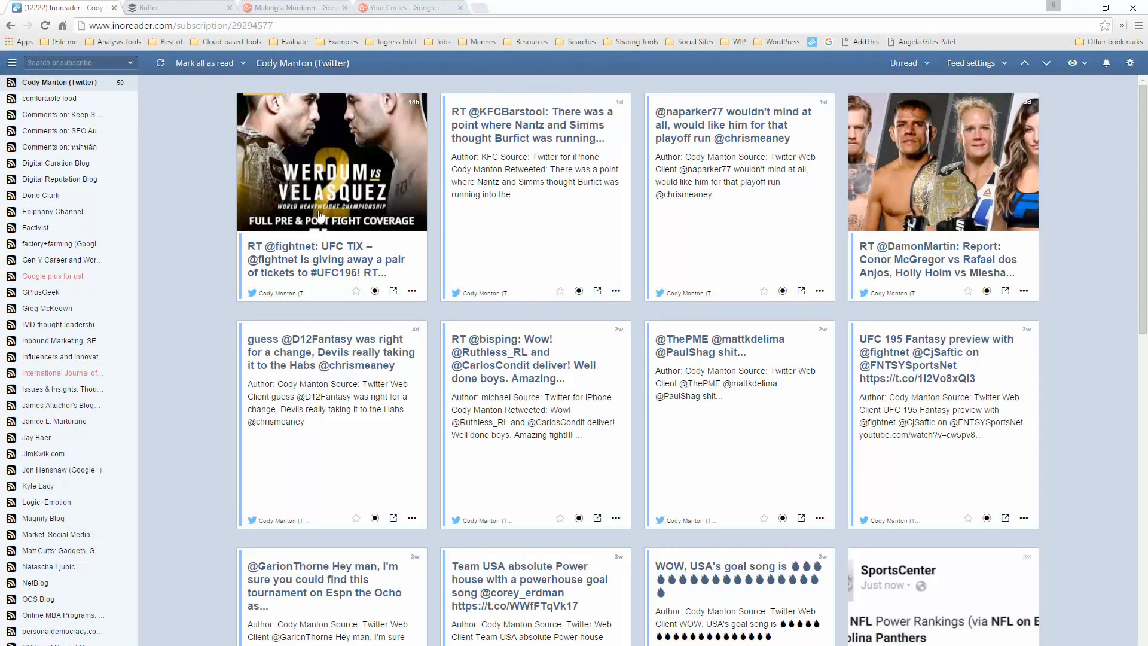
mouse_move(11, 25)
type("Making a Murderer")
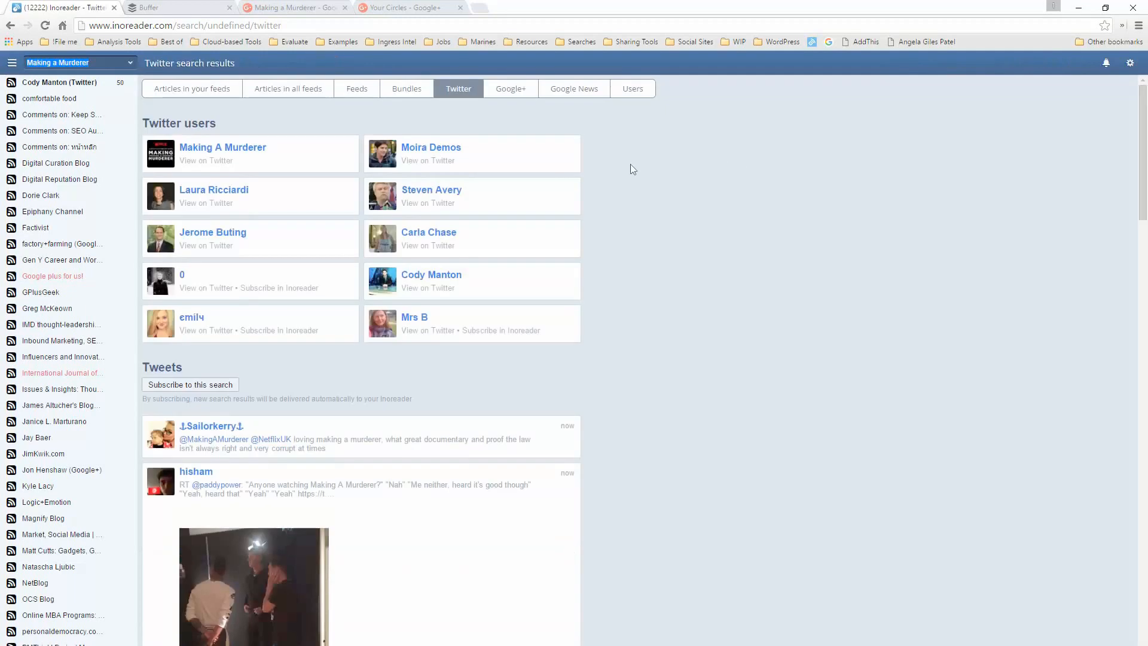
Step: Subscribe to the Making A Murderer Google+ page, file it under !MAM, and return to the Google+ results
left_click(511, 89)
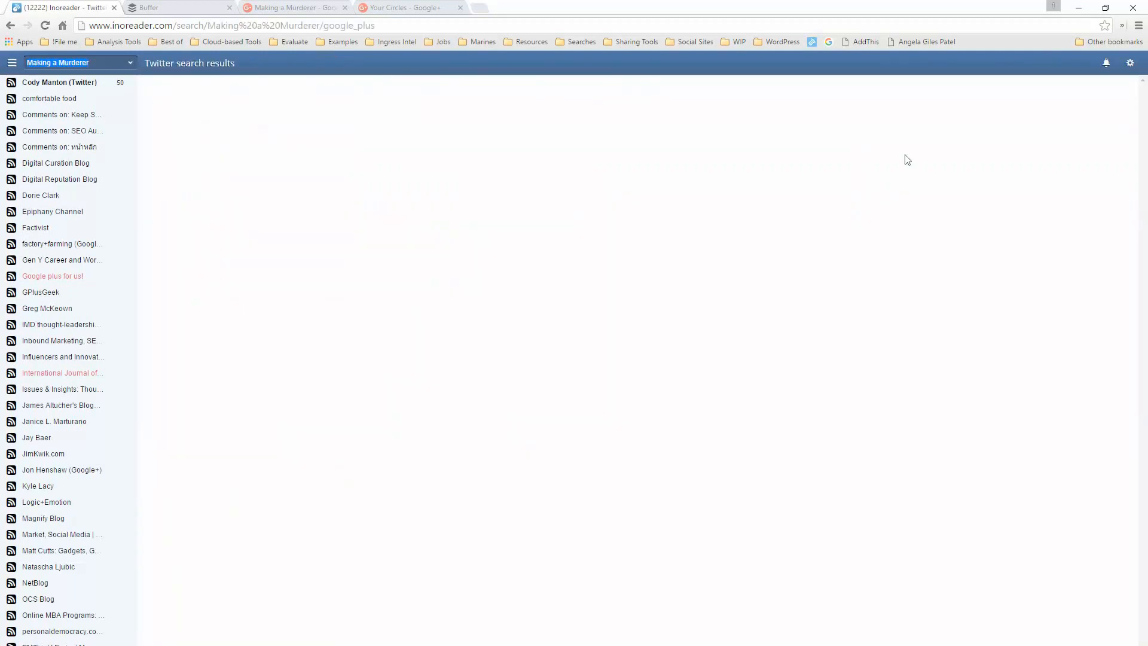
mouse_move(1096, 231)
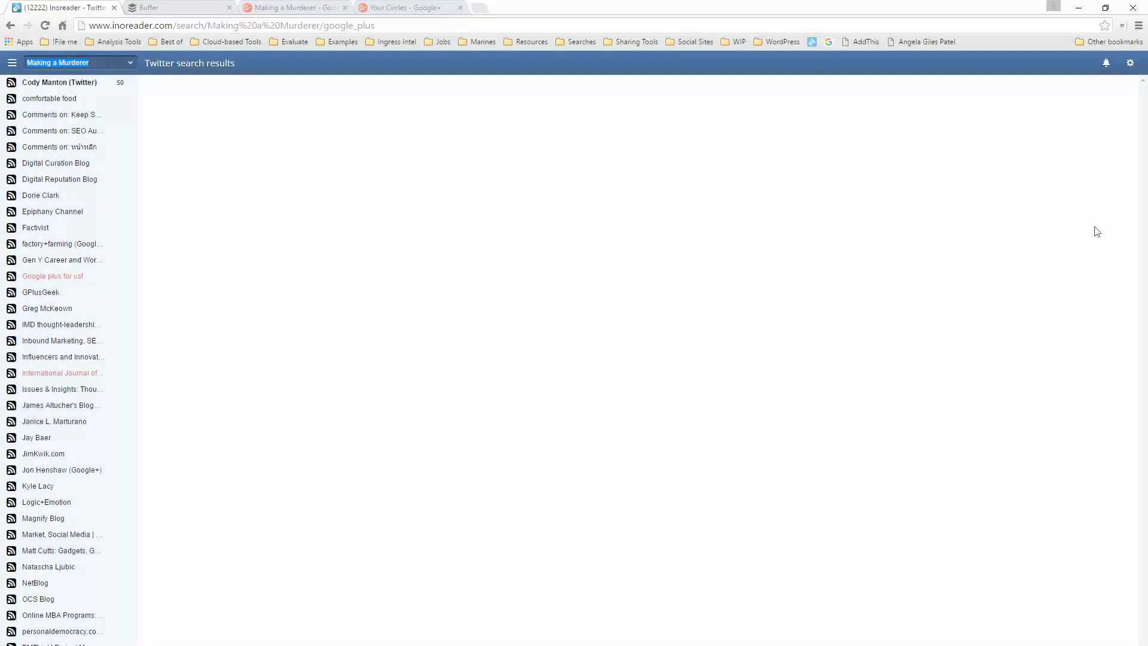
left_click(510, 87)
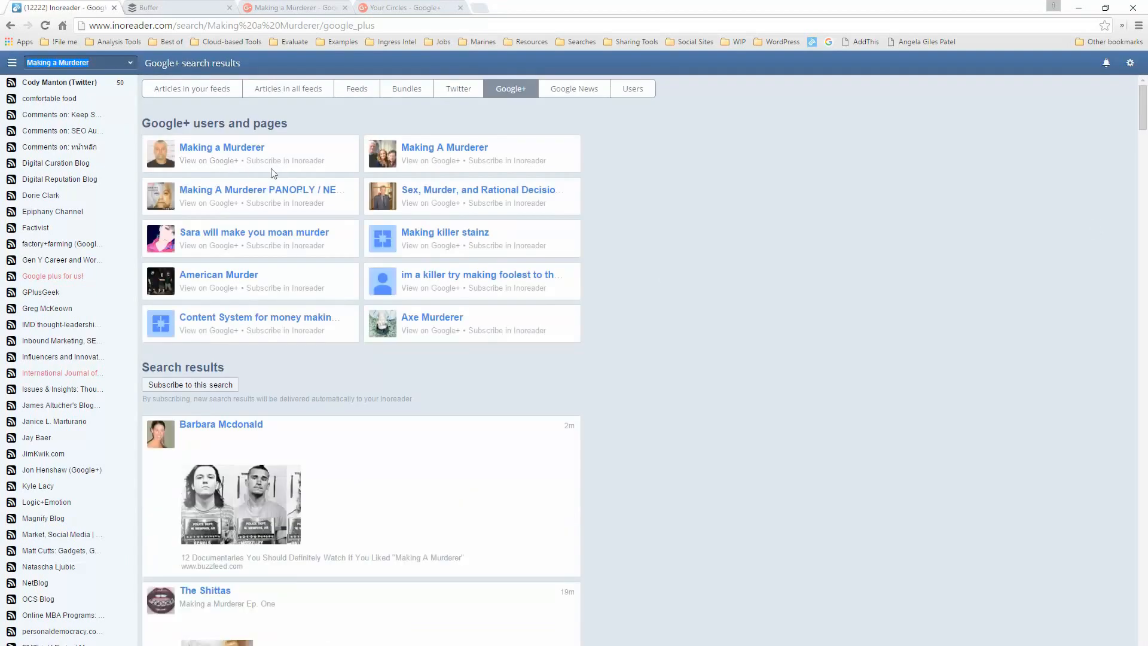
mouse_move(538, 183)
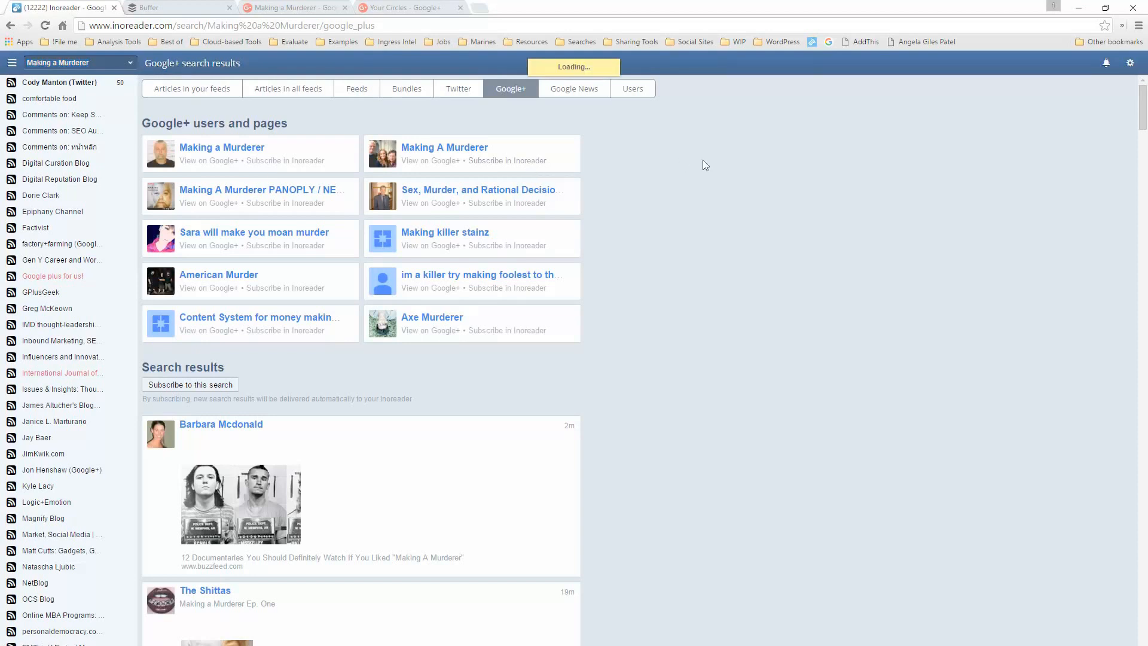
mouse_move(473, 254)
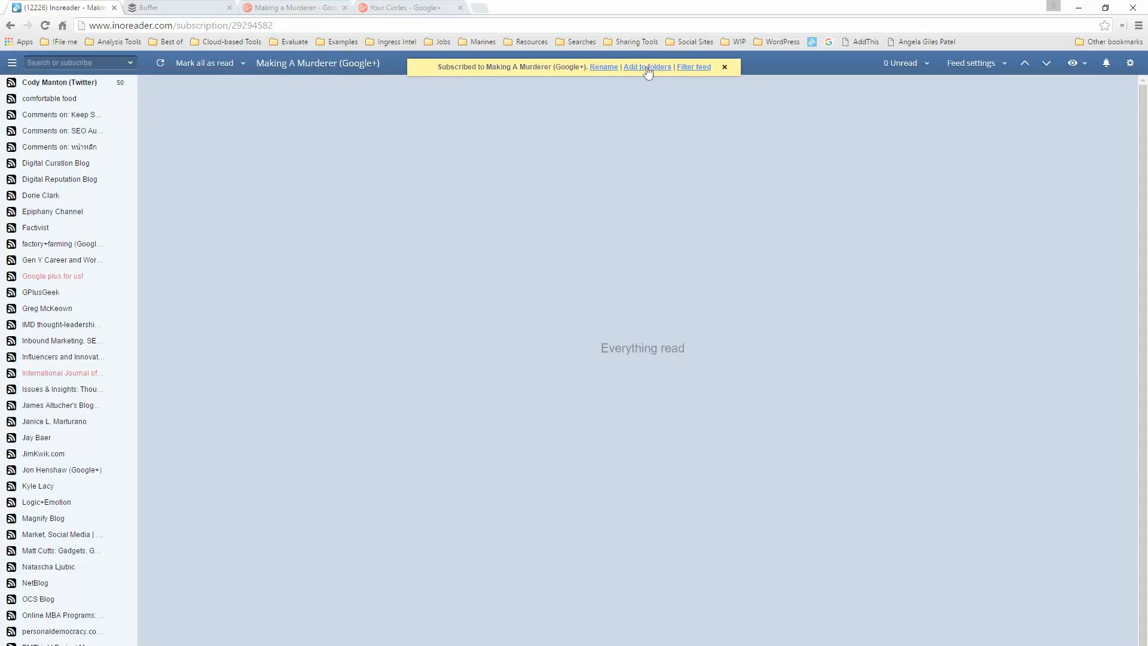
left_click(647, 67)
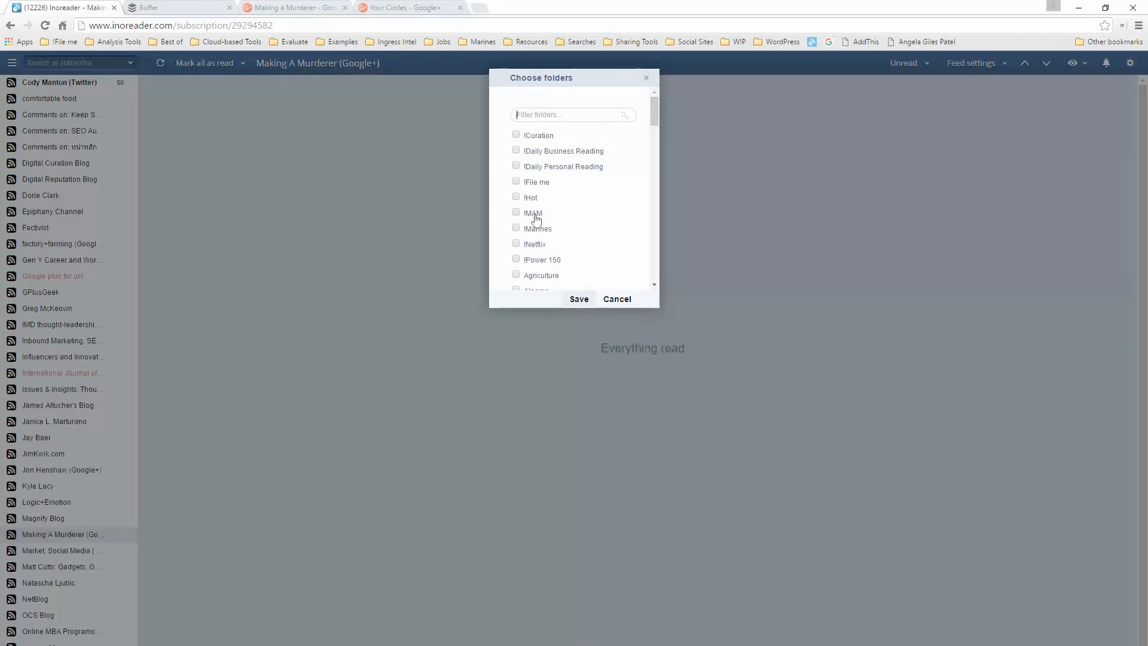
left_click(578, 299)
type("Making a Murderer")
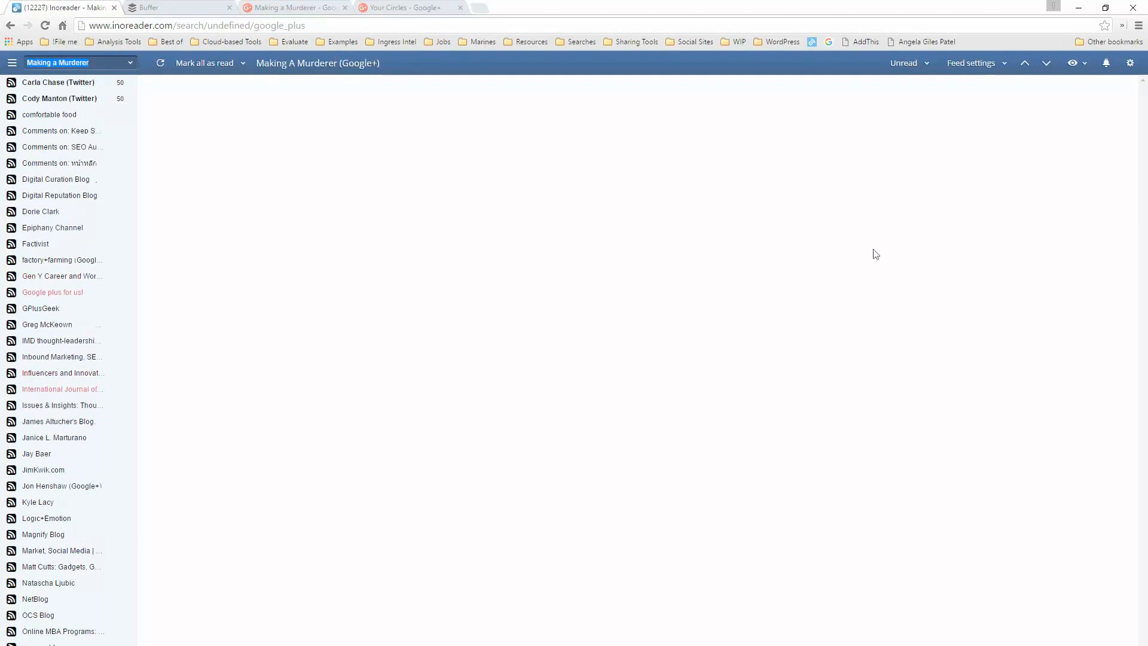
left_click(511, 88)
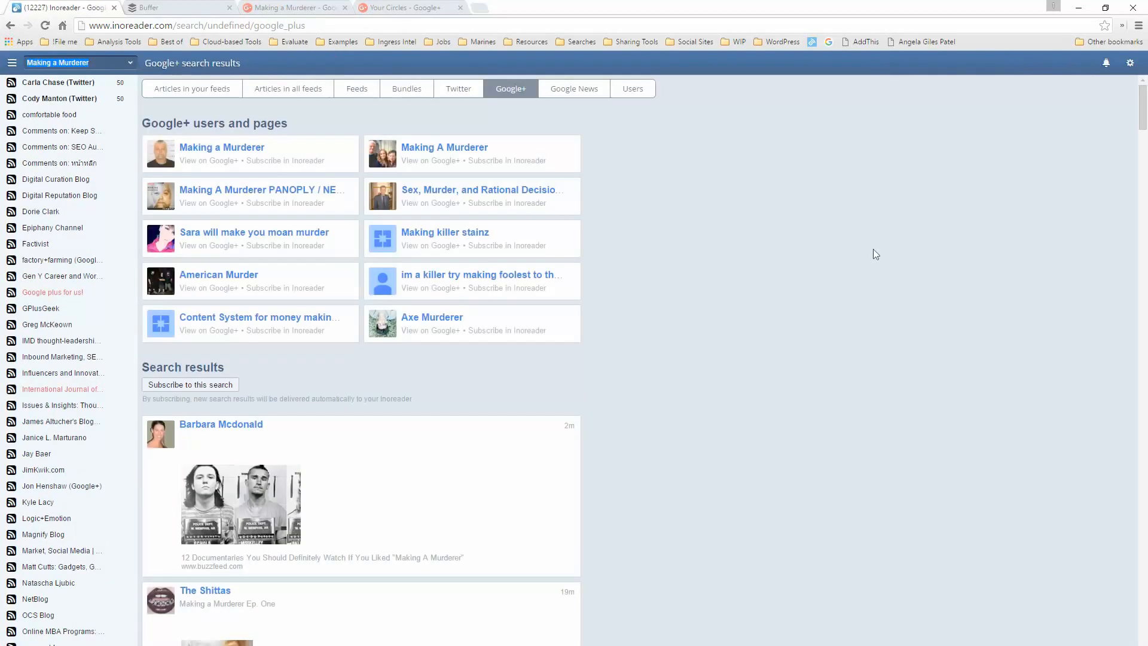
mouse_move(459, 263)
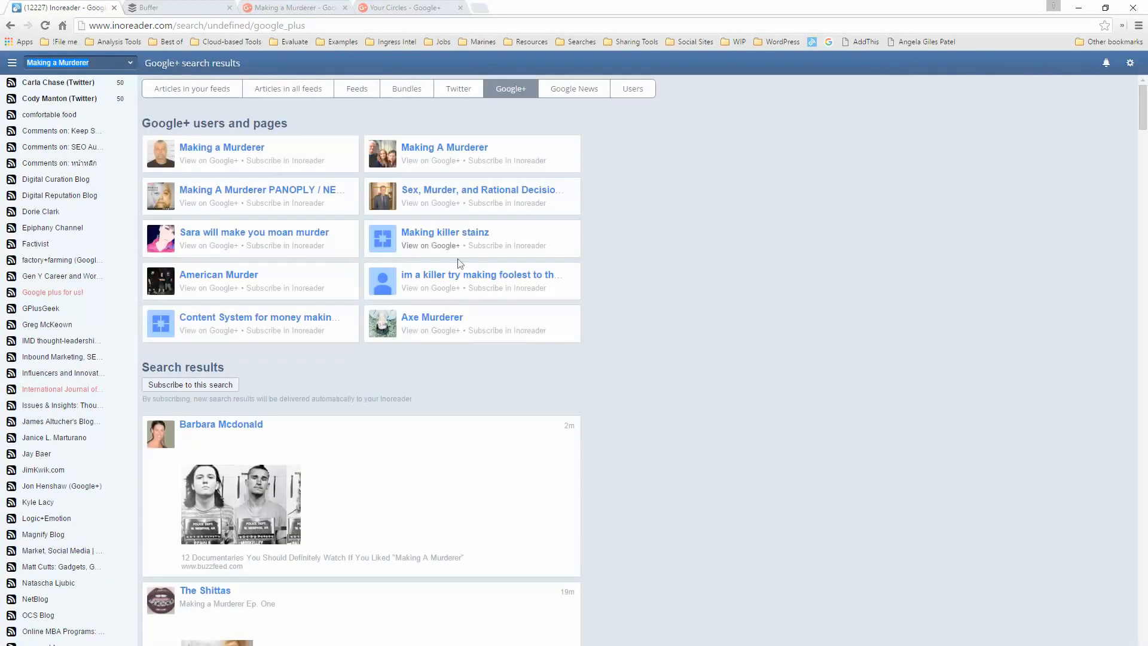
mouse_move(431, 373)
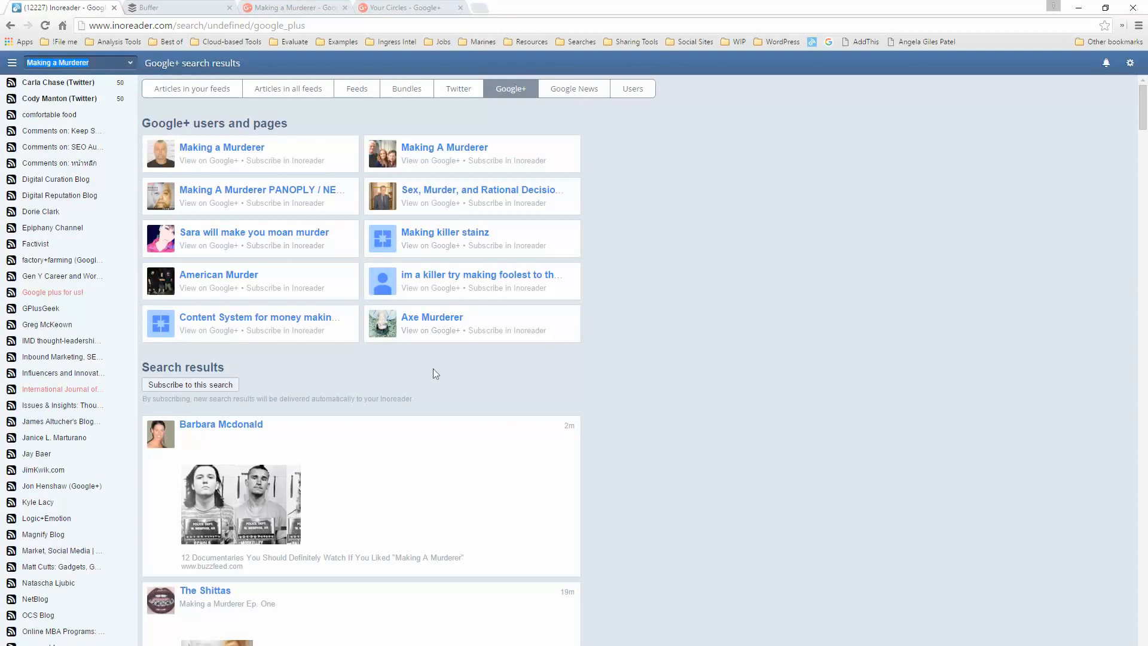
scroll("down", 3)
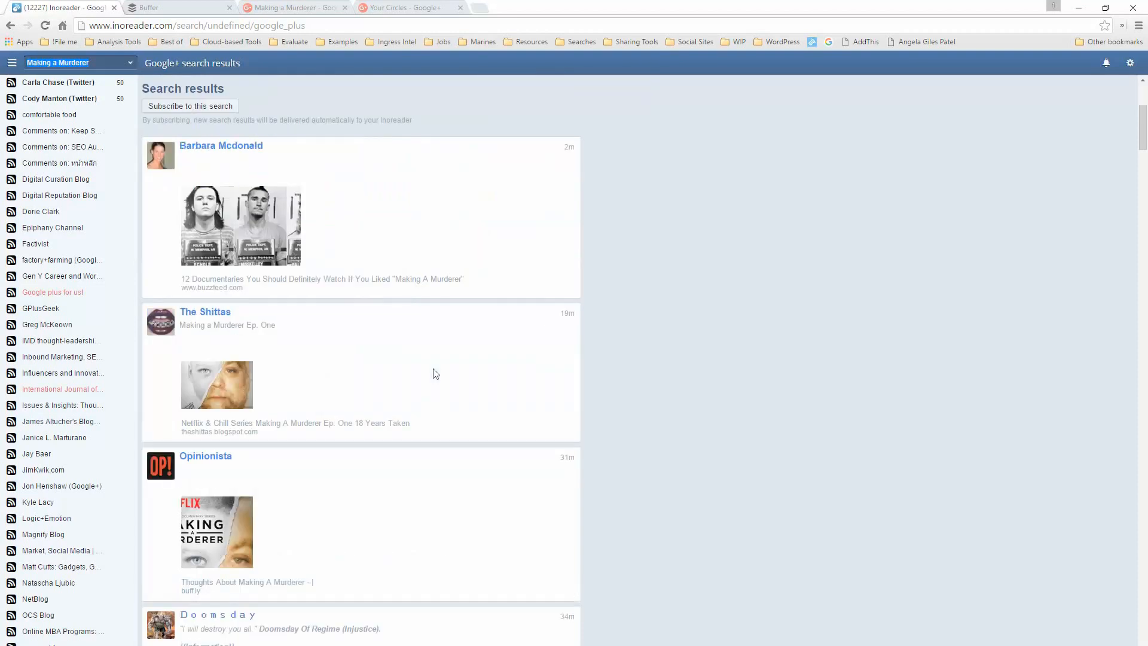
Step: Subscribe to the Google+ search itself and save it into the !MAM folder
left_click(511, 88)
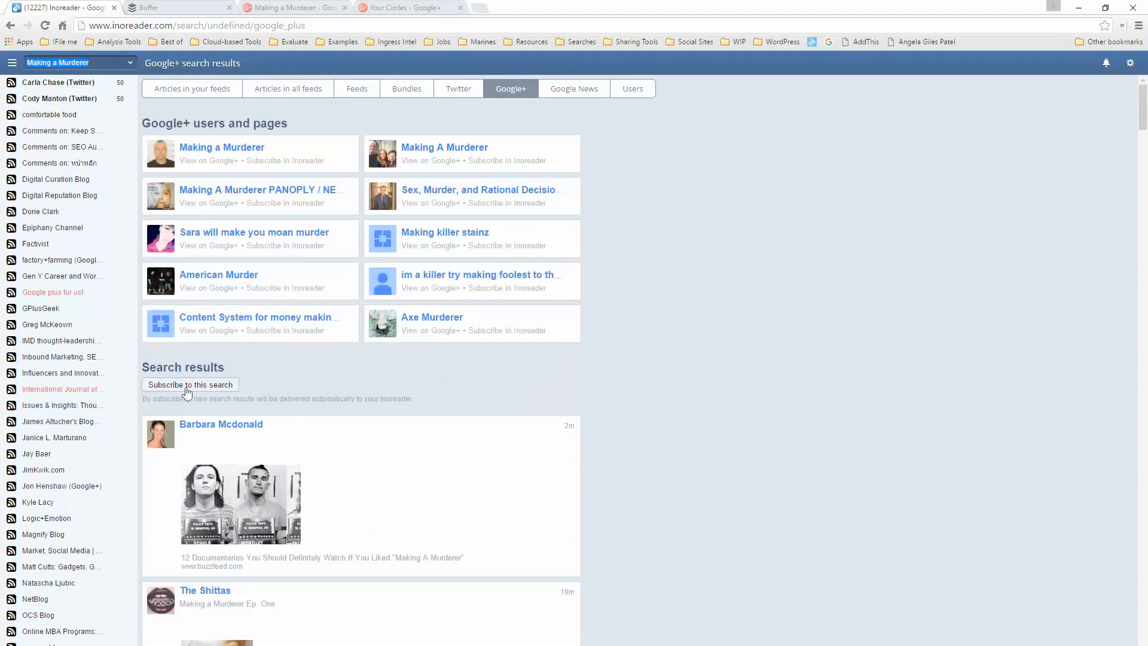
left_click(190, 384)
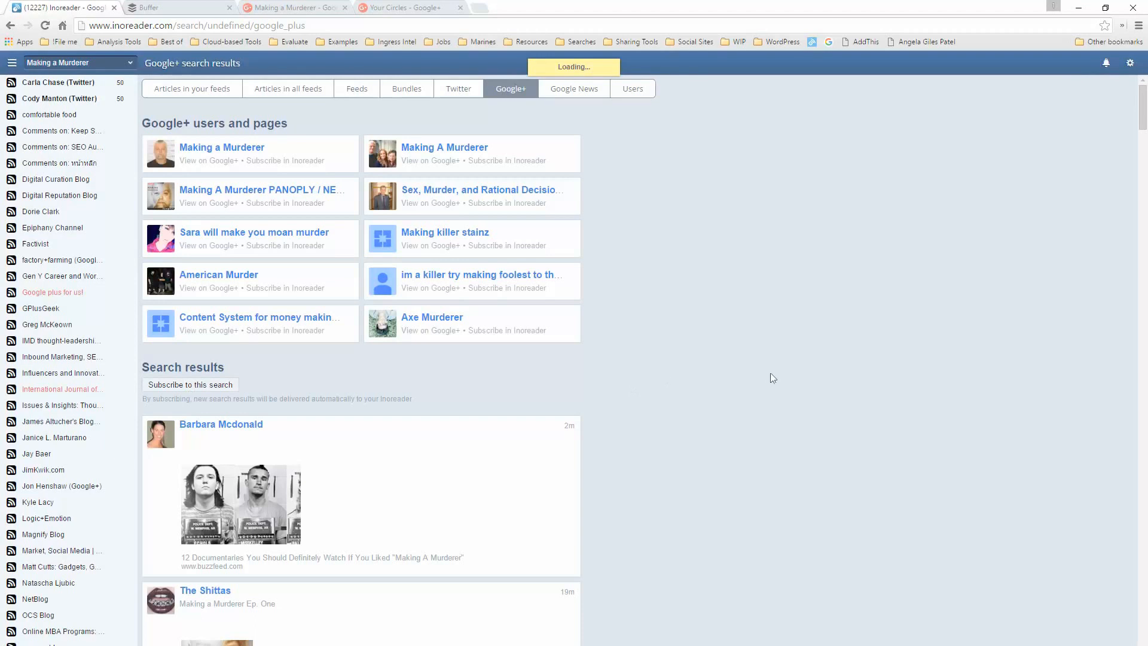
left_click(190, 383)
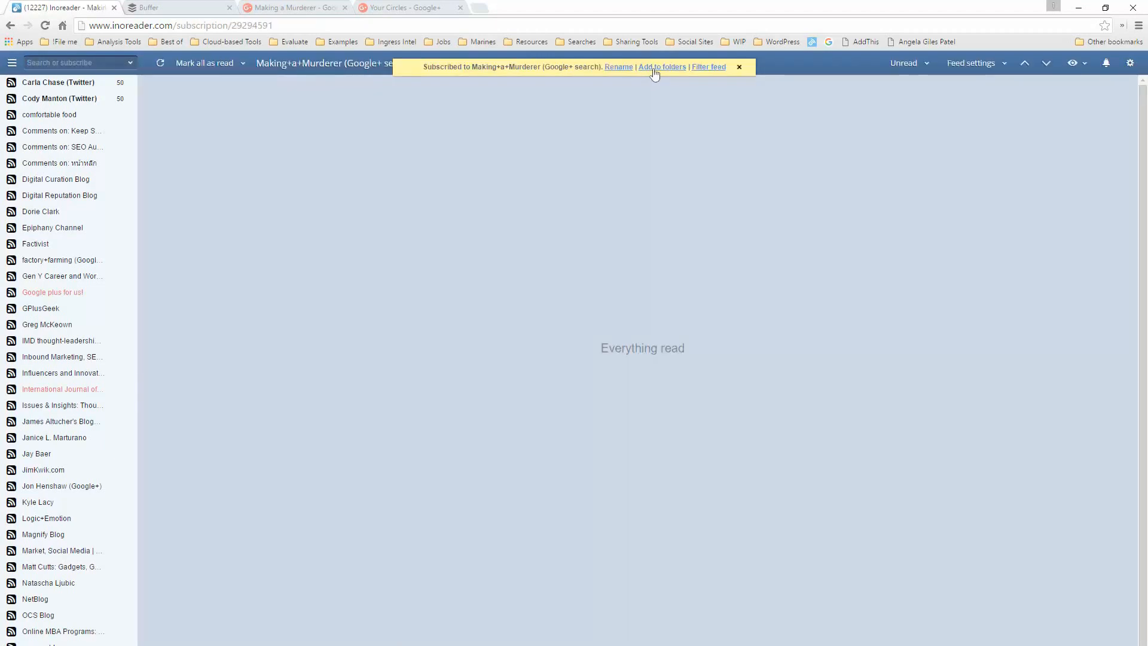
left_click(661, 67)
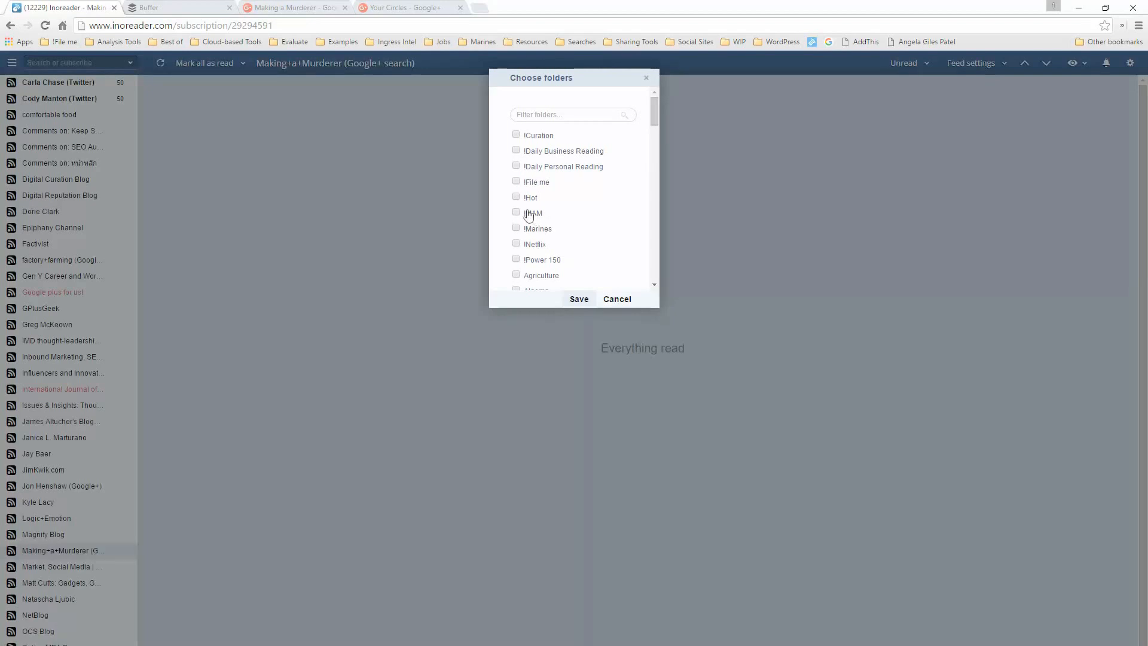
left_click(517, 212)
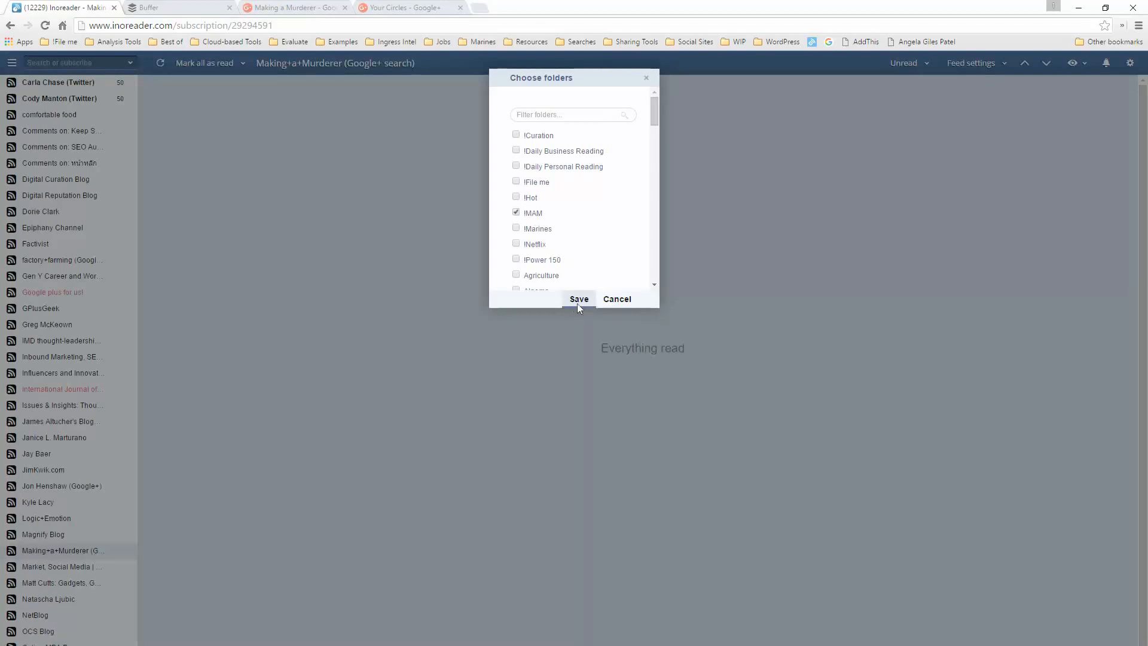
left_click(579, 299)
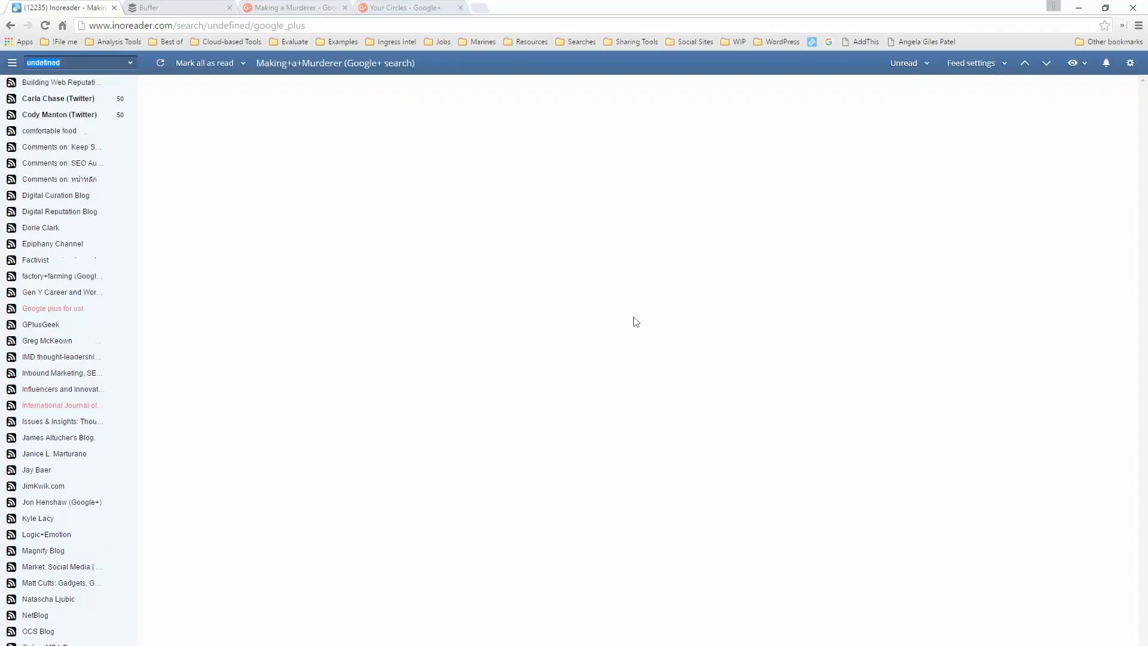
Step: Step through the Google+, Google News and Users result tabs, ending on the single matching user
left_click(511, 89)
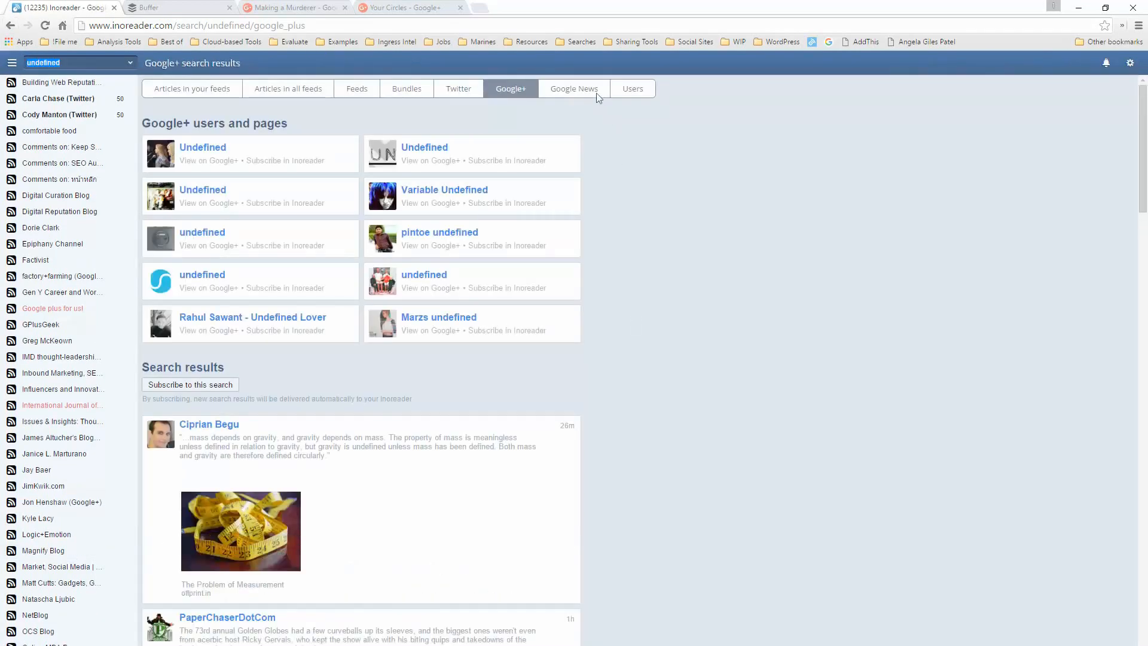
left_click(573, 88)
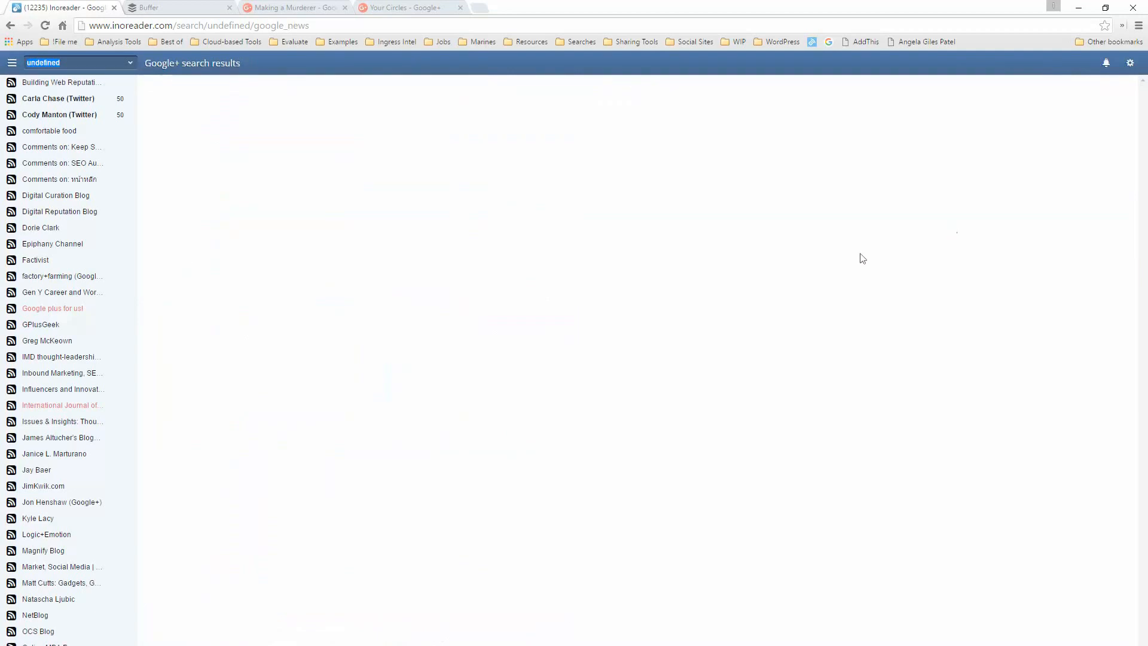
left_click(572, 87)
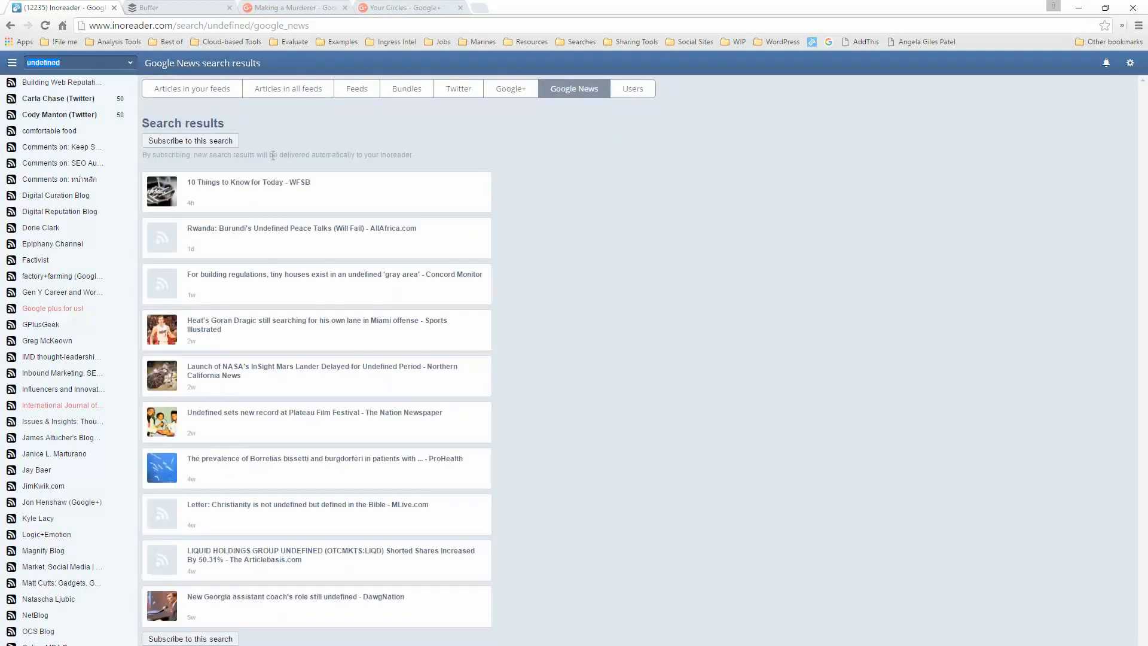
left_click(632, 87)
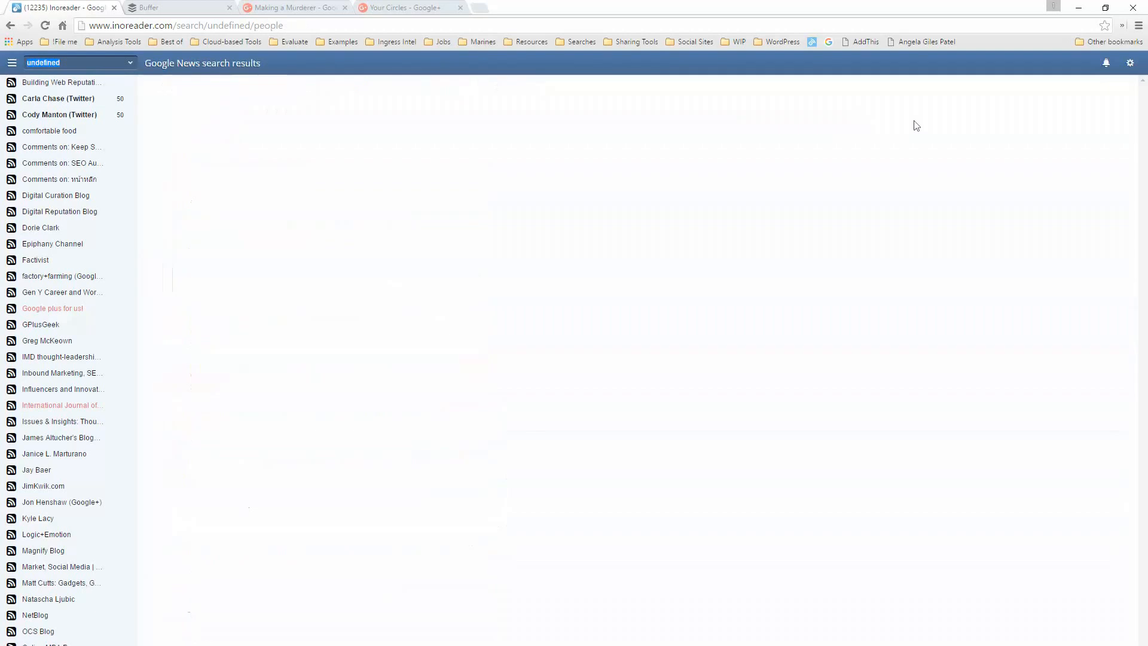
left_click(632, 87)
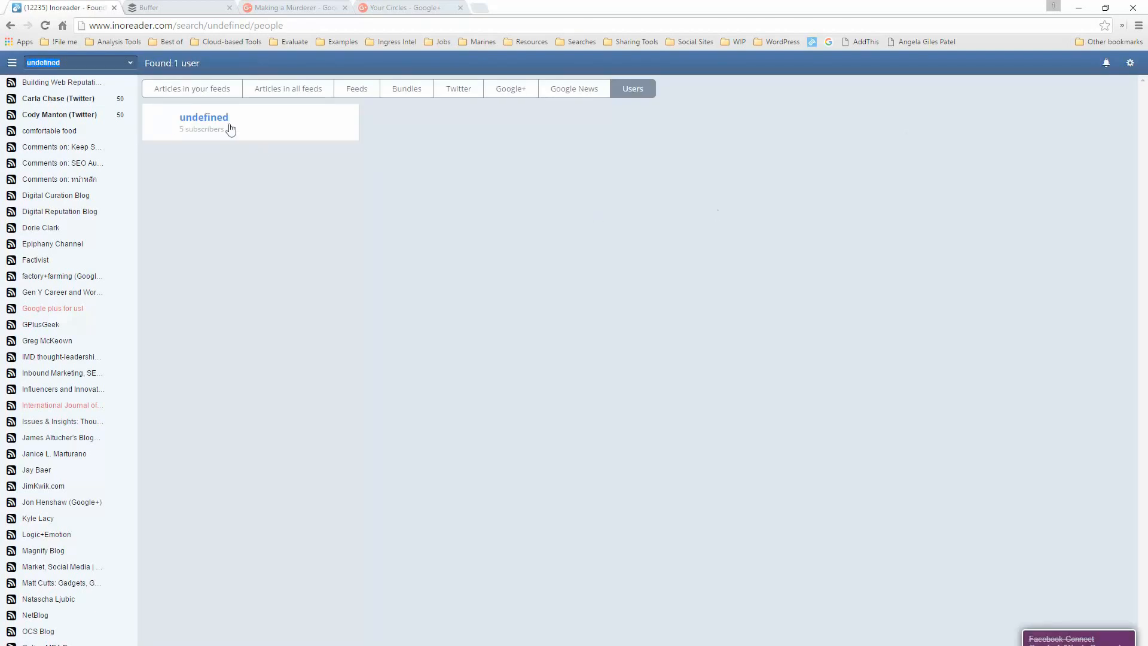
mouse_move(289, 262)
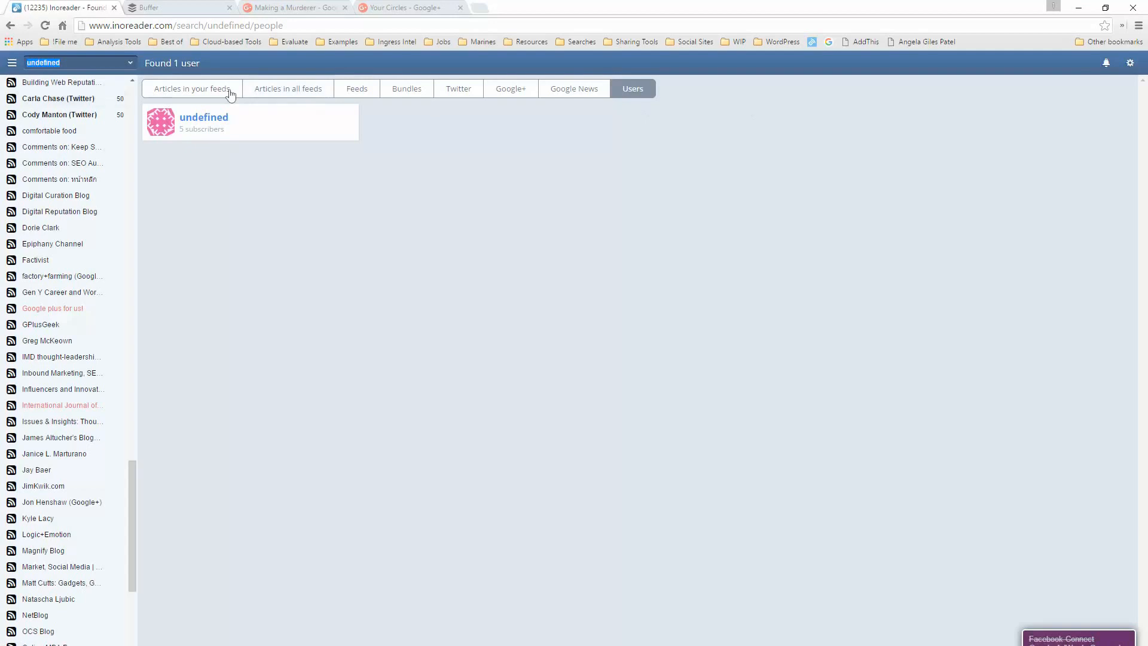
mouse_move(142, 214)
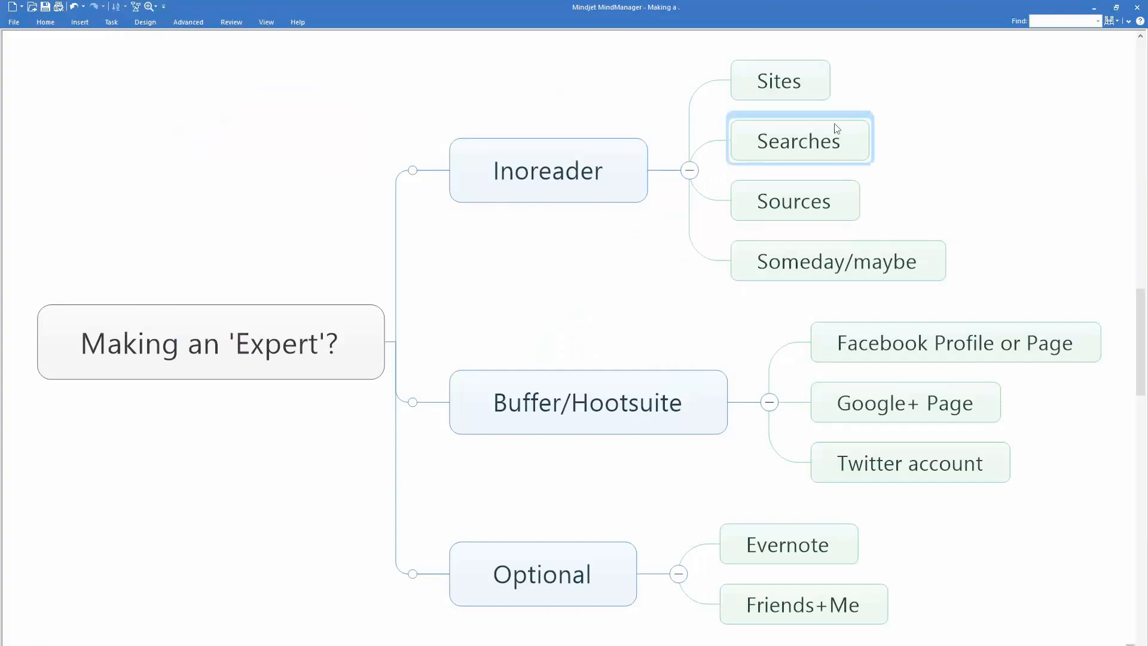
Step: Point out the Sites and Sources topics in the mind map, then return to Inoreader's feed list
left_click(779, 80)
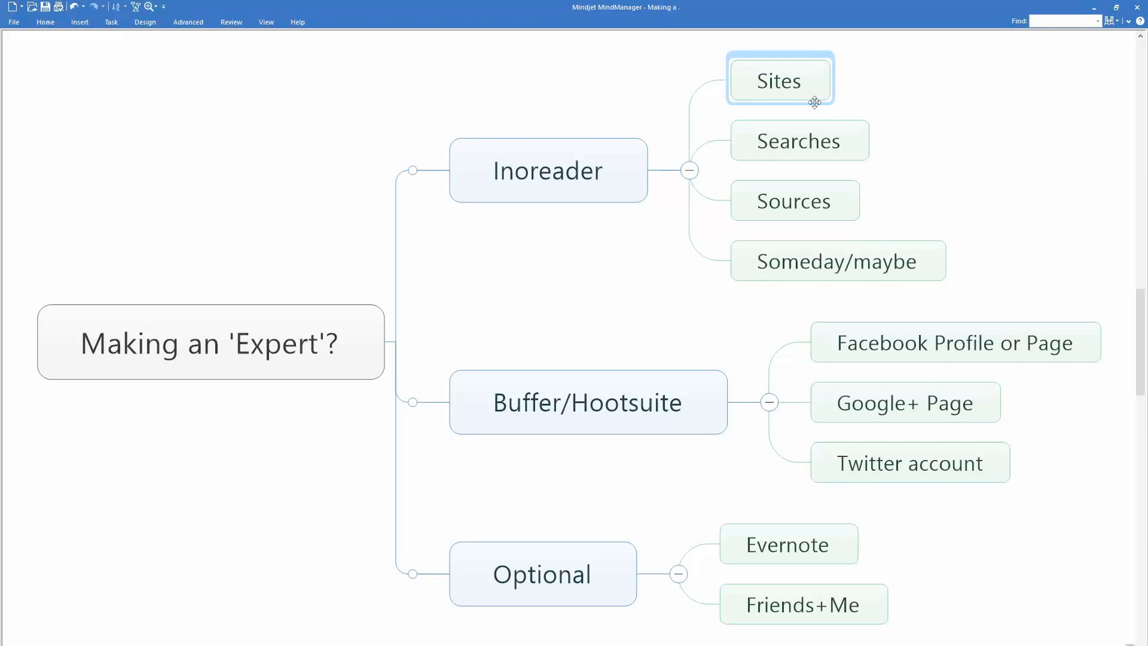
left_click(794, 201)
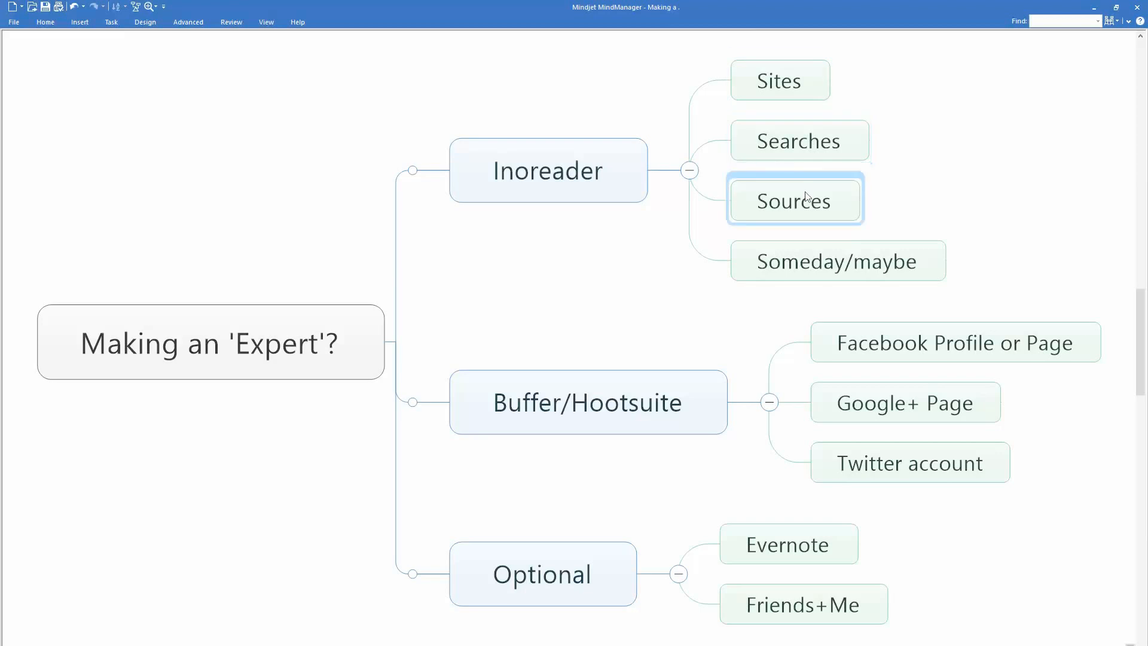
left_click(837, 261)
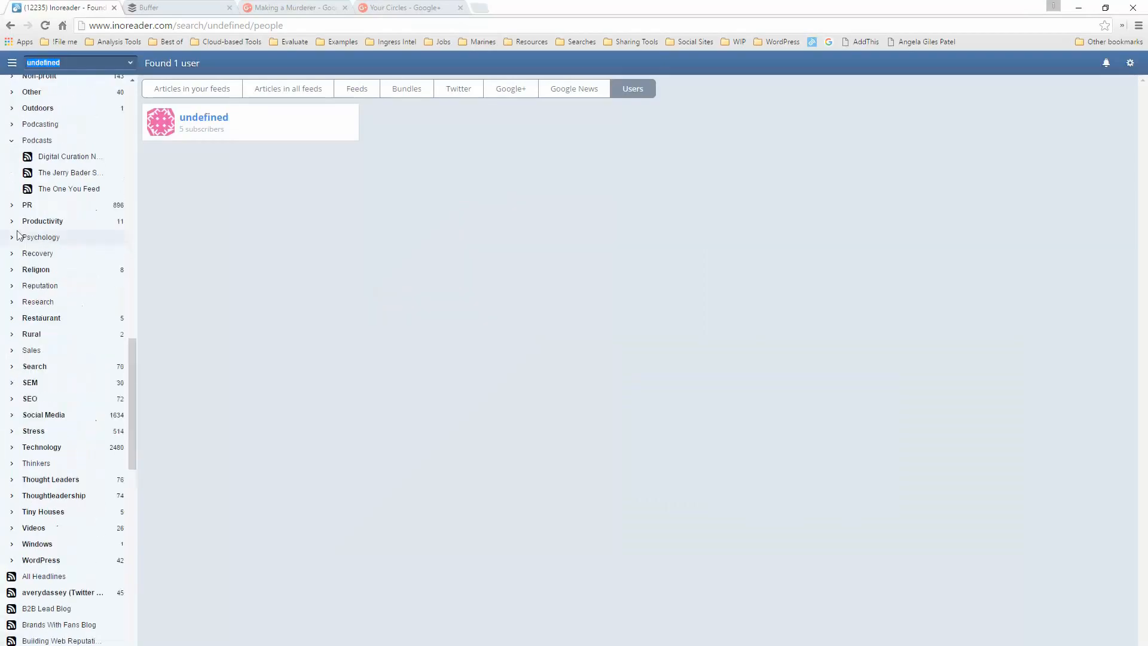
scroll("down", 3)
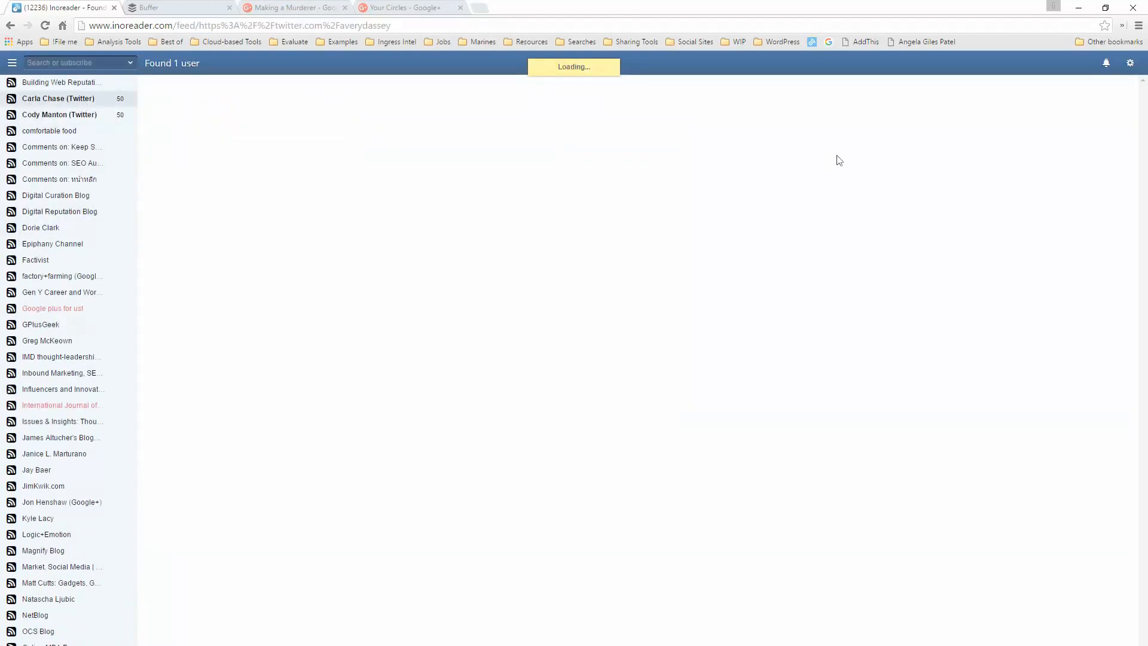
Step: Open the Carla Chase Twitter feed and its Feed settings to see which folder it belongs to
left_click(57, 98)
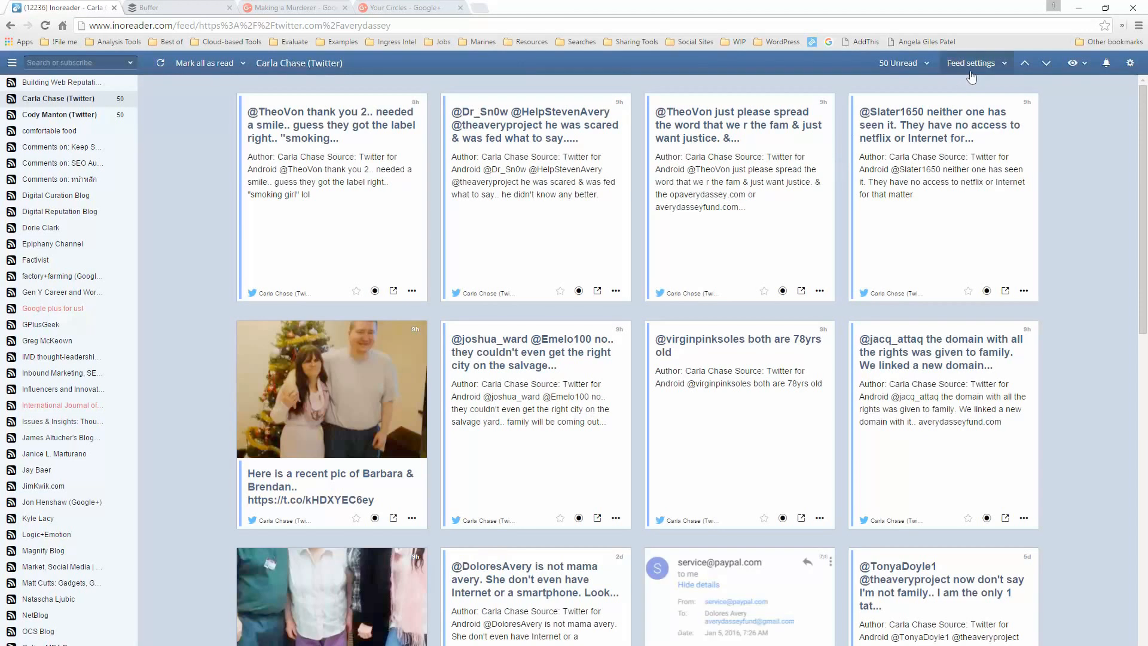
left_click(972, 63)
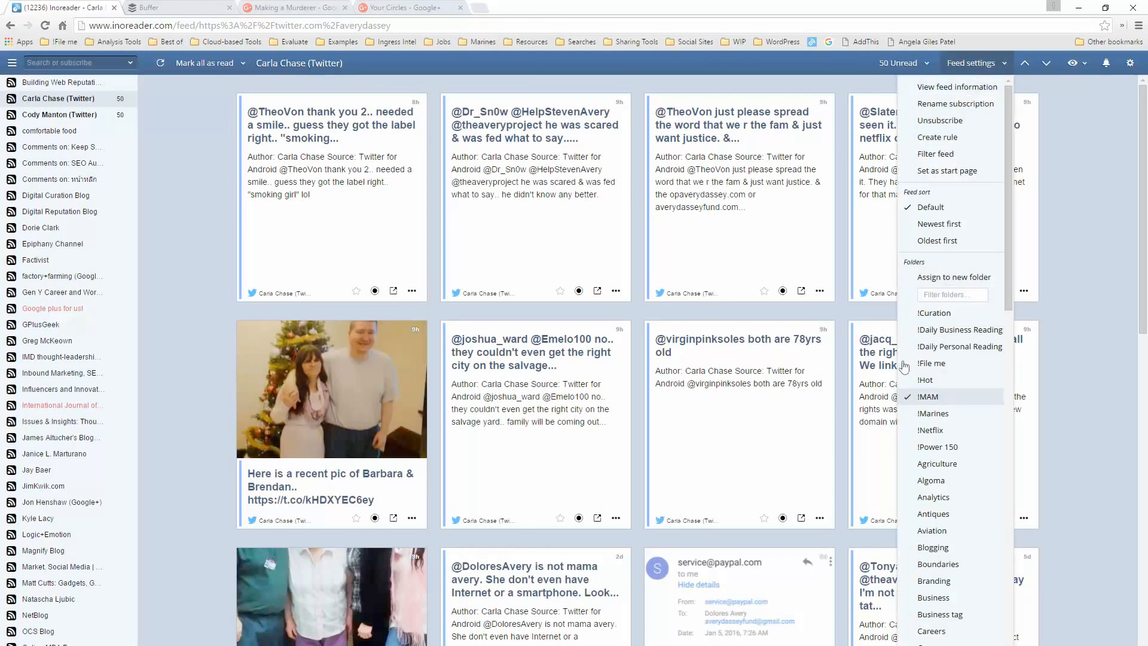
mouse_move(199, 248)
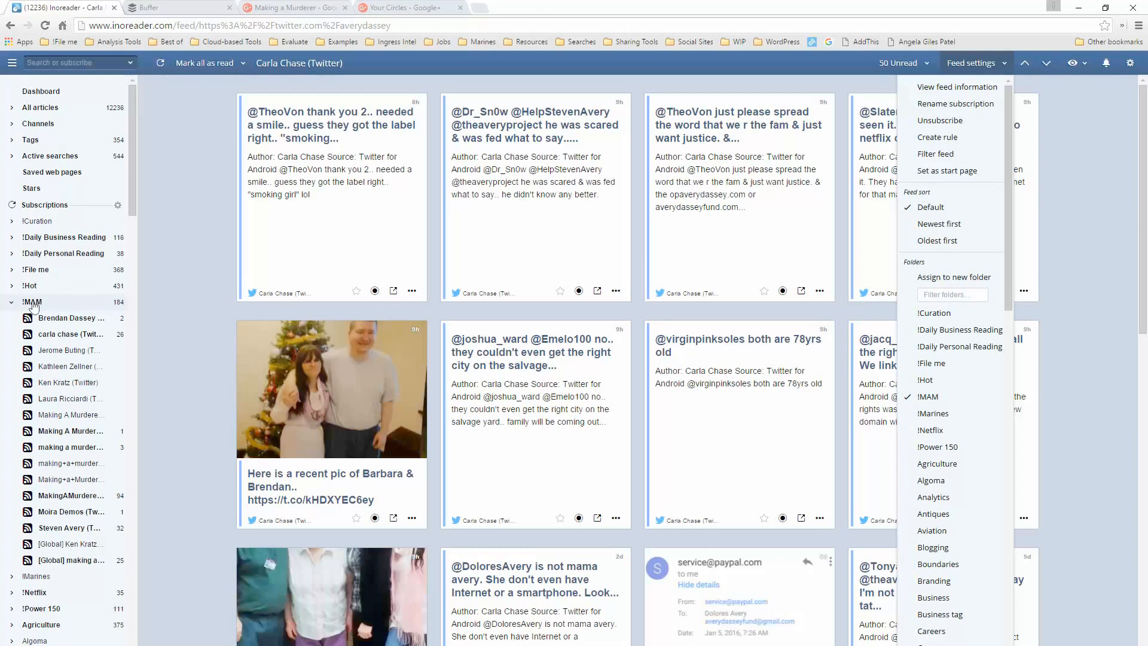
mouse_move(141, 477)
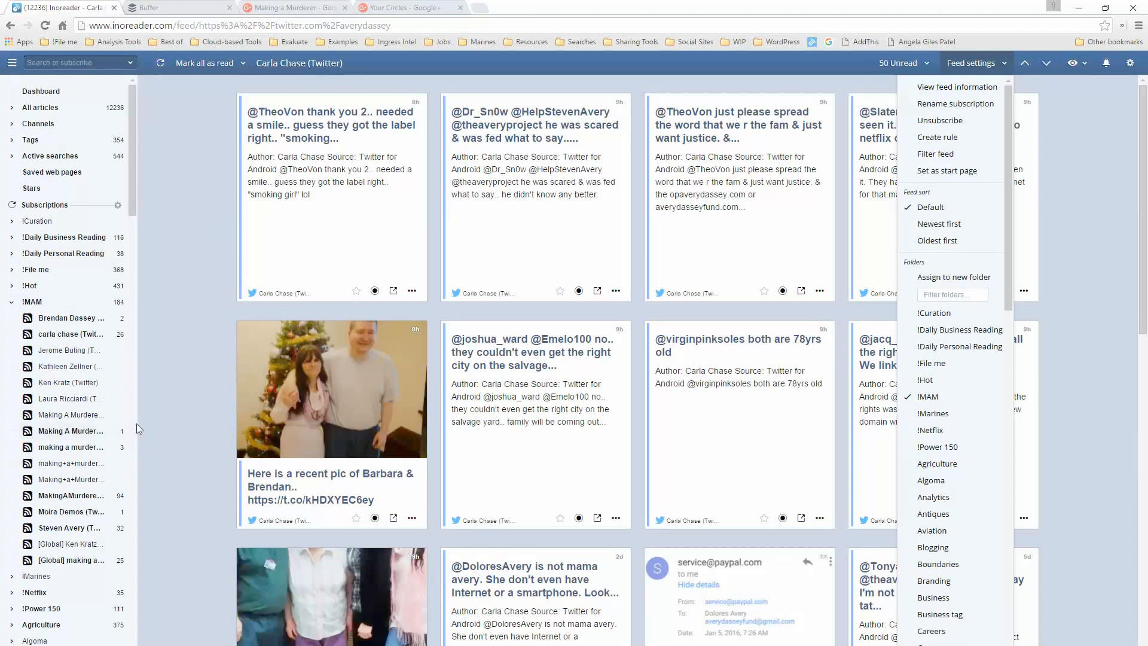
mouse_move(71, 318)
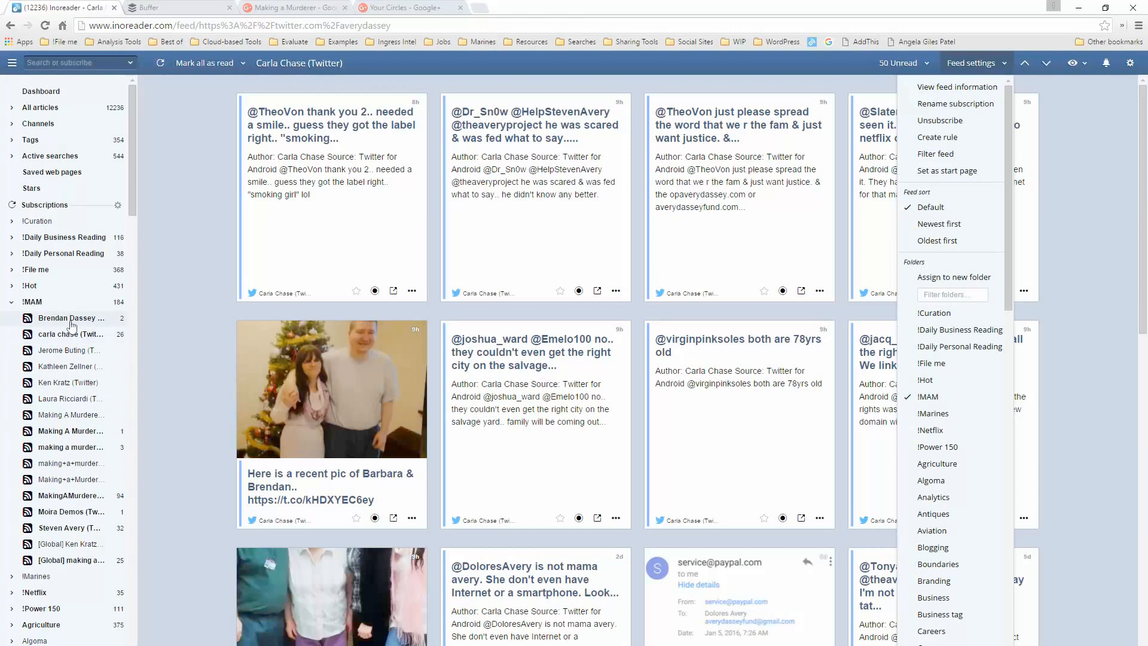
mouse_move(70, 344)
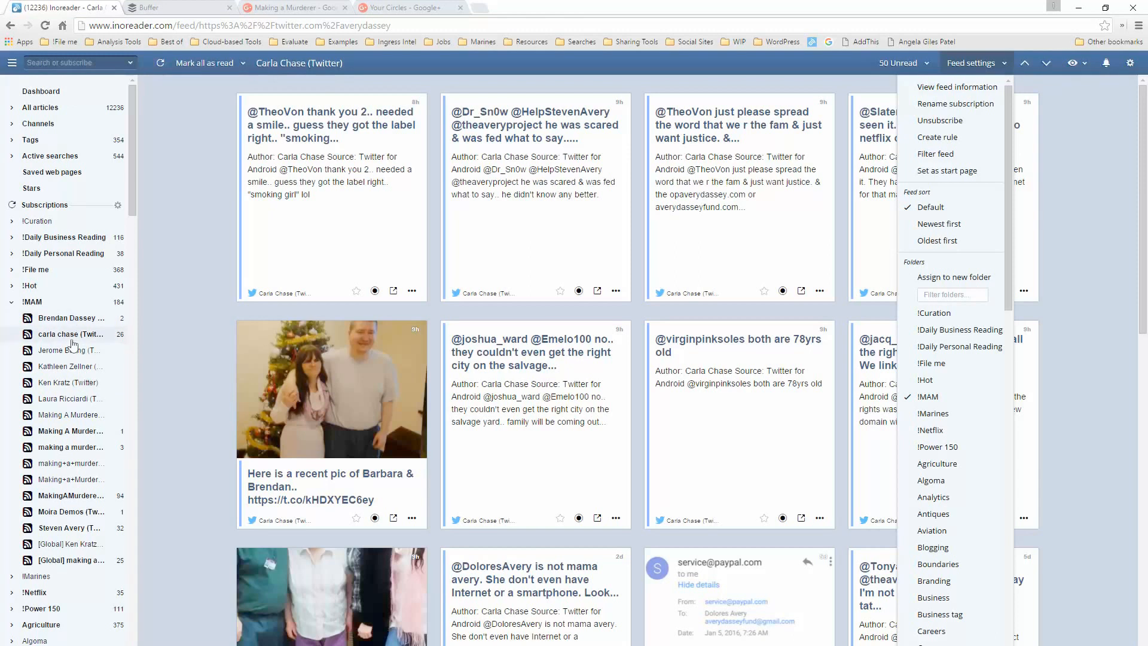
mouse_move(89, 377)
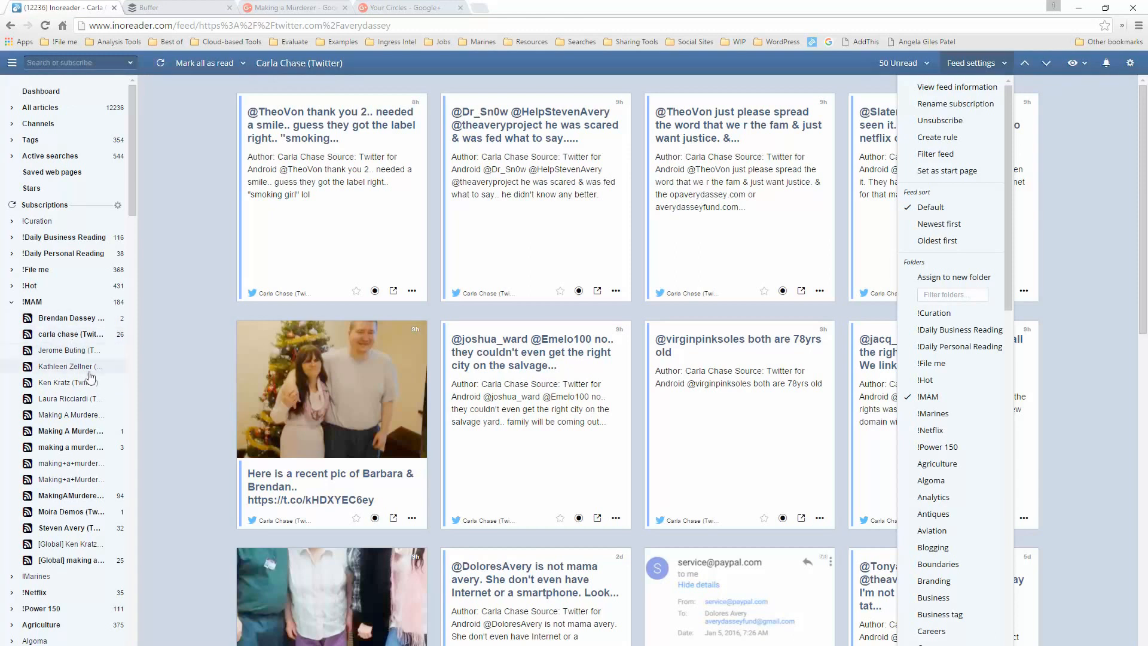
mouse_move(90, 382)
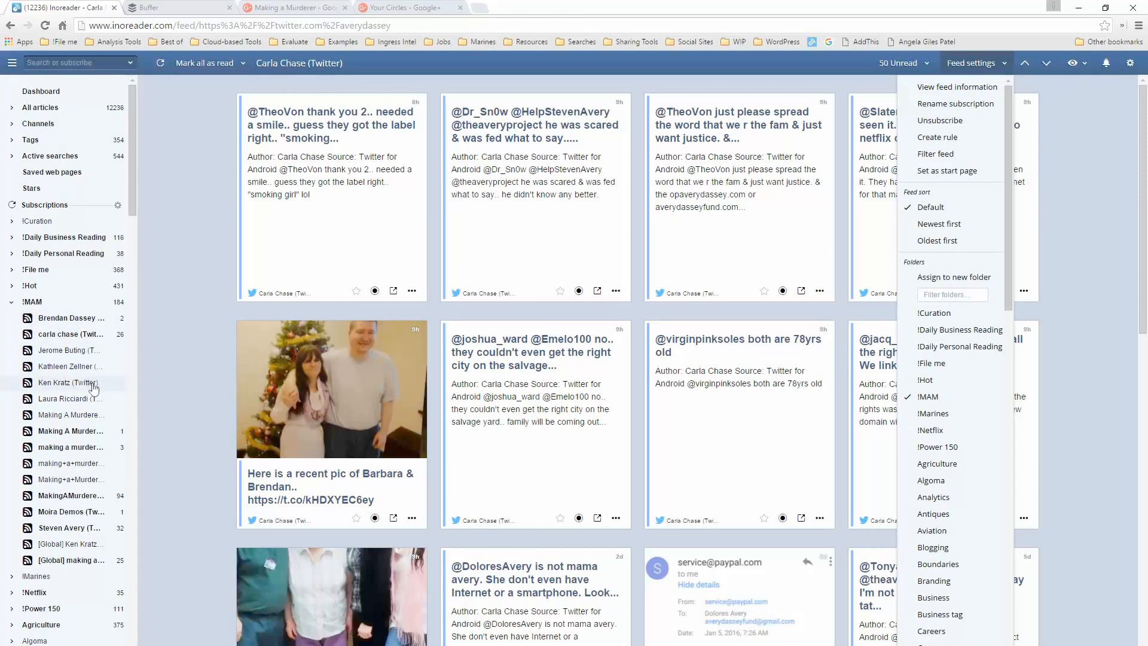
mouse_move(92, 373)
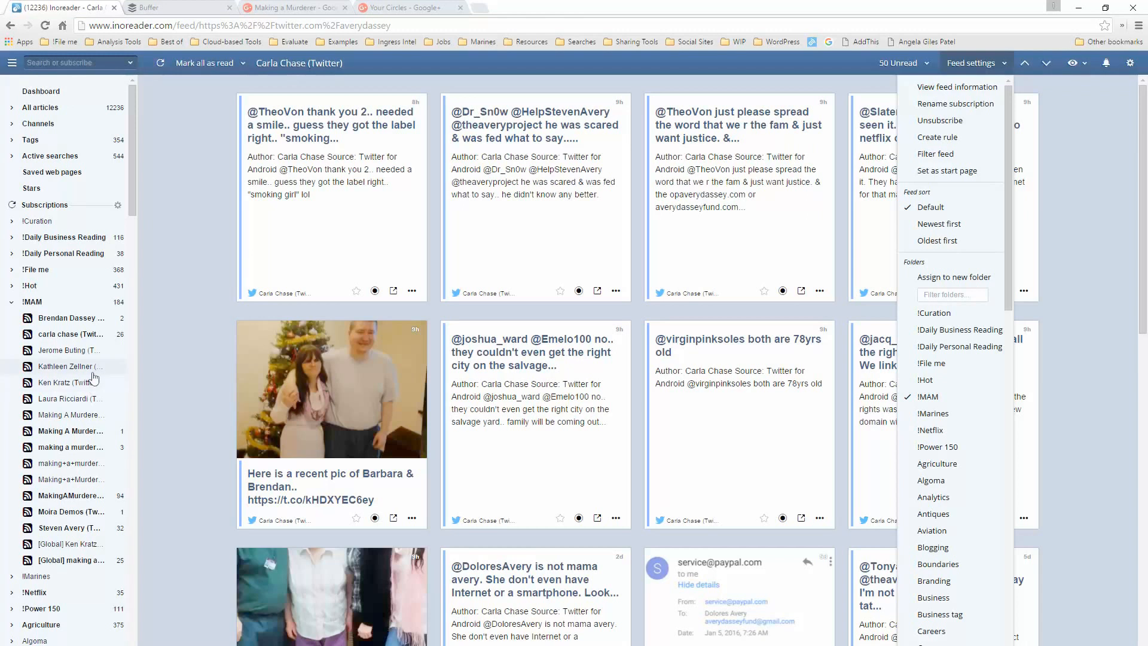
mouse_move(87, 386)
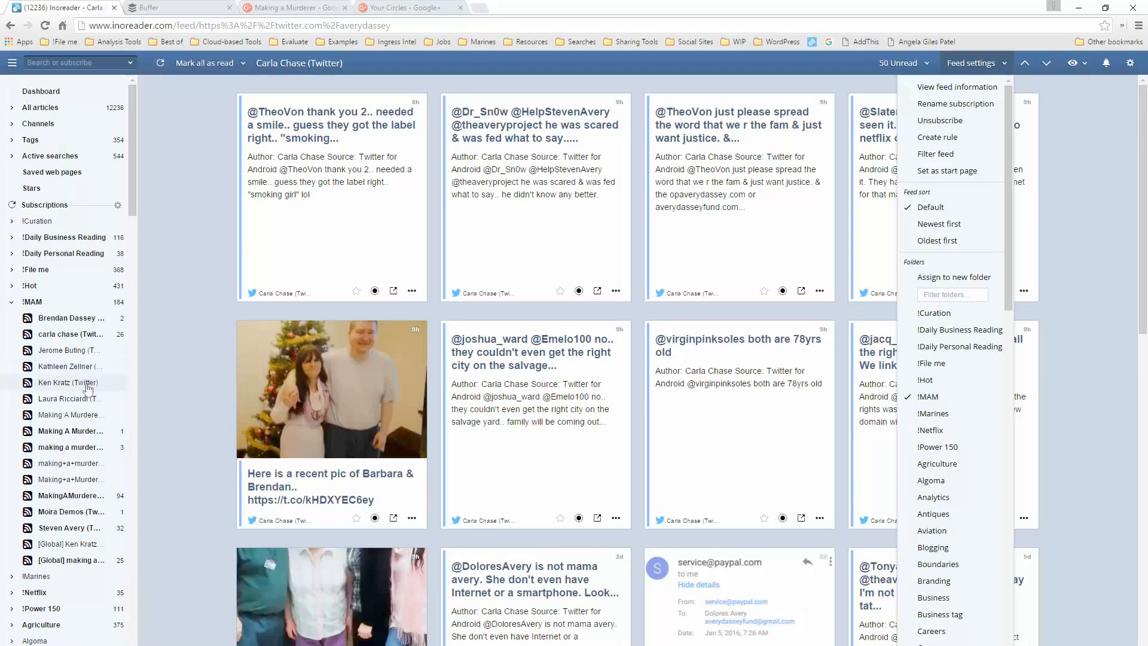
mouse_move(86, 409)
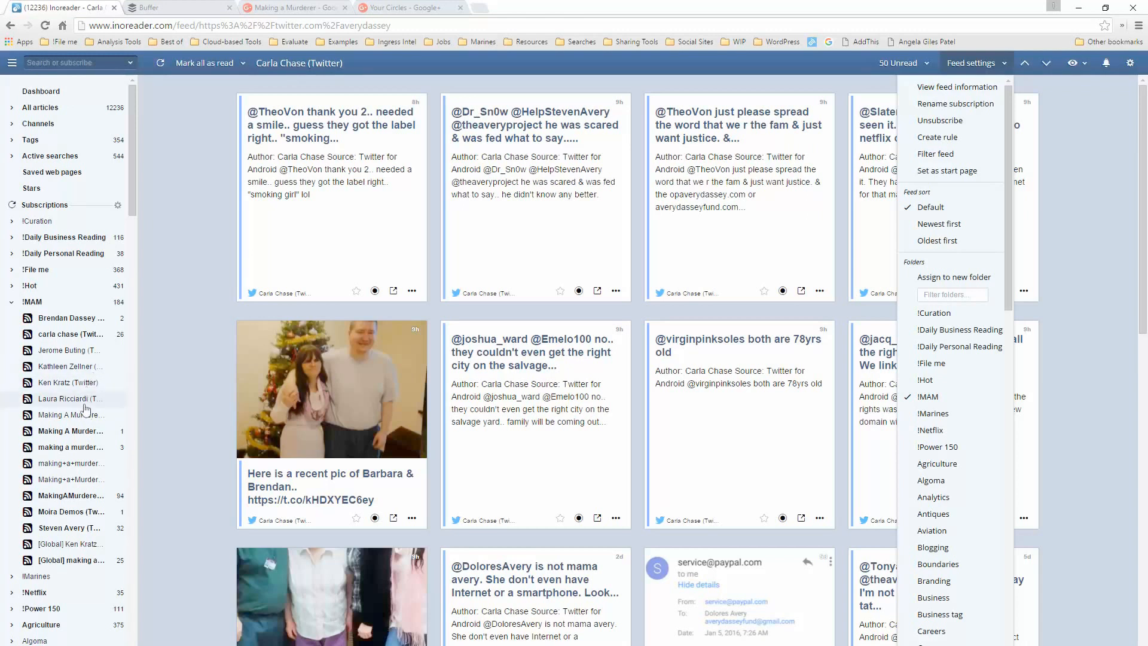
mouse_move(70, 485)
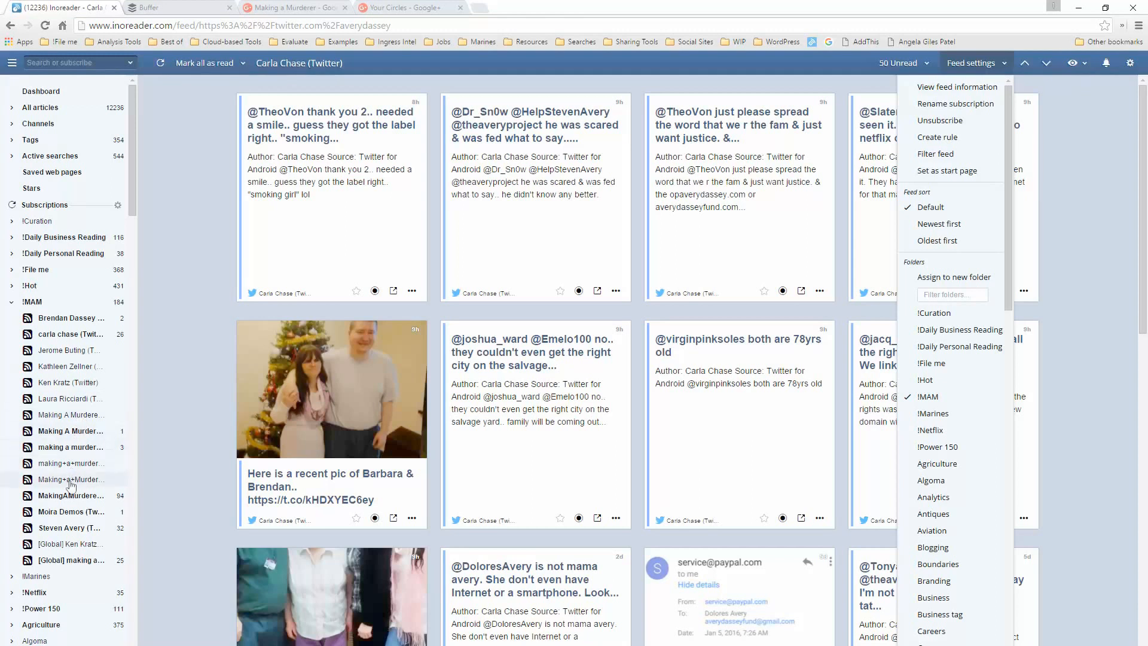
mouse_move(69, 472)
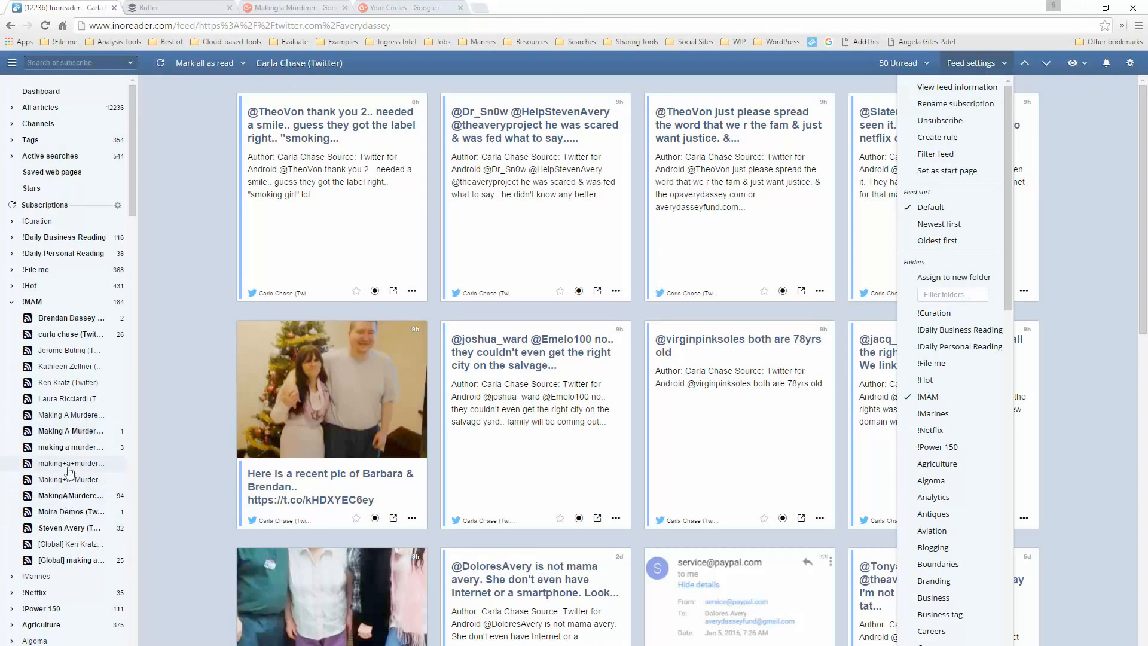
mouse_move(66, 534)
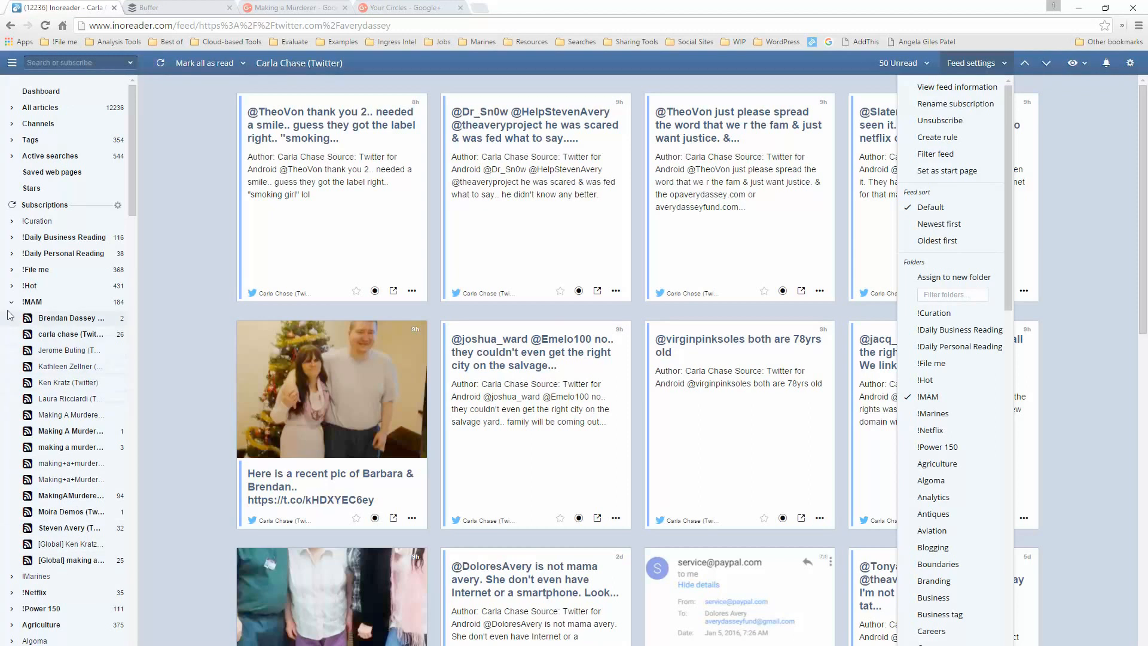
mouse_move(71, 309)
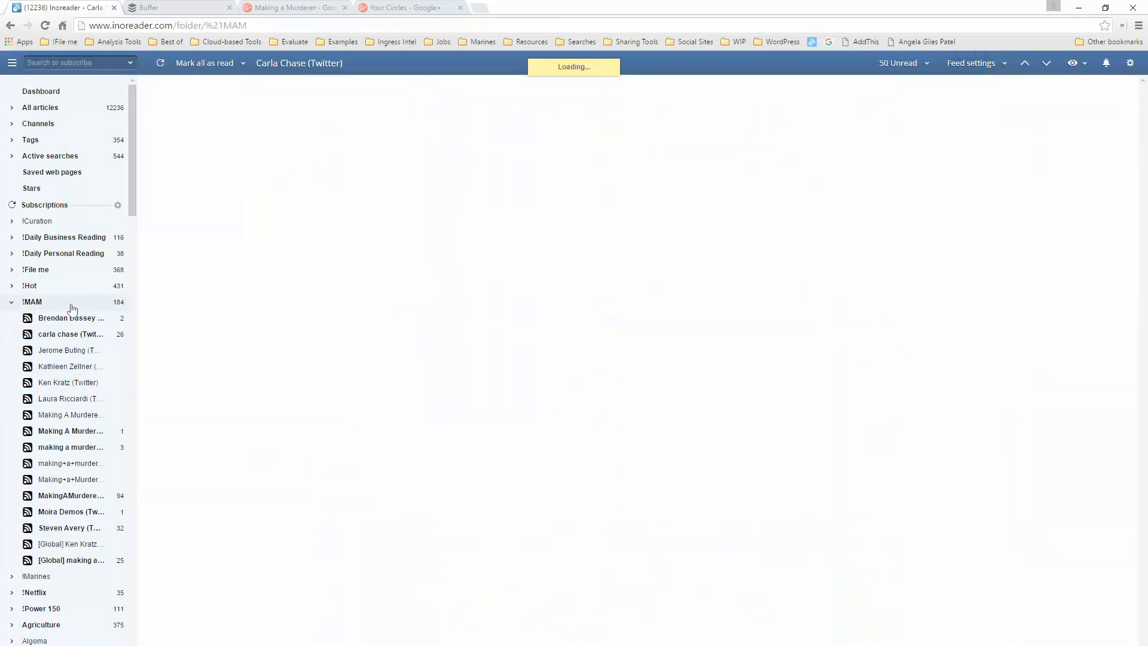
Step: View all !MAM folder articles and get the folder's embeddable HTML clip code
left_click(31, 301)
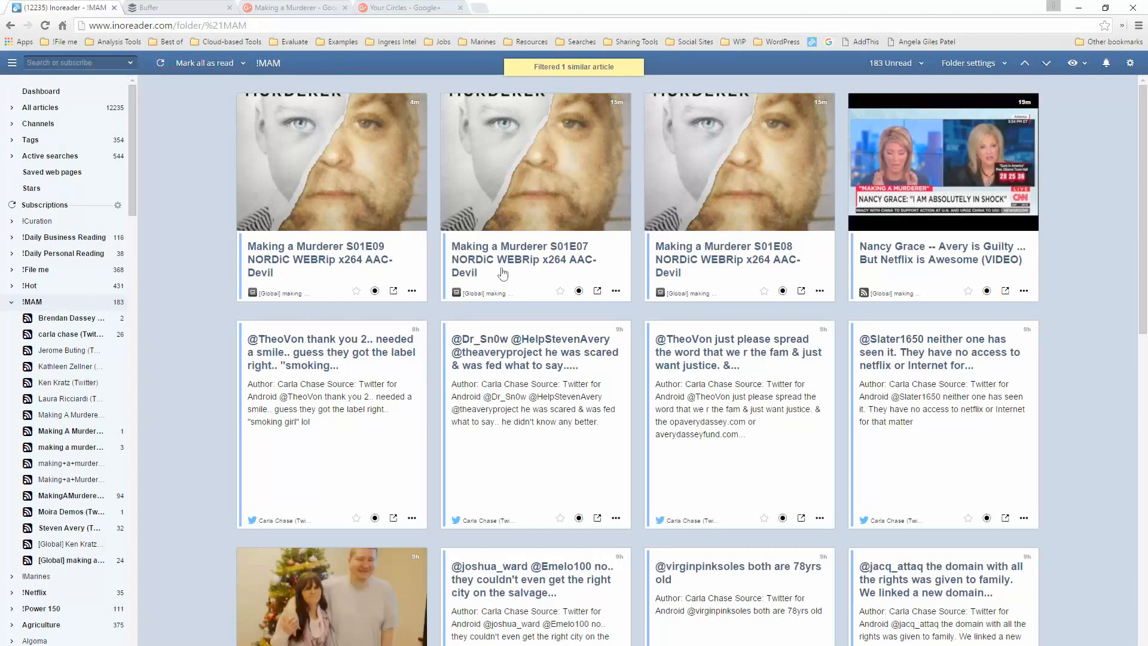
mouse_move(1002, 76)
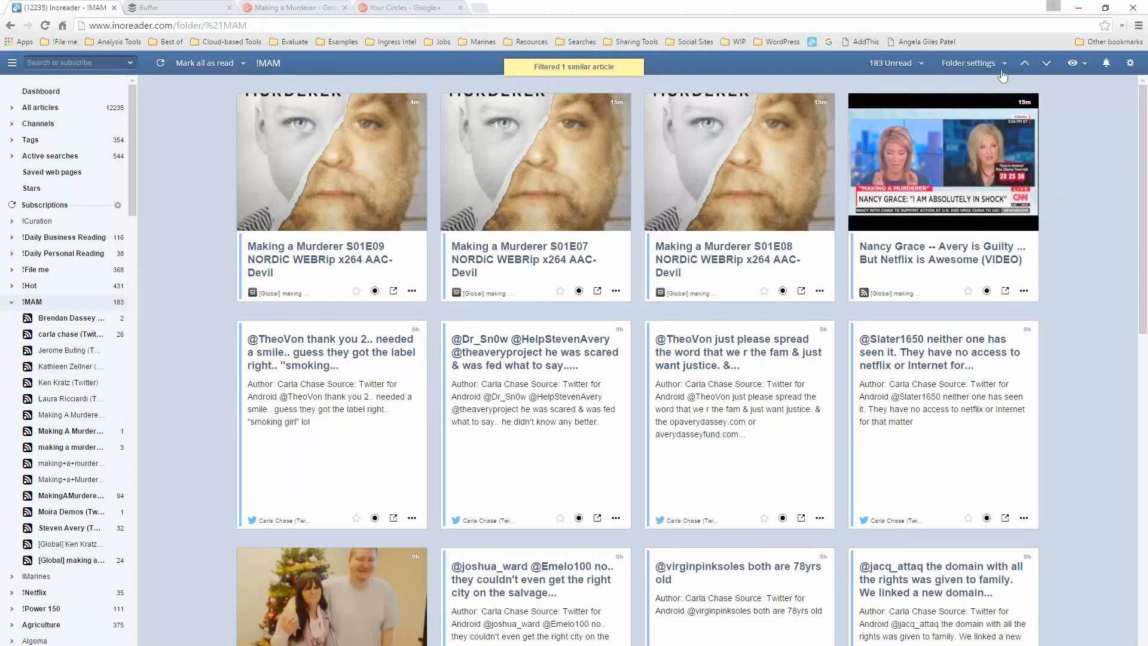
left_click(968, 63)
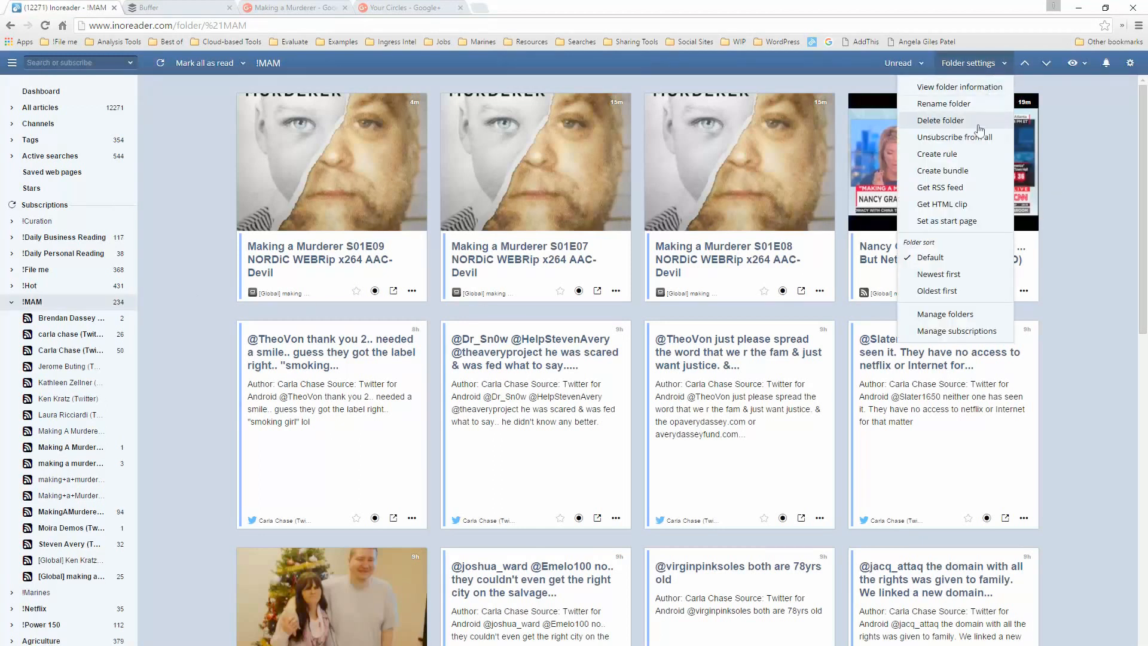
mouse_move(945, 103)
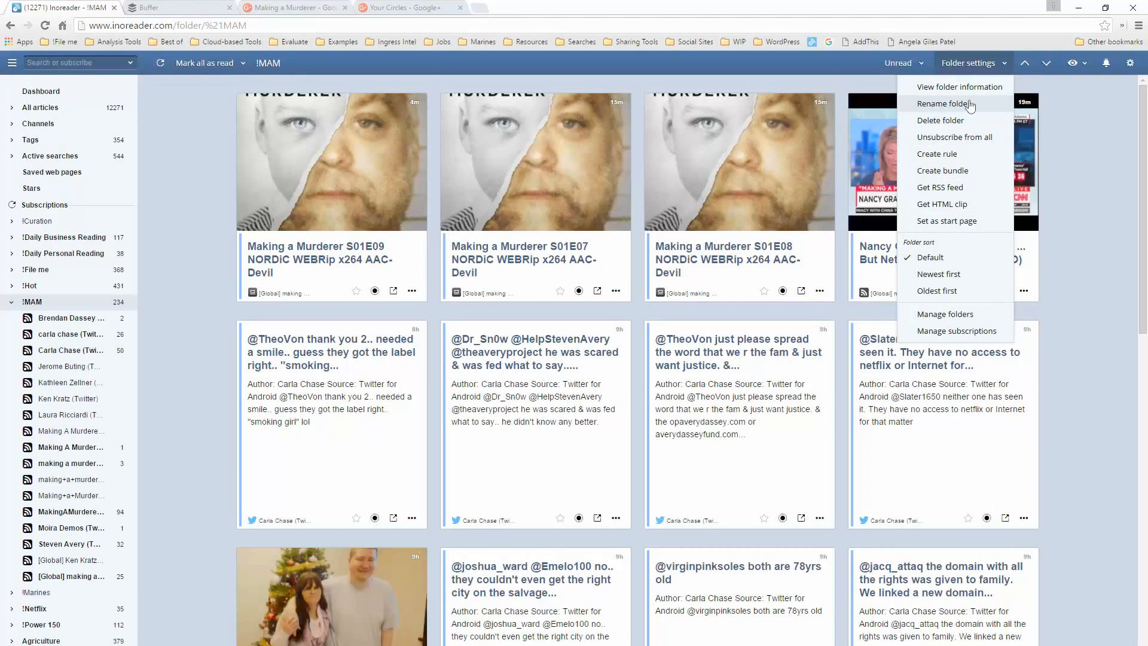
mouse_move(971, 120)
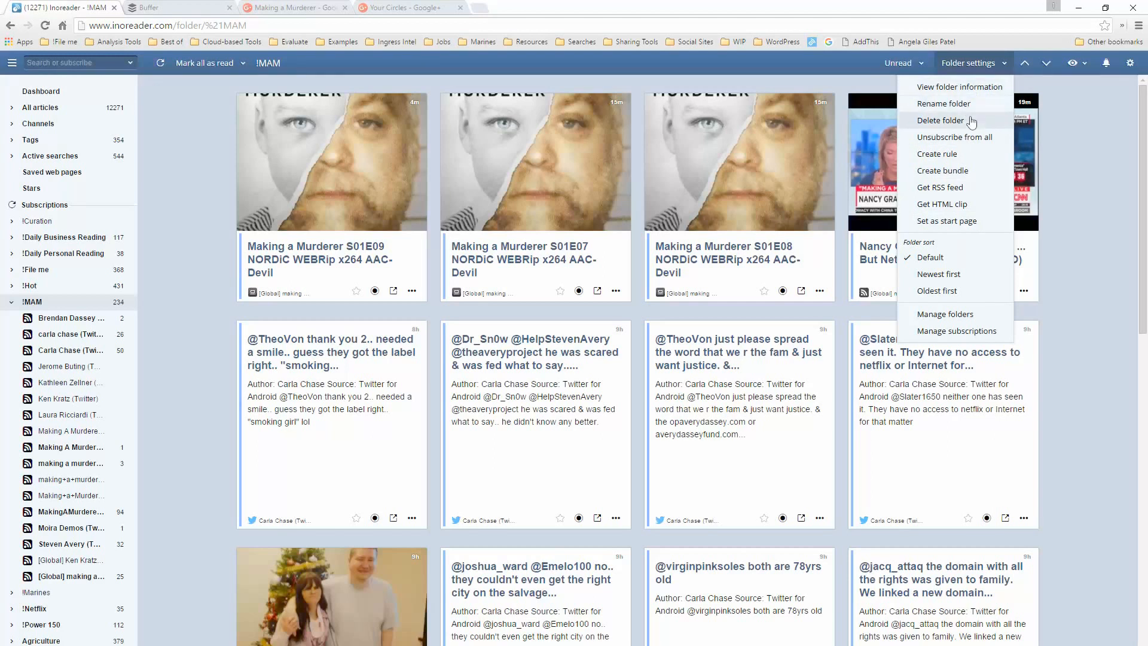
mouse_move(970, 142)
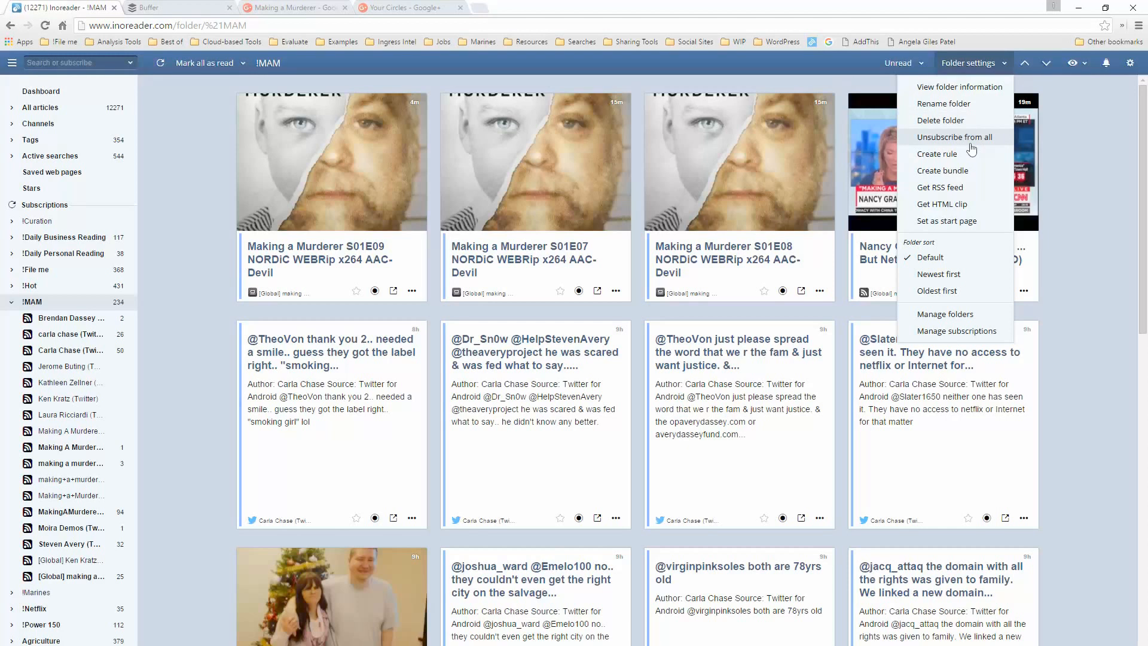
mouse_move(971, 169)
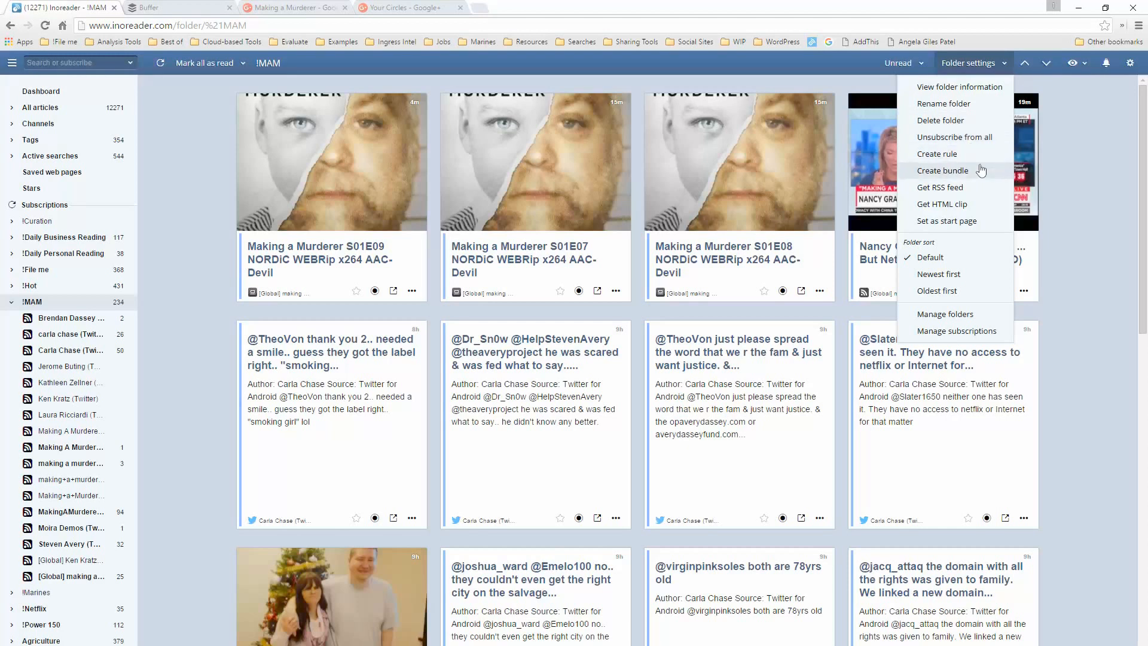
mouse_move(973, 211)
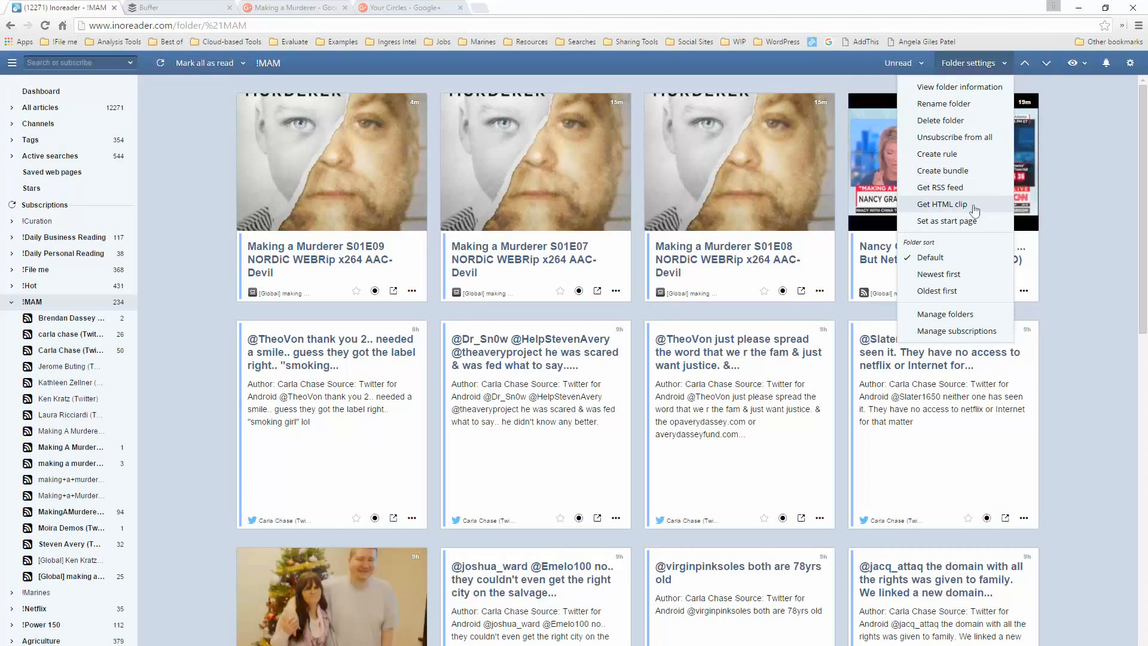
left_click(941, 204)
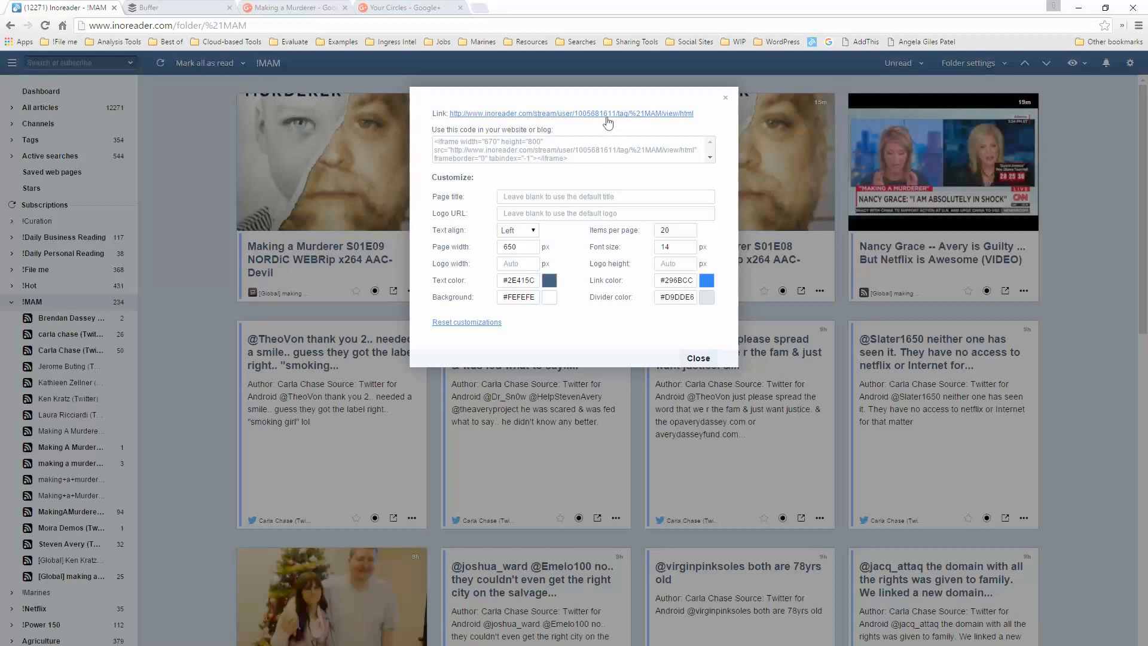
Step: Preview the !IMAM folder's public HTML clip page of Making a Murderer articles, then close the clip dialog
left_click(572, 113)
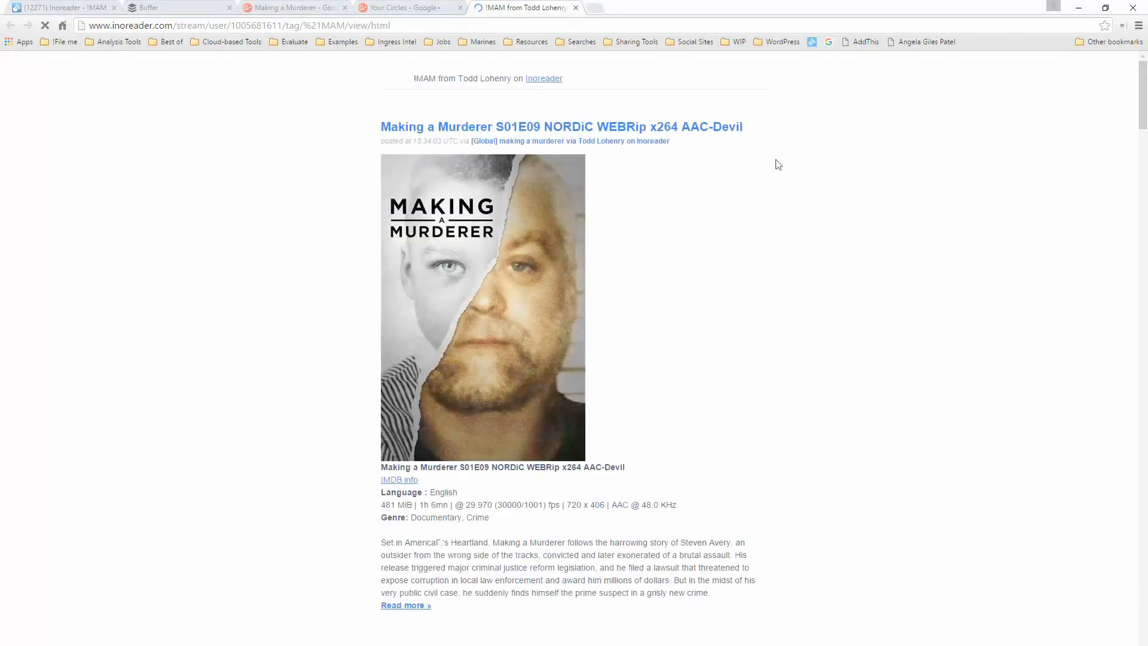
scroll("up", 3)
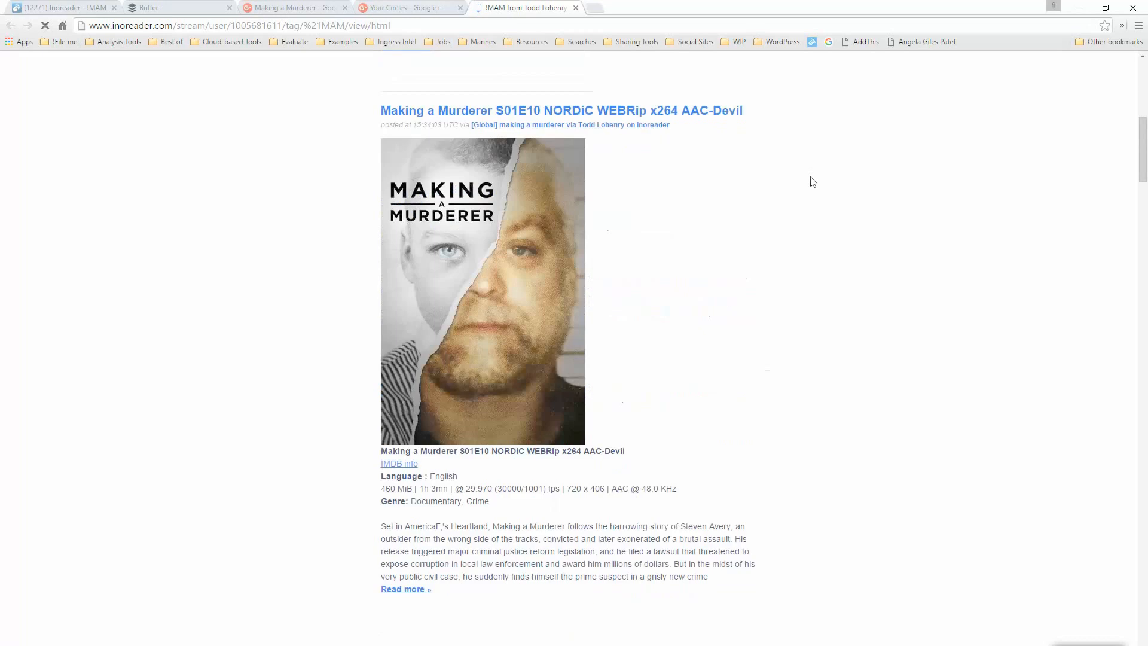
scroll("down", 3)
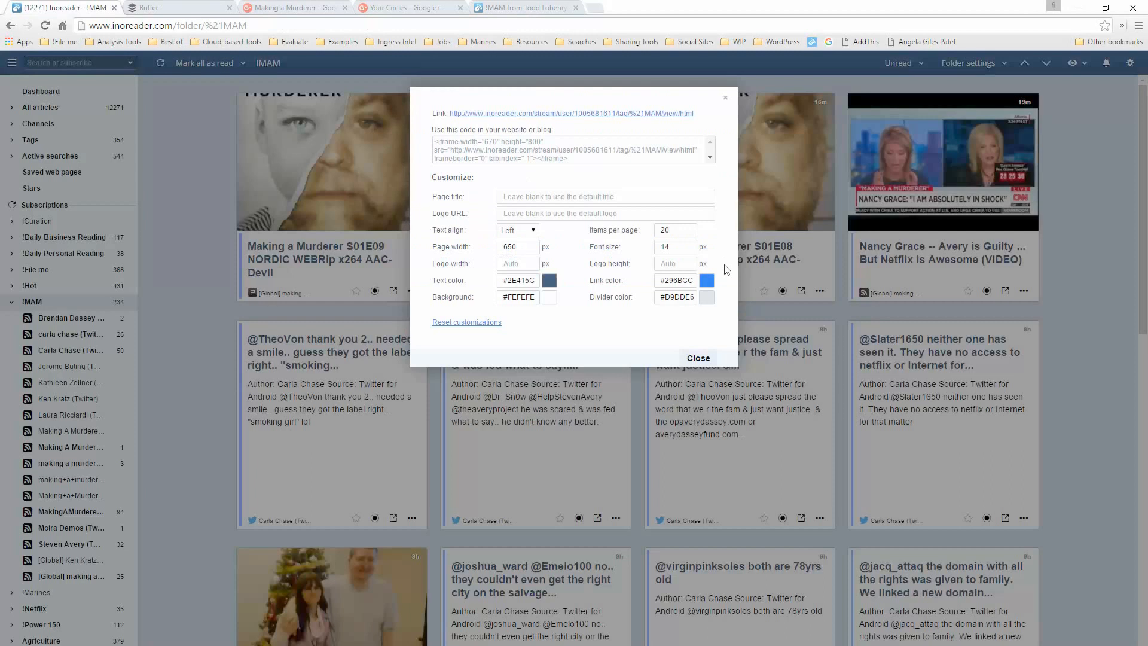
left_click(697, 357)
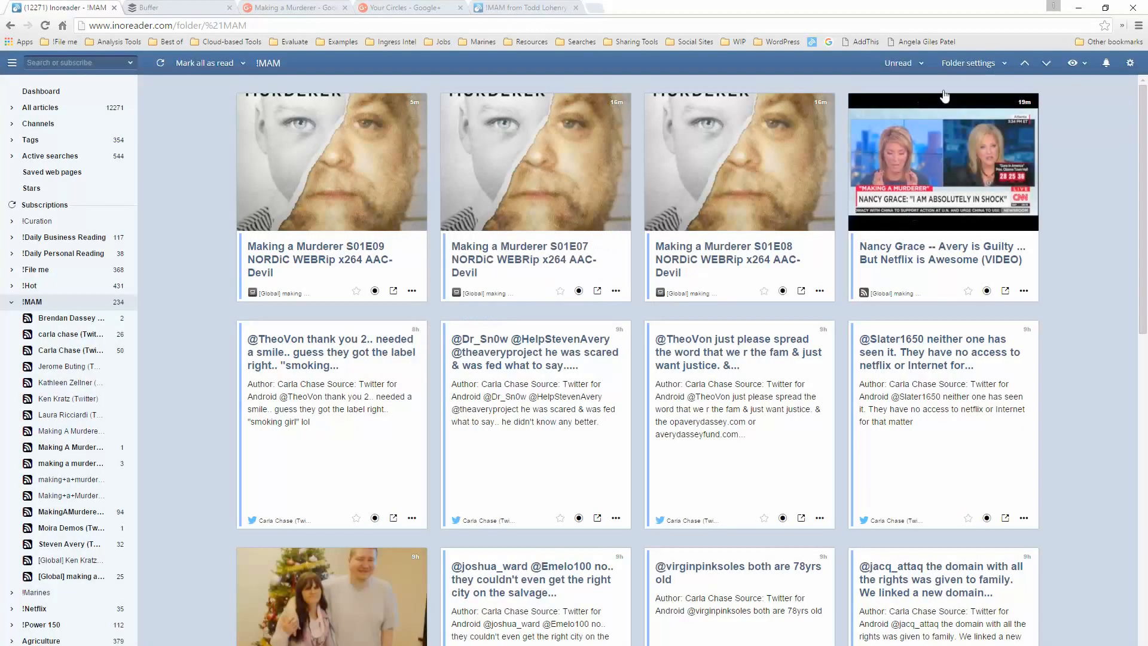
left_click(967, 63)
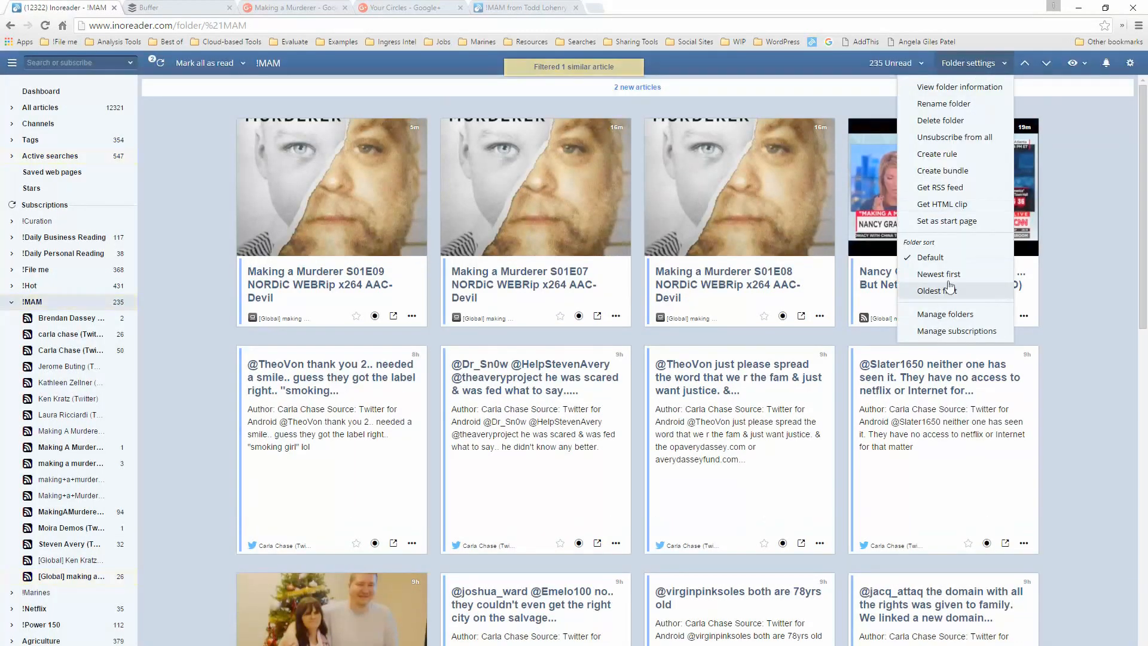
mouse_move(948, 273)
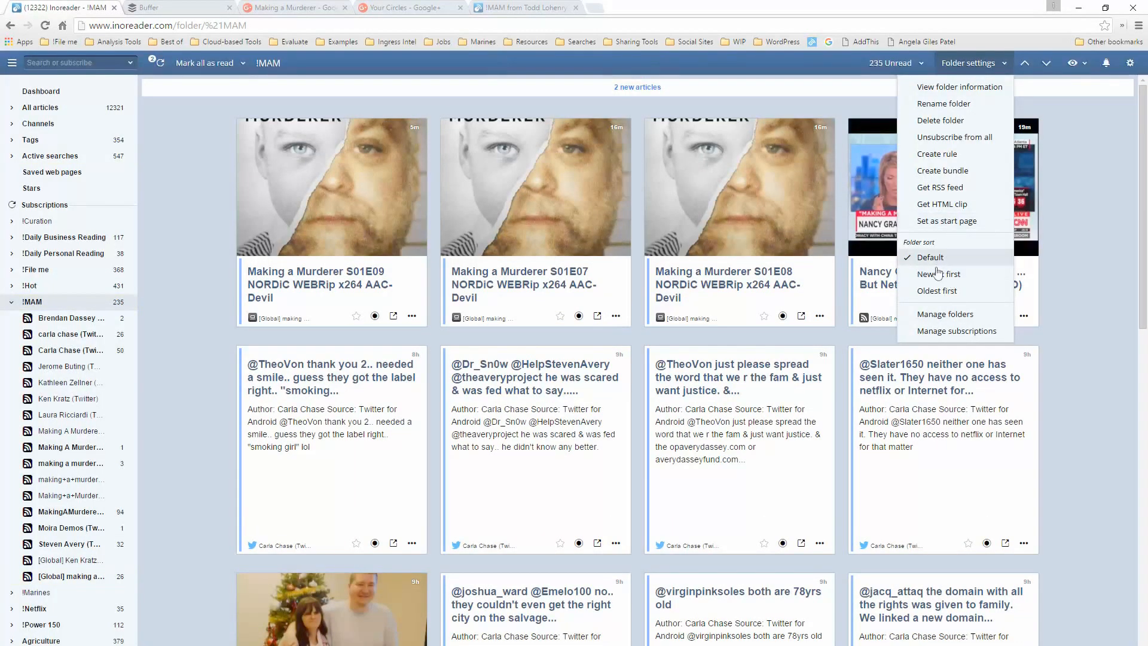
mouse_move(1059, 291)
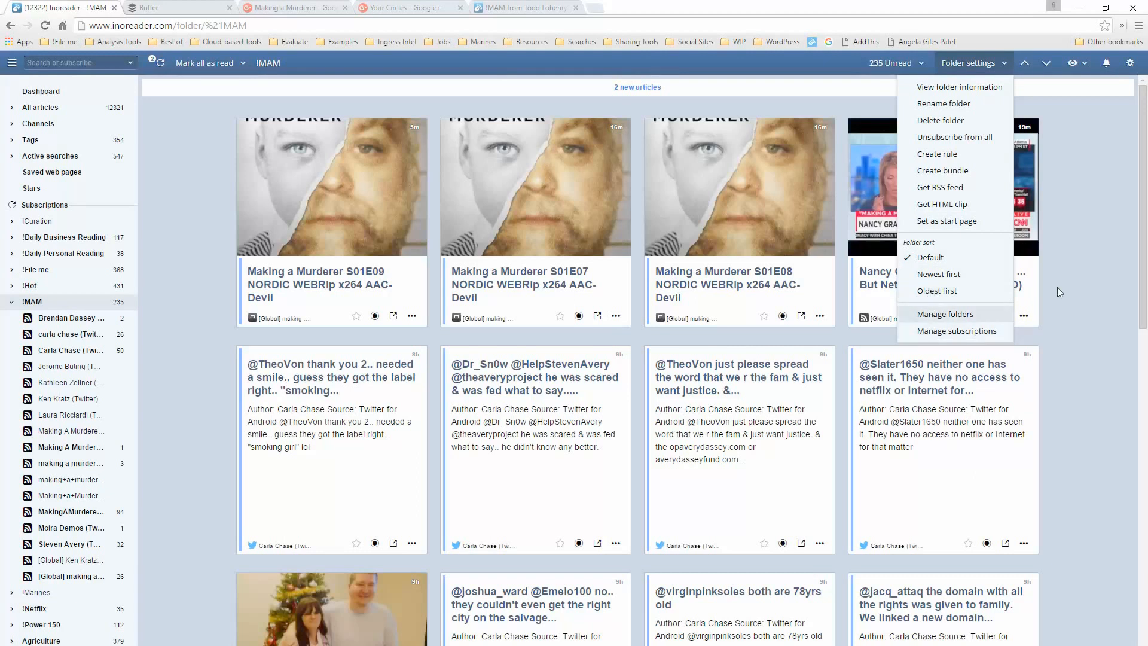
mouse_move(1123, 221)
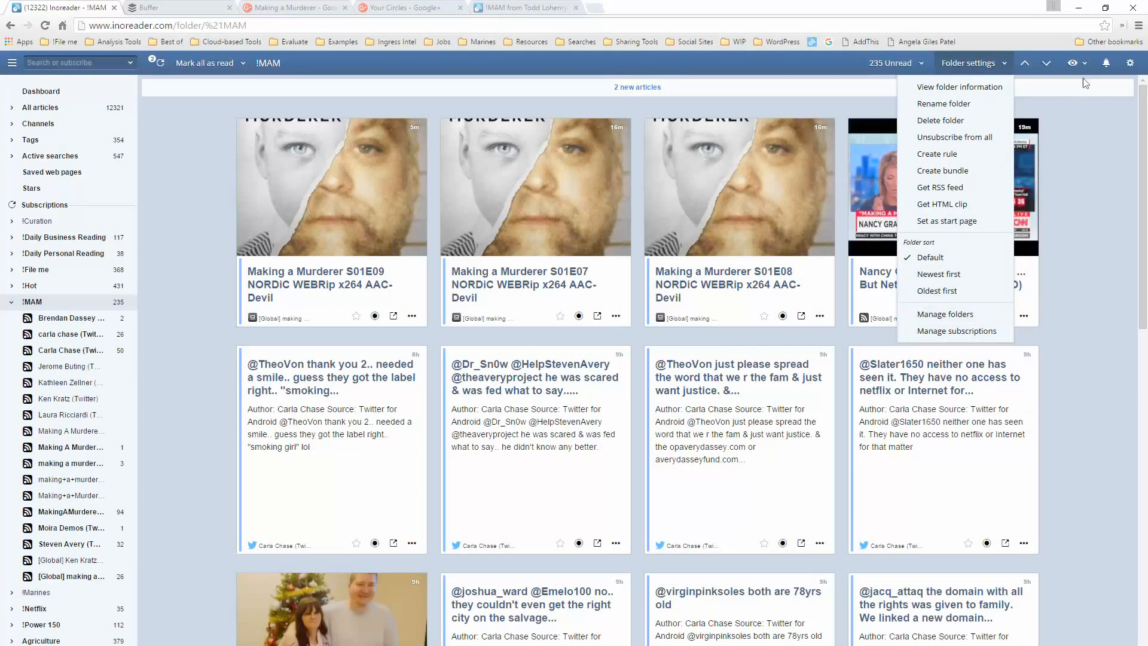
left_click(1071, 62)
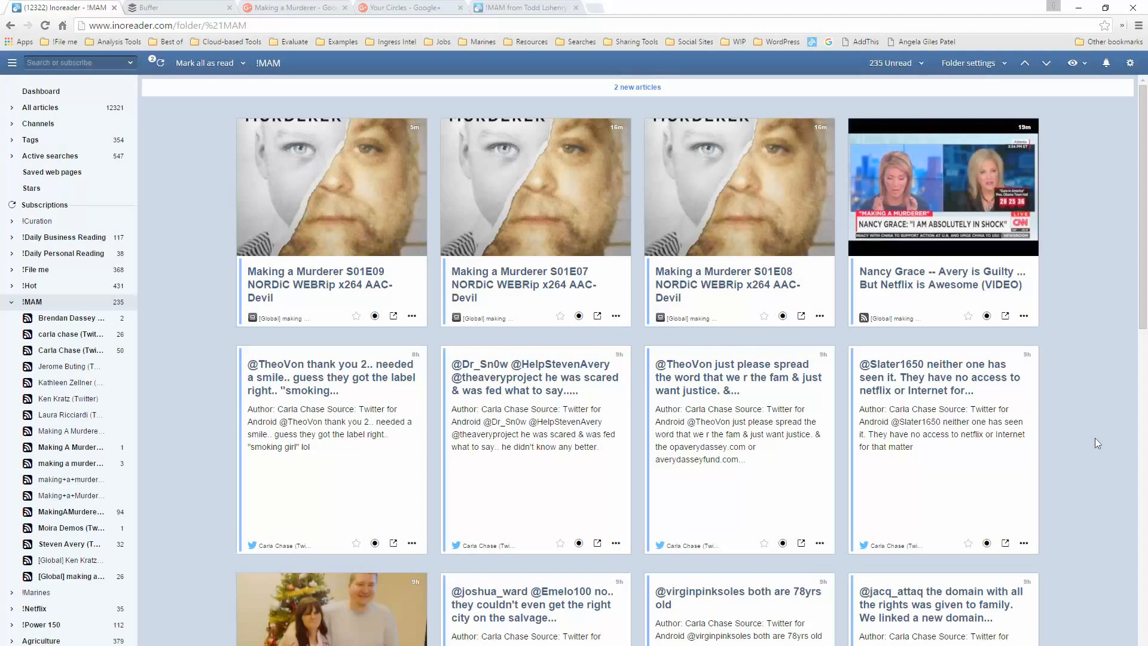
mouse_move(1043, 223)
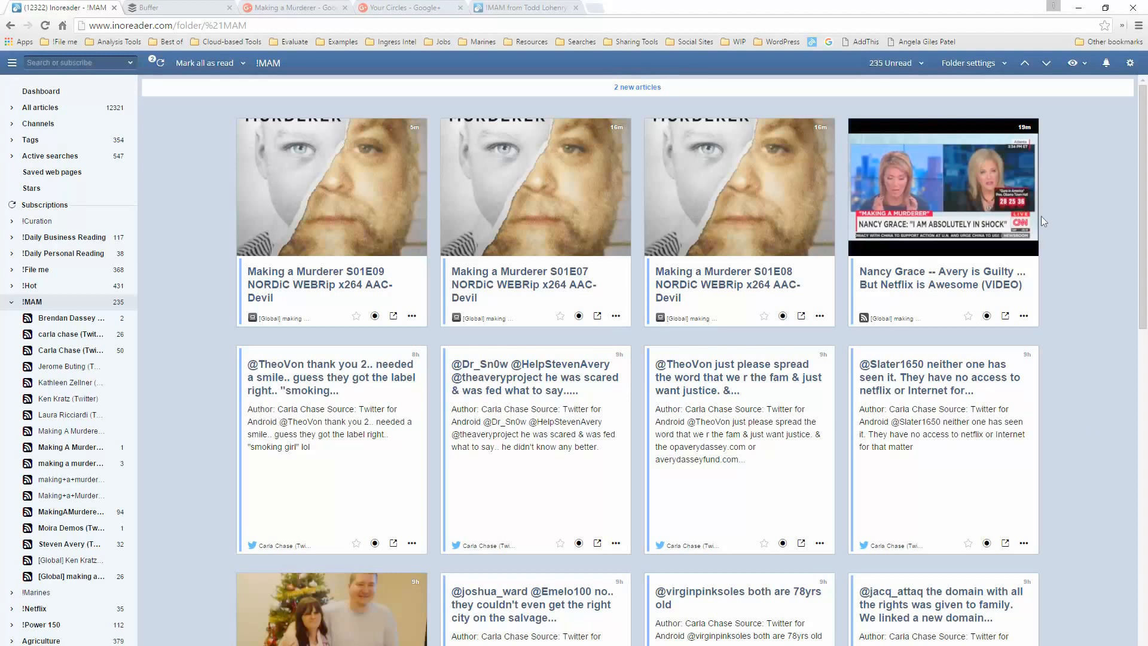
Step: Try the Expanded view layout for the !IMAM folder's articles
left_click(1072, 62)
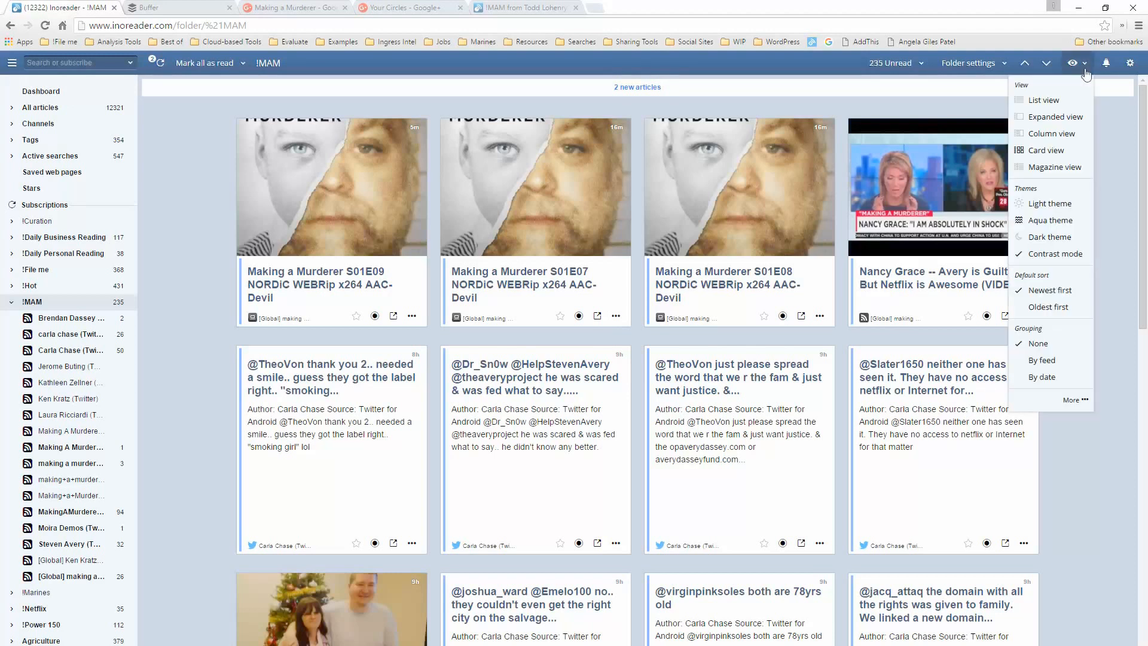
mouse_move(1051, 116)
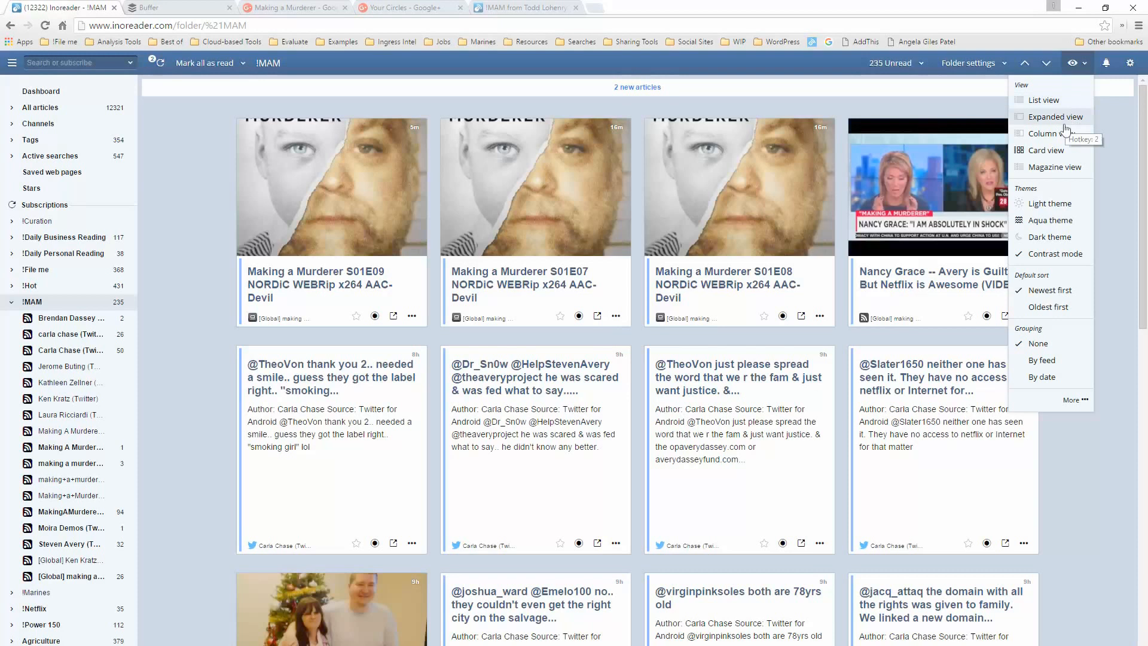
mouse_move(1046, 132)
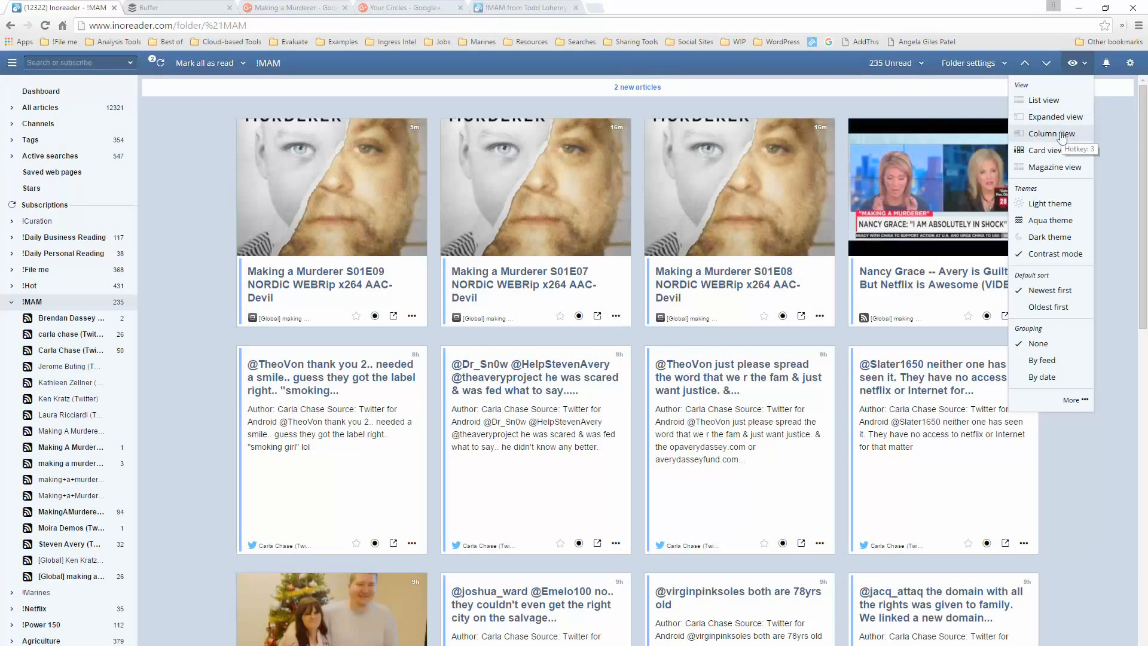
mouse_move(1062, 116)
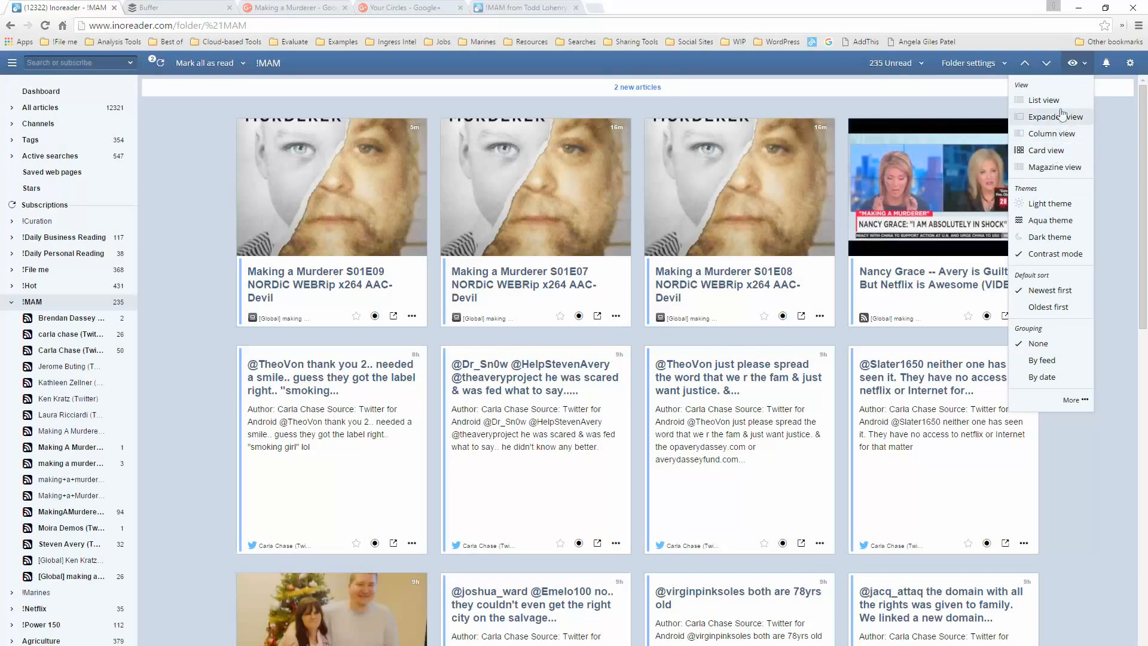
mouse_move(1044, 170)
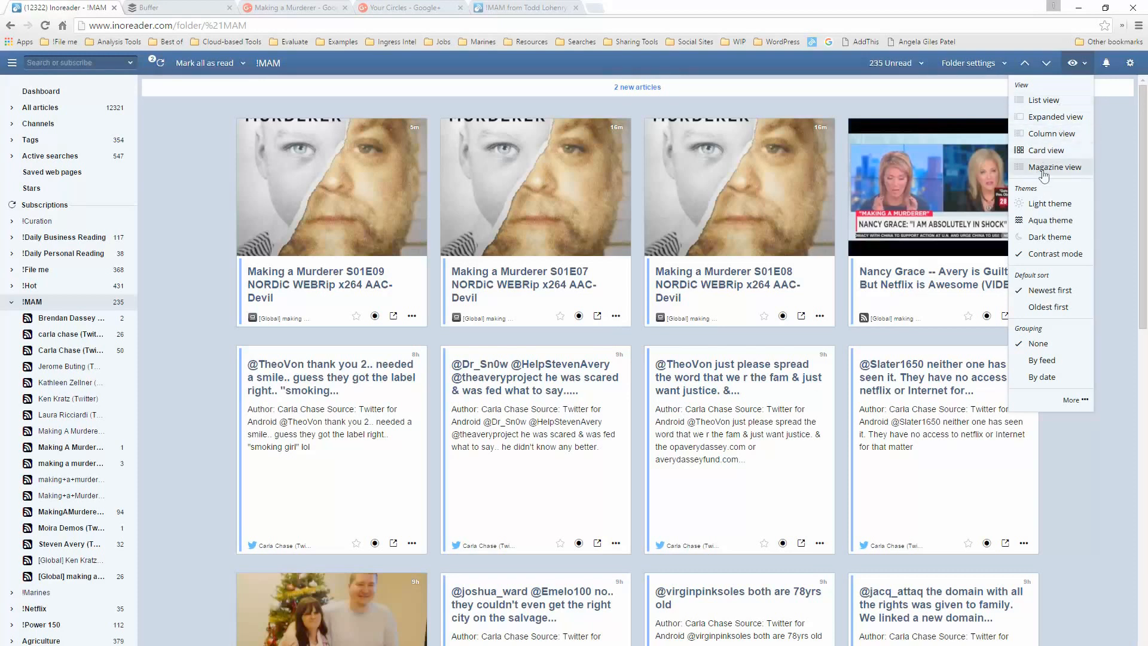
mouse_move(1055, 116)
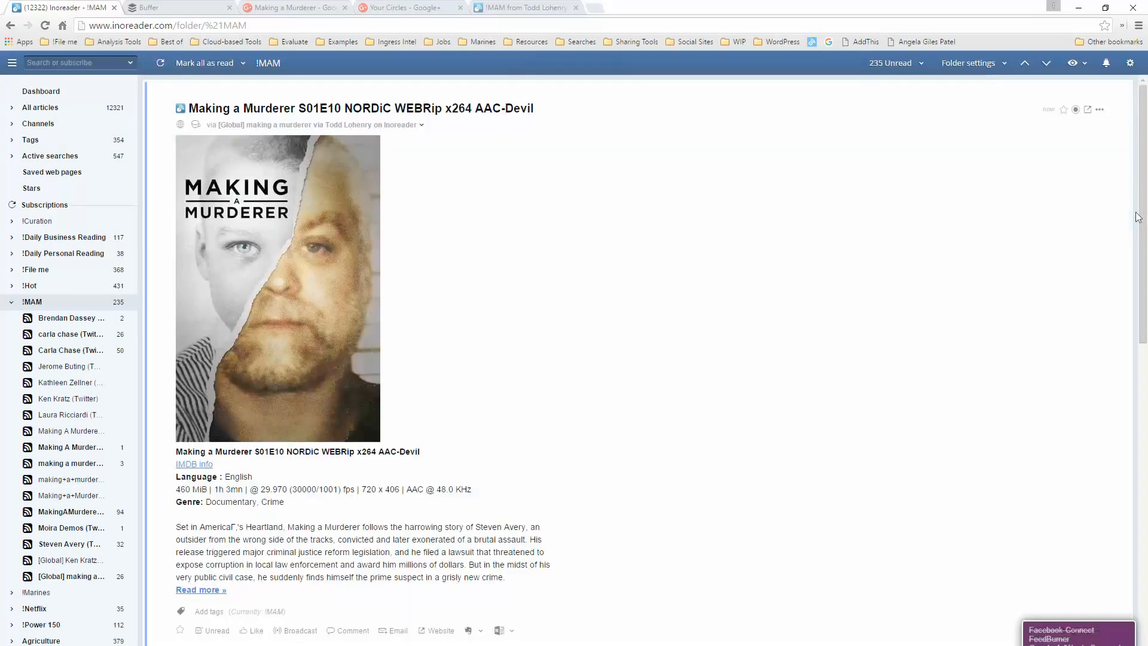
mouse_move(1026, 285)
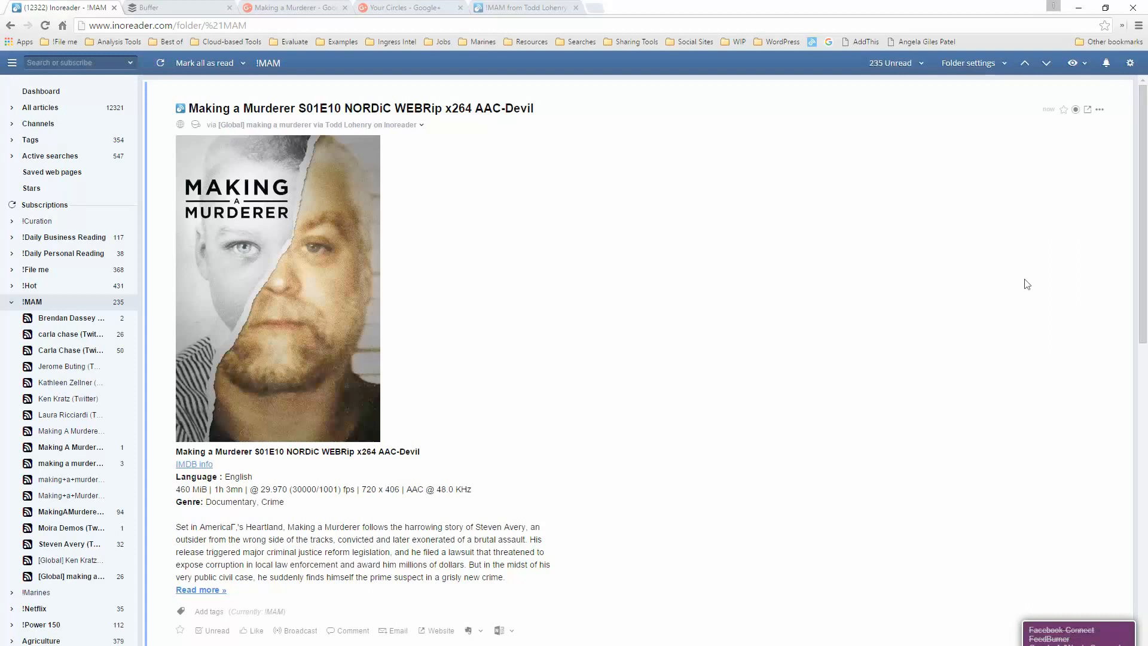
scroll("down", 3)
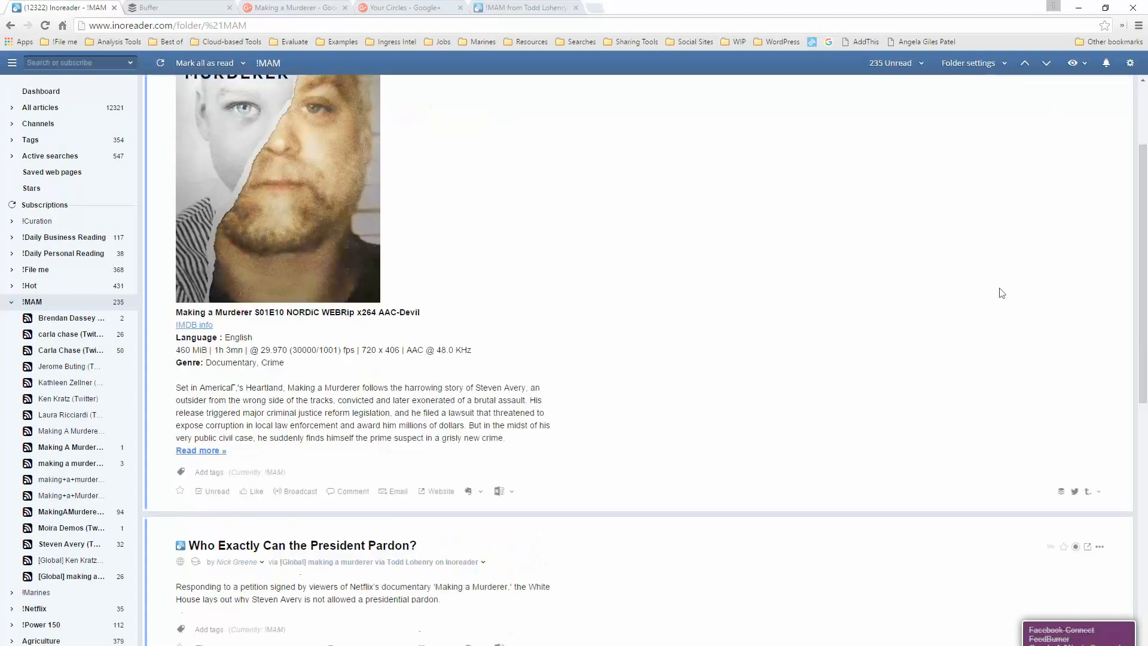
scroll("down", 3)
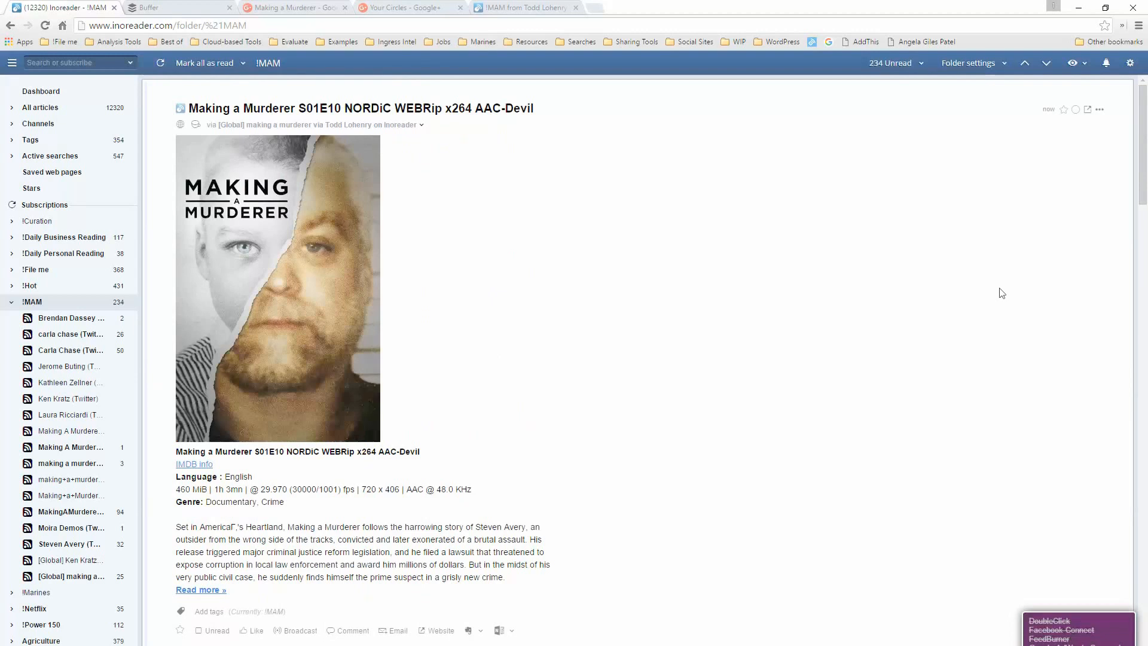
Step: Switch the !IMAM folder to List view, one headline line per article
left_click(1072, 63)
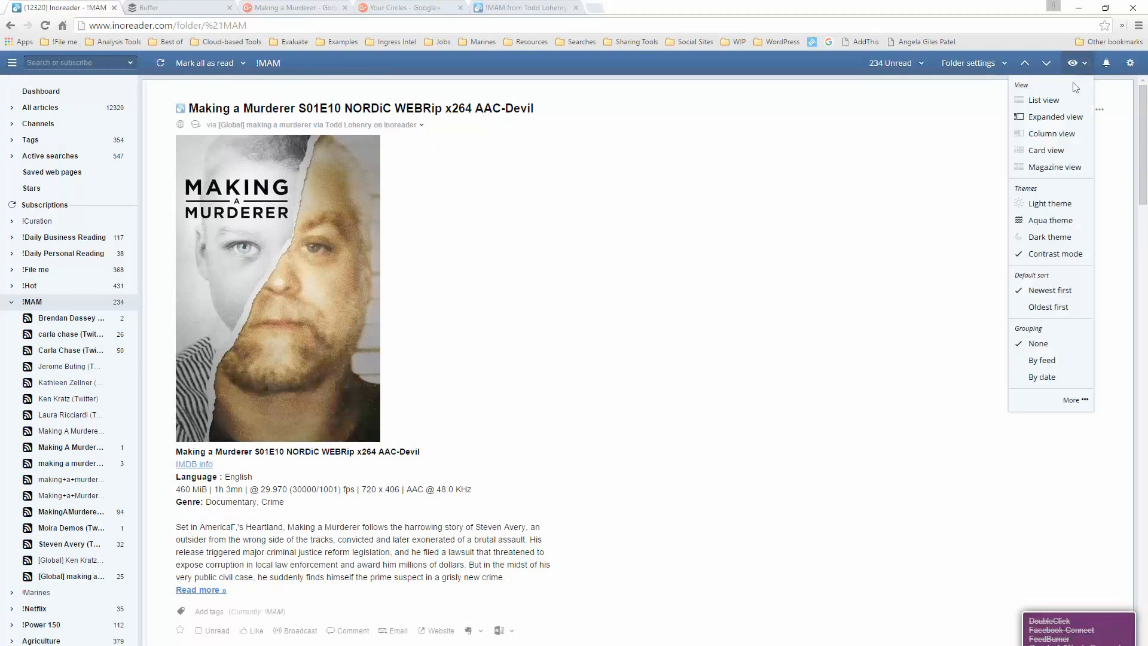
left_click(1043, 99)
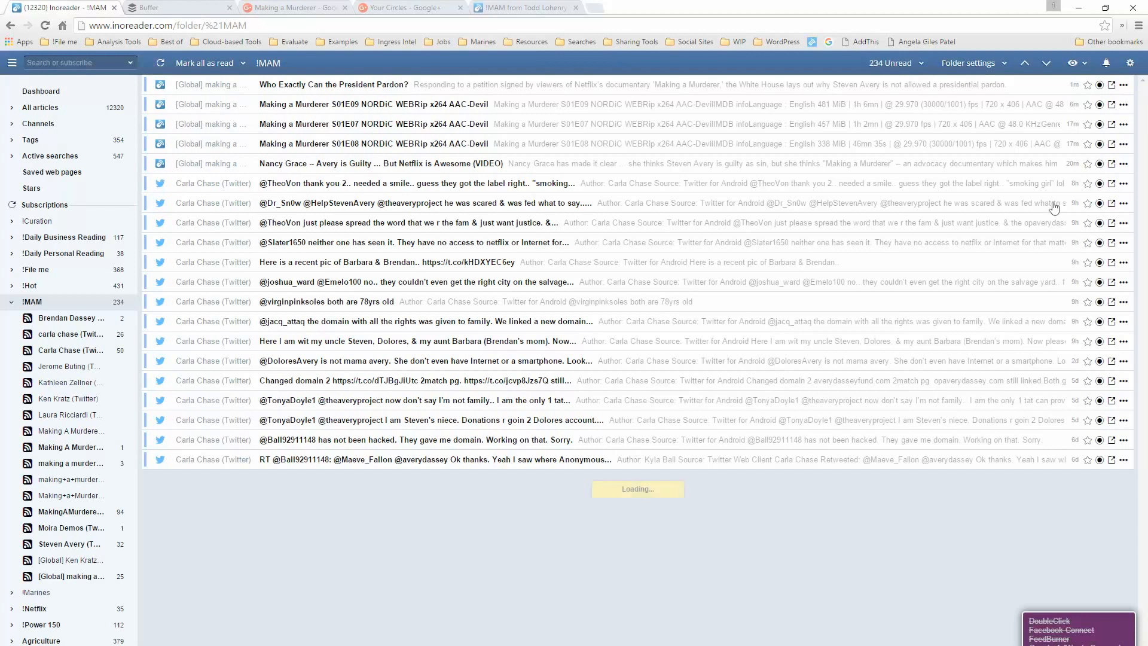
scroll("down", 3)
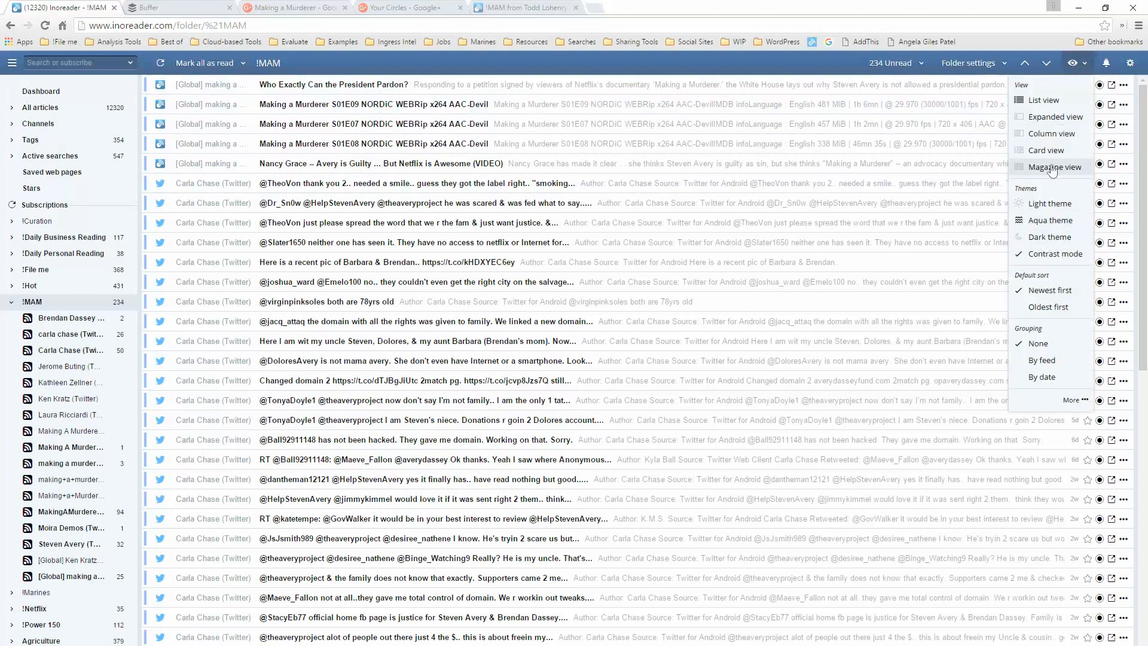
Step: Switch the !IMAM folder to Magazine view with thumbnails beside headlines and summaries
left_click(1053, 167)
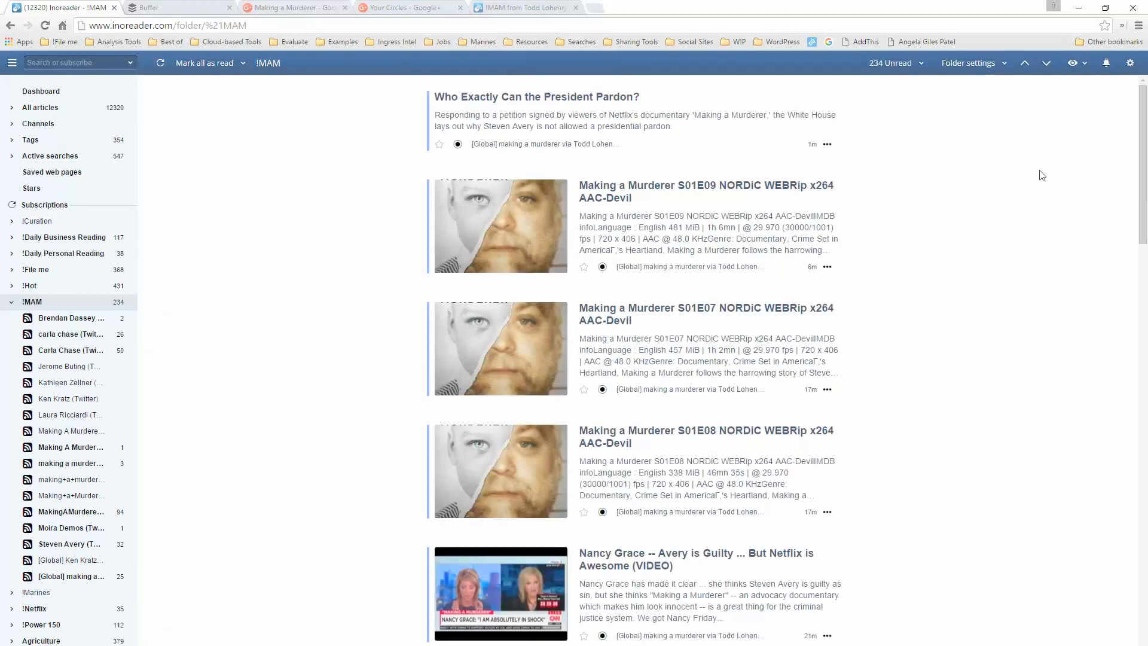
mouse_move(1028, 180)
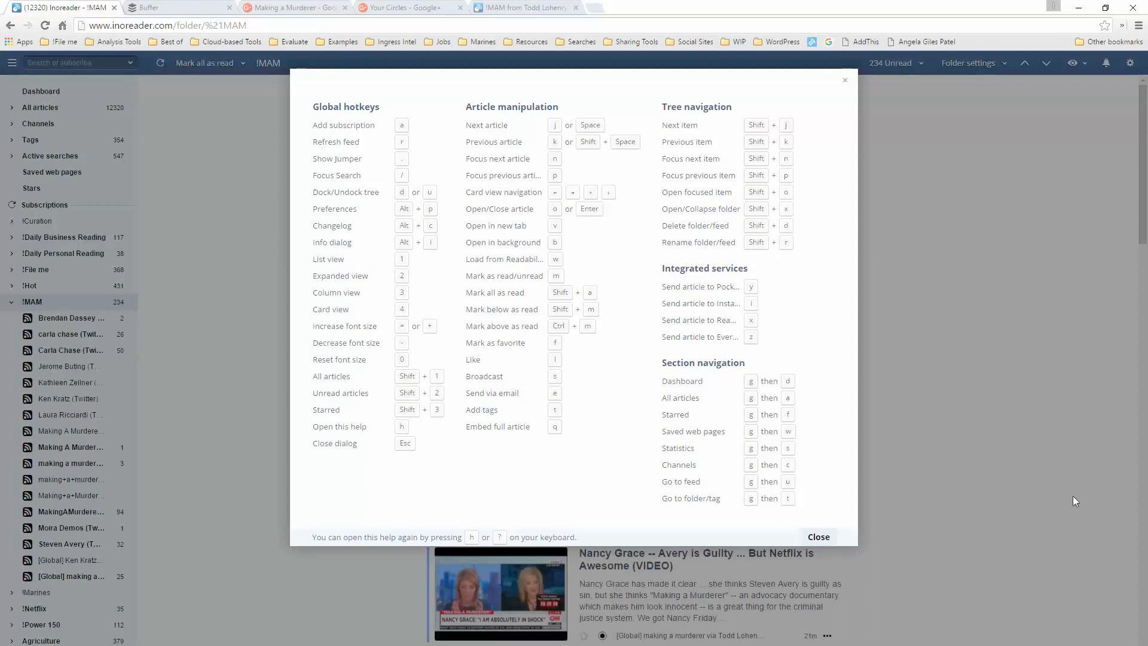
mouse_move(702, 641)
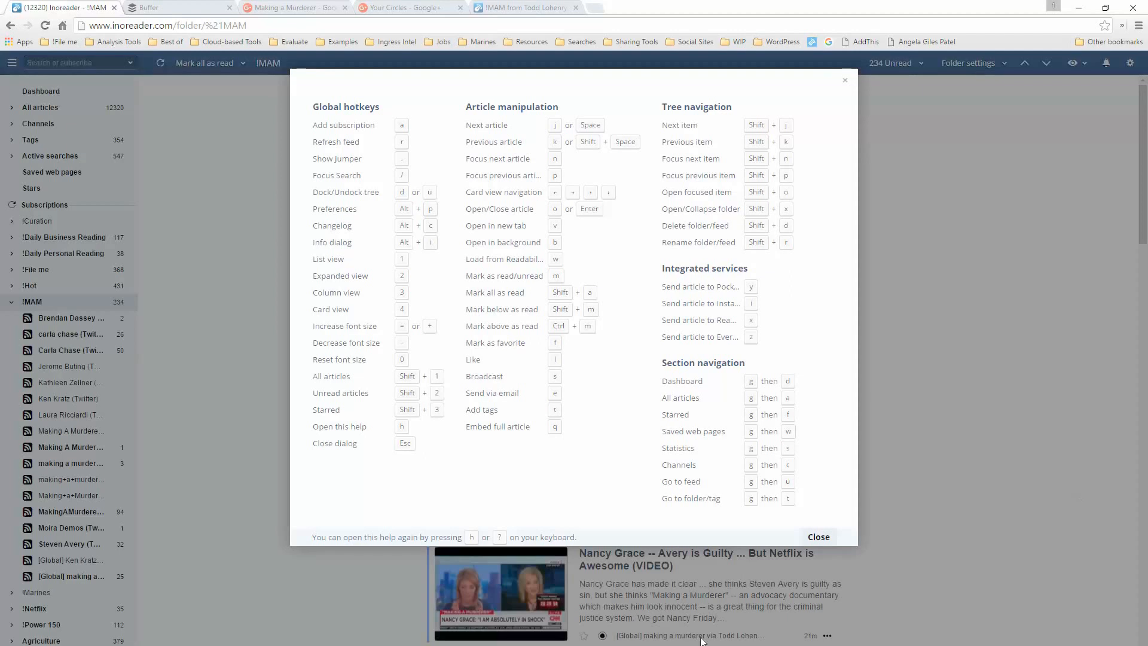
mouse_move(366, 240)
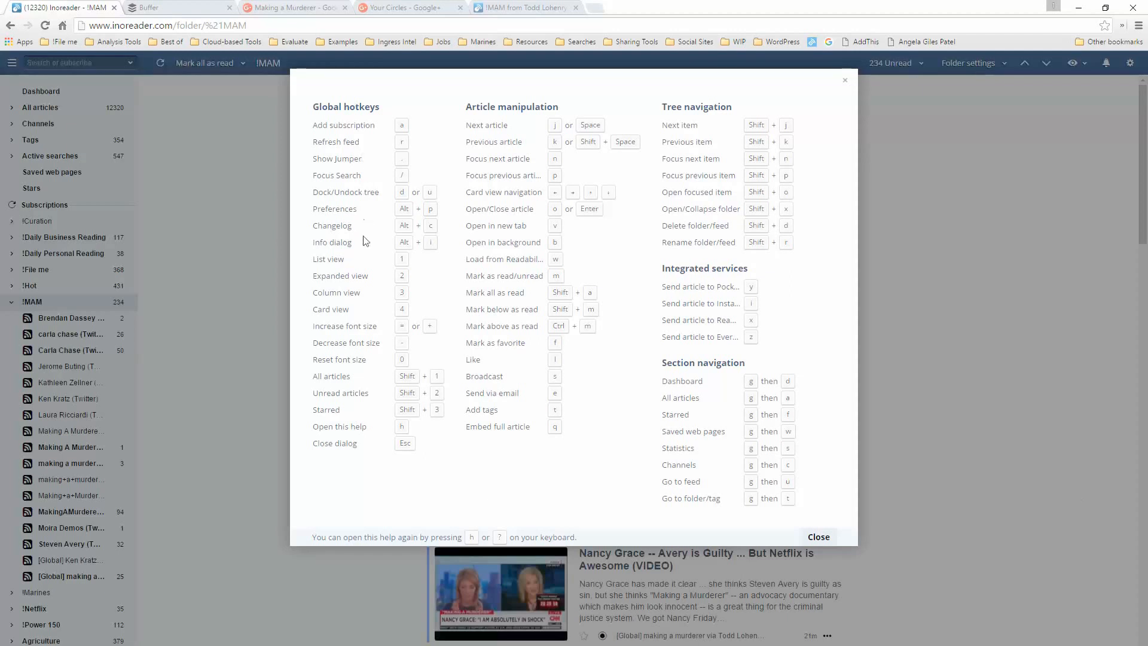
mouse_move(341, 261)
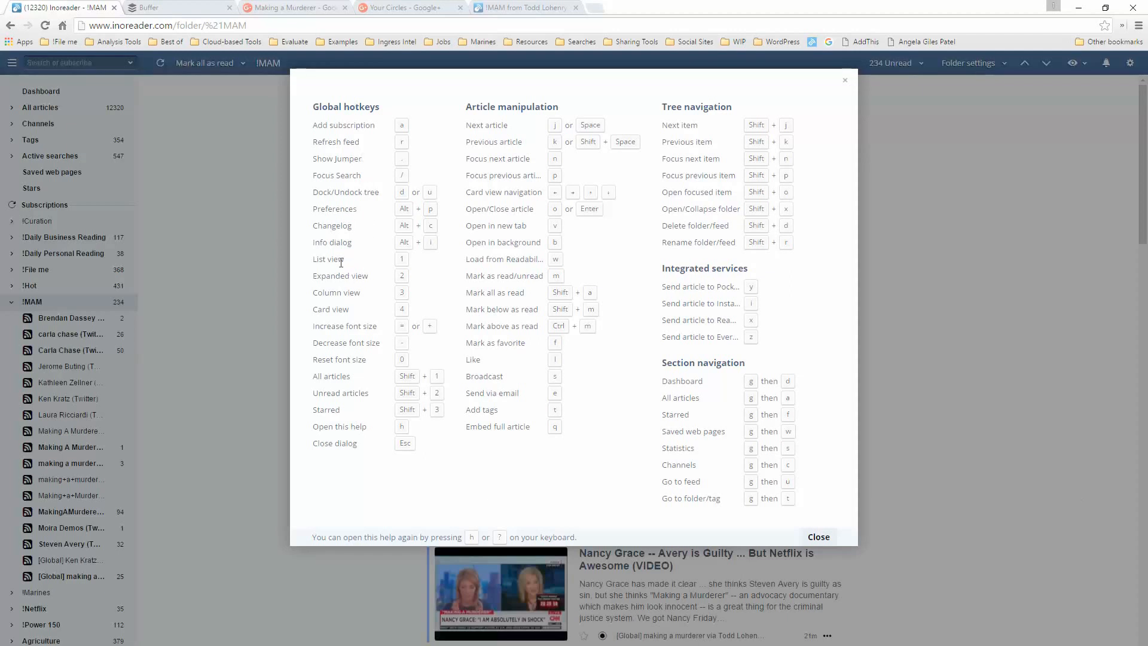
mouse_move(402, 321)
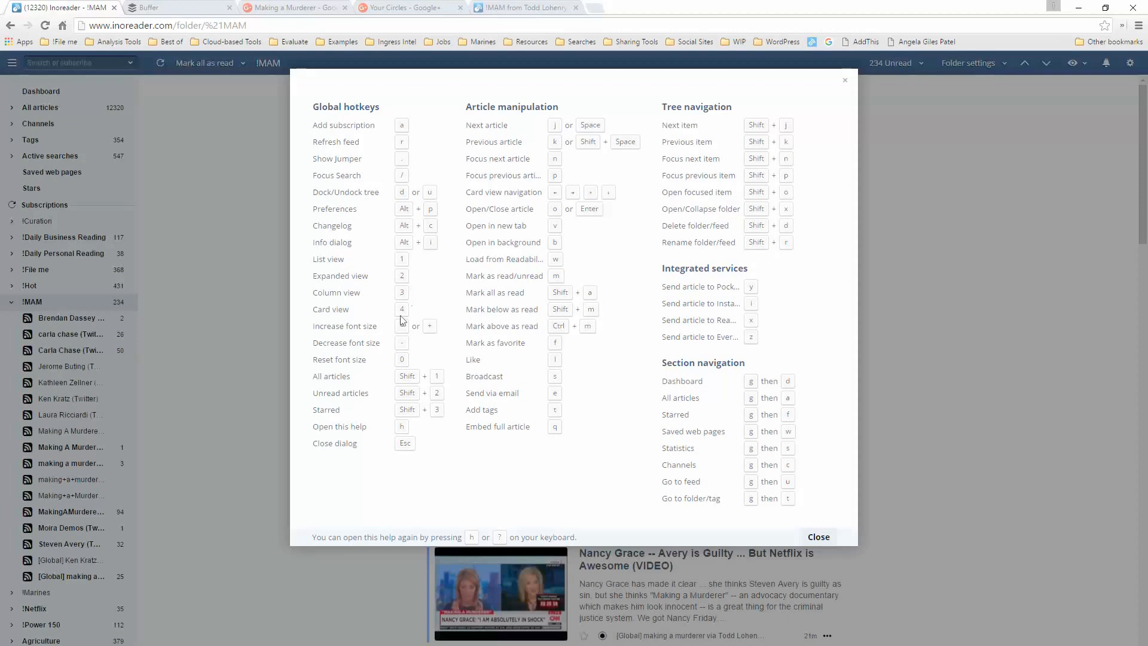
mouse_move(401, 426)
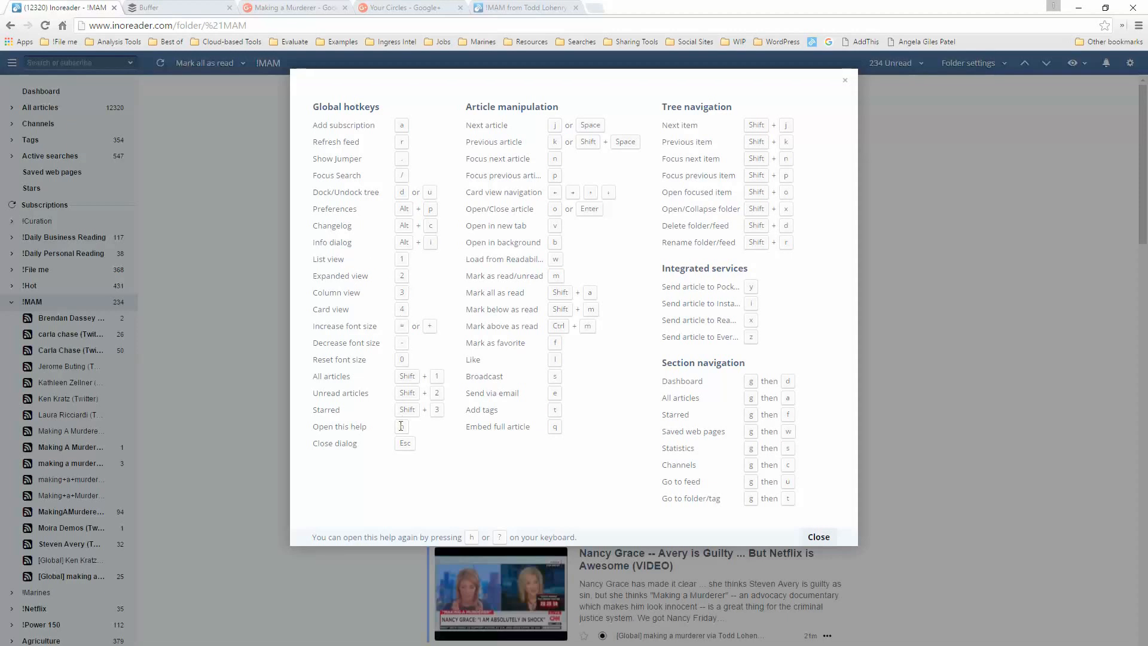
mouse_move(511, 154)
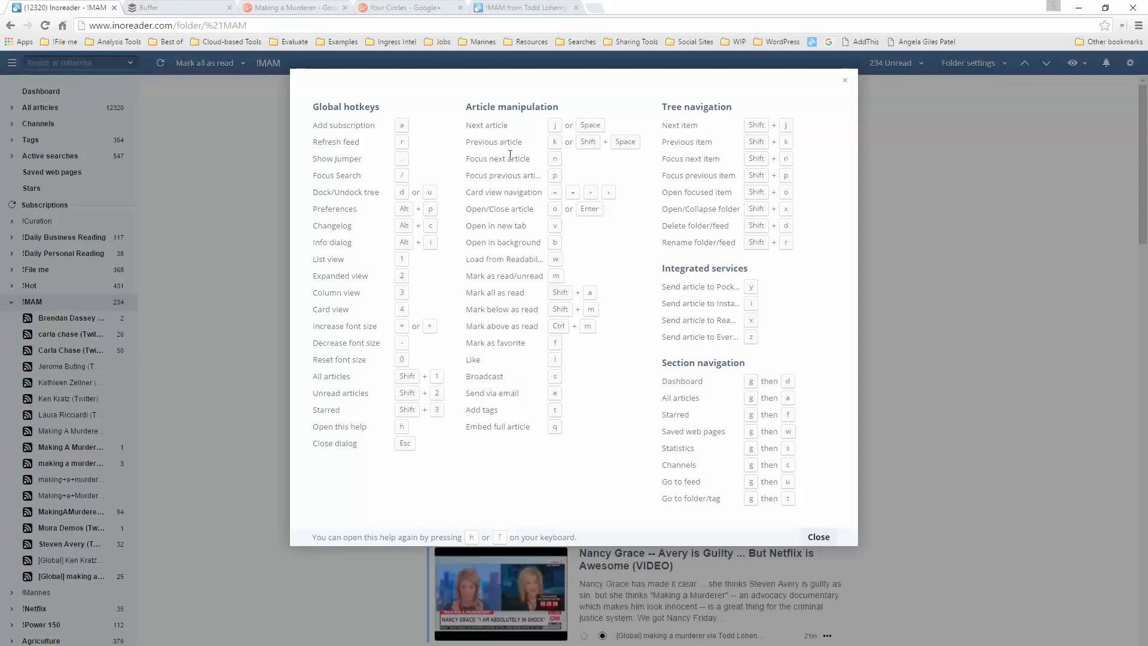
mouse_move(548, 280)
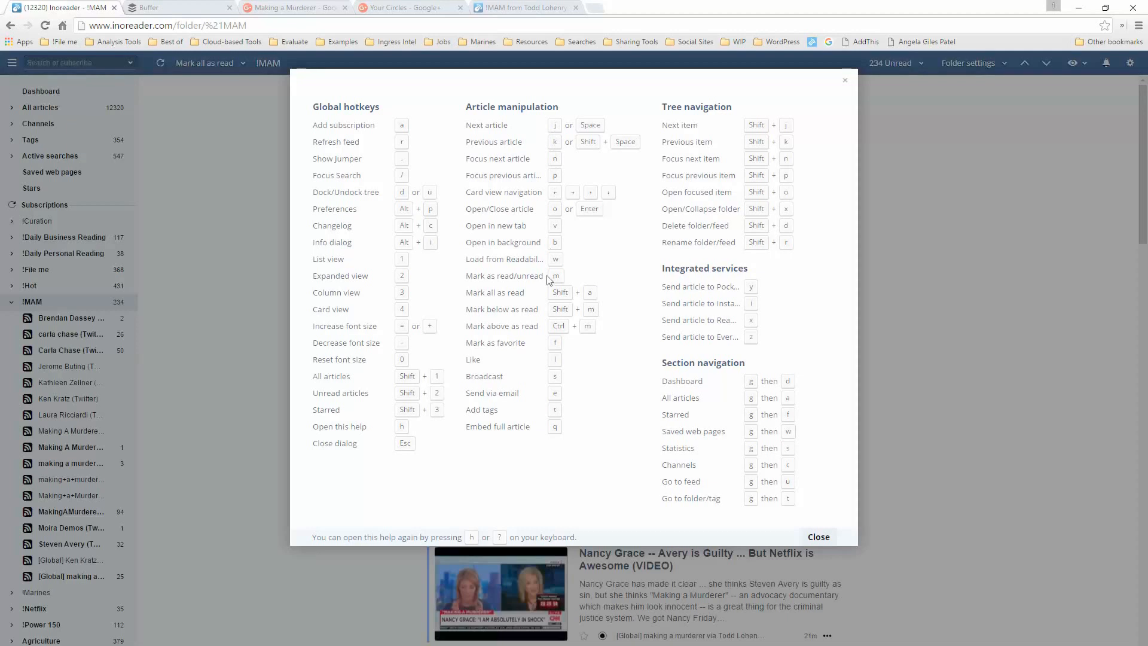
mouse_move(542, 262)
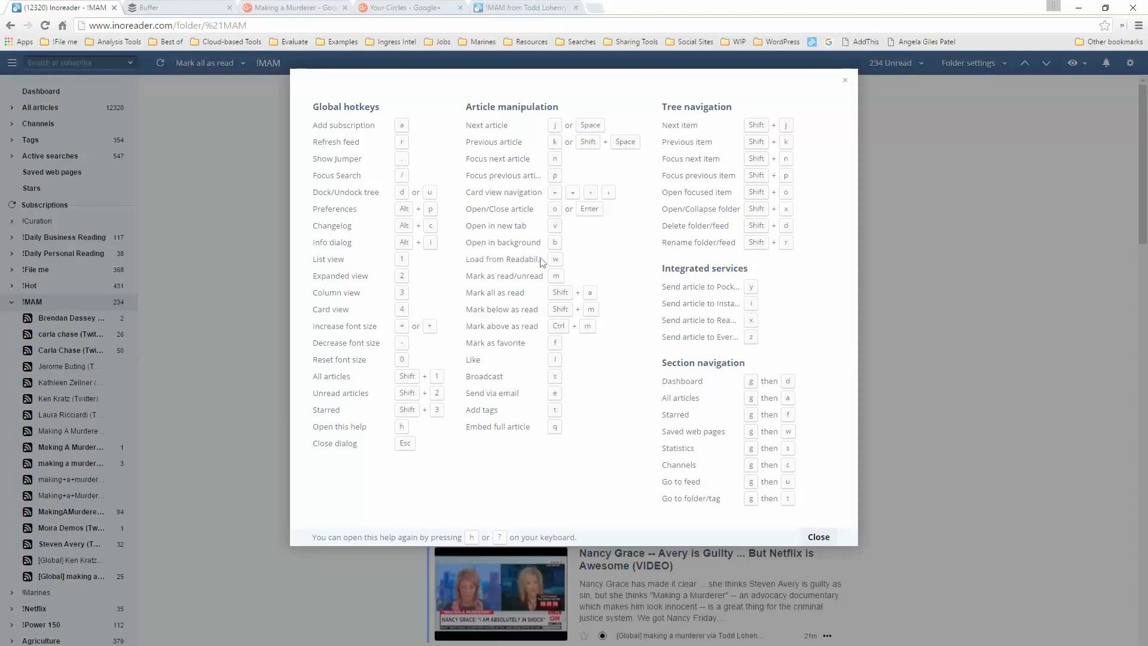
mouse_move(540, 381)
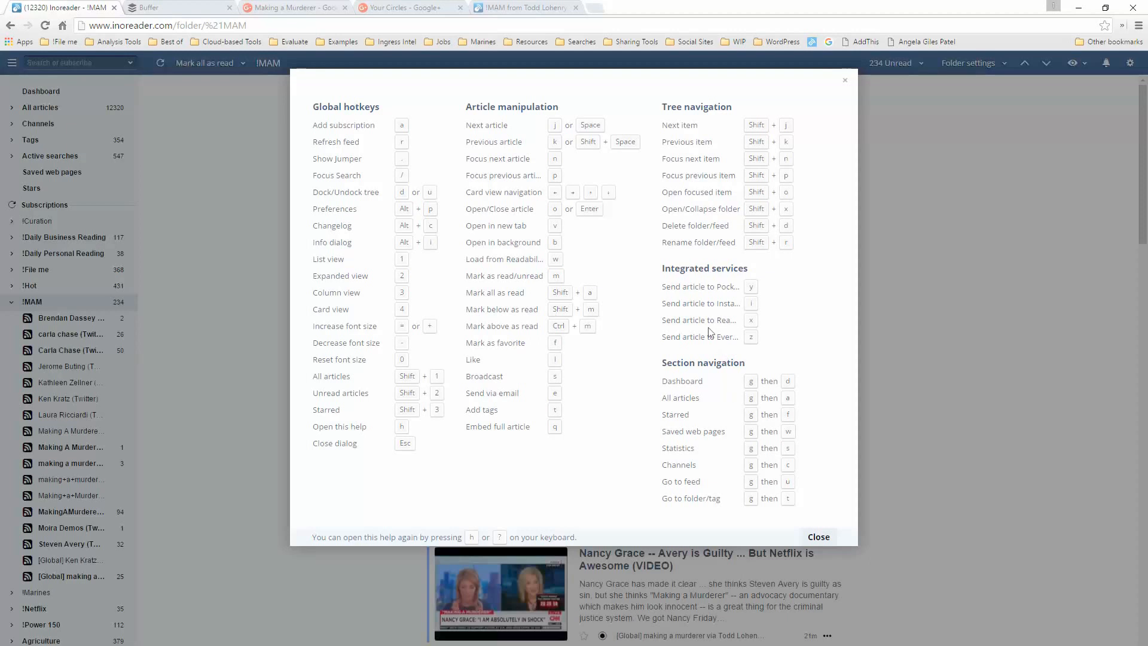
mouse_move(708, 351)
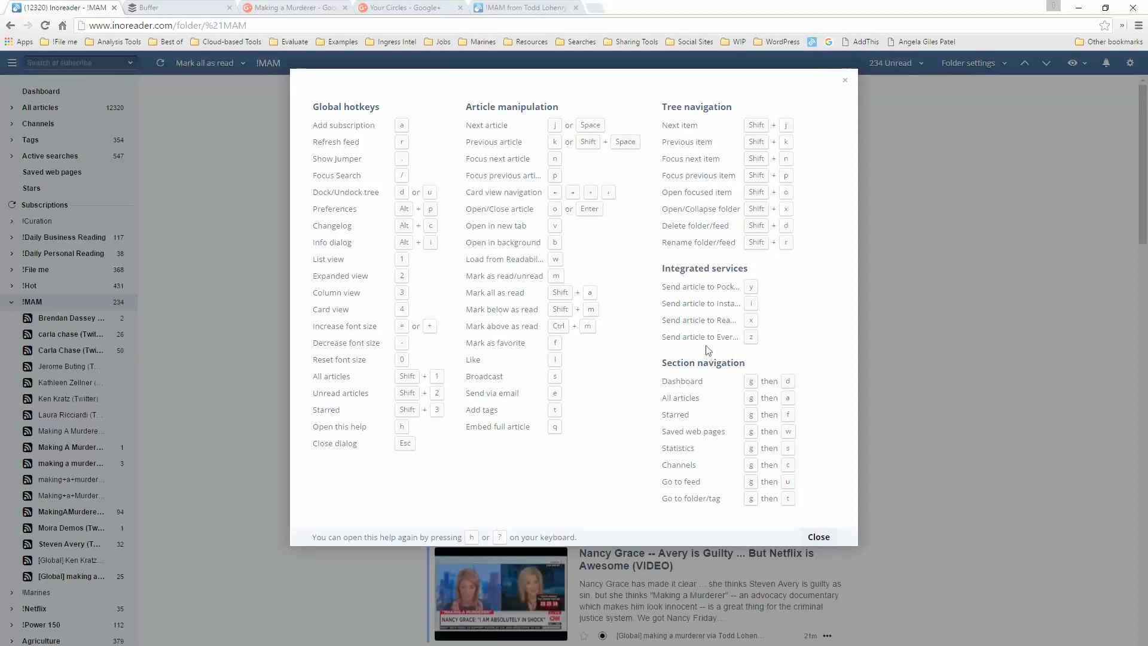
mouse_move(700, 337)
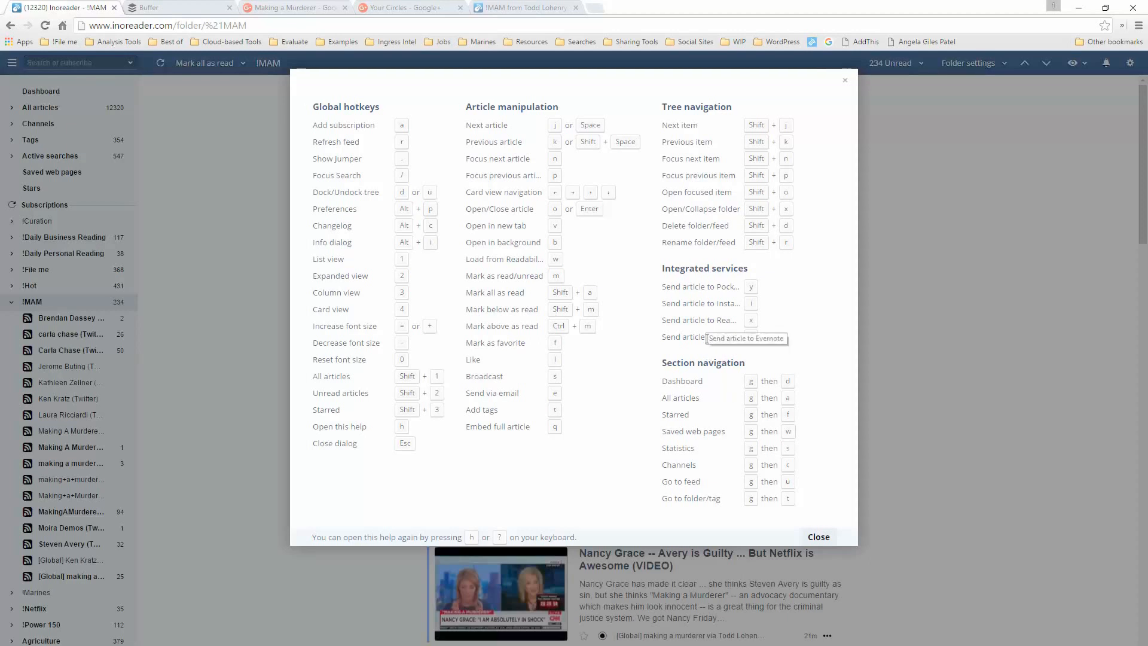
mouse_move(707, 322)
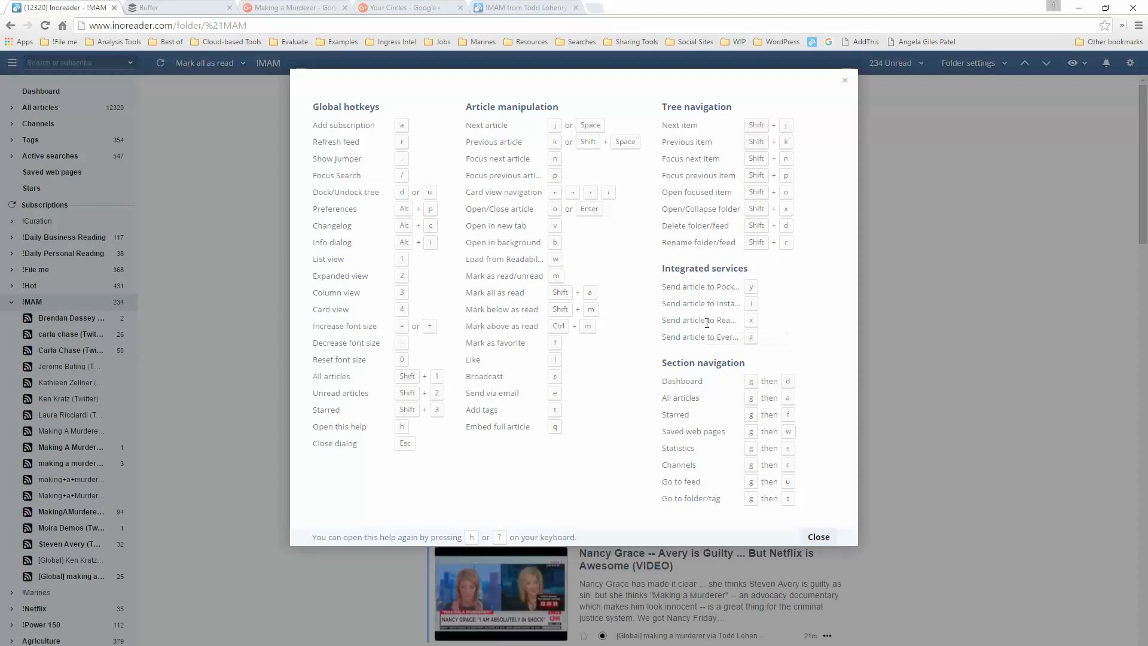
mouse_move(607, 411)
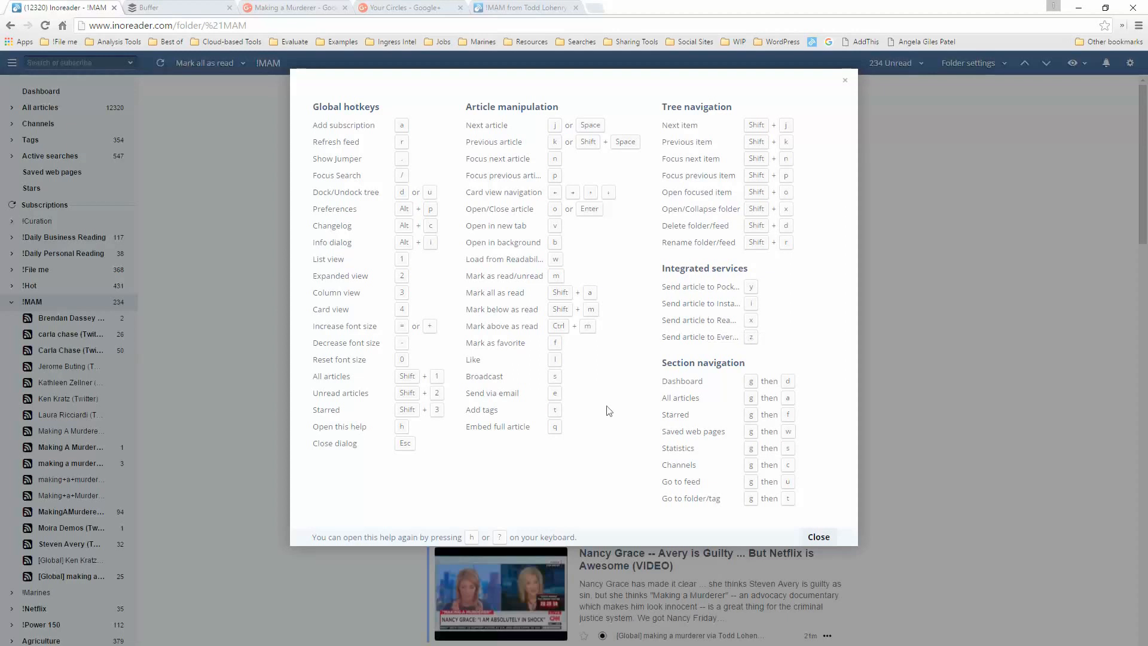
mouse_move(818, 524)
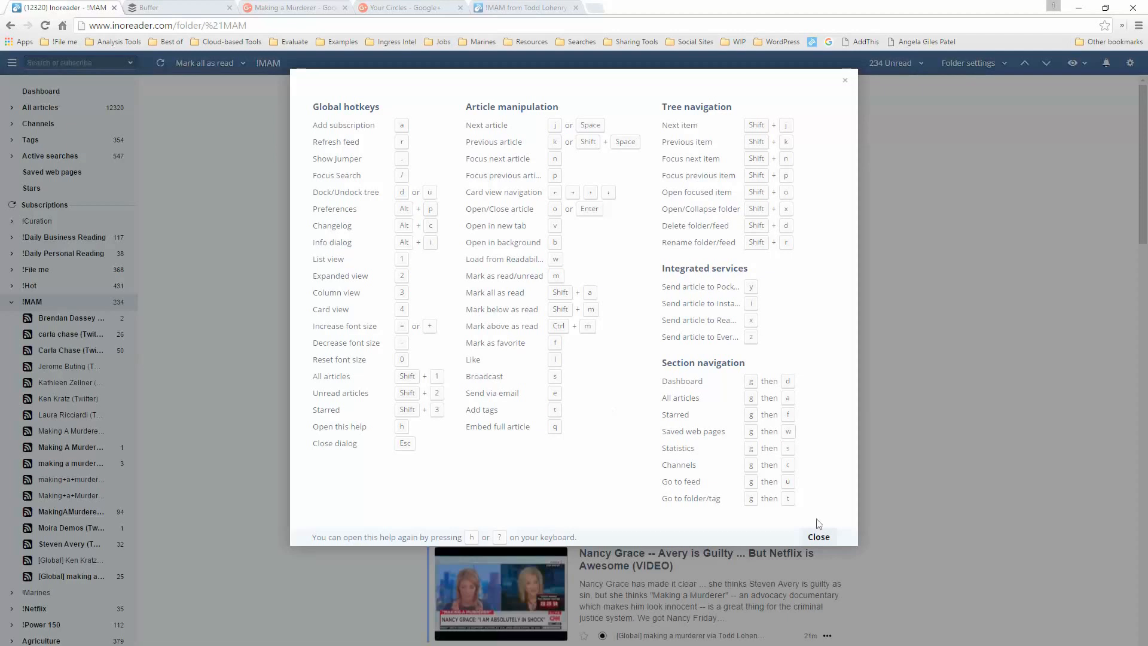
Step: Close the hotkeys reference and open the 'Who Exactly Can the President Pardon?' article
left_click(818, 535)
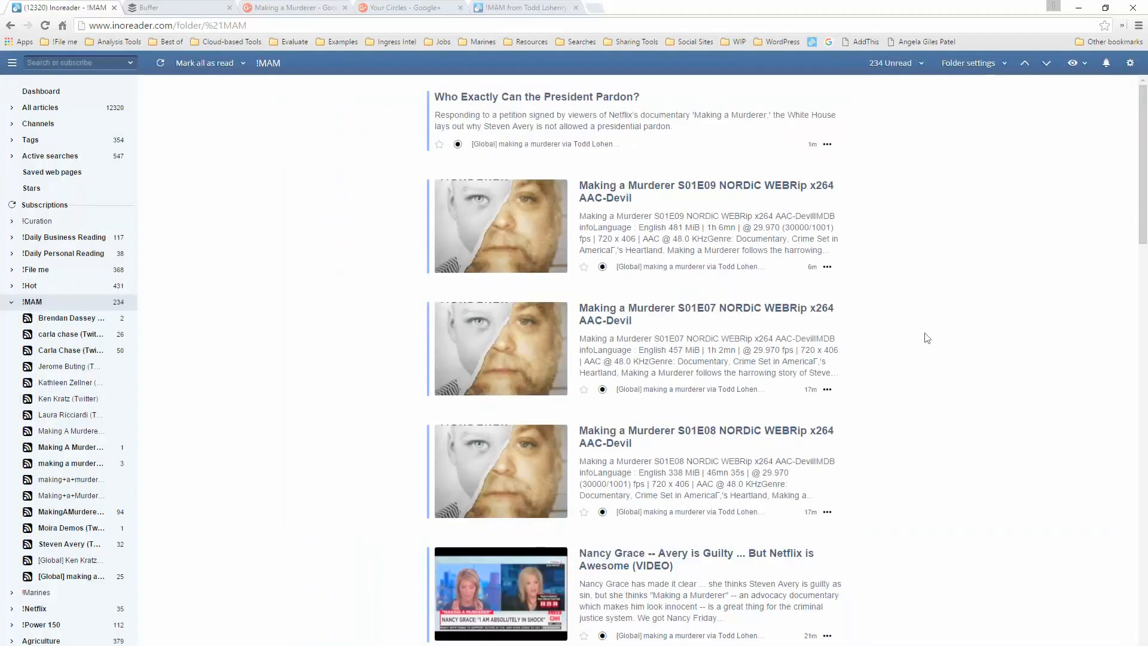
mouse_move(70, 318)
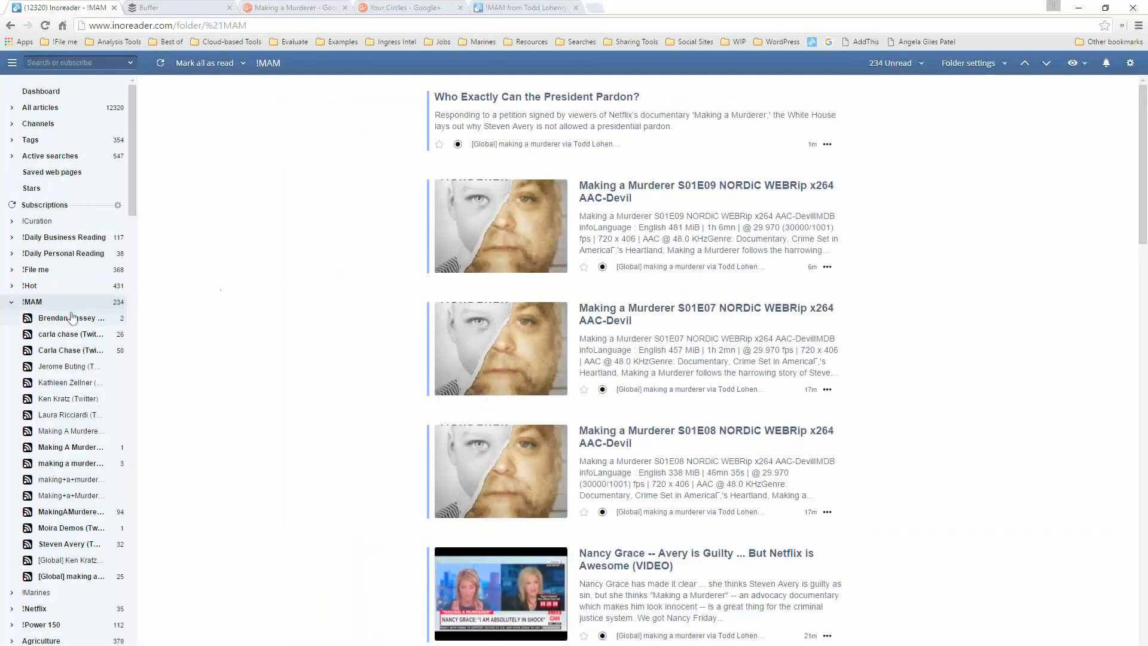
mouse_move(257, 351)
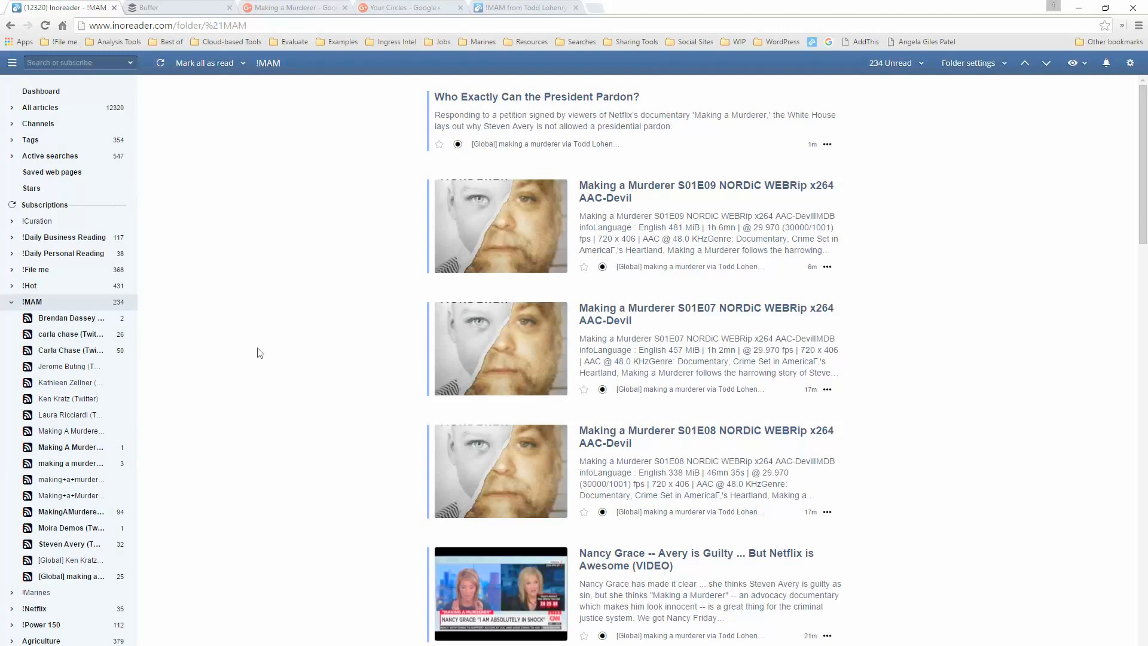
mouse_move(586, 103)
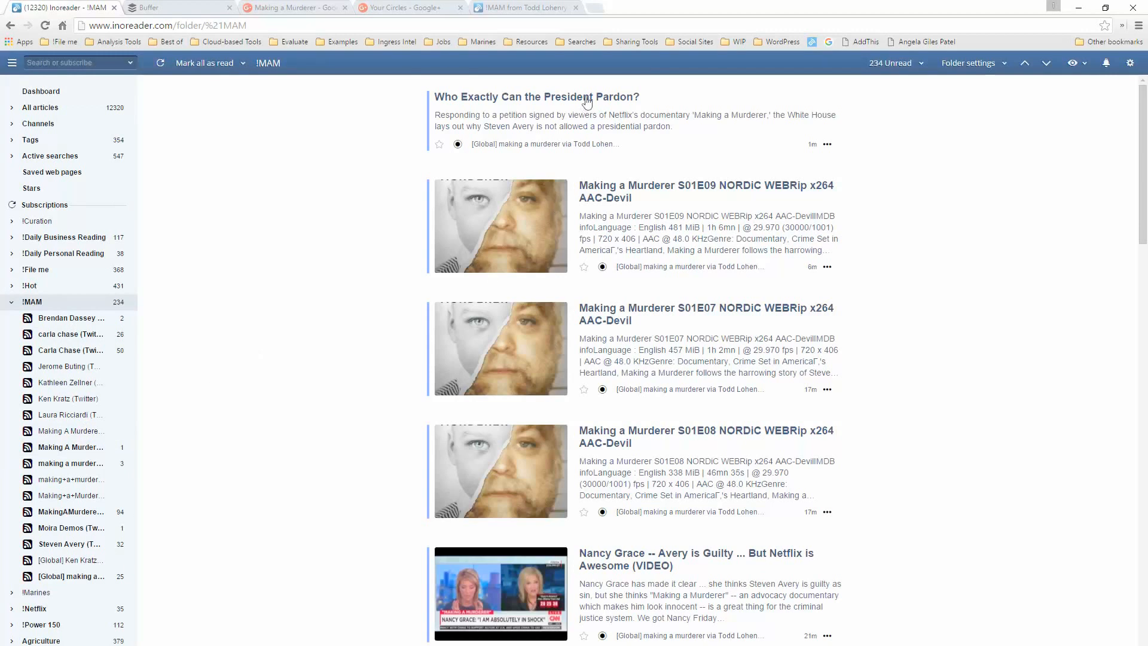
left_click(537, 96)
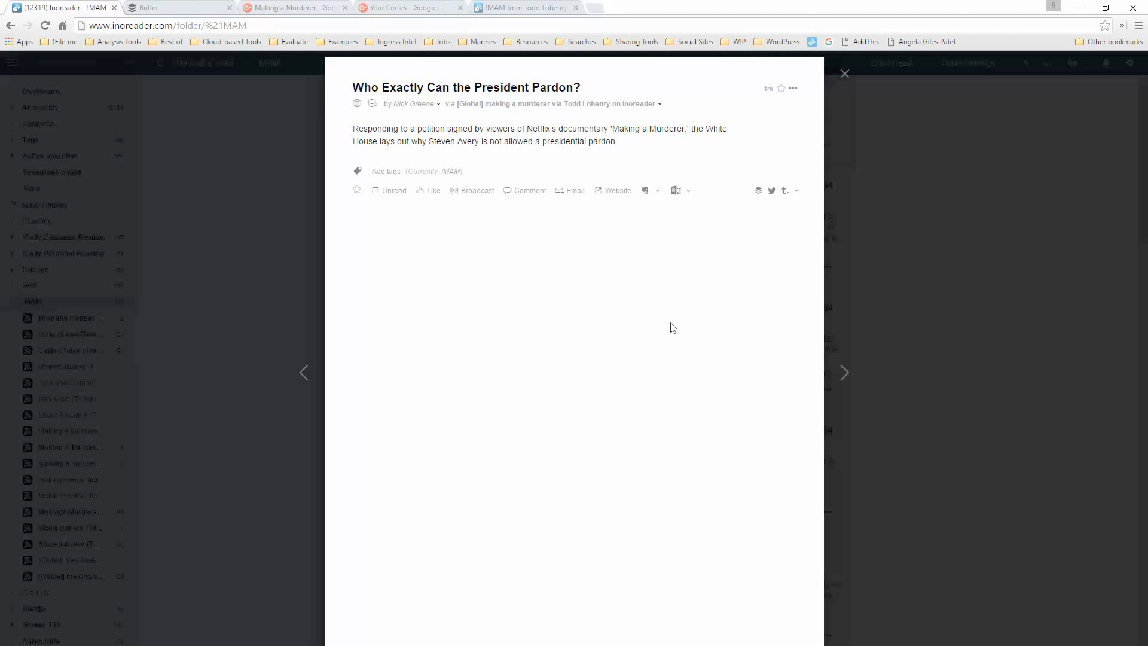
mouse_move(621, 122)
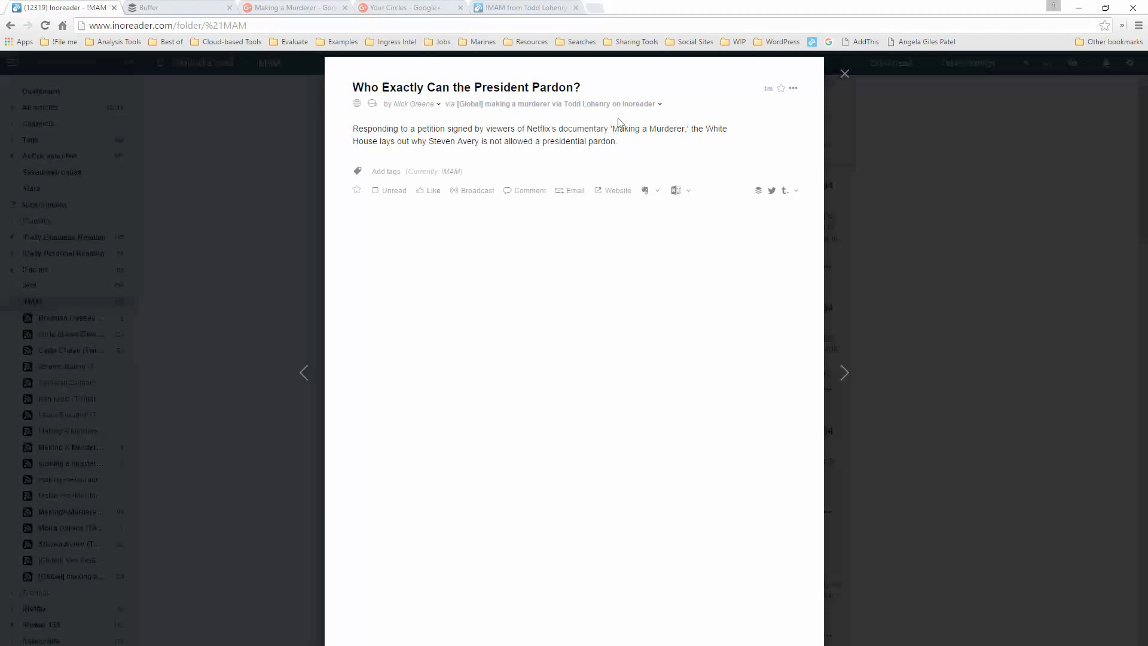
mouse_move(495, 126)
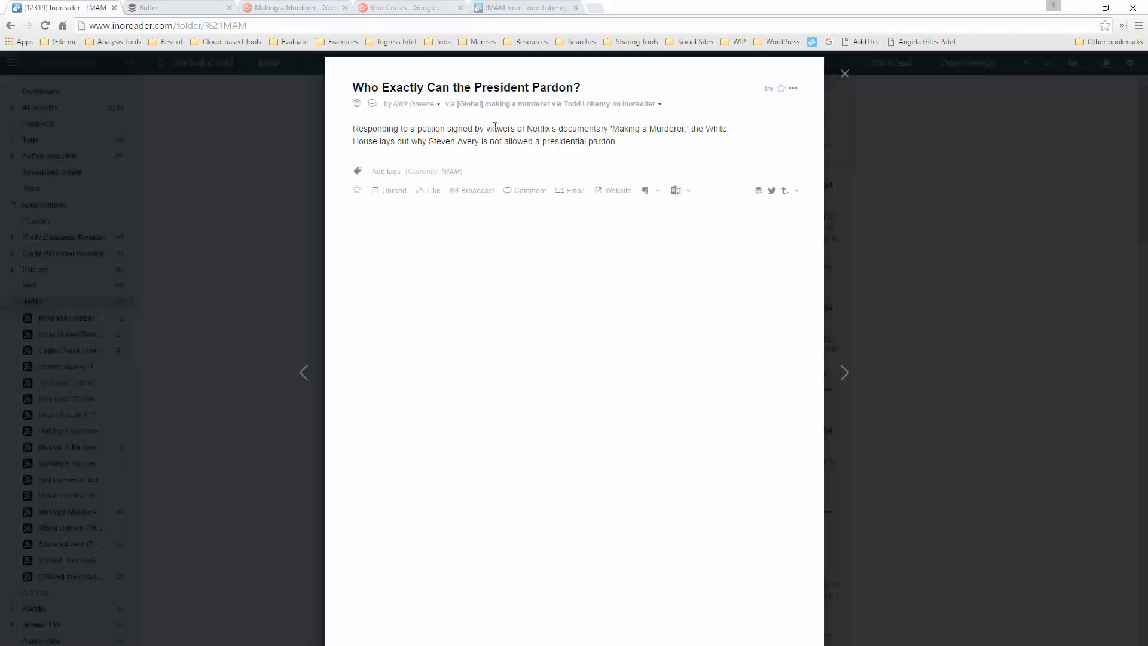
mouse_move(460, 226)
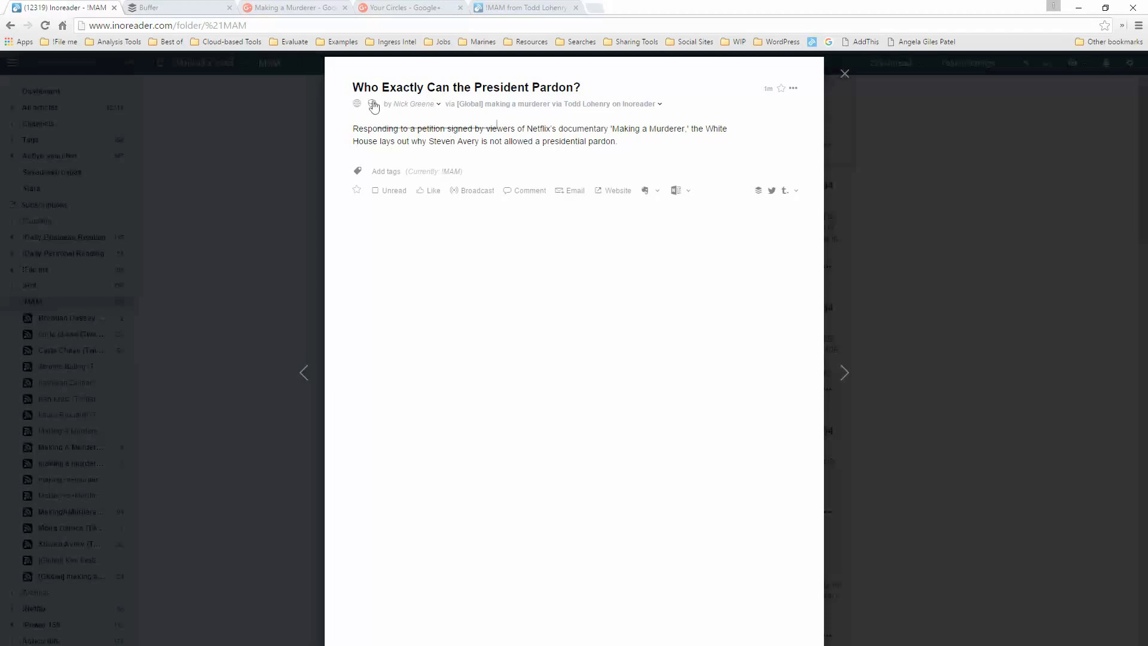
Step: Load the pardon article's full text via Readability and read through it
left_click(374, 104)
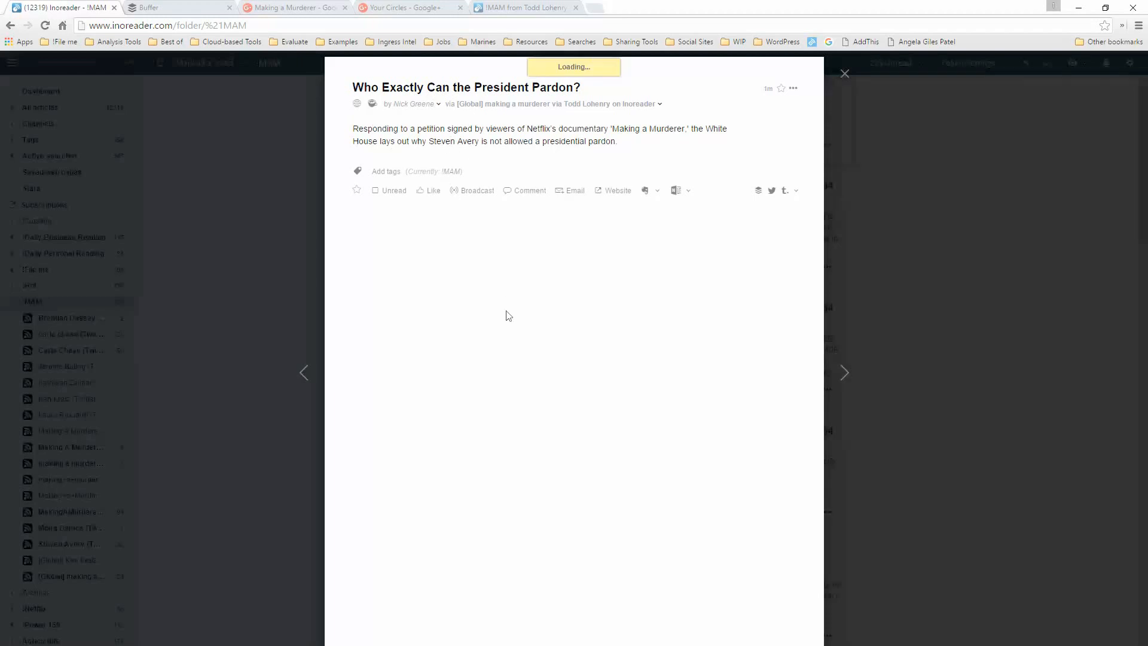
scroll("down", 3)
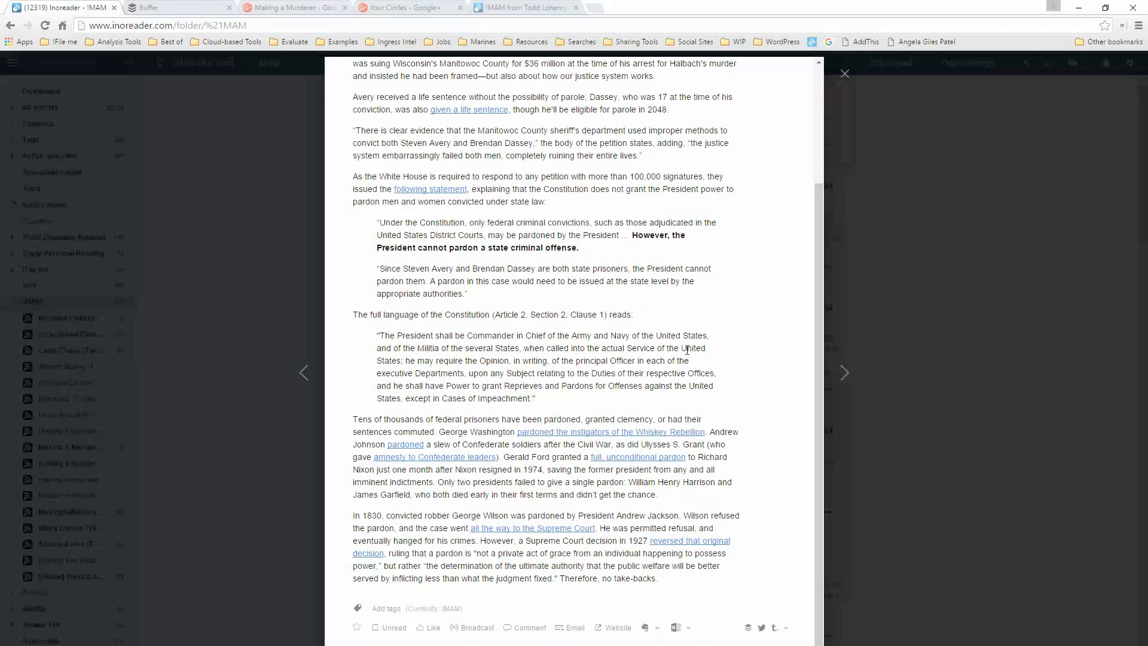
scroll("up", 3)
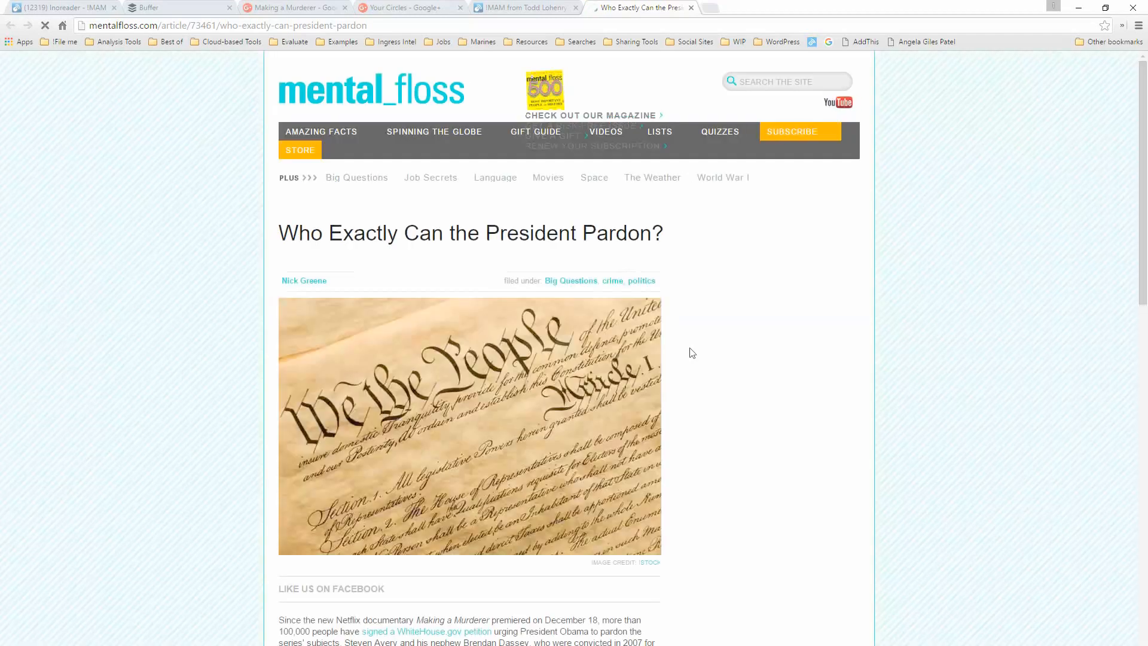
mouse_move(693, 364)
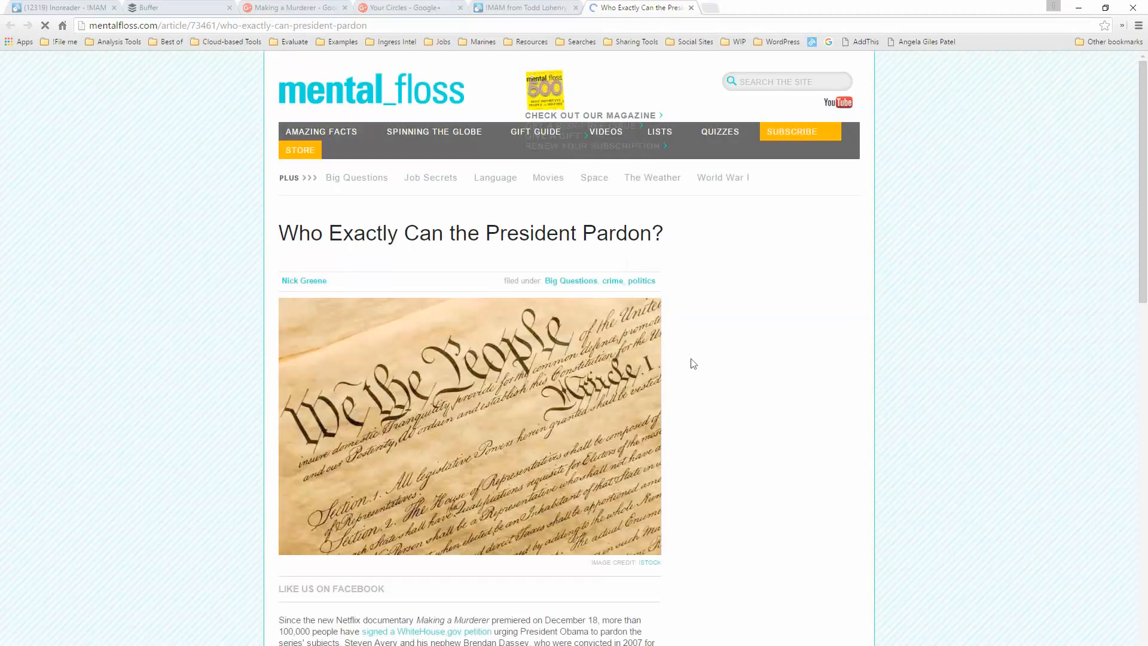
mouse_move(901, 367)
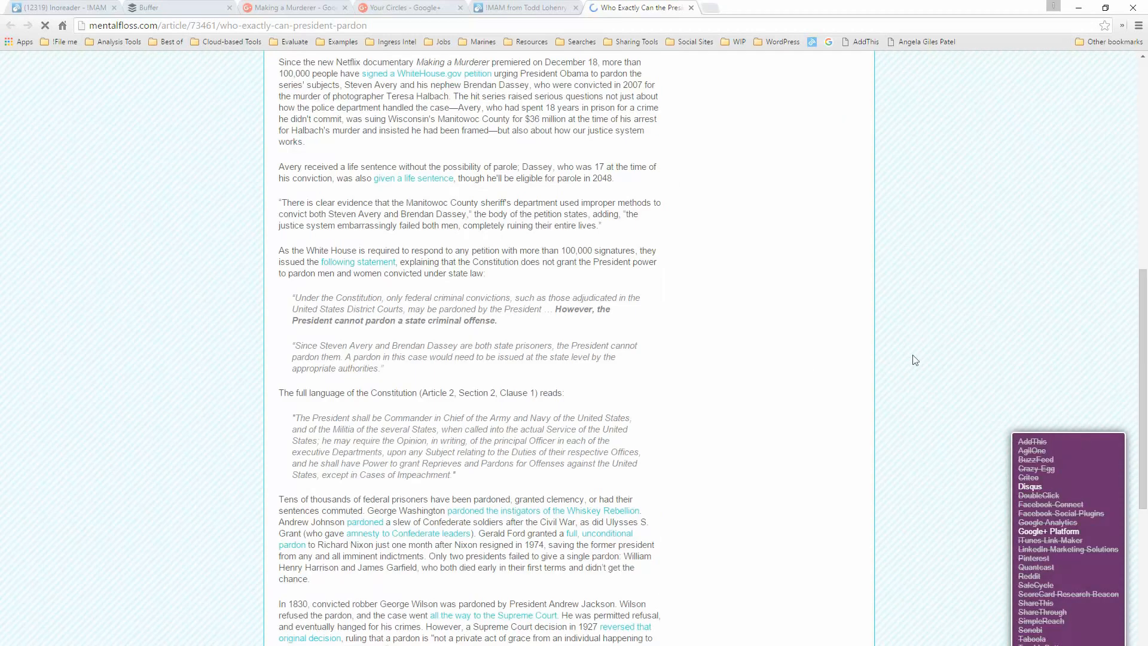
Step: Read the original Mental Floss page for 'Who Exactly Can the President Pardon?'
scroll("up", 3)
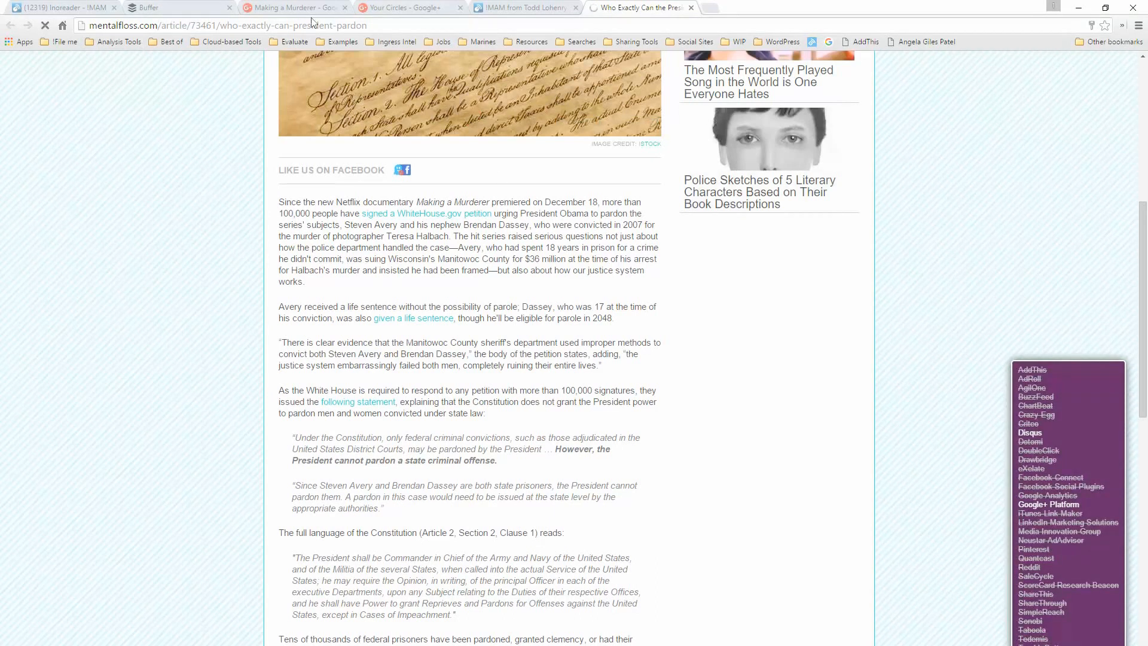
Step: Review the Making a Murderer Google+ page's cover and recent posts, then bring up the window switcher
left_click(293, 8)
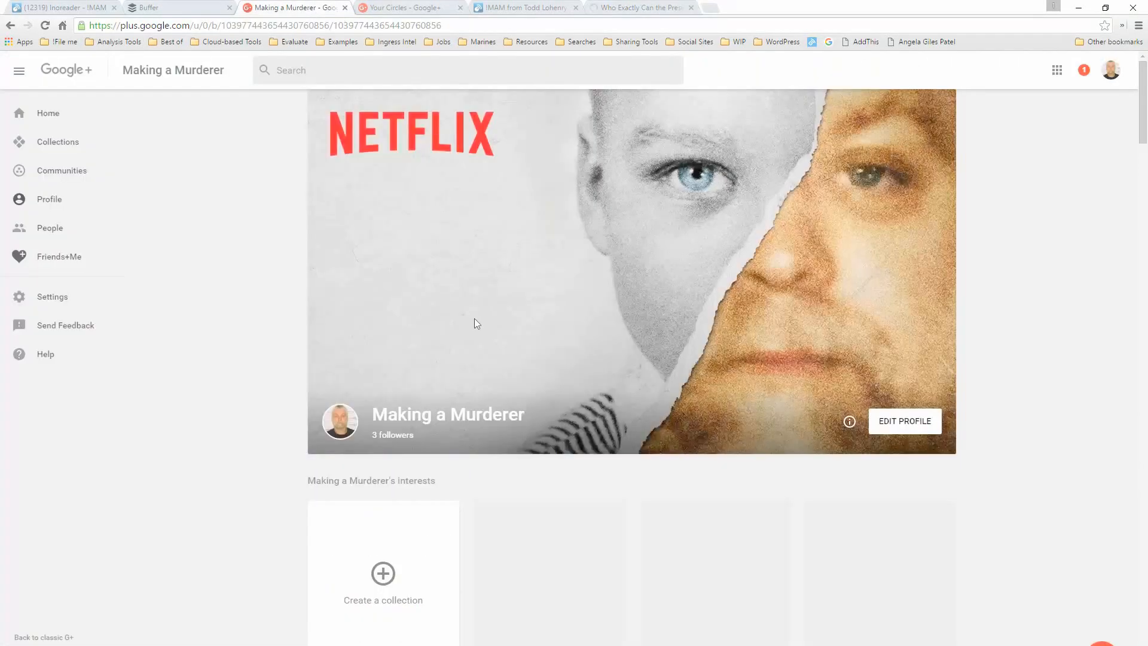
mouse_move(188, 410)
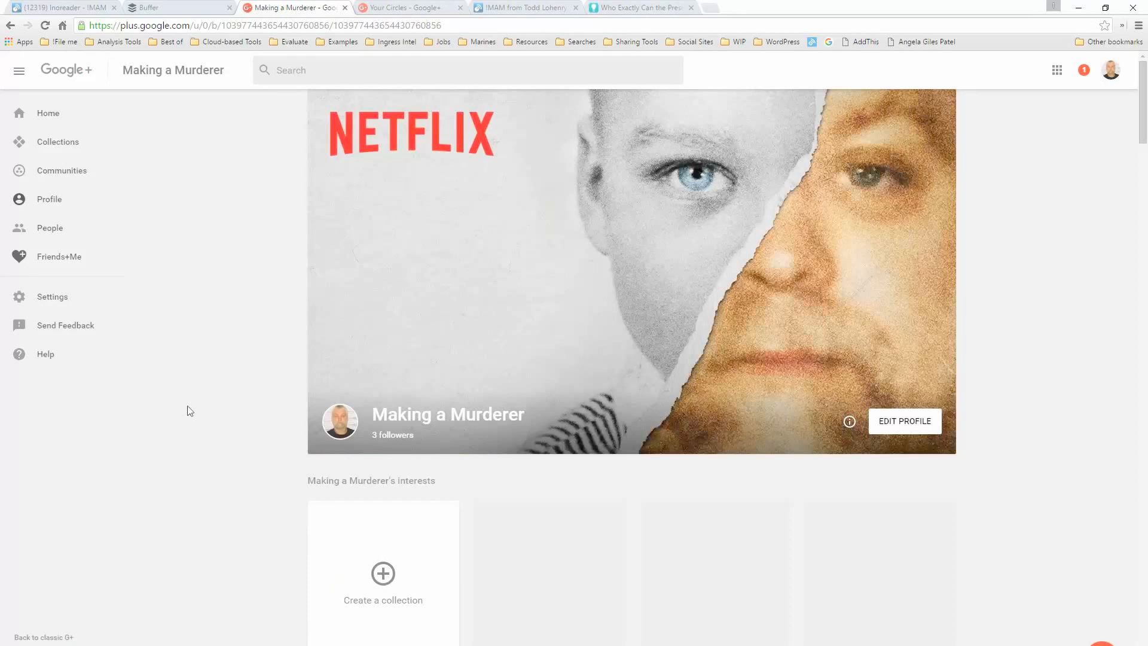
mouse_move(229, 411)
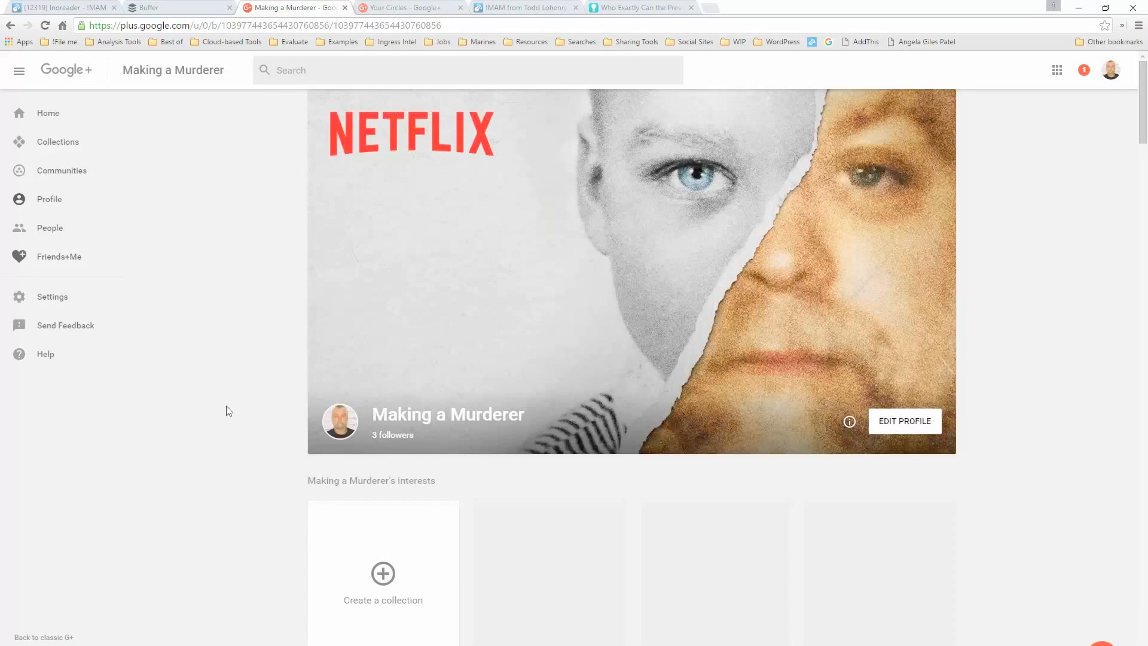
scroll("down", 3)
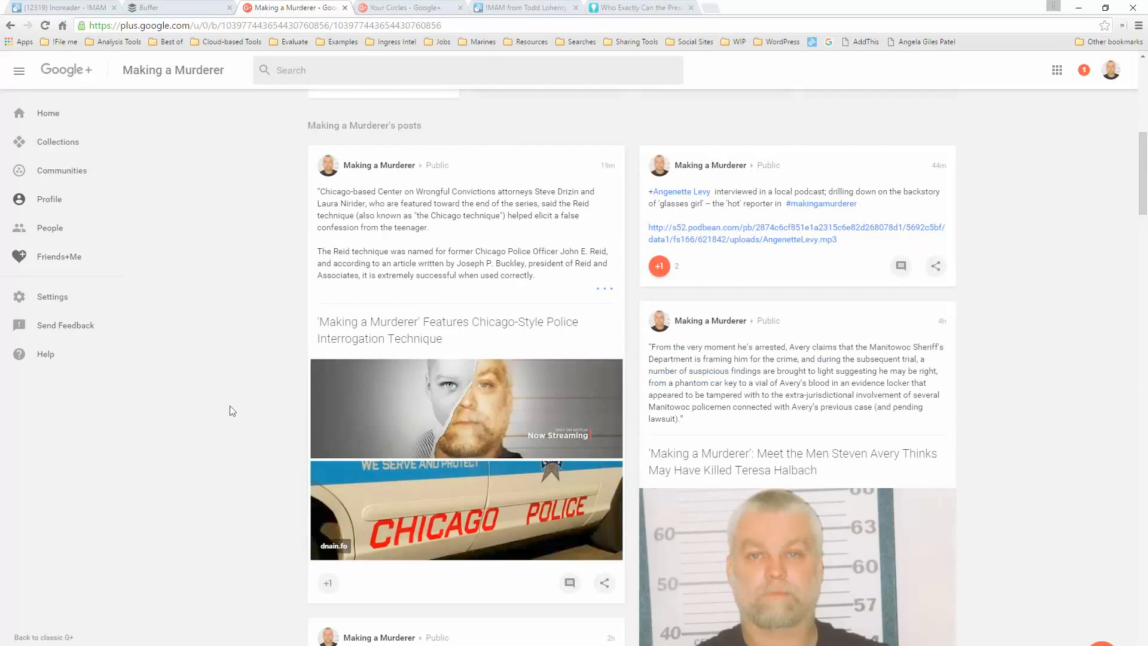
scroll("up", 3)
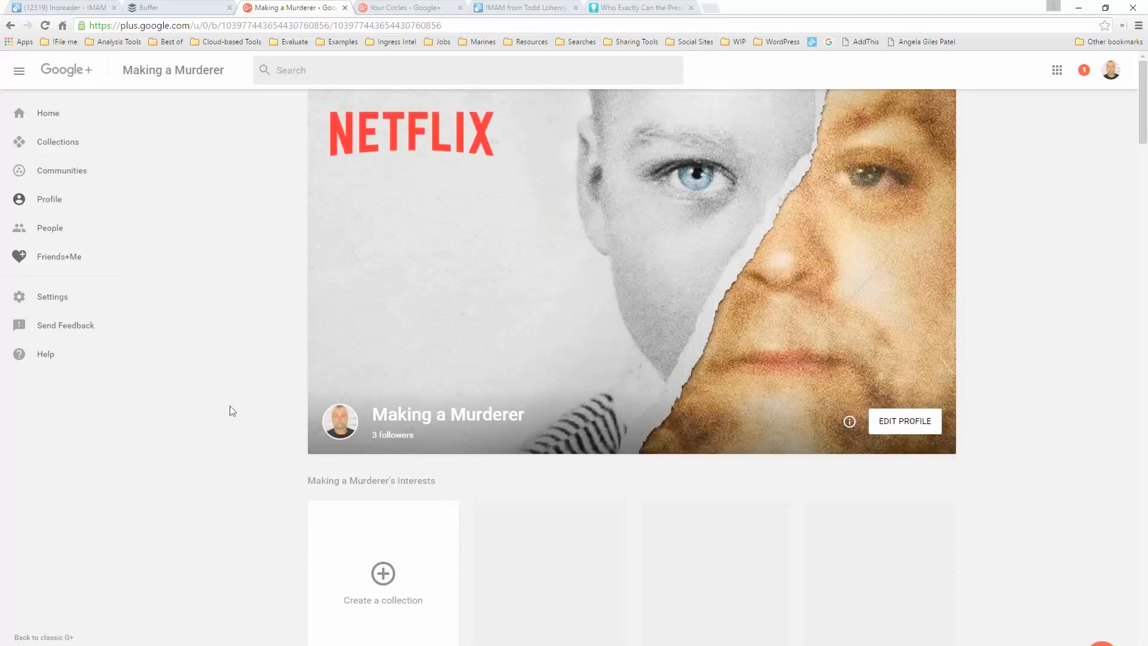
mouse_move(297, 367)
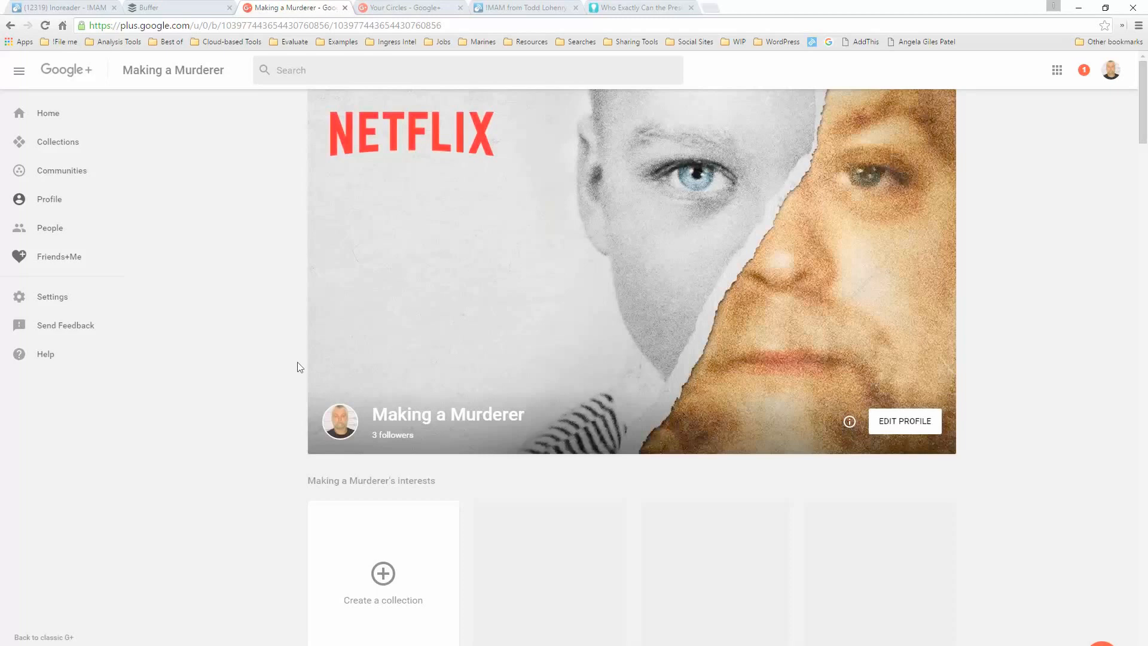
key("alt+tab")
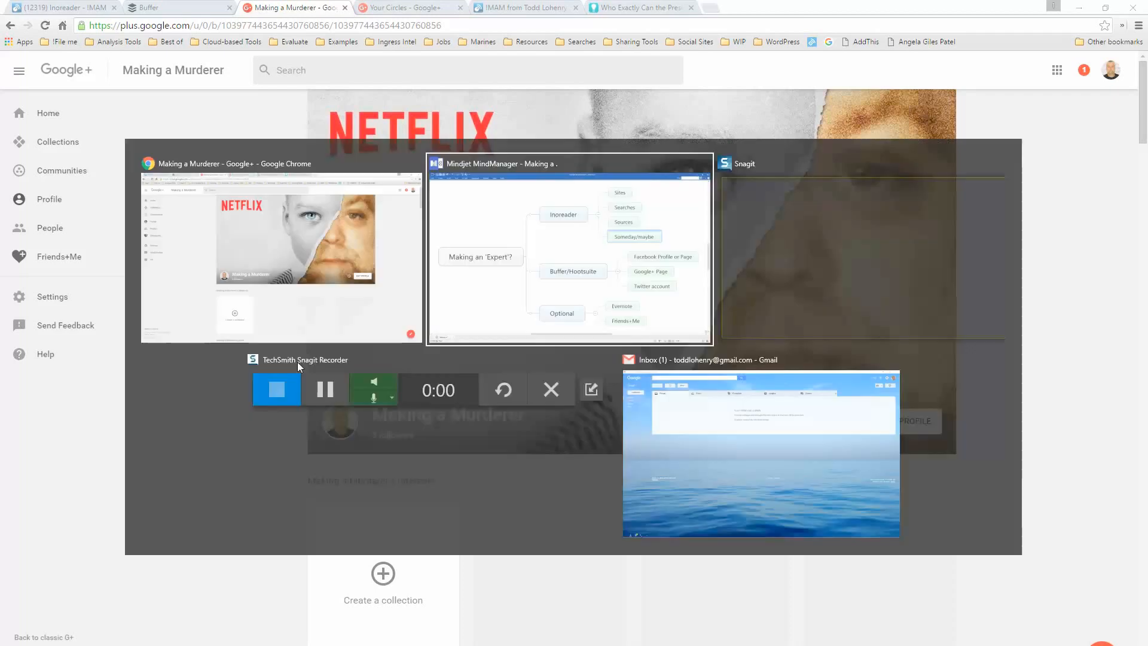
left_click(569, 251)
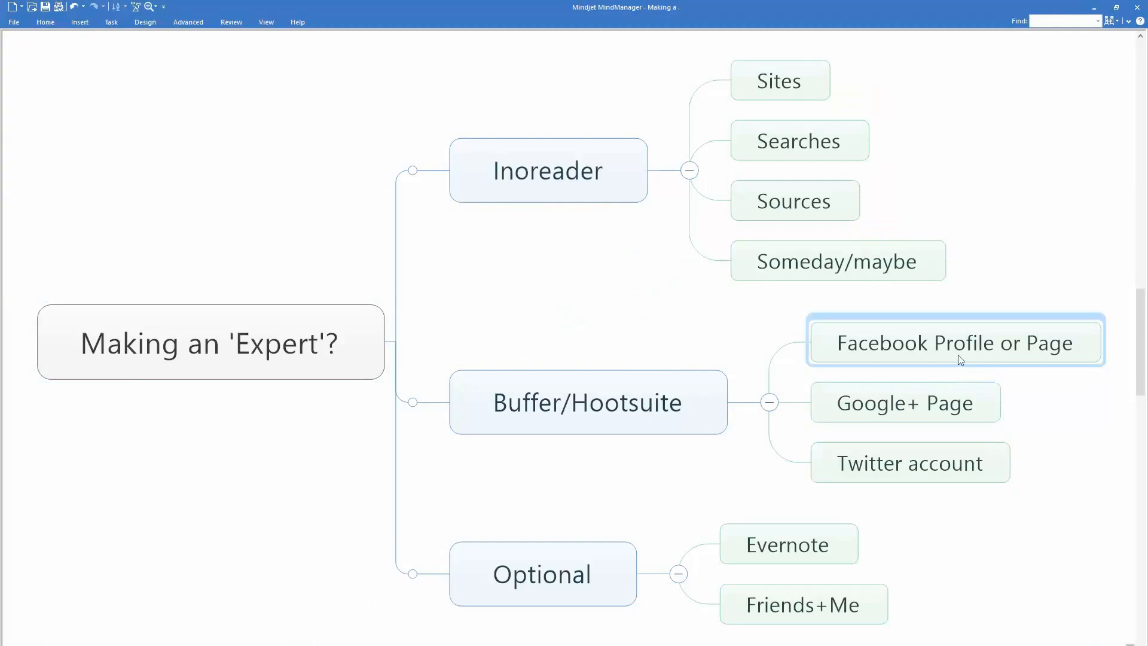
left_click(909, 462)
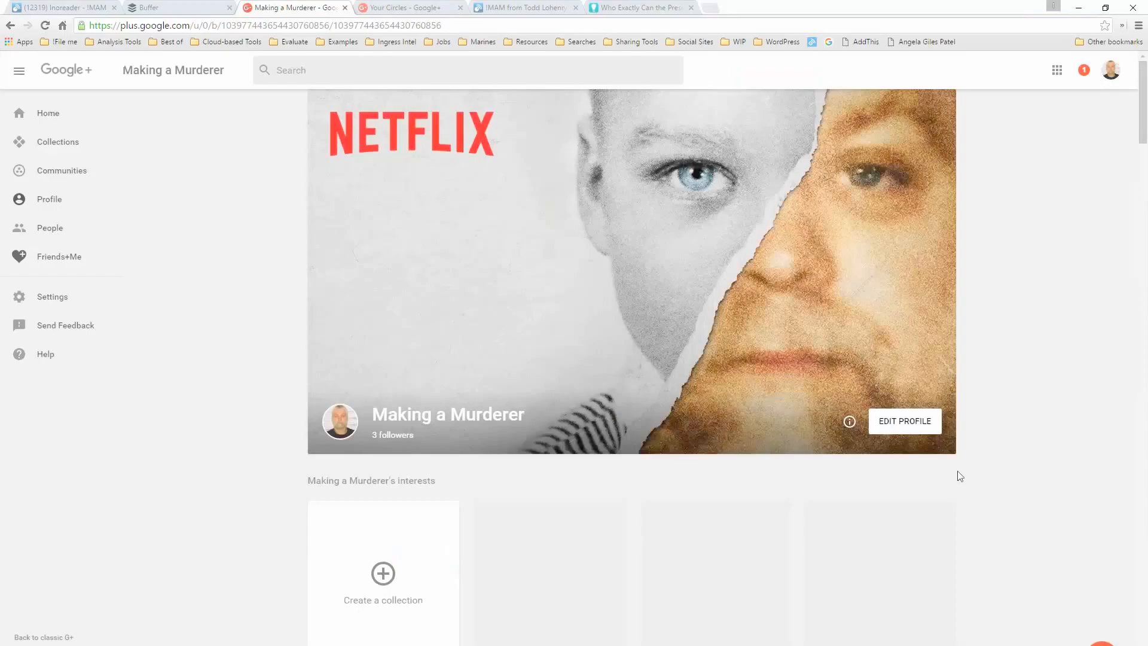
mouse_move(544, 514)
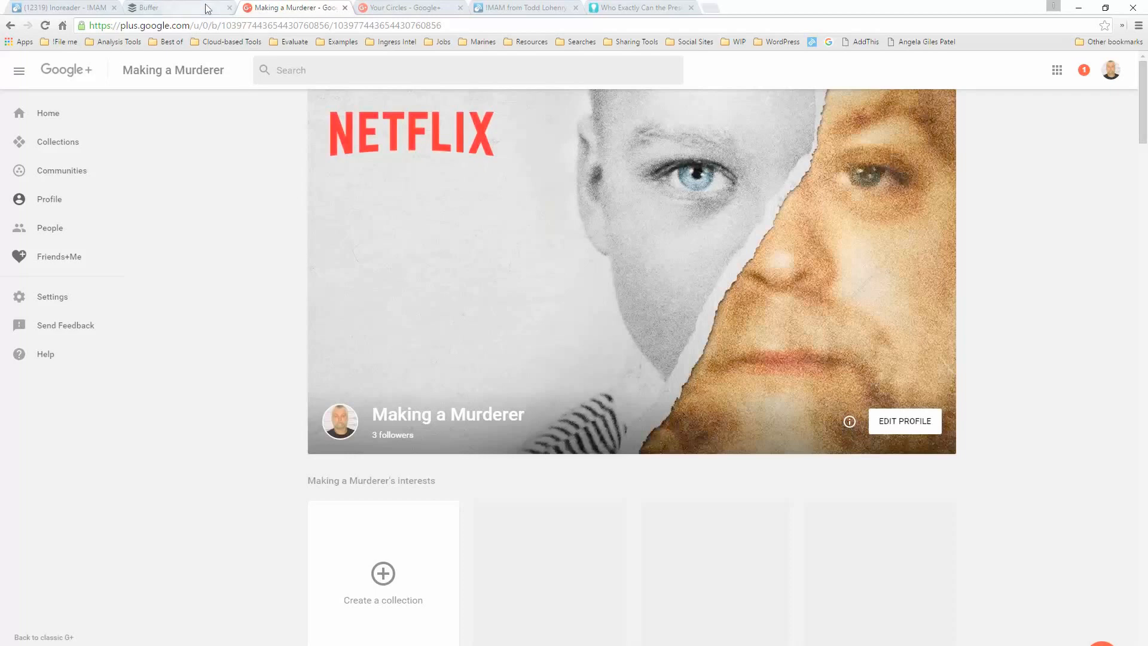
Step: Show the Making a Murderer Google+ Page account's posting schedule in Buffer
left_click(168, 7)
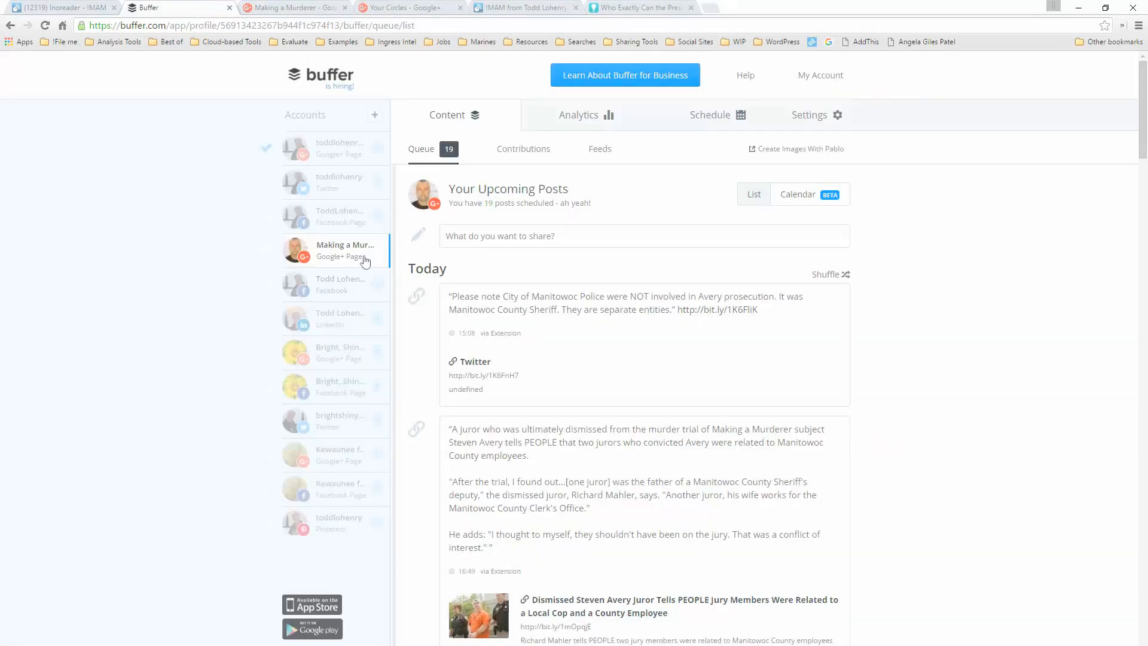
mouse_move(344, 250)
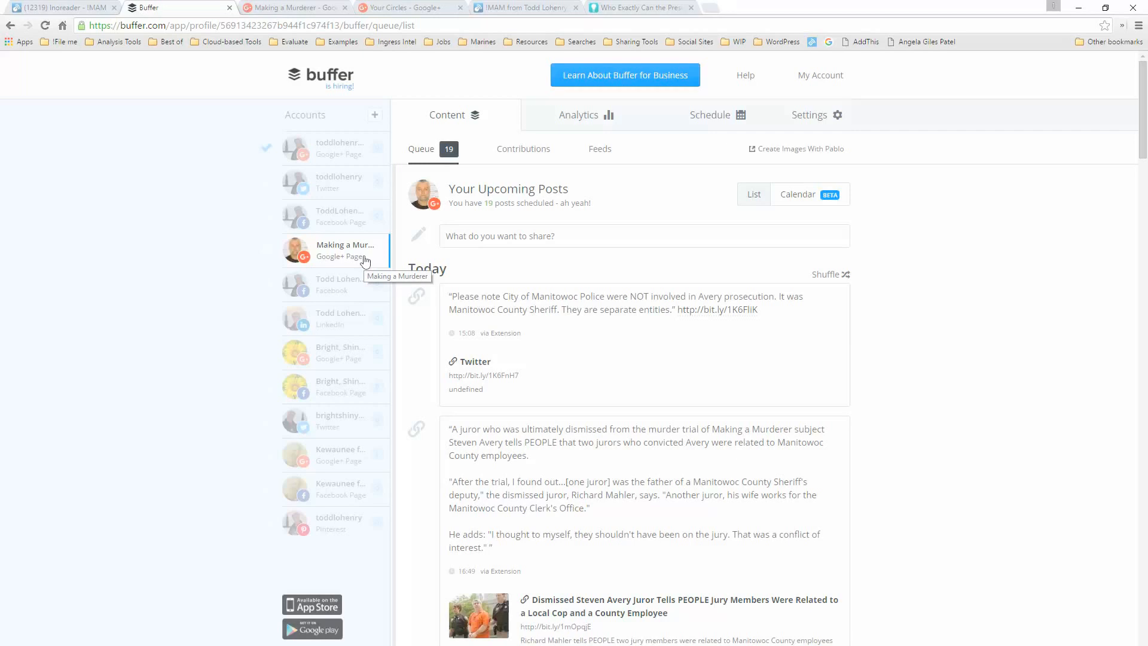
mouse_move(706, 130)
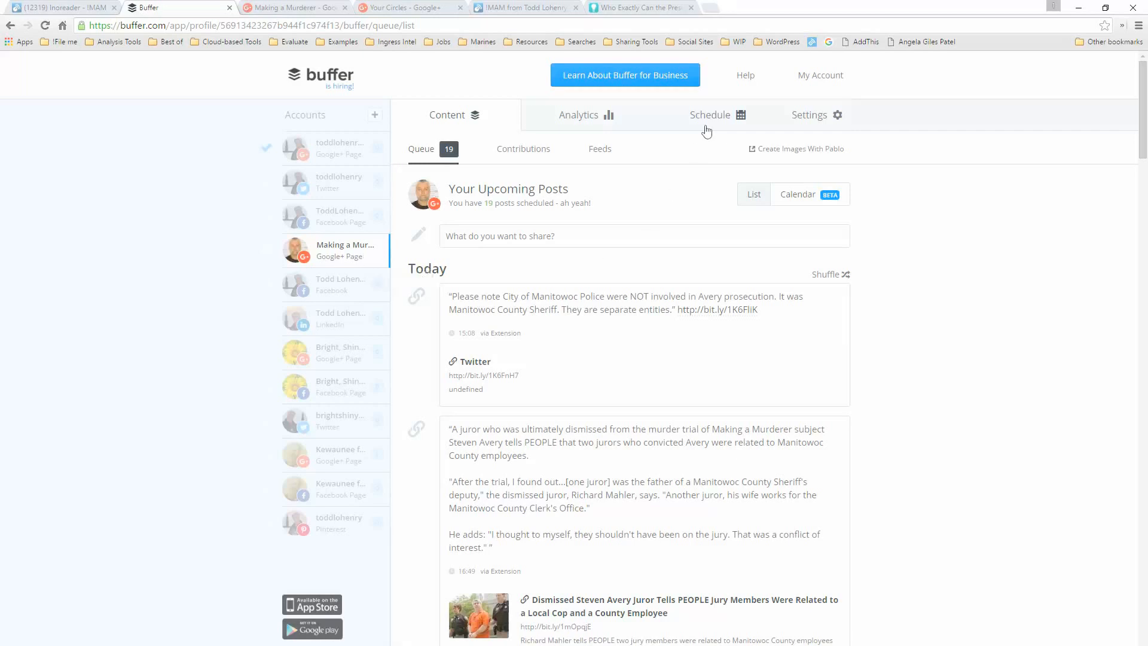
left_click(716, 115)
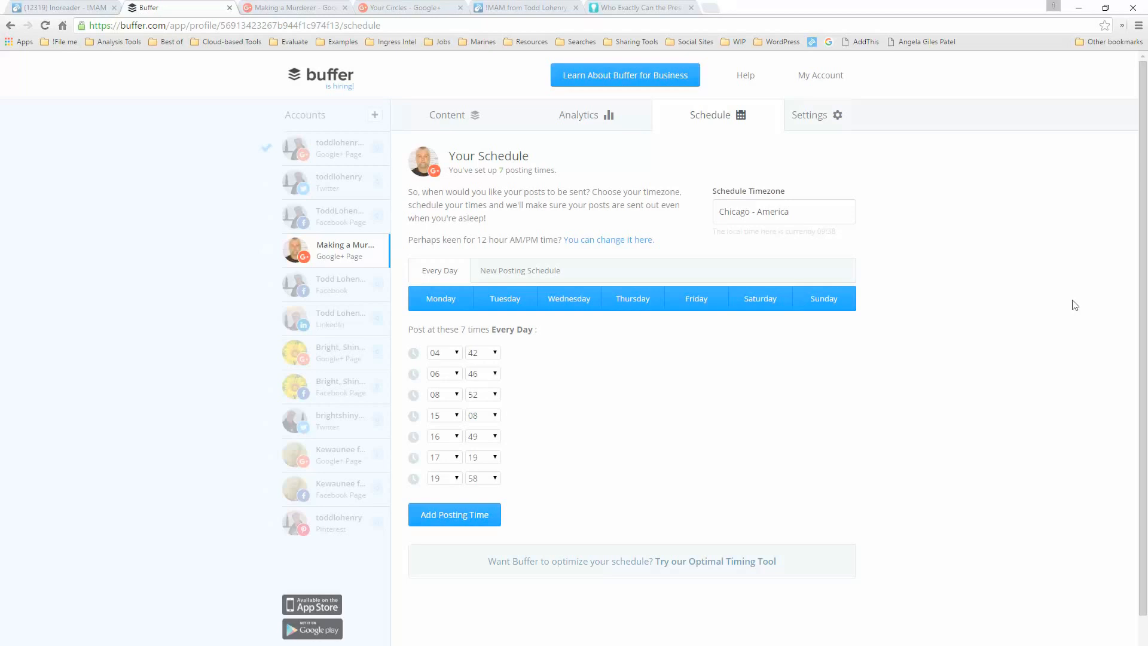
mouse_move(739, 566)
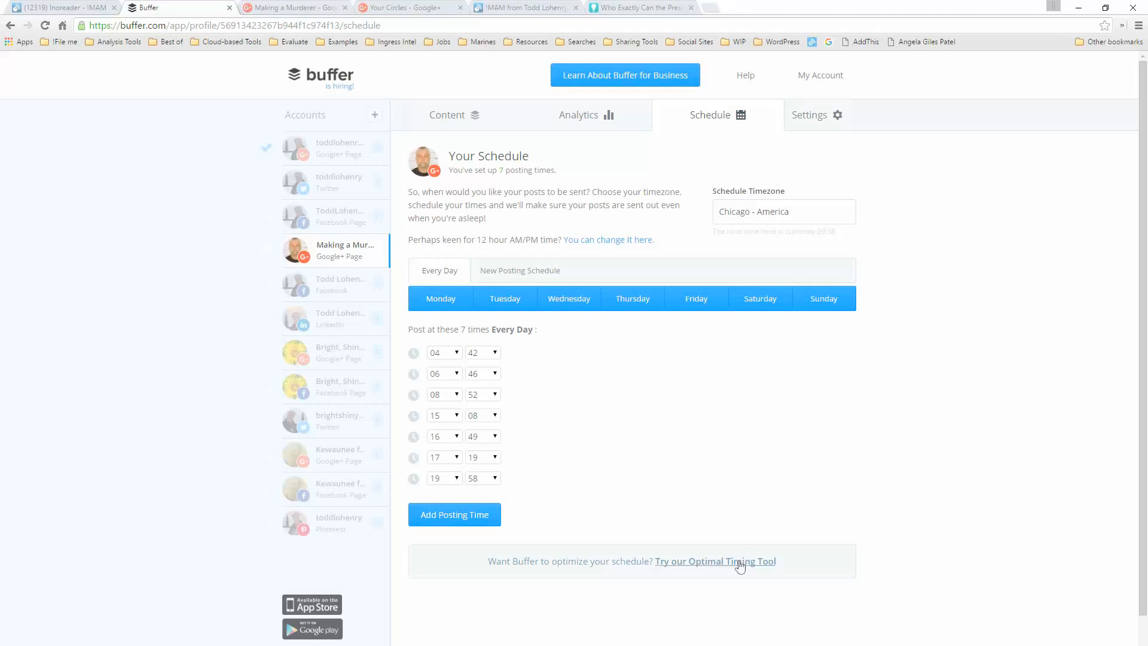
Step: Set up the Optimal Timing Tool for Making a Murderer (Google+ Page) with 7 posting times
left_click(715, 561)
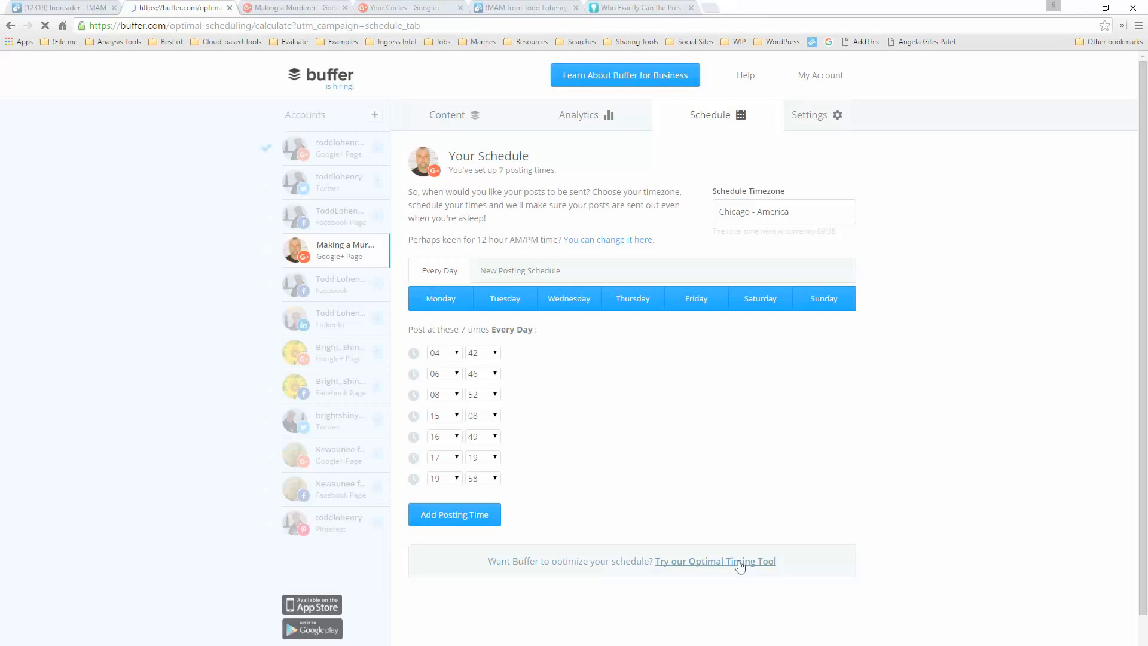
left_click(715, 561)
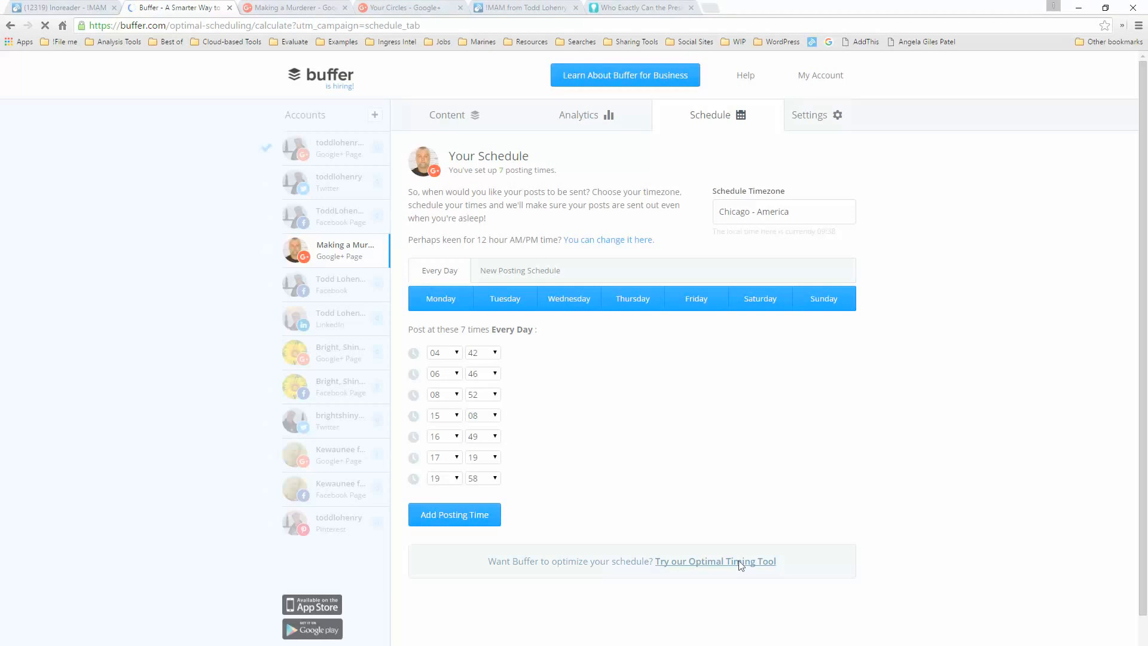
left_click(715, 561)
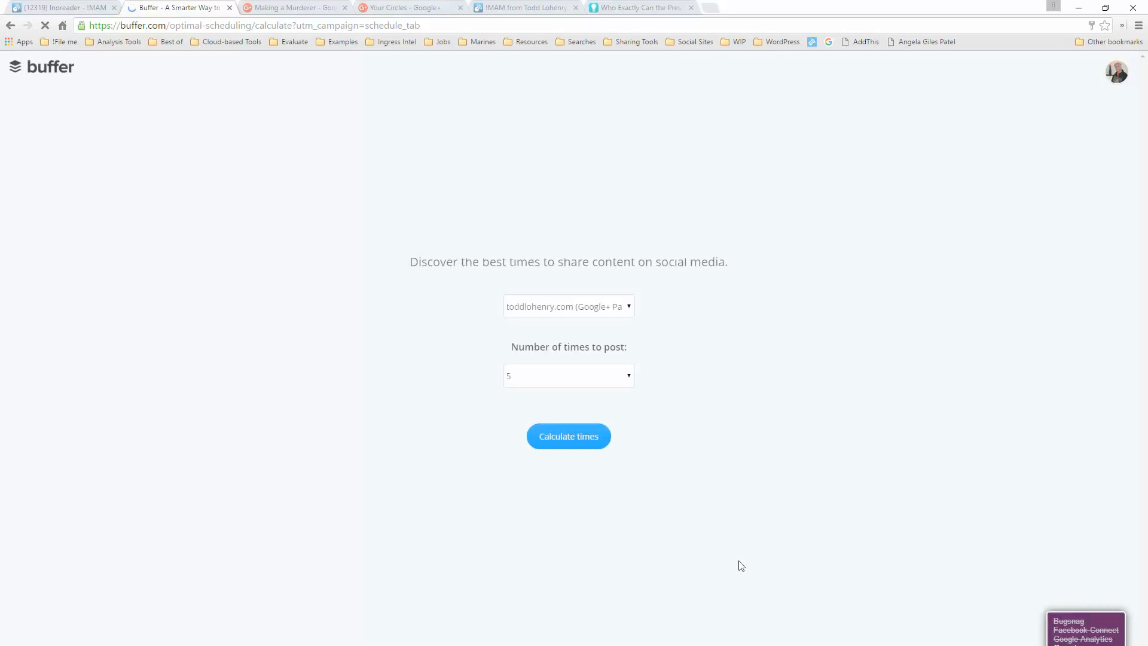
left_click(568, 306)
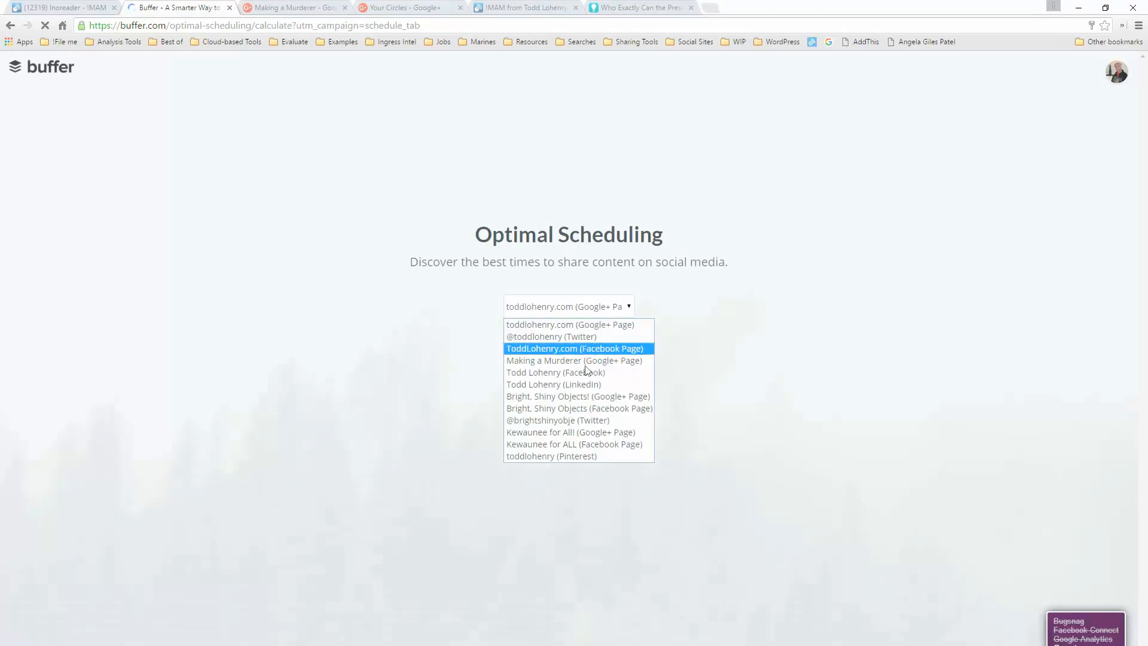
left_click(574, 360)
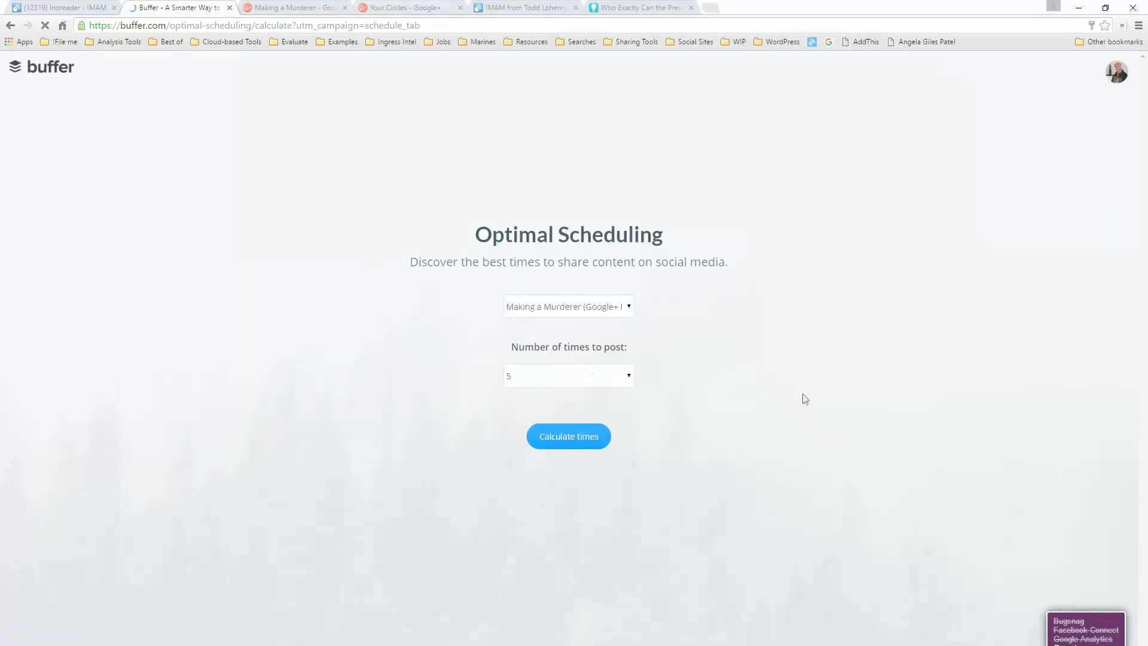
left_click(568, 376)
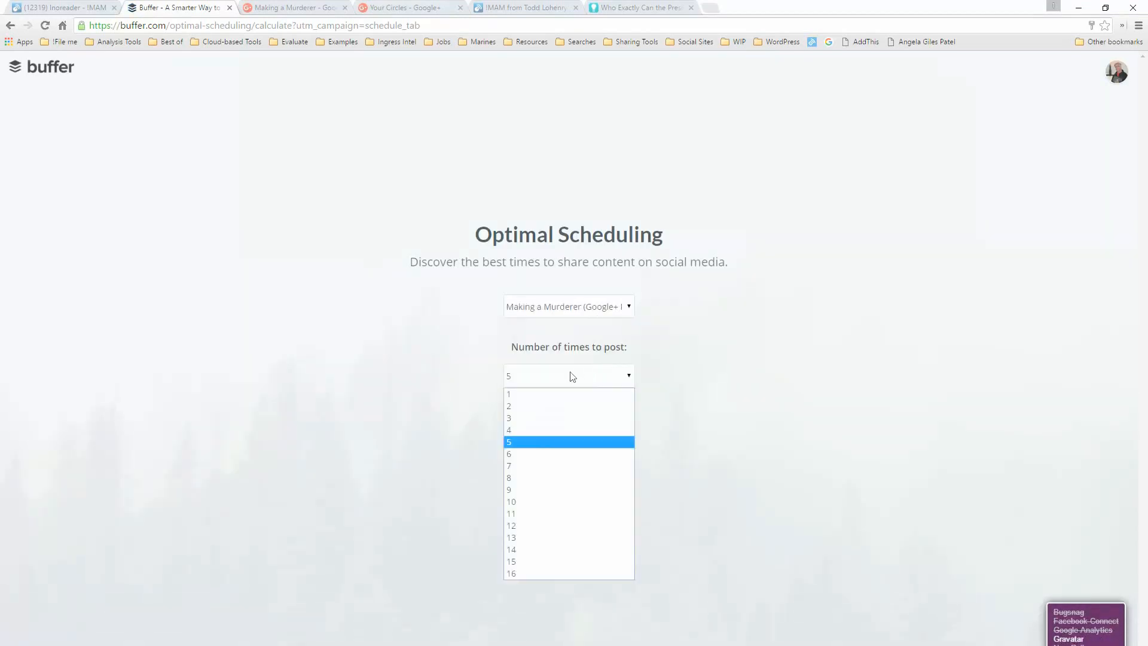
left_click(509, 465)
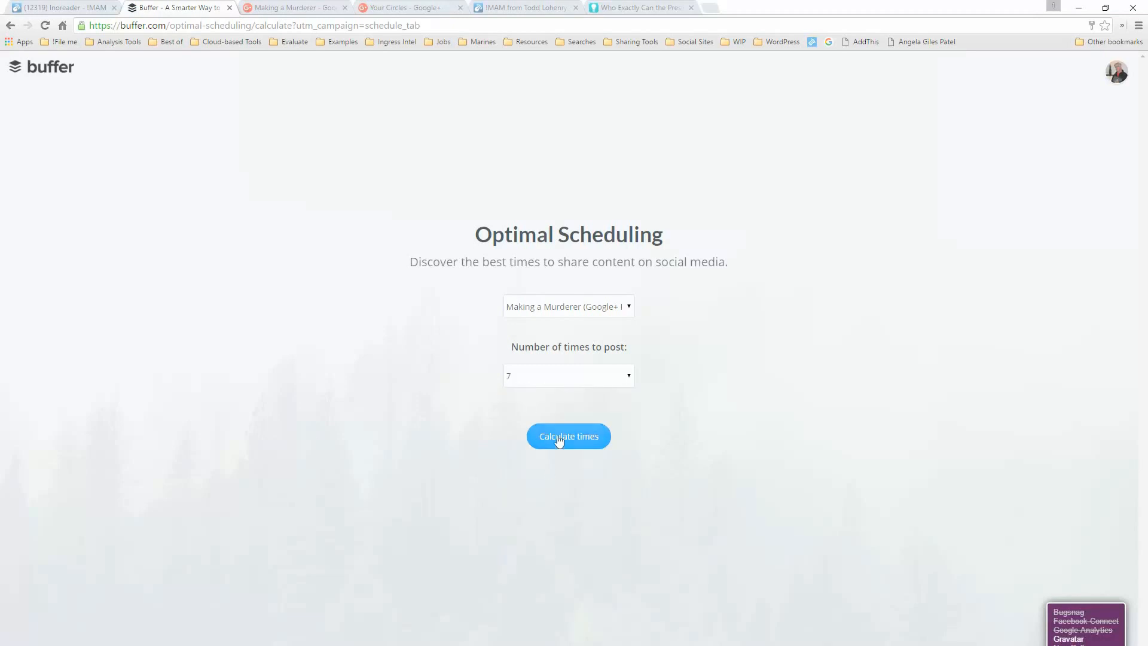
mouse_move(824, 423)
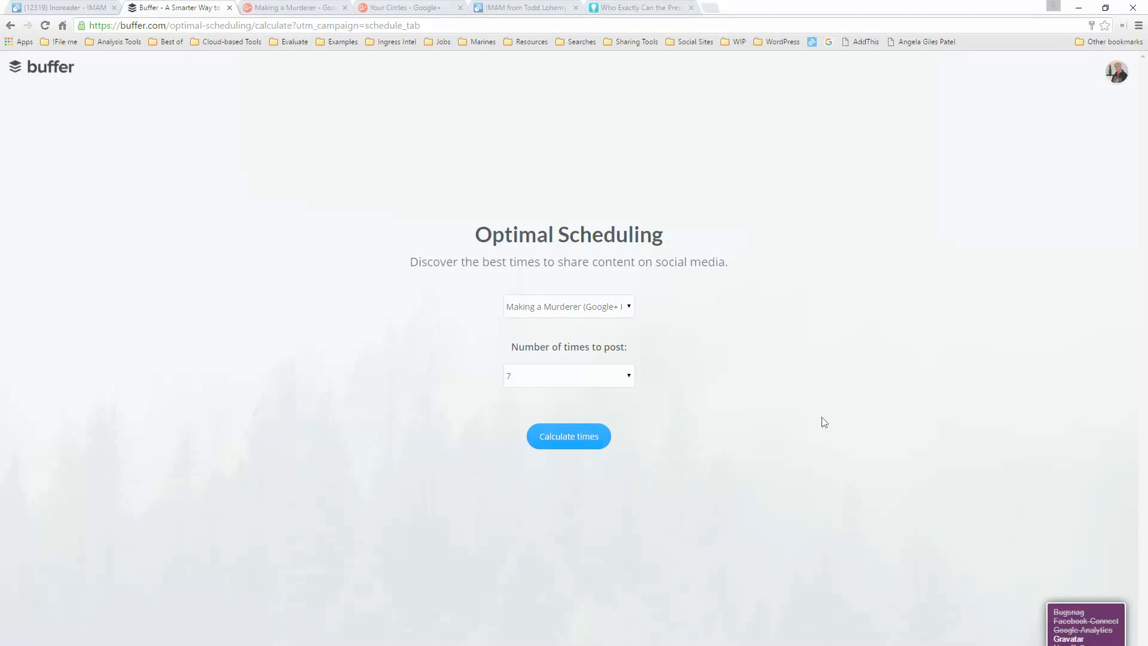
Step: Calculate the seven optimal times (04:42 to 19:58) and replace the existing schedule with them
left_click(568, 436)
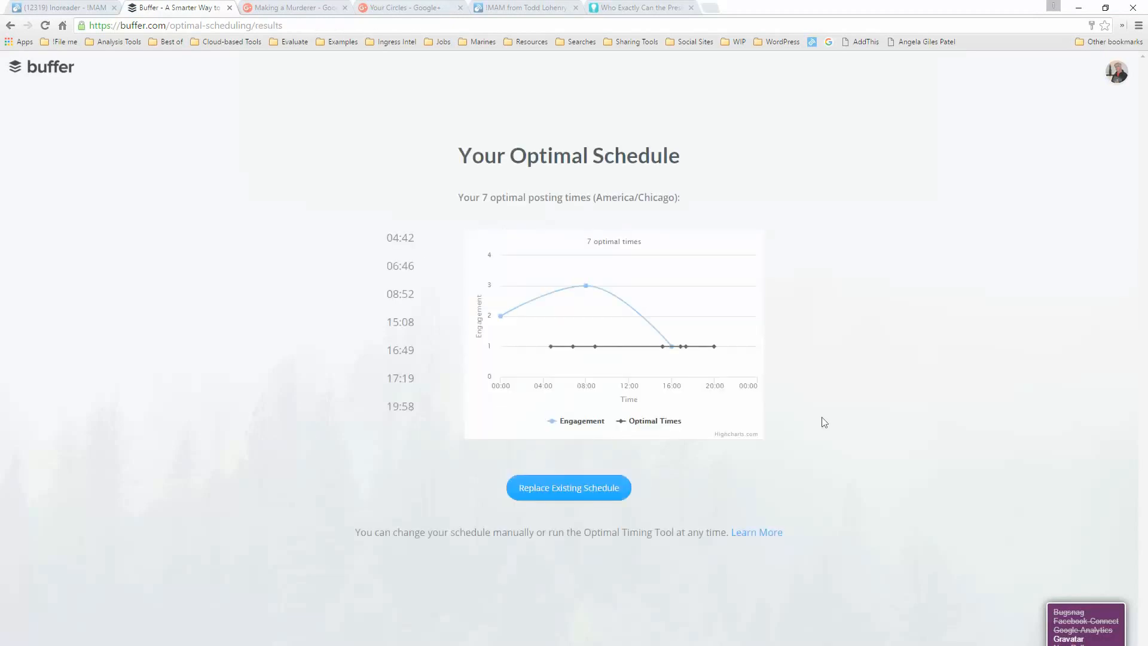
mouse_move(501, 316)
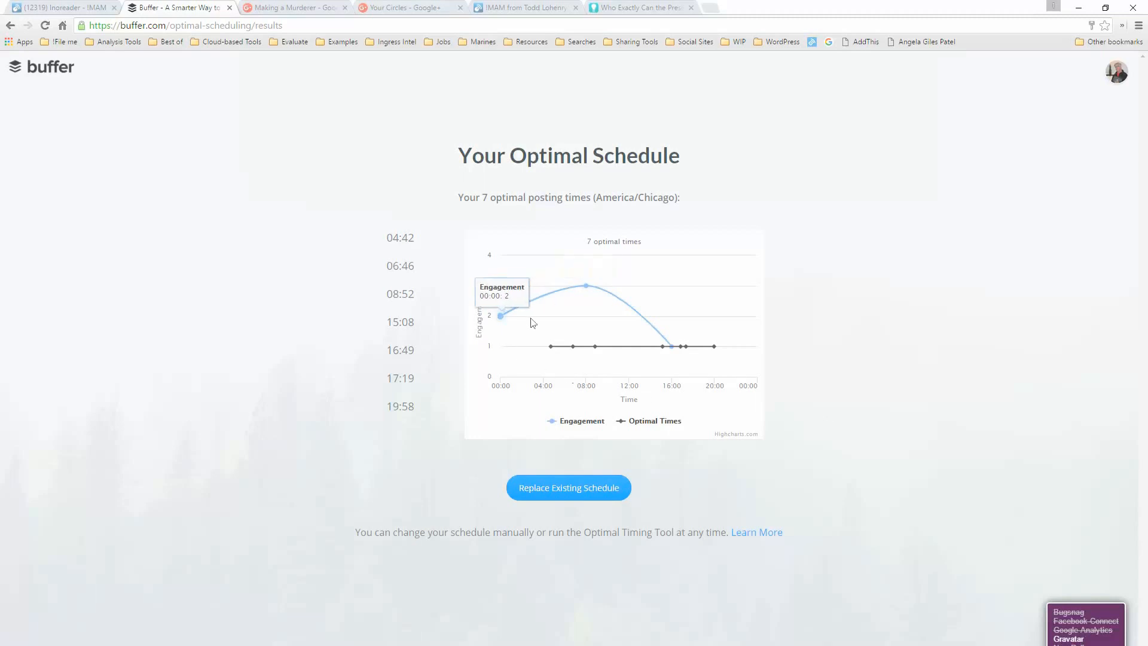
mouse_move(663, 347)
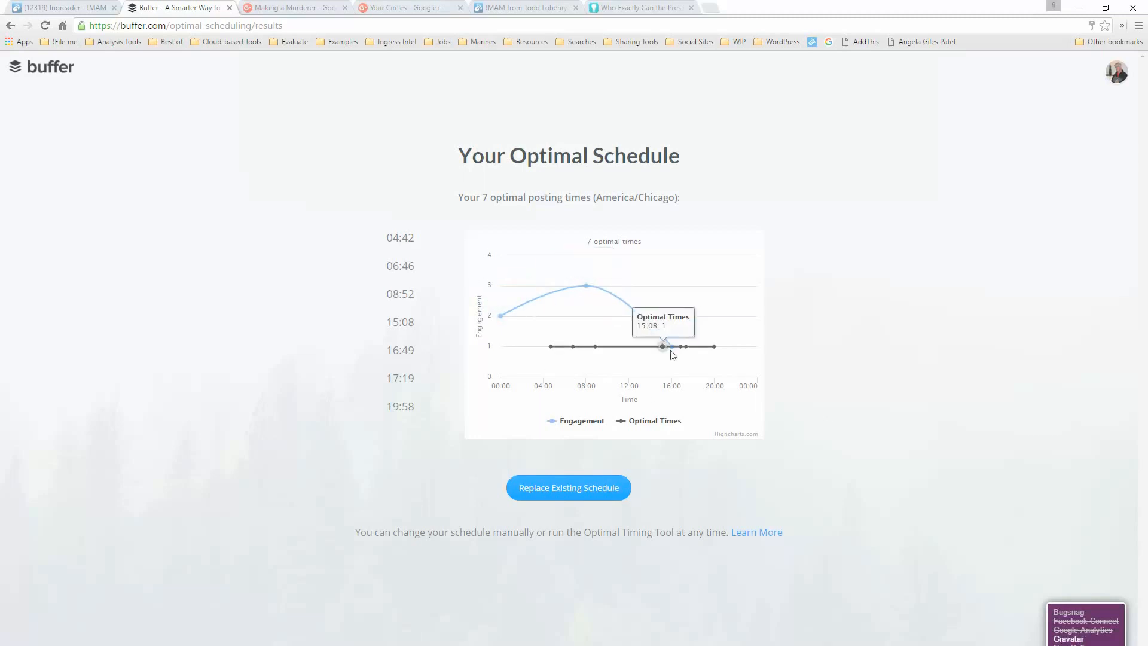
mouse_move(556, 311)
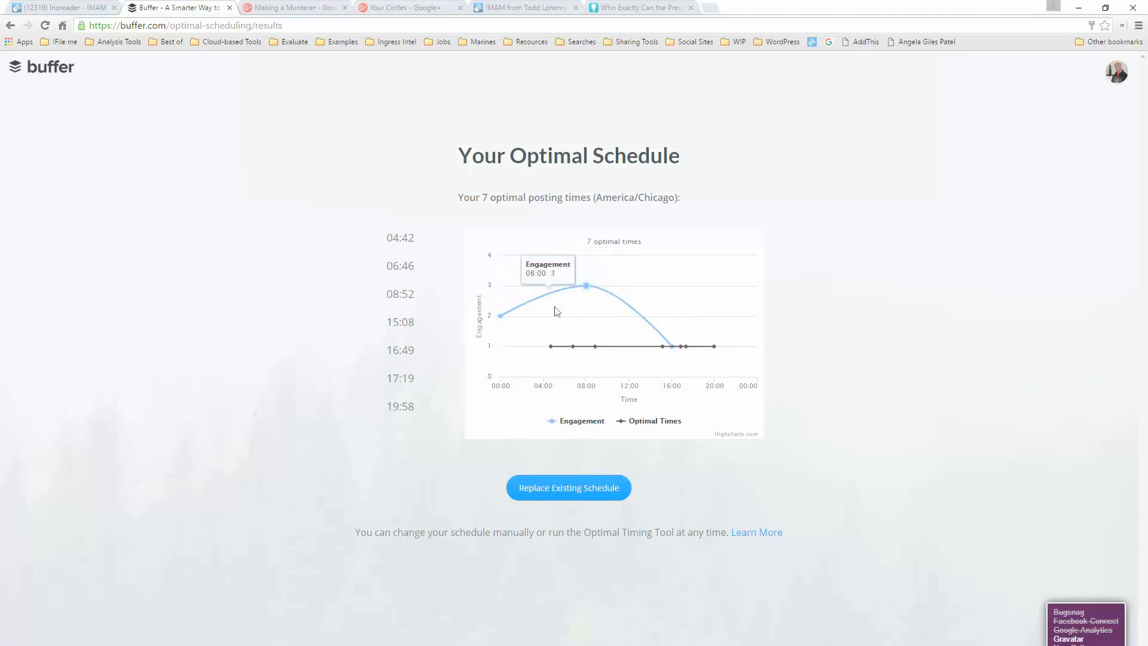
mouse_move(501, 316)
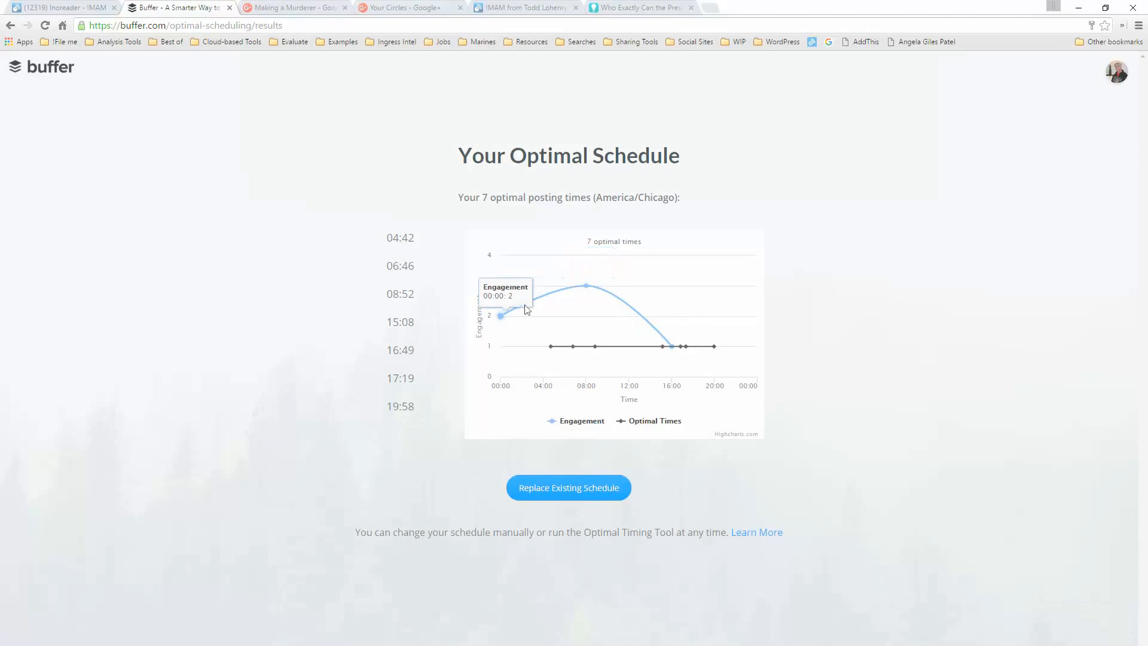
mouse_move(684, 346)
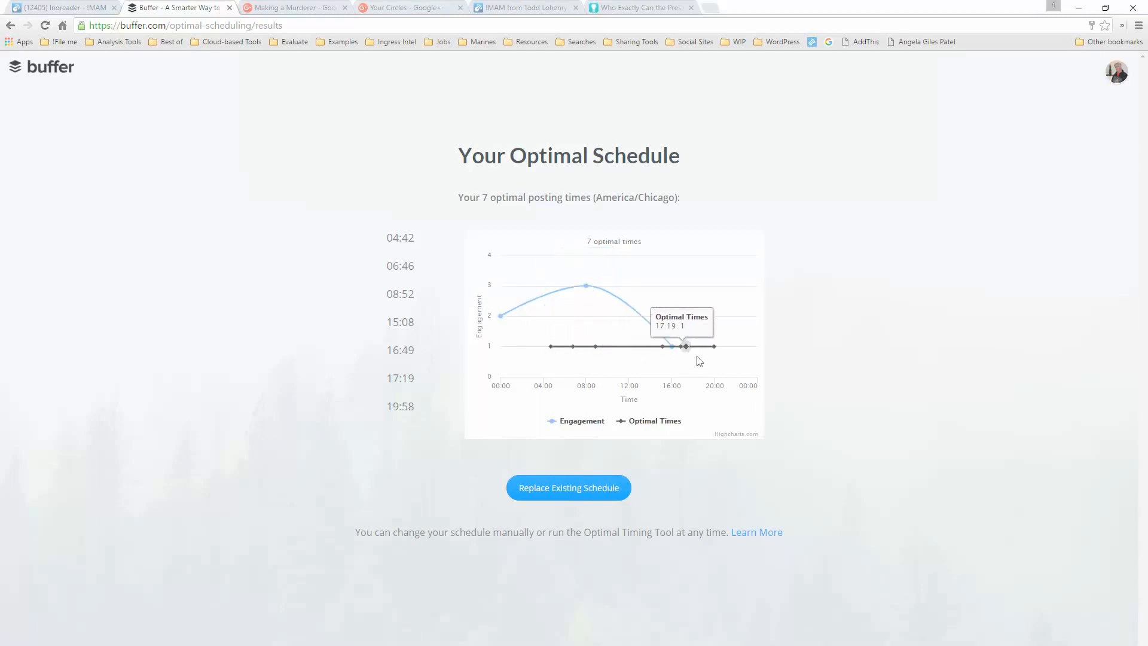
mouse_move(715, 346)
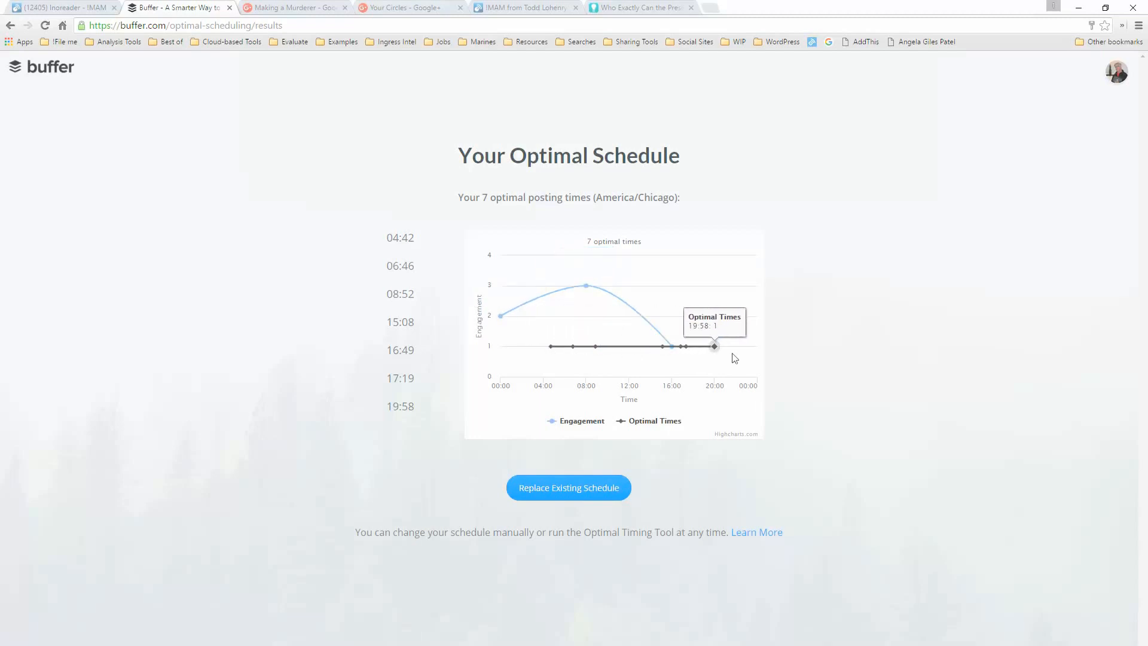
mouse_move(568, 487)
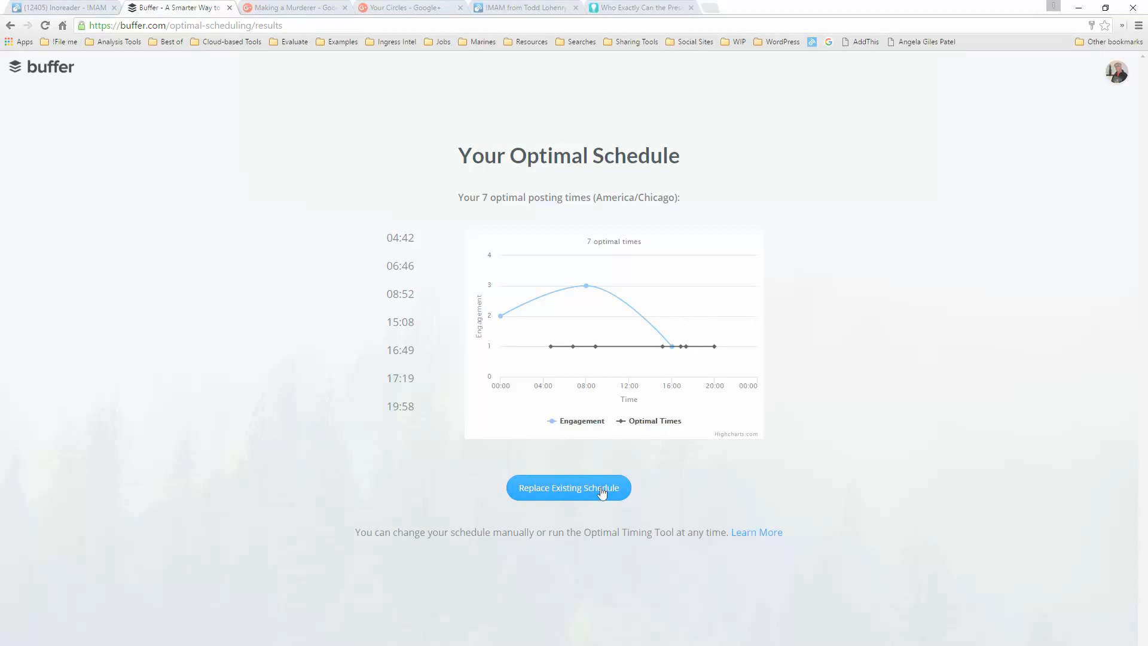
left_click(568, 488)
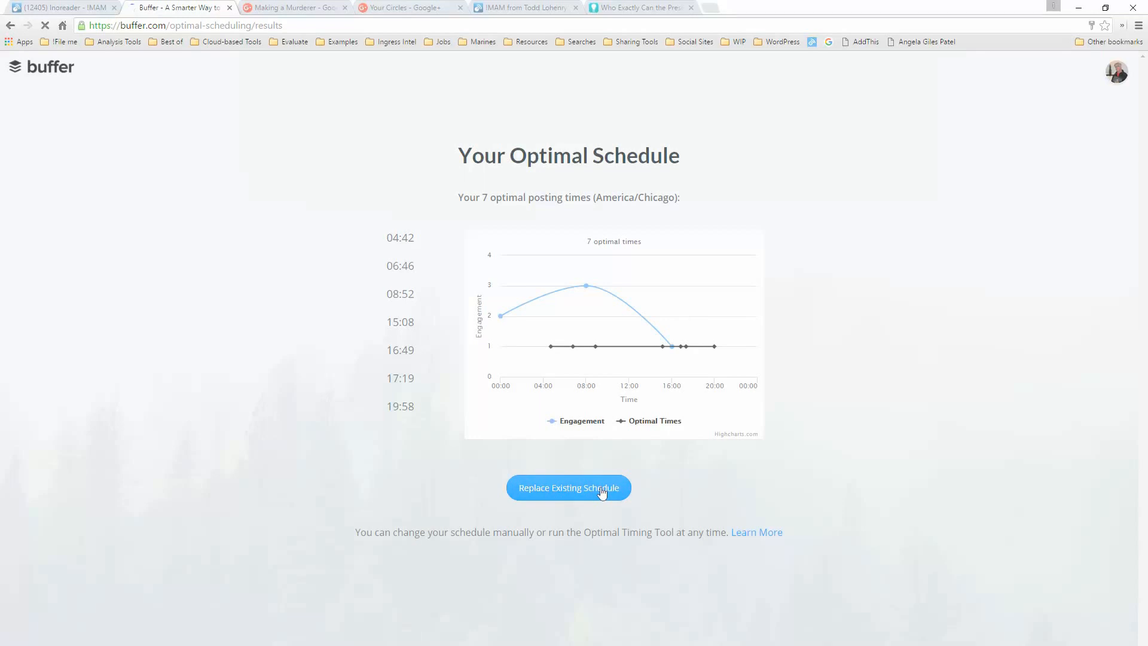
left_click(568, 488)
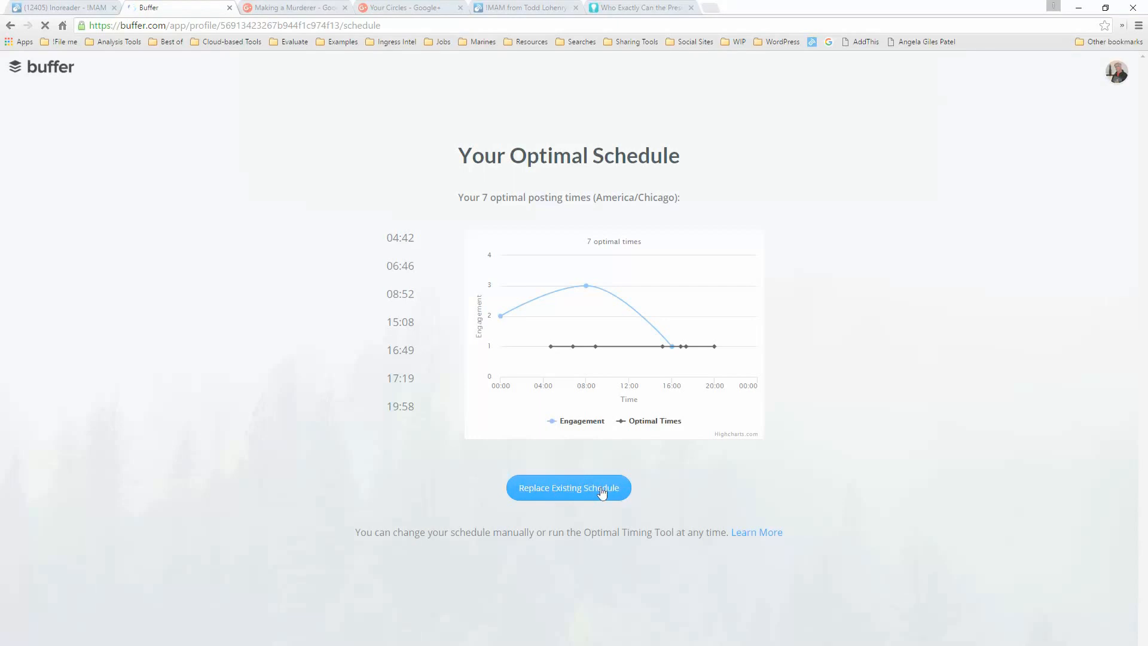
Step: Confirm the replaced schedule and view the 20 queued posts for the Making a Murderer Google+ page
left_click(568, 487)
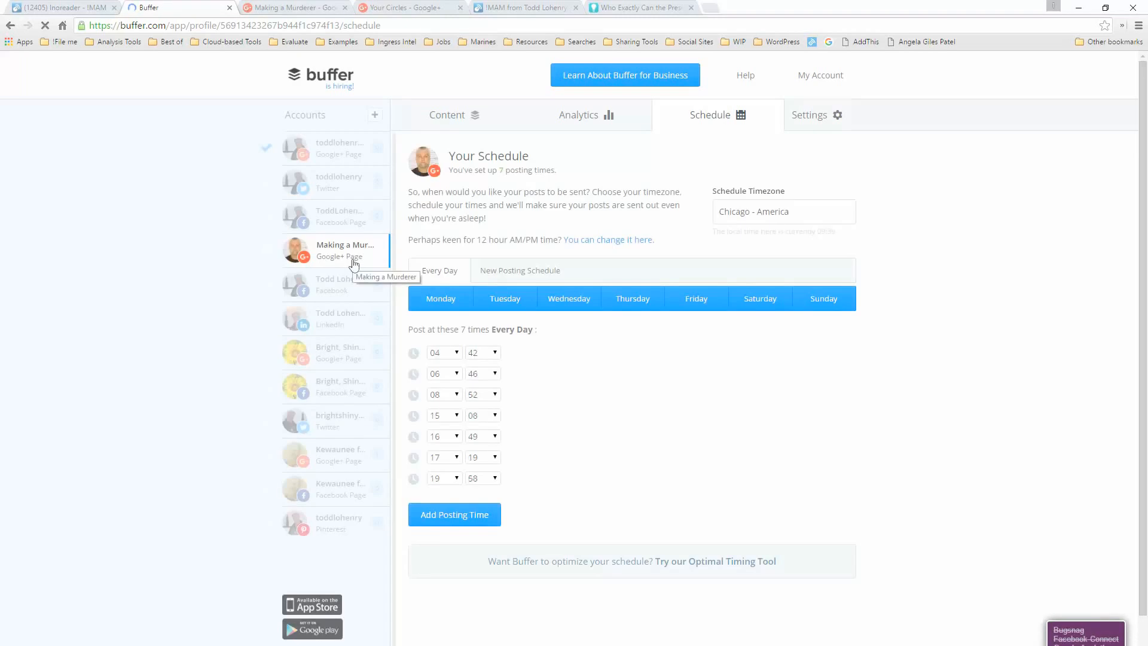
mouse_move(456, 482)
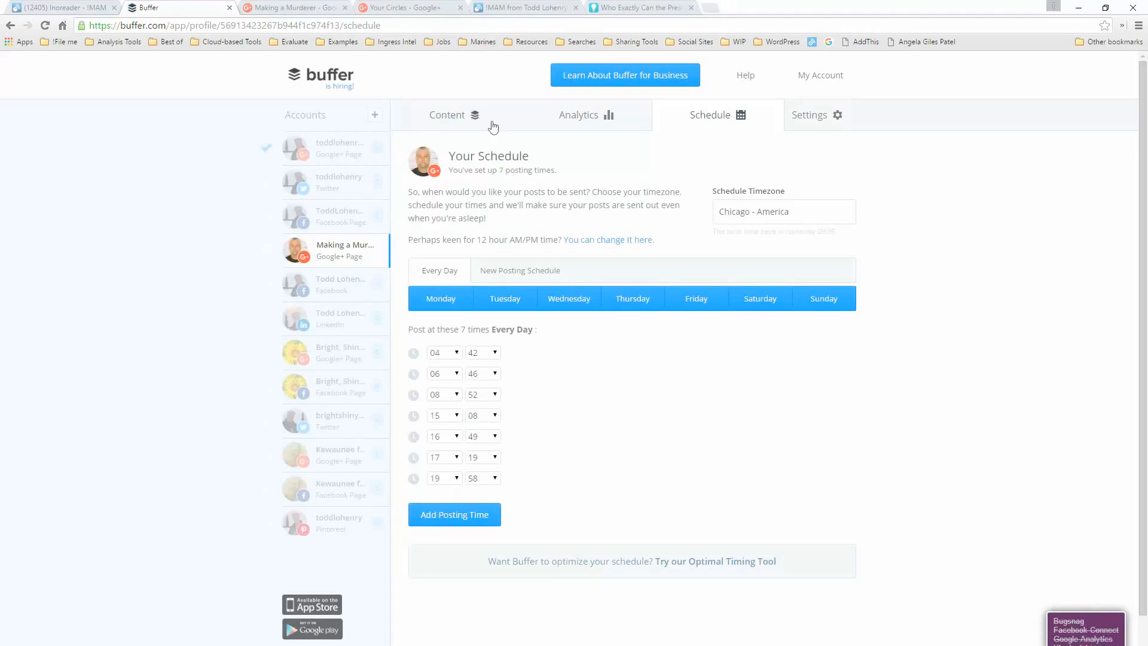
left_click(446, 115)
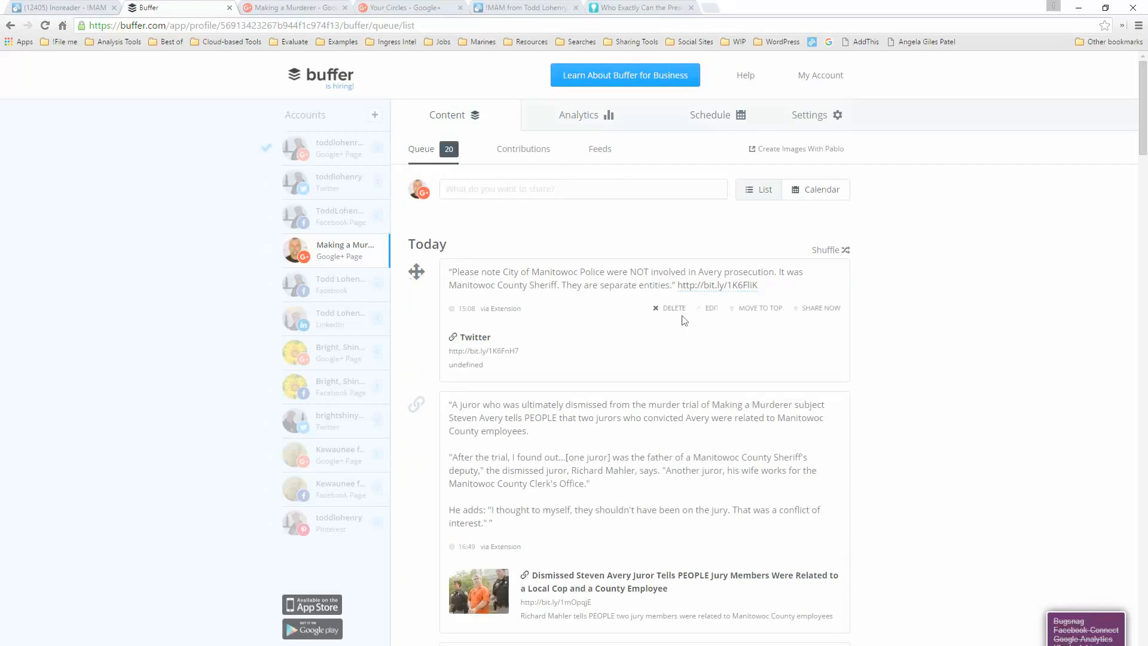
scroll("down", 3)
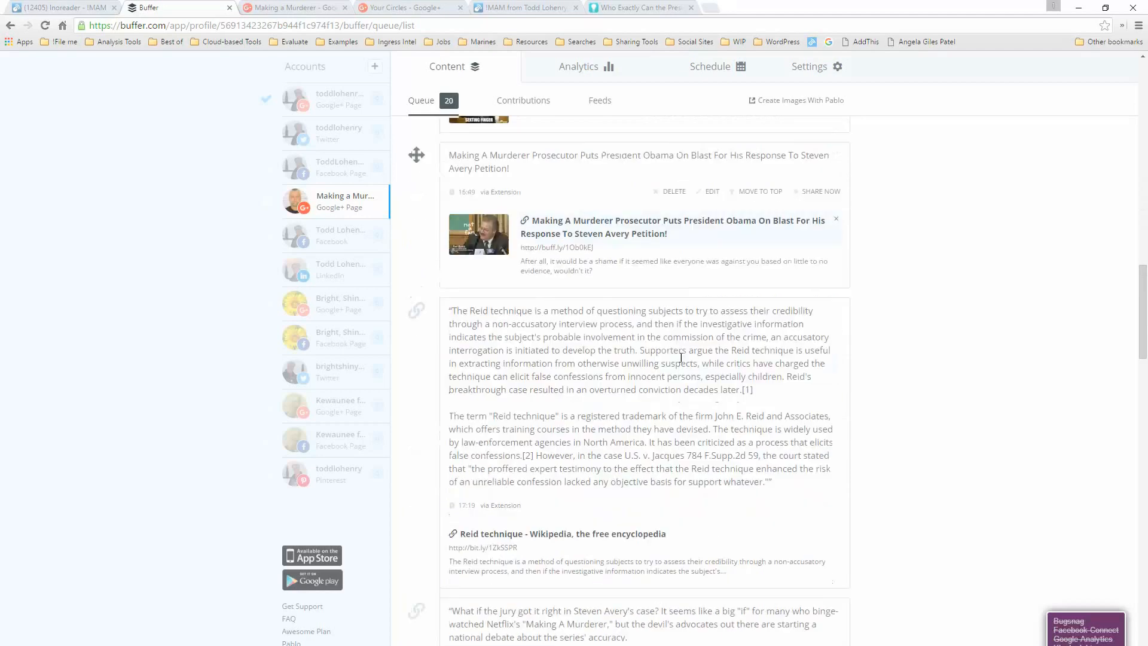
scroll("up", 3)
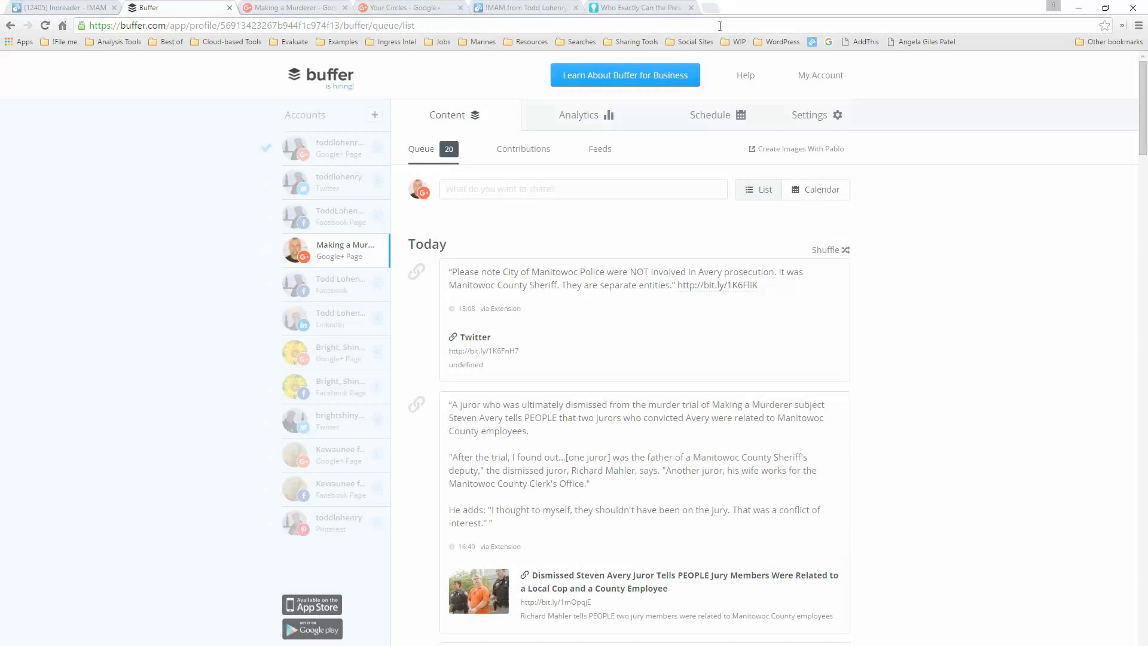
Step: Highlight the White House petition paragraphs in the Mental Floss article and bring up its sharing menu
left_click(641, 7)
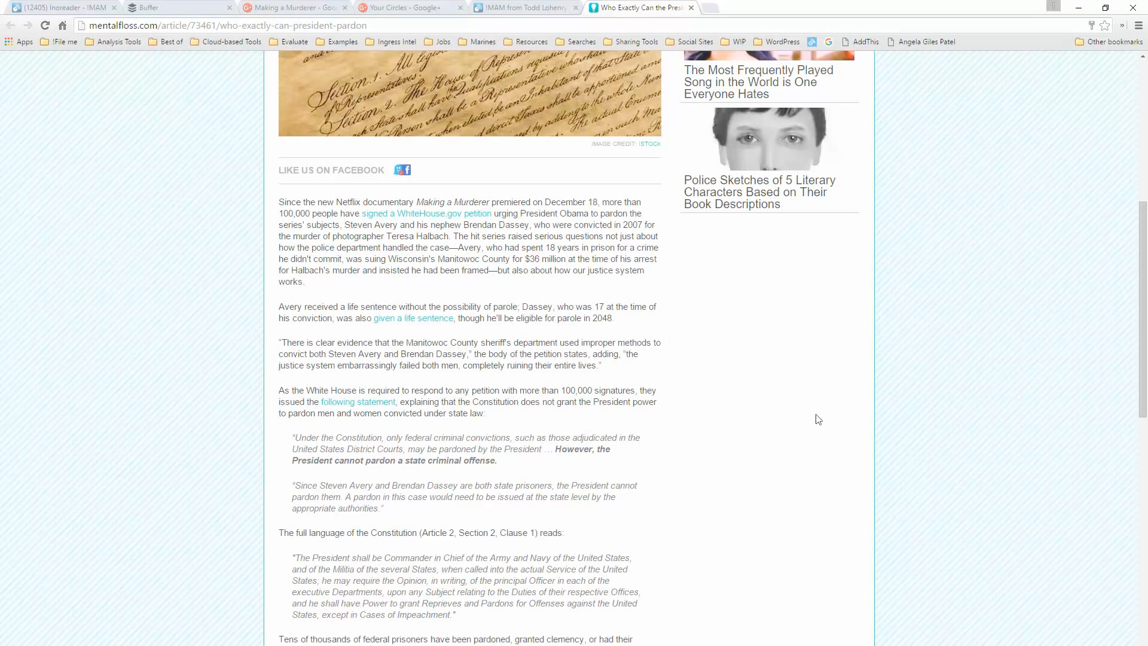
mouse_move(373, 289)
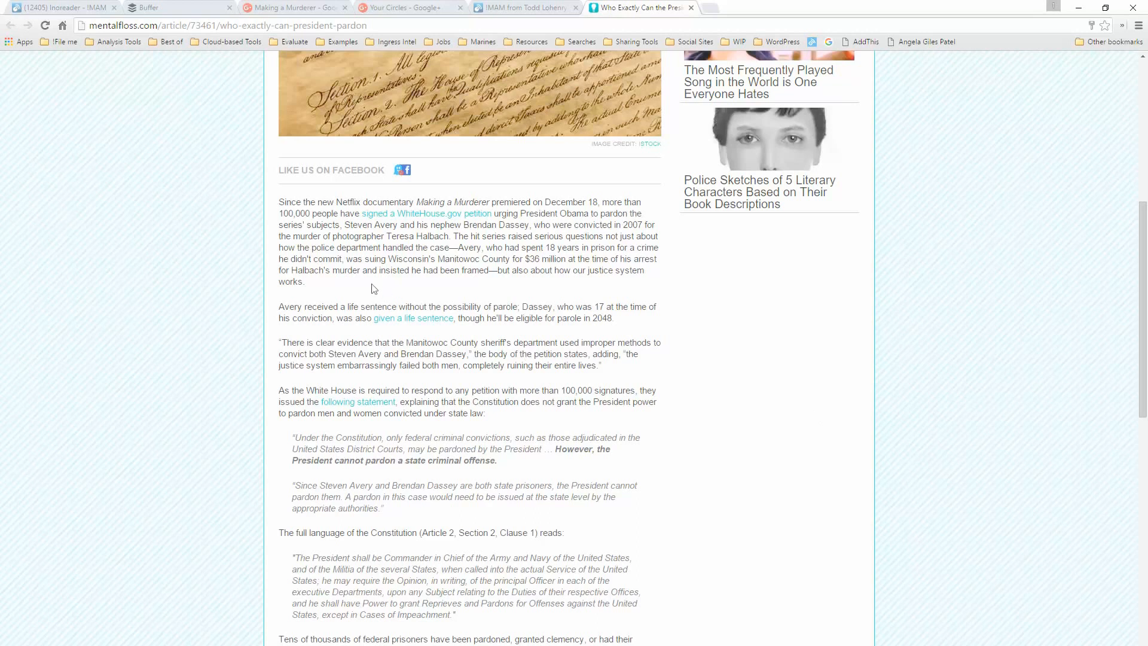
mouse_move(275, 359)
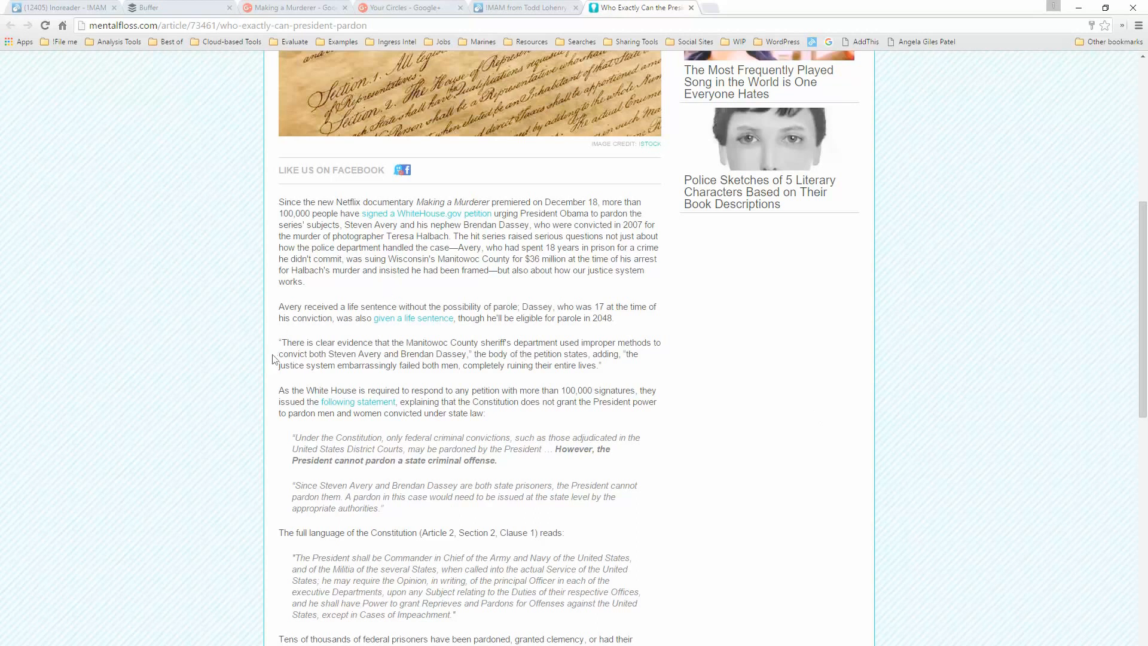
mouse_move(275, 341)
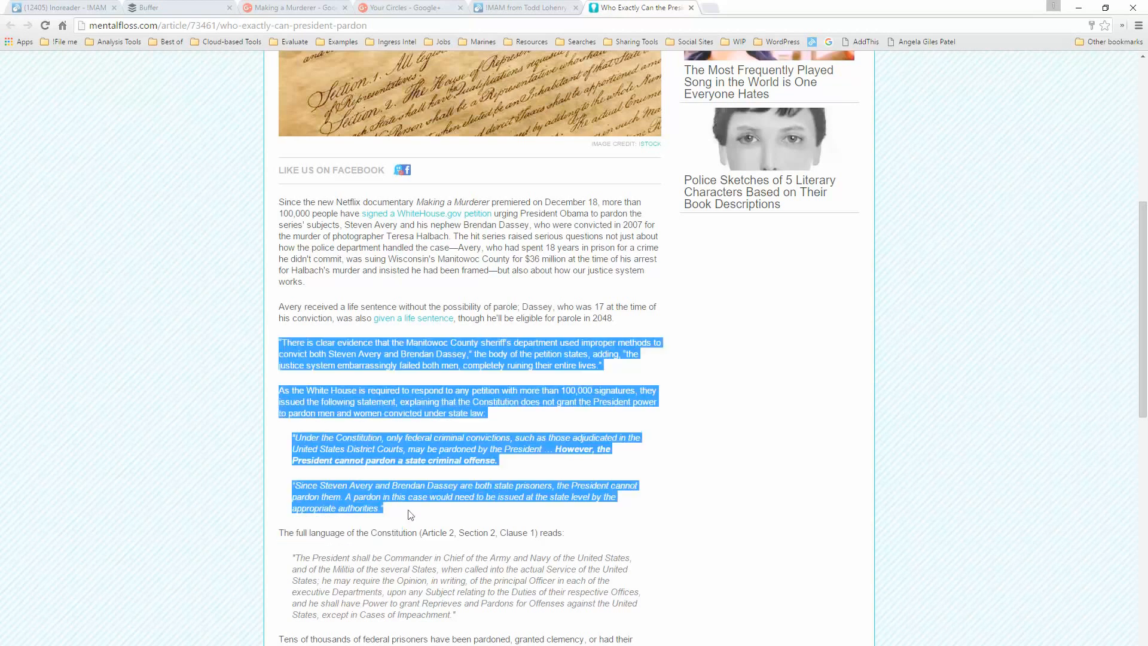
right_click(410, 514)
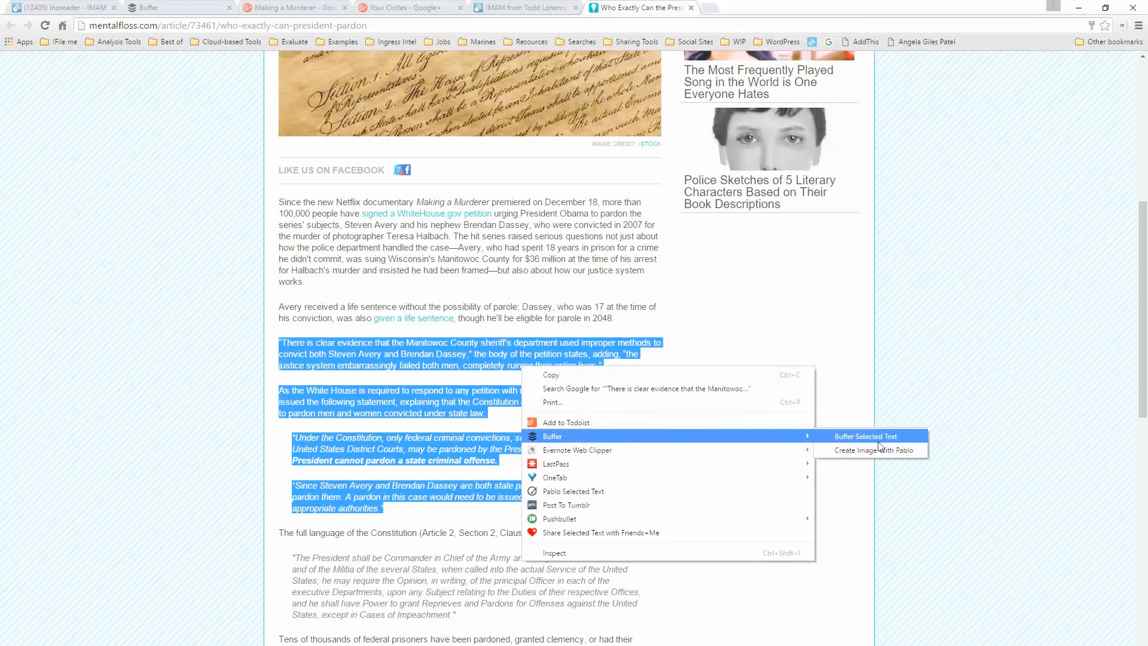
Step: Buffer the selected passage to the Making a Murderer profile and choose Schedule Post instead of Add to Queue
left_click(866, 435)
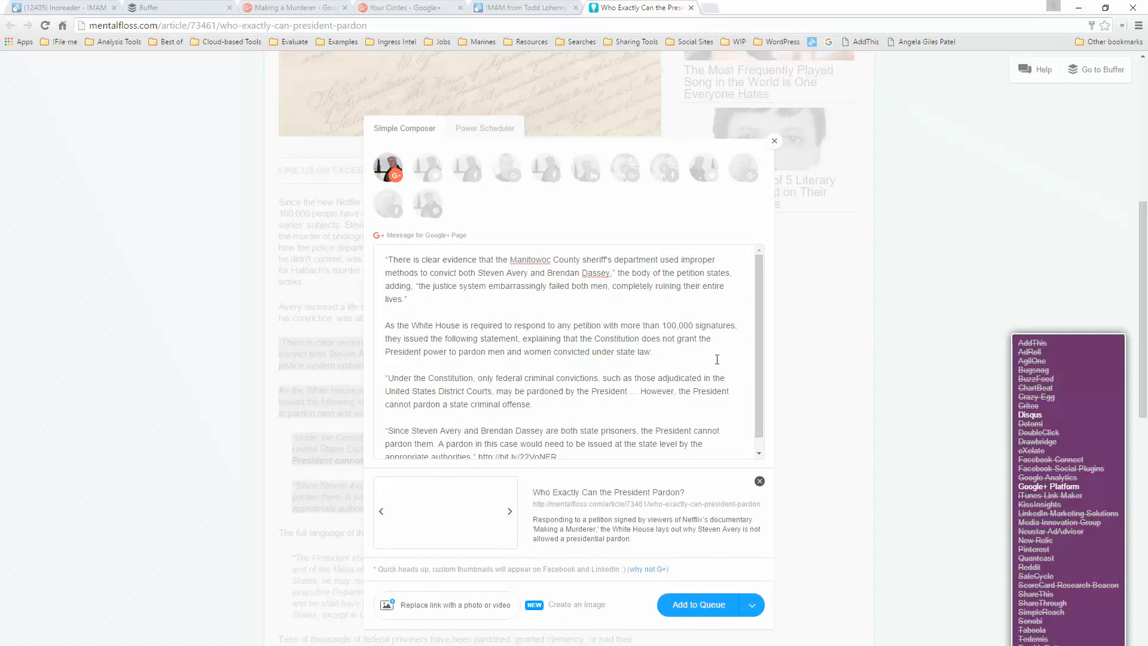
left_click(510, 511)
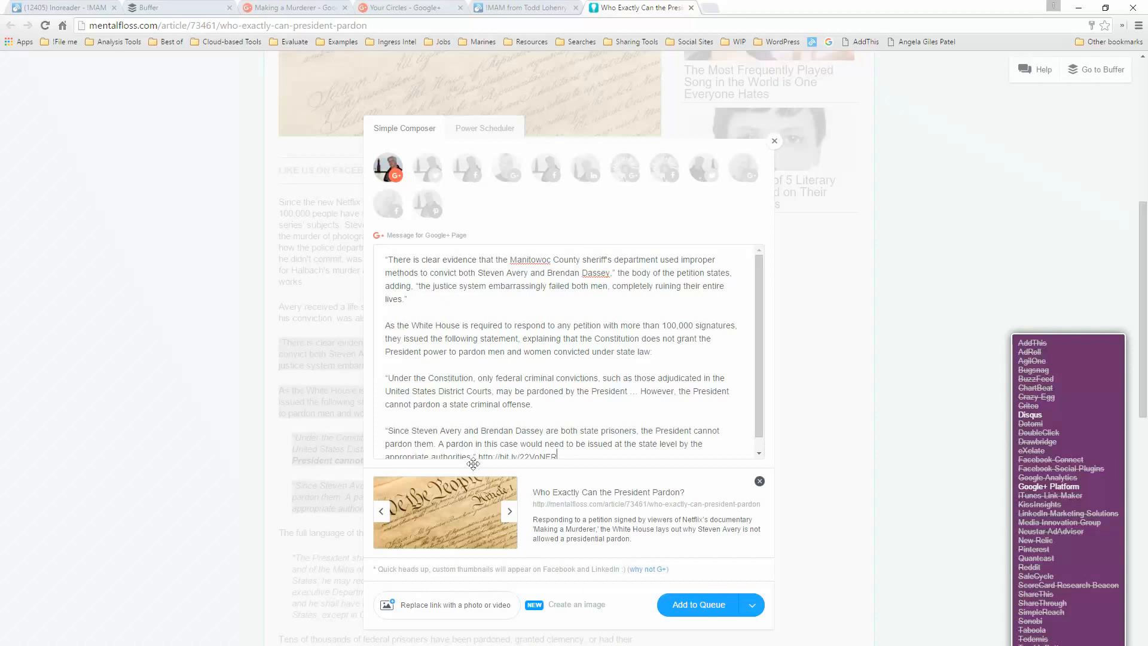
mouse_move(475, 458)
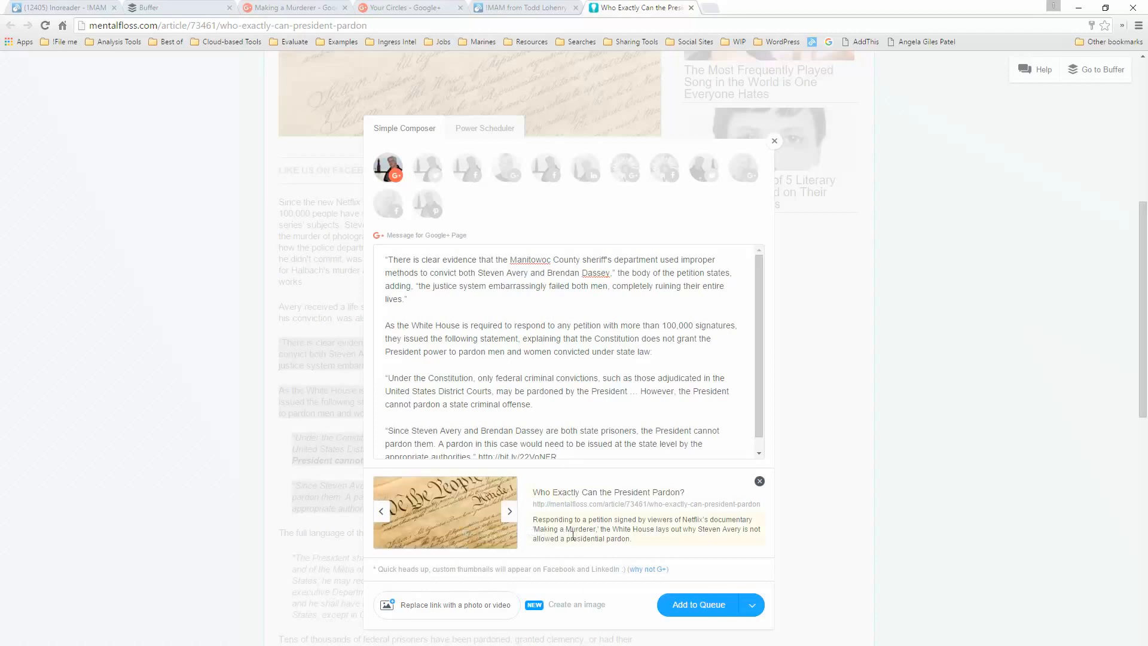
mouse_move(506, 169)
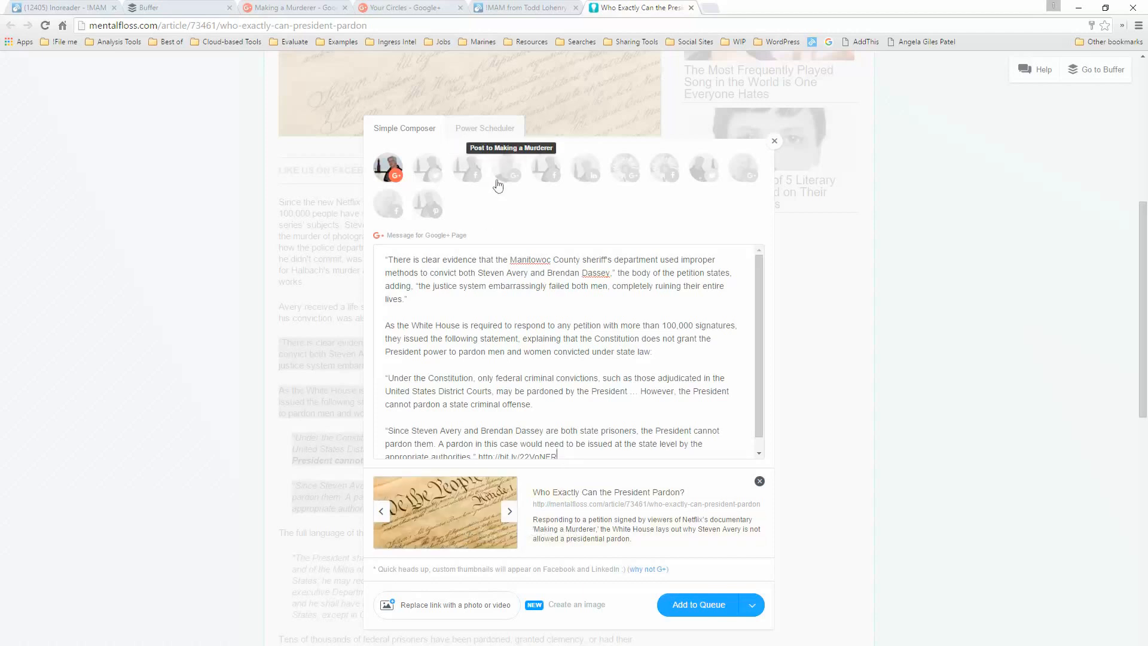
mouse_move(388, 182)
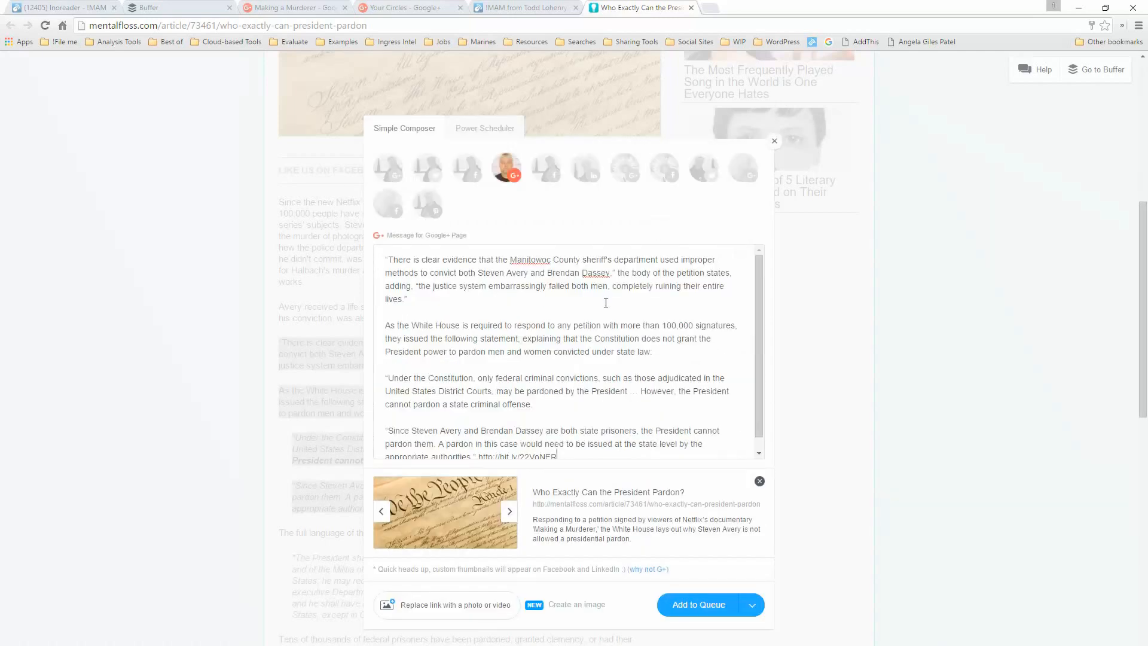
mouse_move(605, 303)
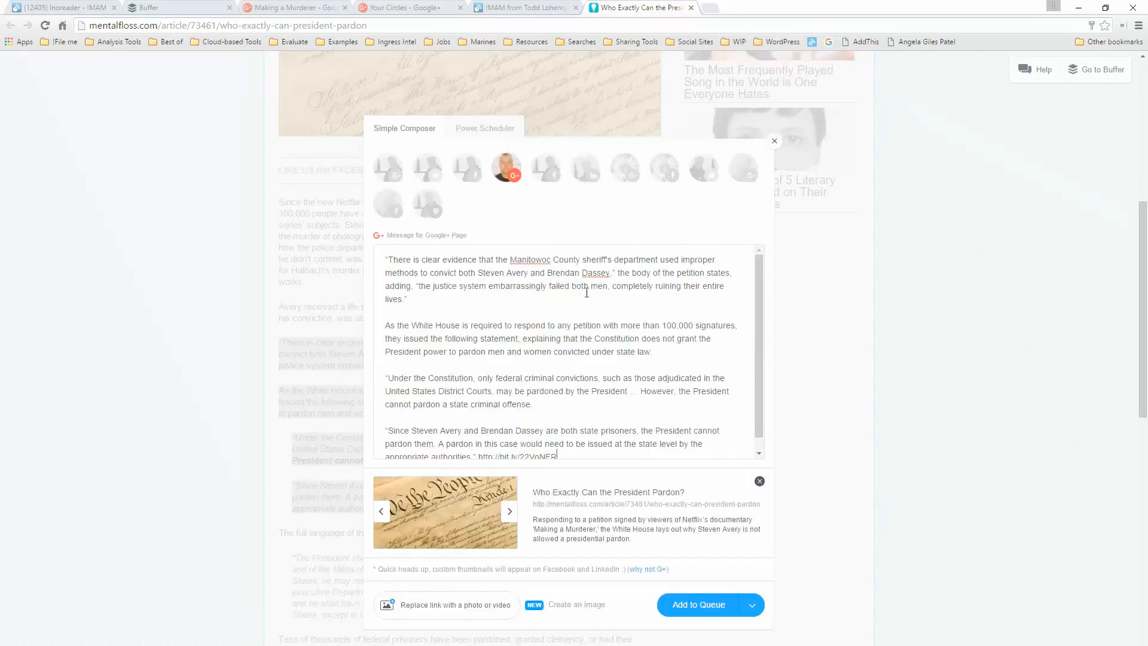
mouse_move(507, 168)
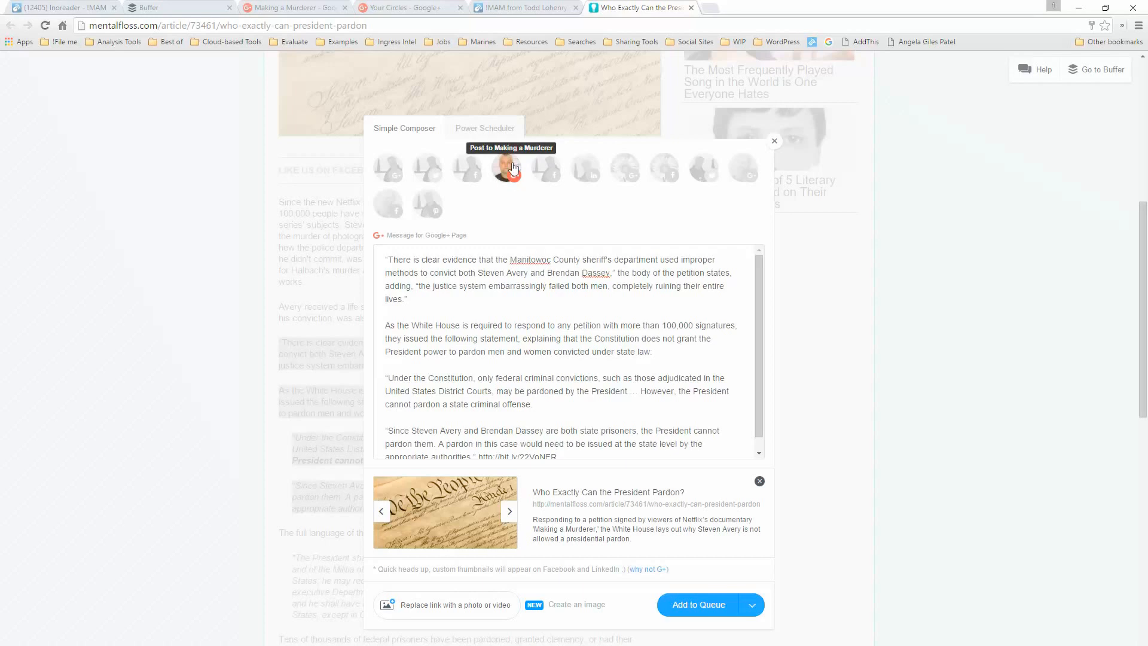
left_click(751, 606)
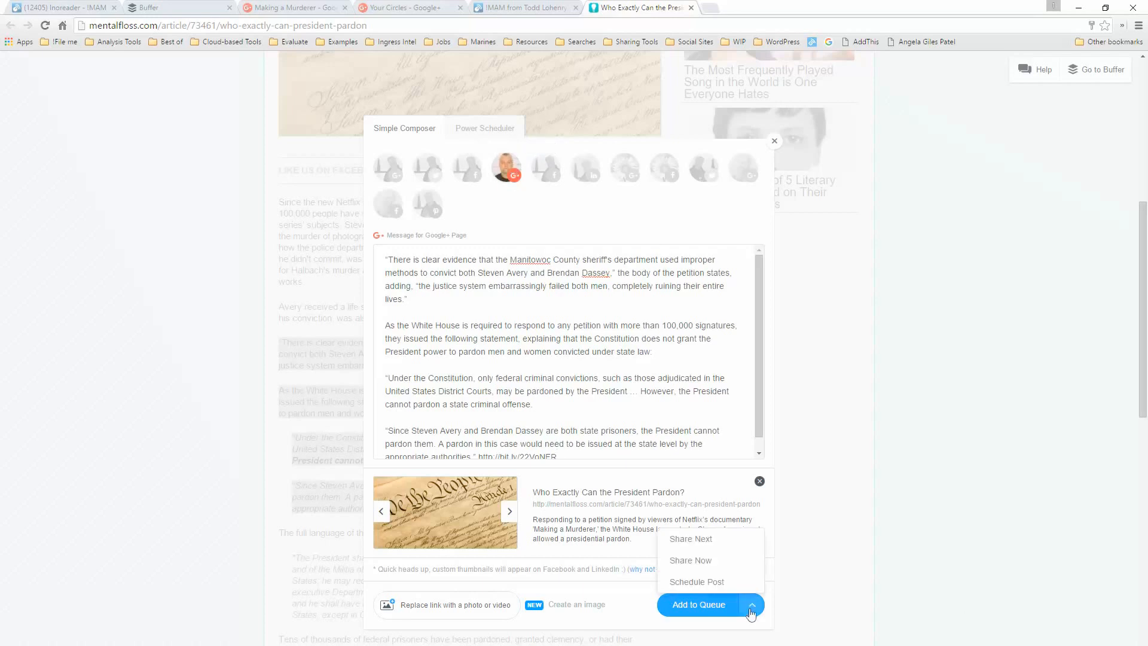
mouse_move(739, 560)
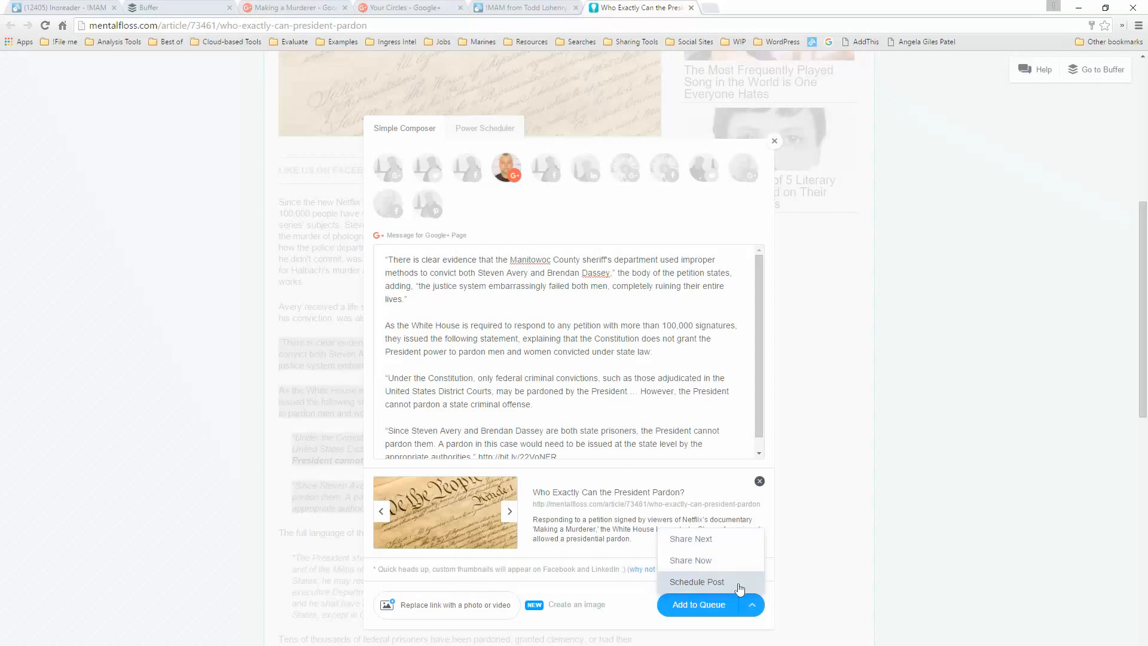
left_click(696, 581)
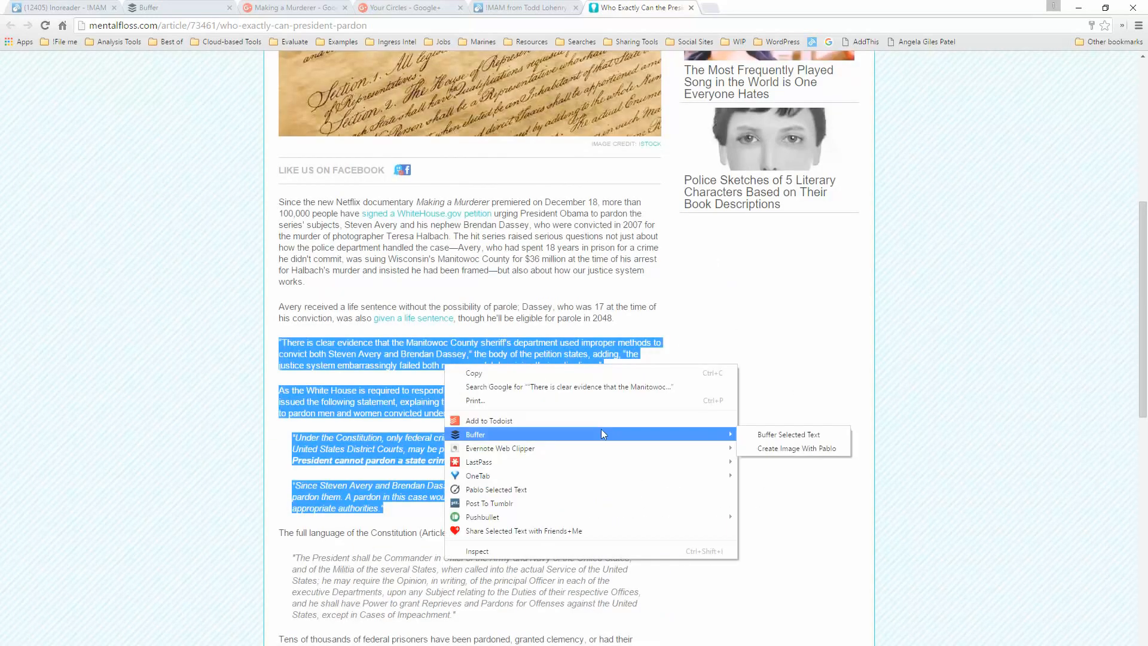
left_click(788, 435)
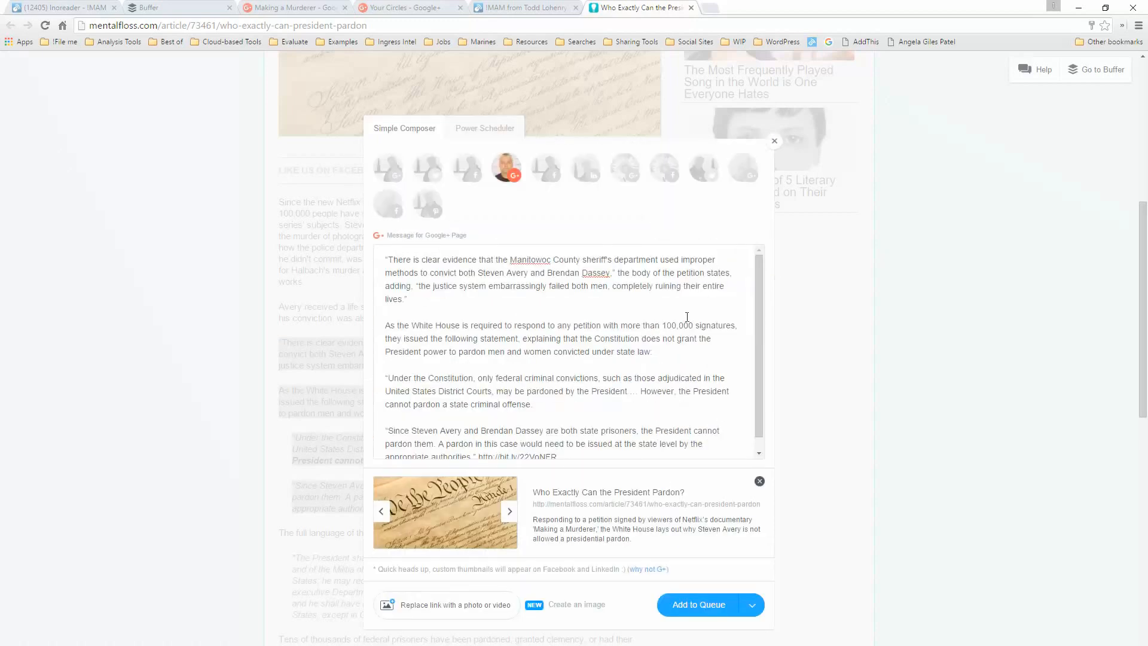
mouse_move(563, 546)
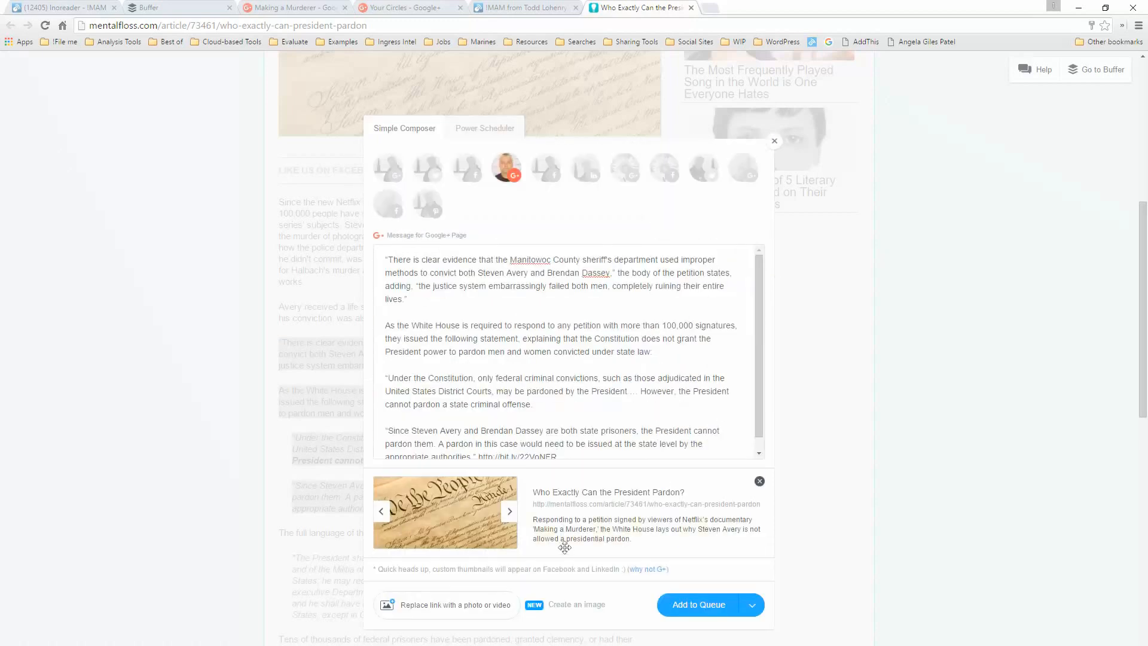
mouse_move(696, 472)
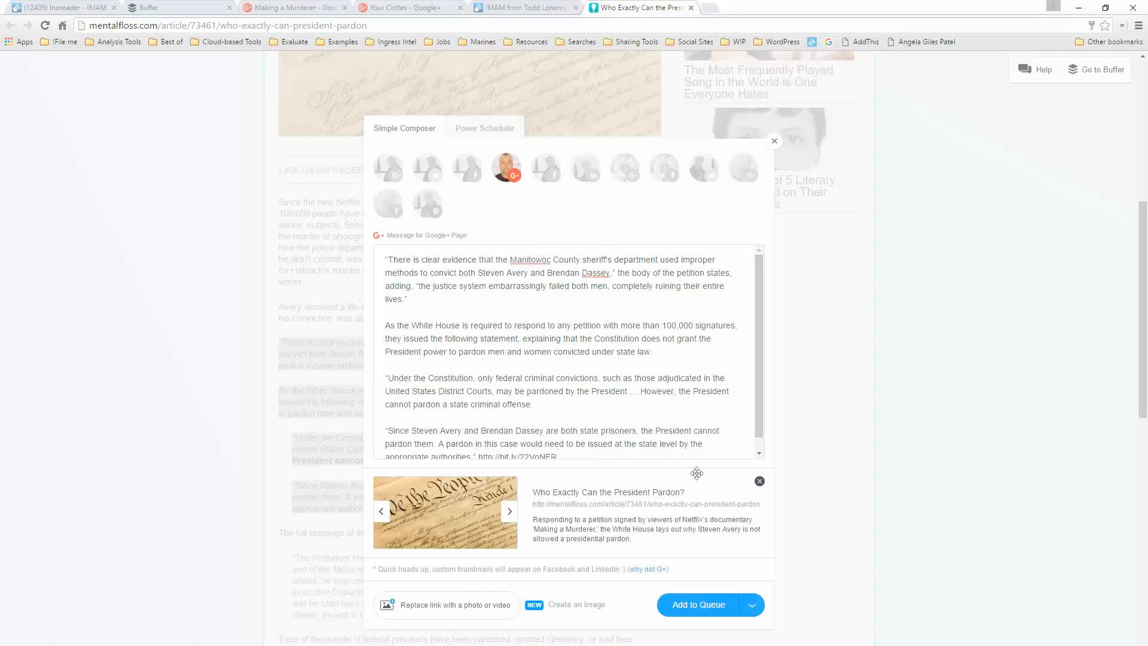
Step: In Power Scheduler save copies of the excerpt for now, 8 hours, one day and 7 days later, then return to the Simple Composer
scroll("up", 3)
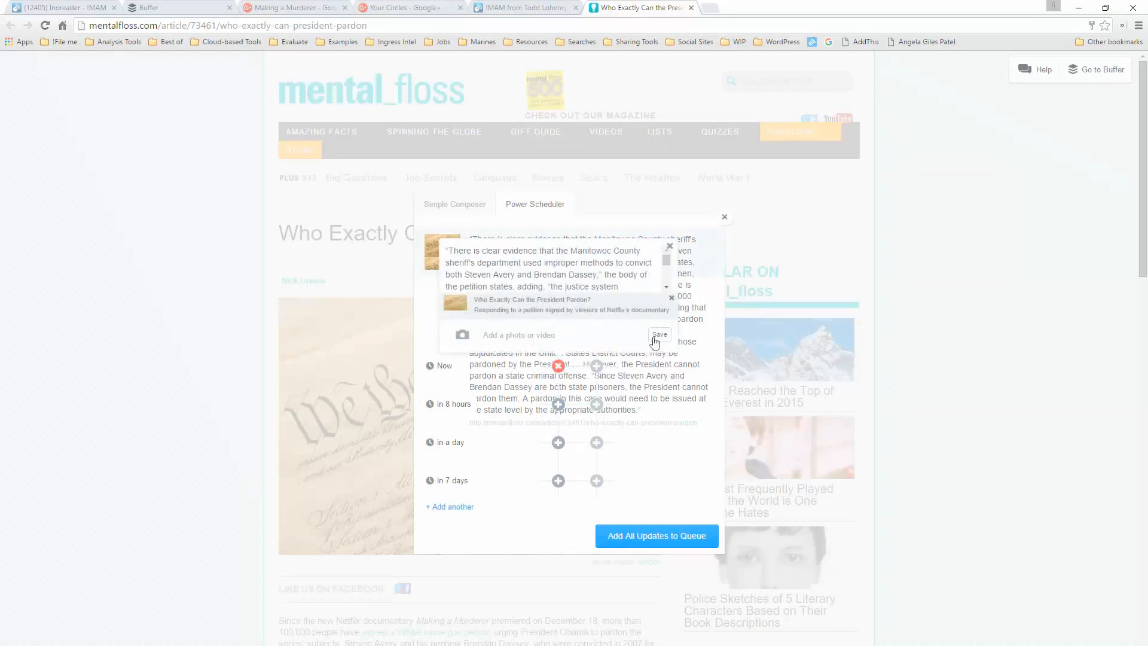
left_click(658, 335)
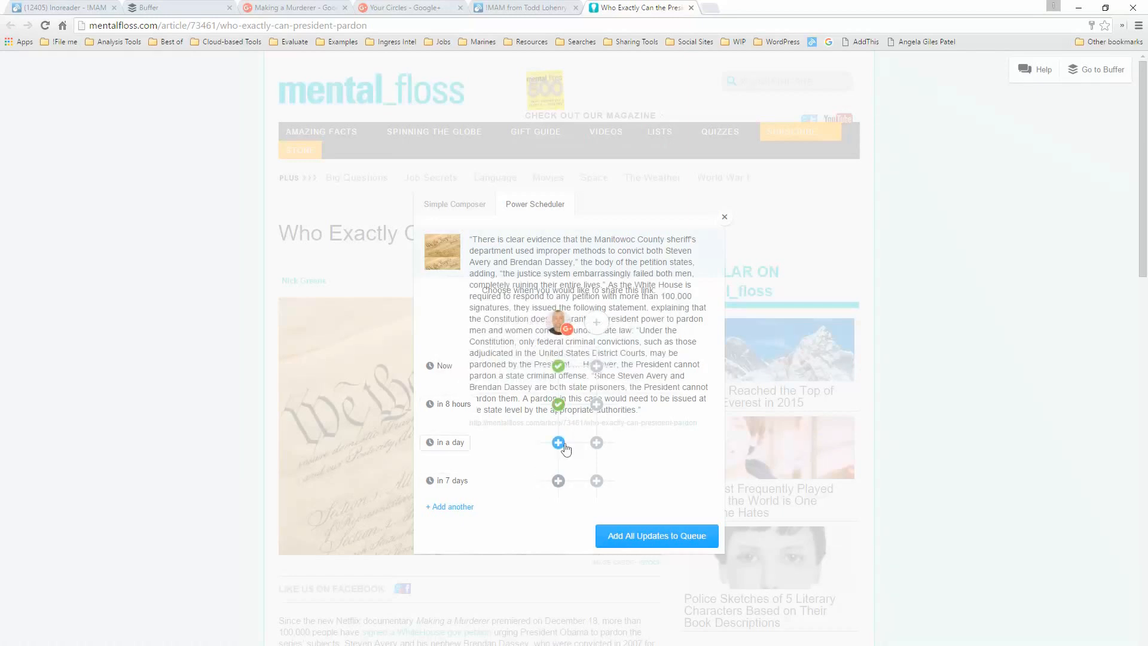
left_click(558, 442)
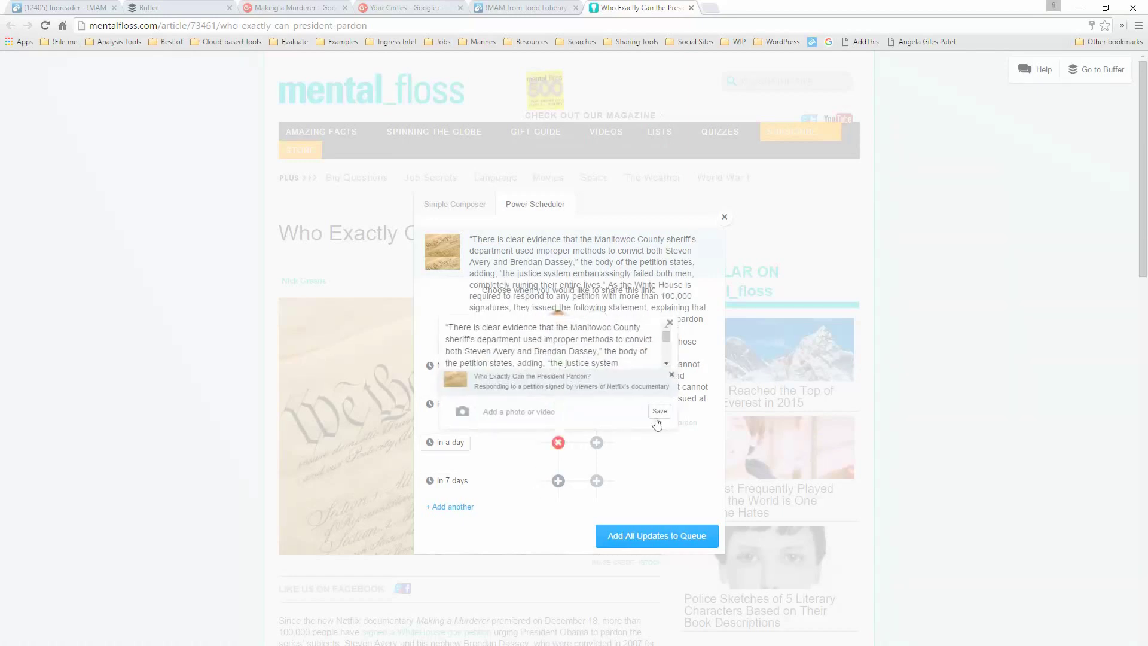
left_click(658, 411)
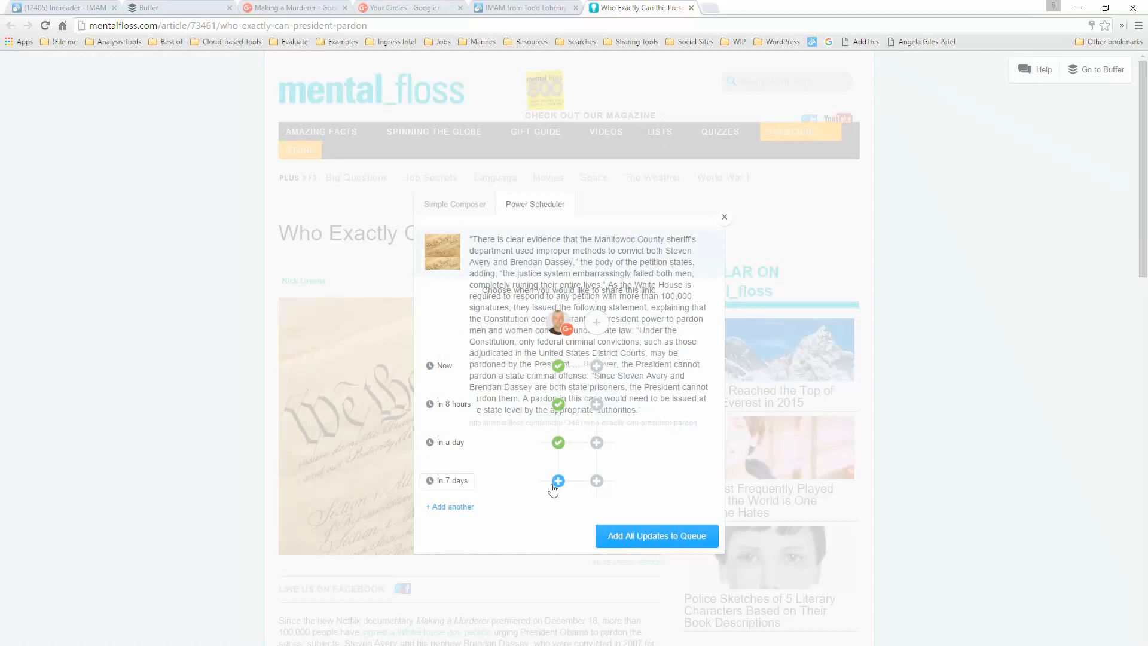
left_click(557, 481)
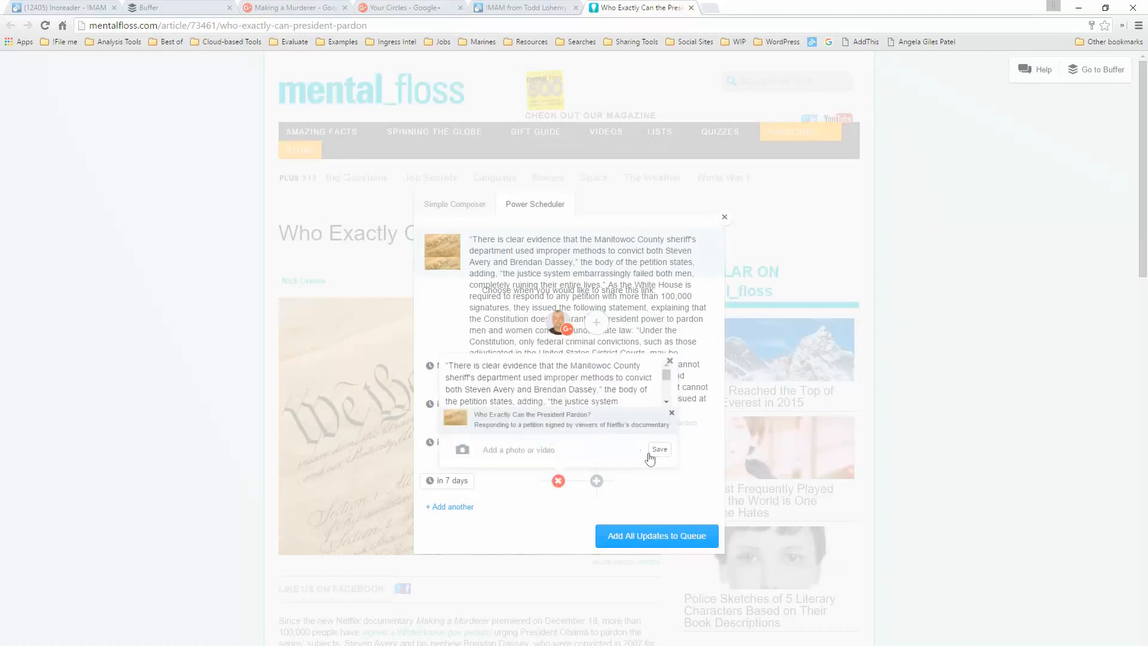
left_click(657, 448)
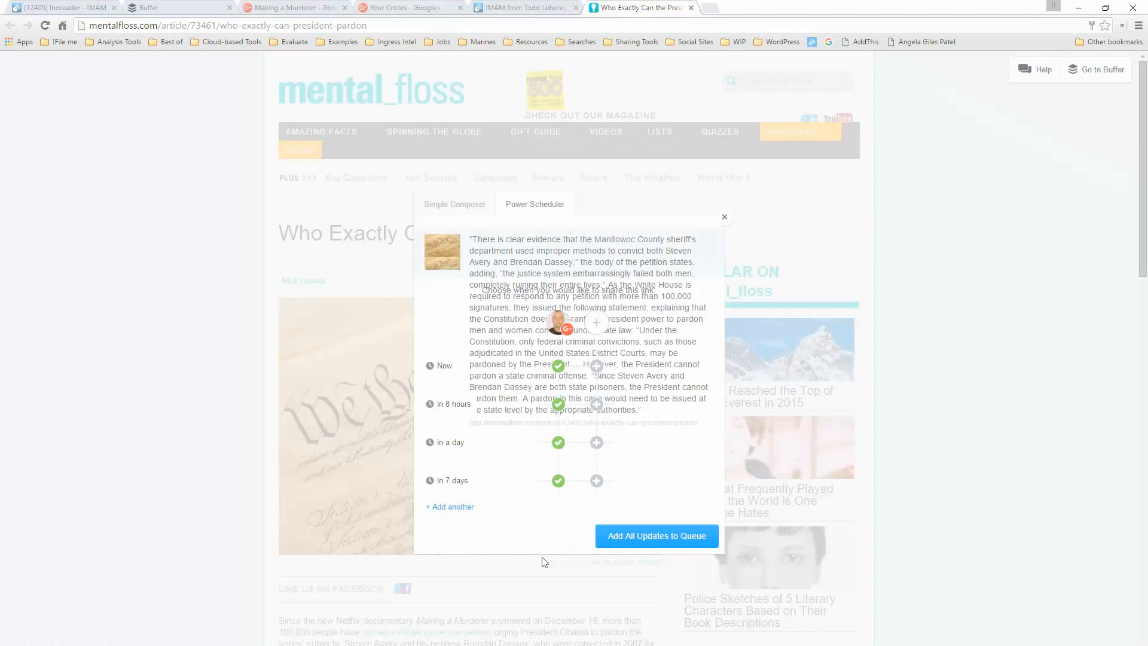
mouse_move(655, 535)
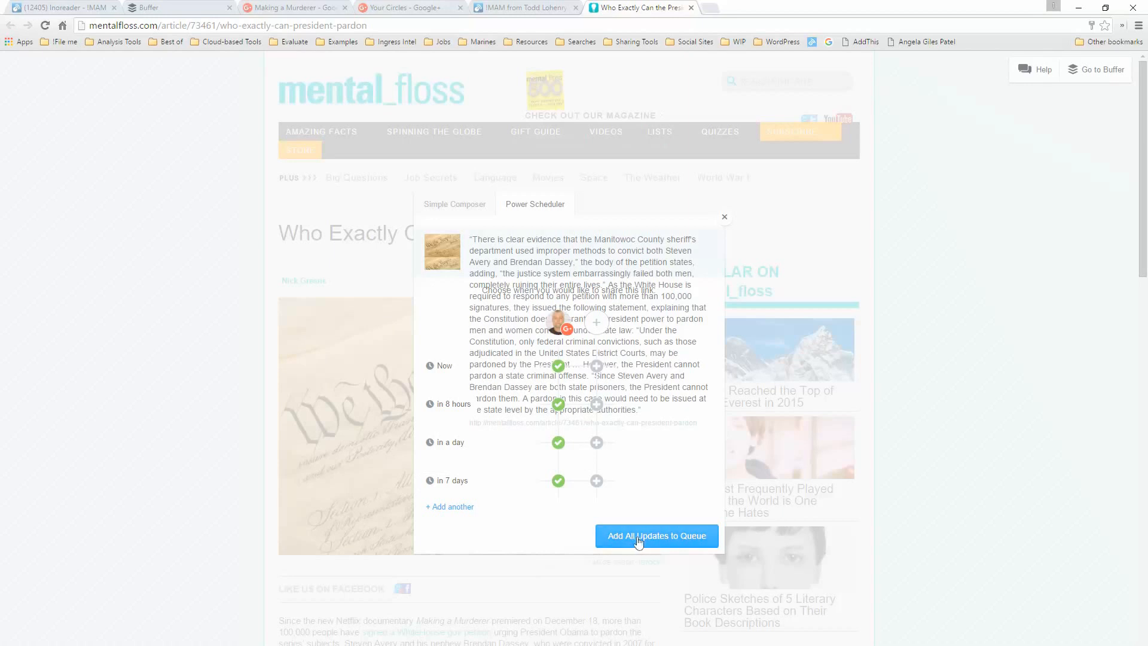
mouse_move(466, 523)
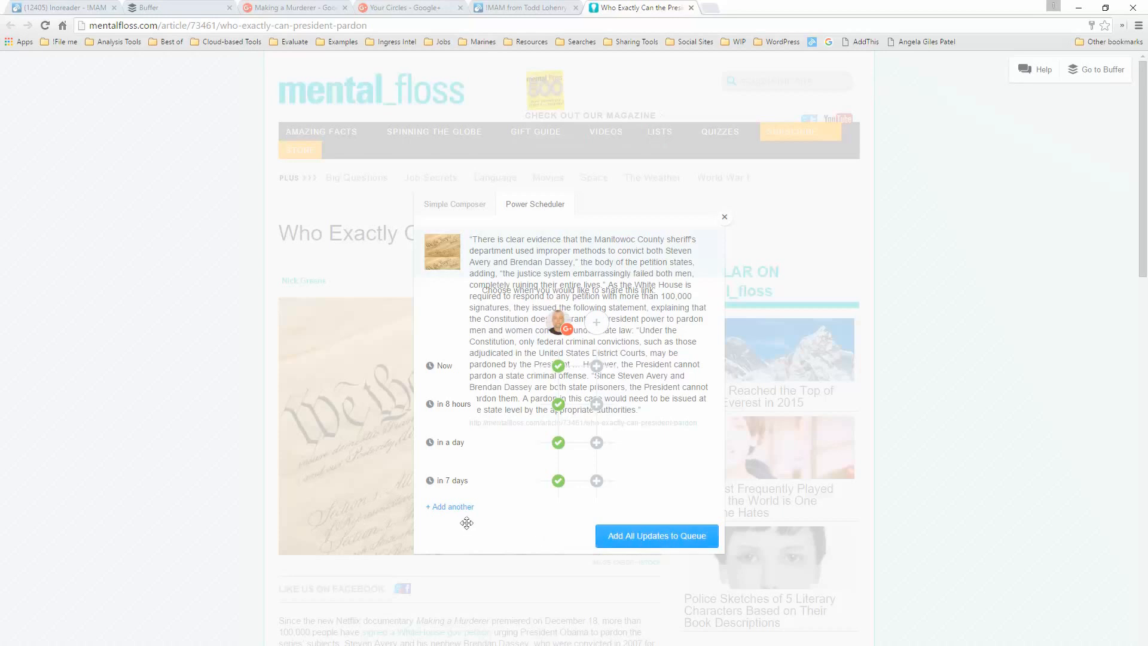
left_click(449, 506)
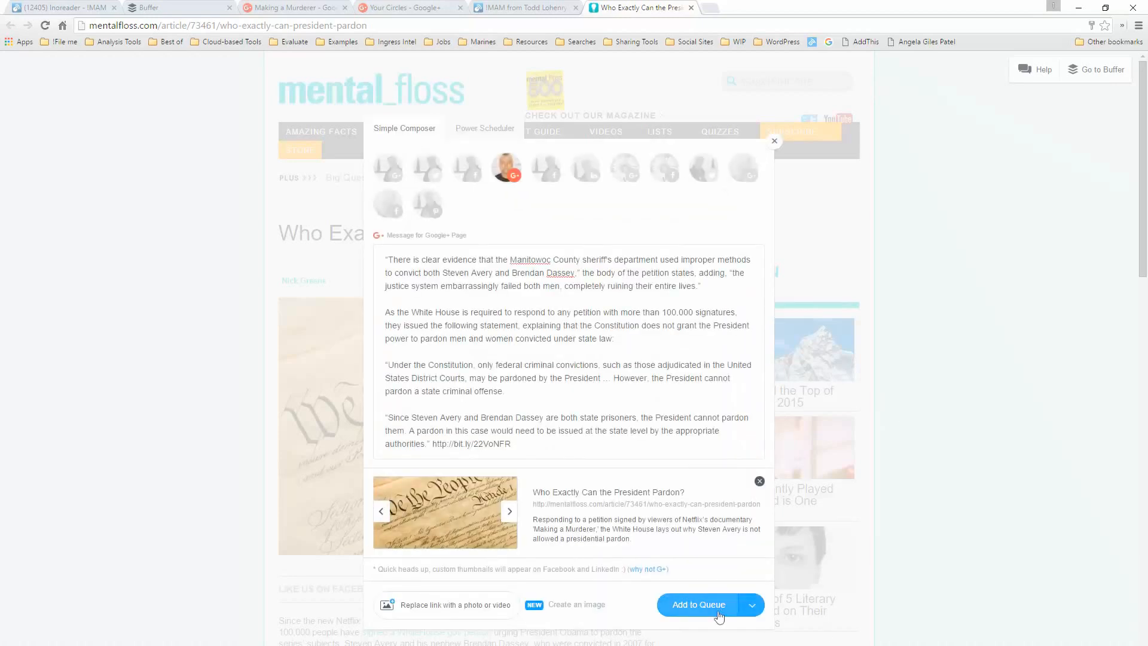
Step: Add the excerpt post to the queue and reload the Buffer queue page
left_click(697, 604)
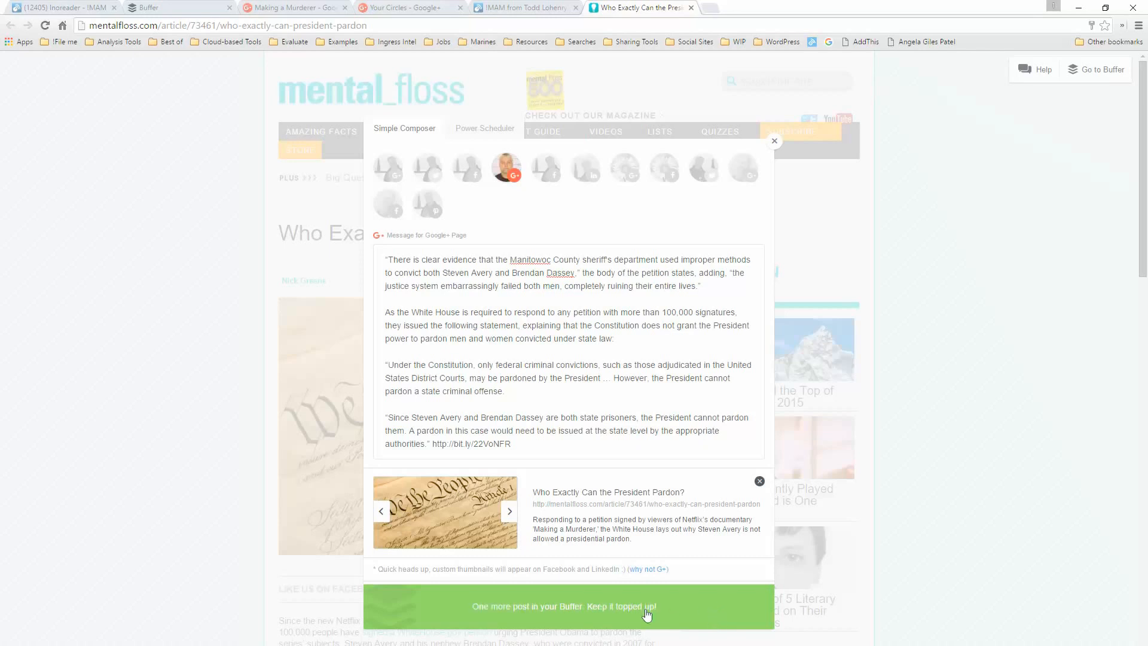
left_click(176, 7)
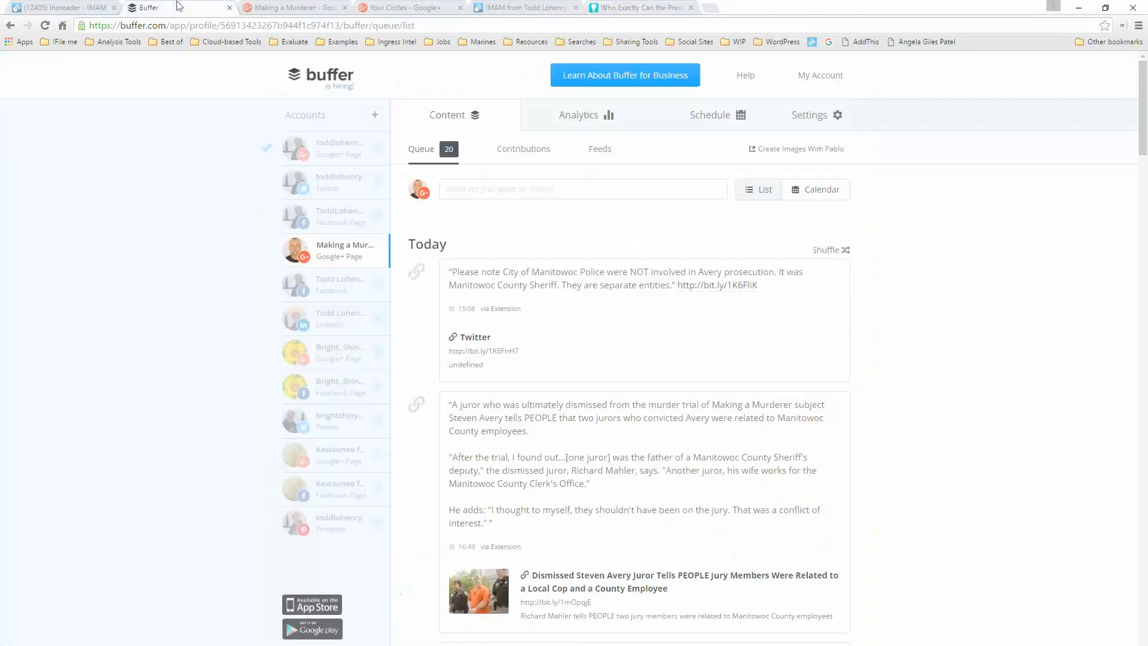
left_click(45, 25)
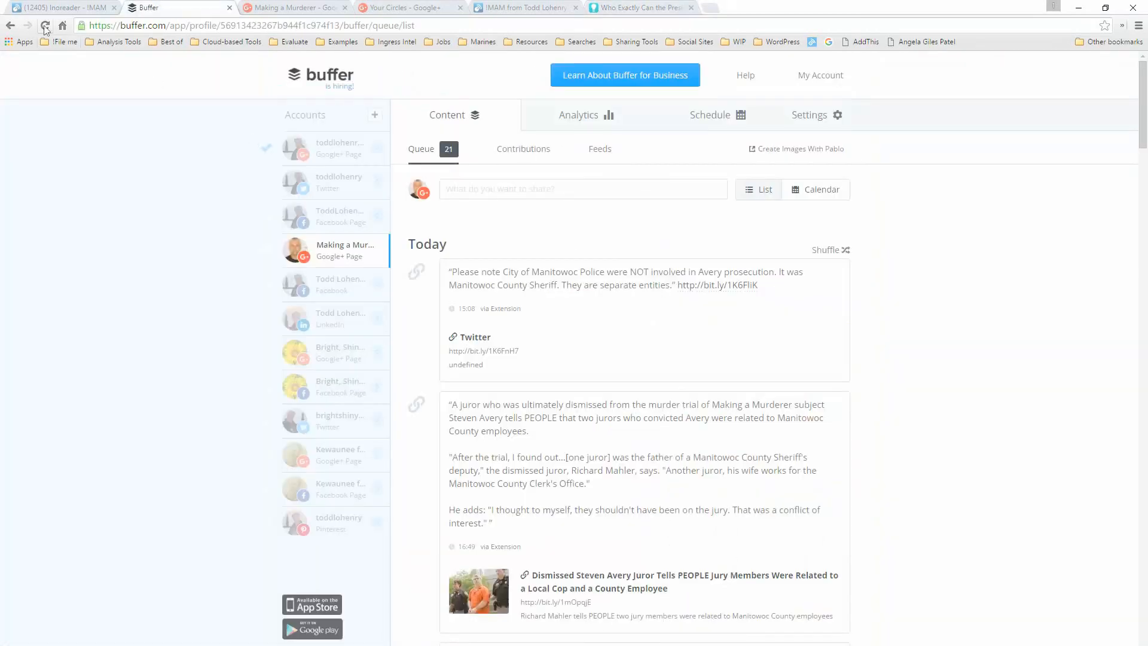
left_click(44, 25)
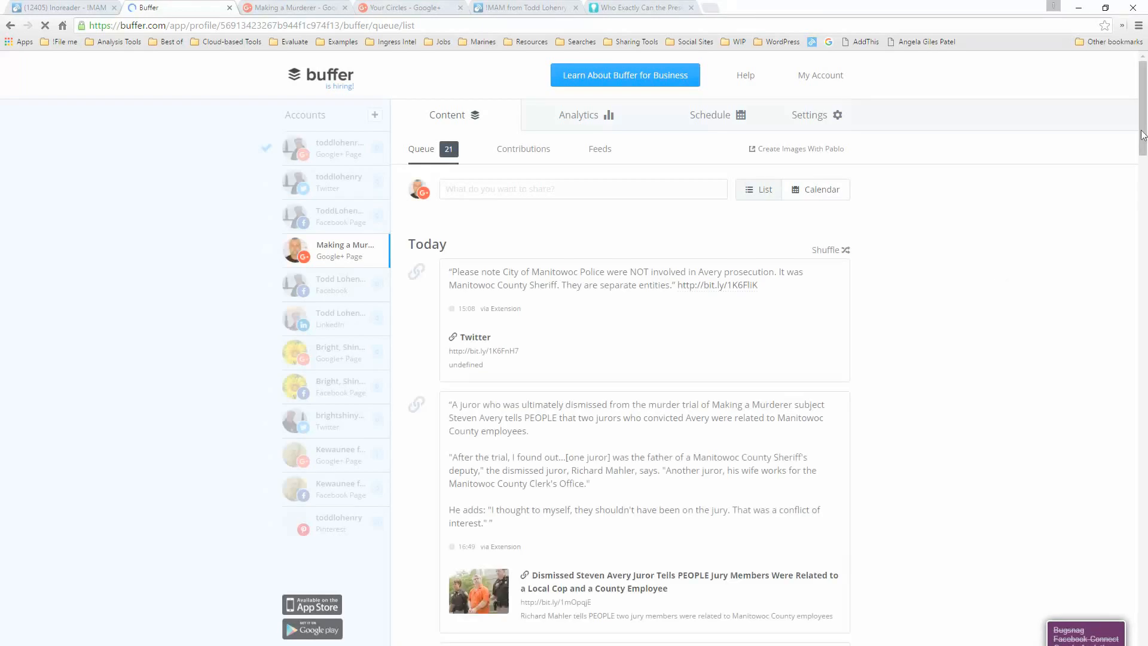
Step: Scroll through the refreshed Google+ page queue now listing 21 scheduled posts
scroll("down", 3)
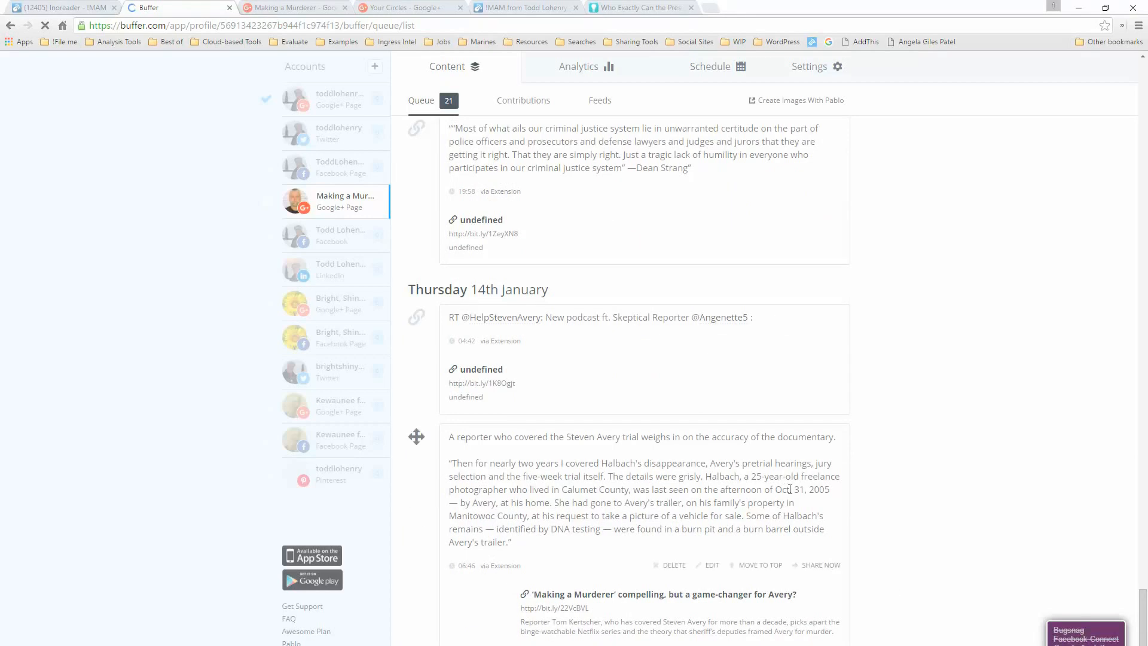
mouse_move(898, 481)
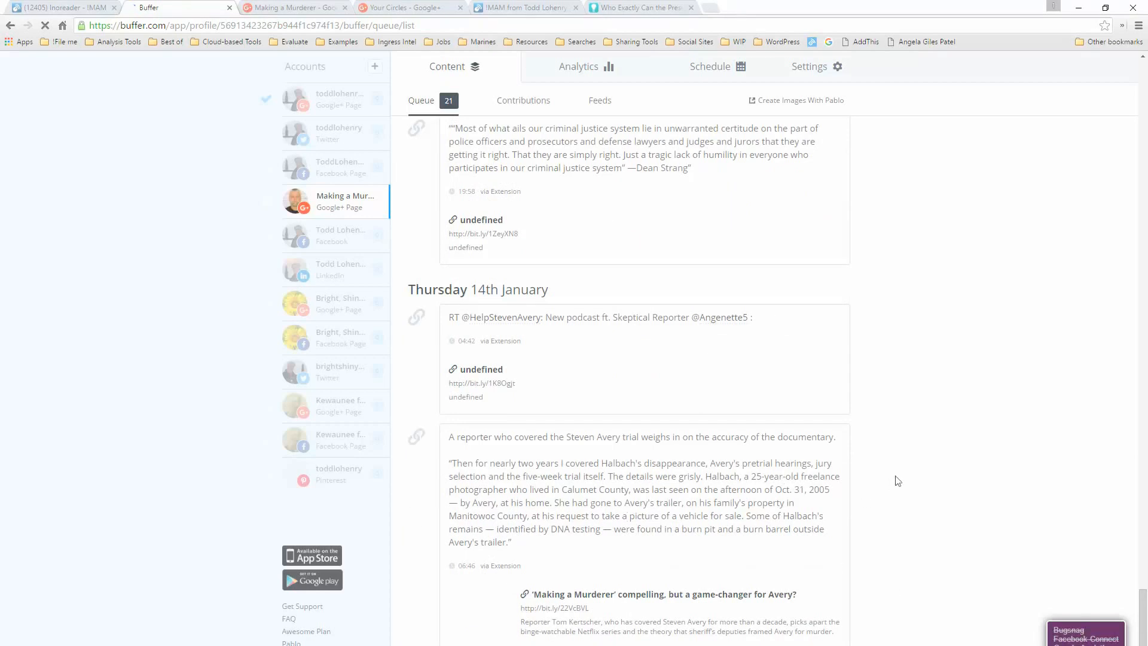
scroll("down", 3)
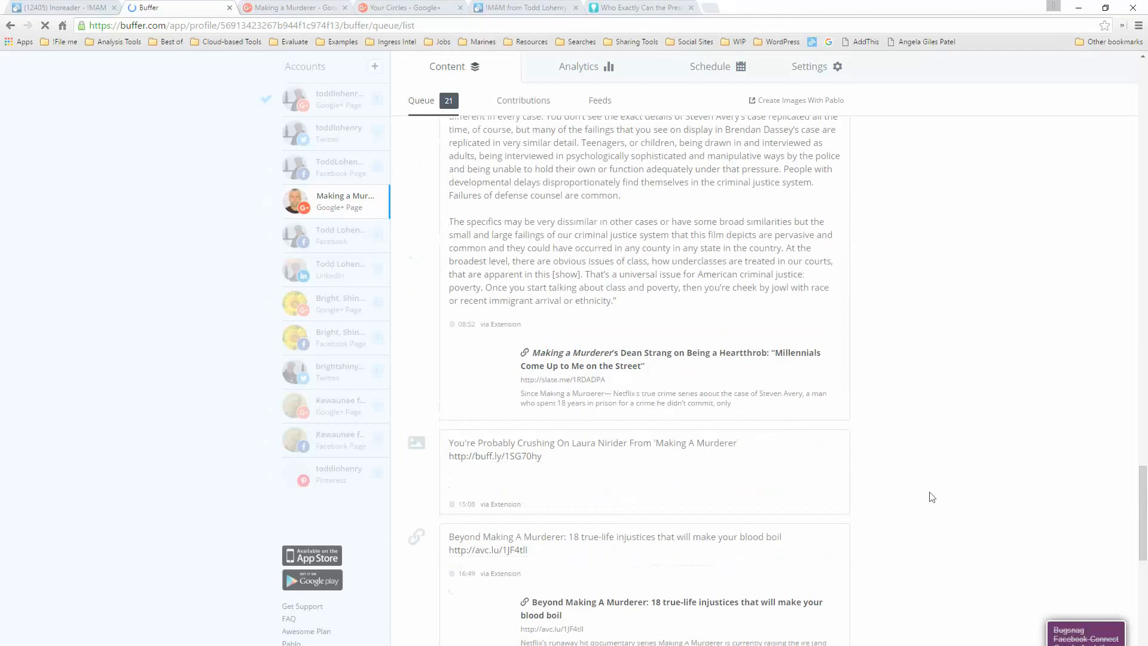
scroll("down", 3)
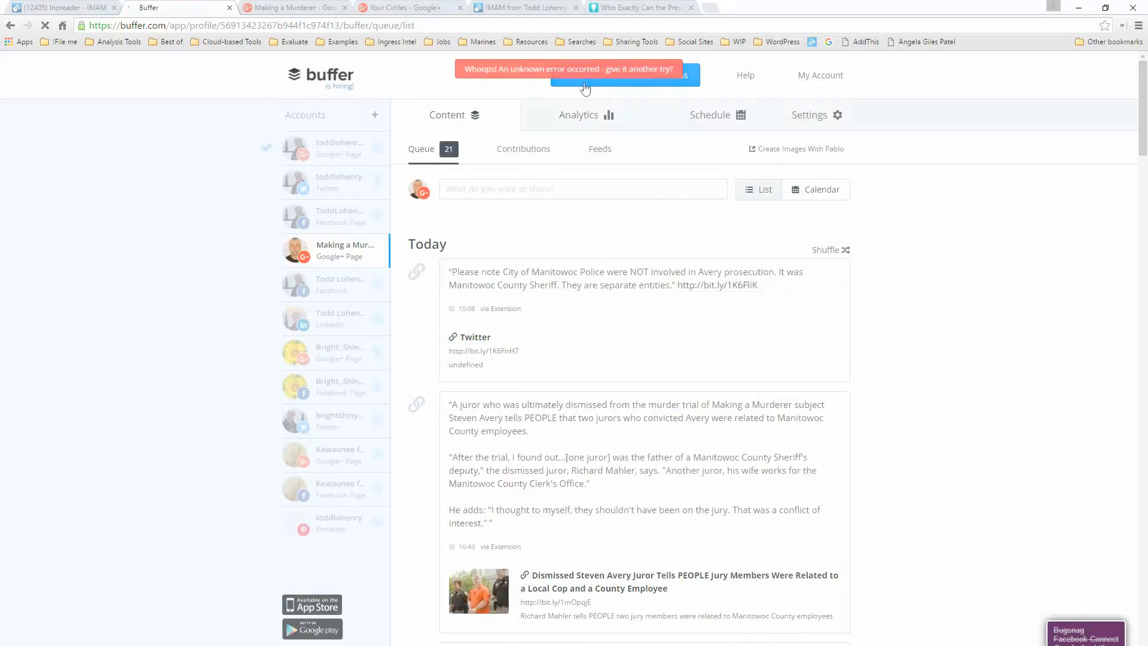
mouse_move(1006, 207)
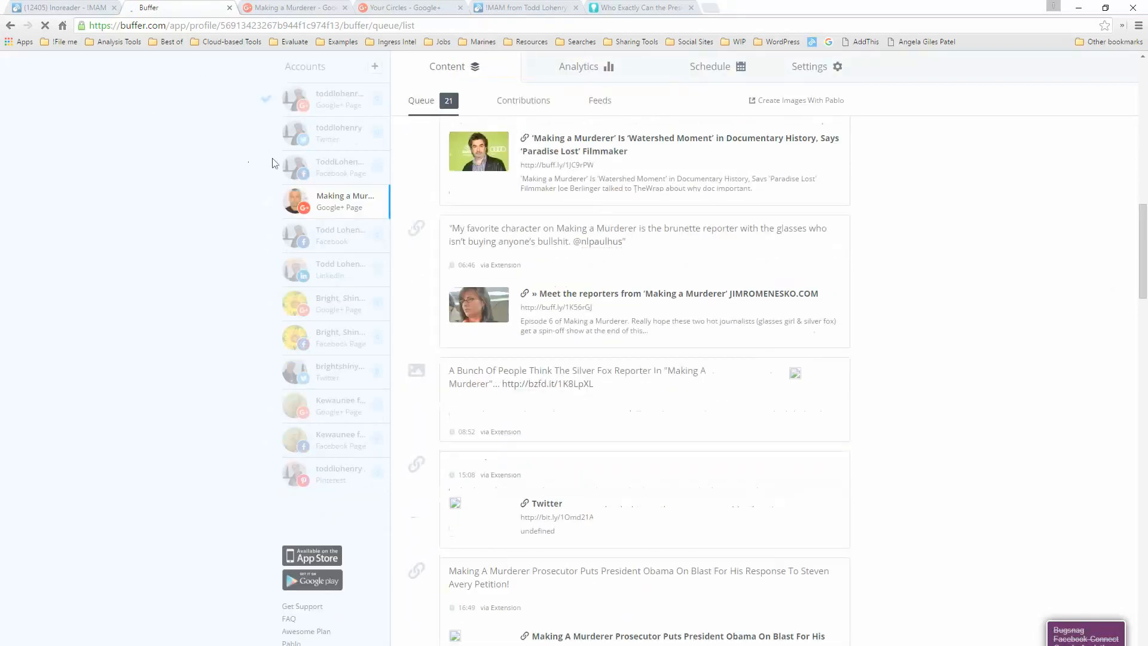
scroll("down", 3)
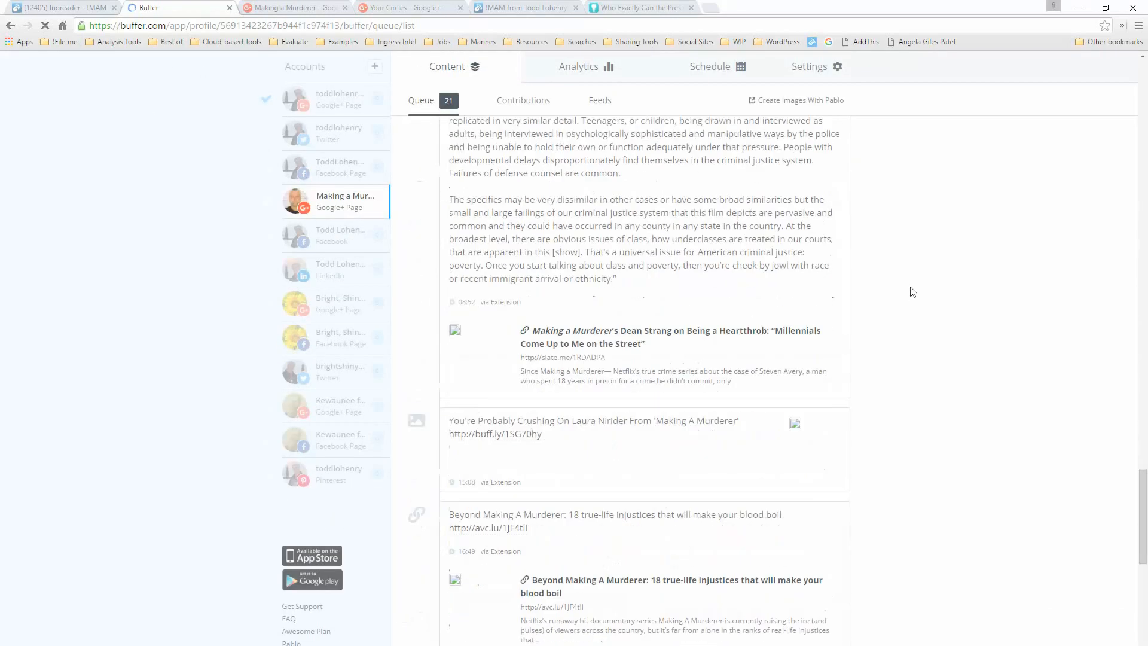
scroll("down", 3)
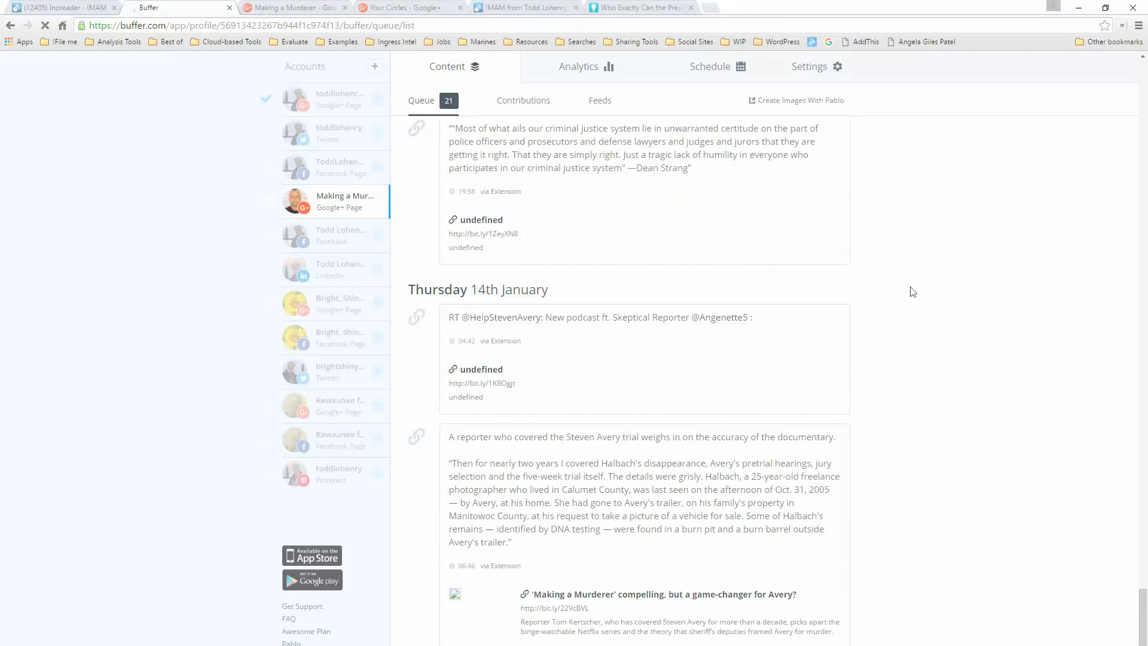
mouse_move(913, 286)
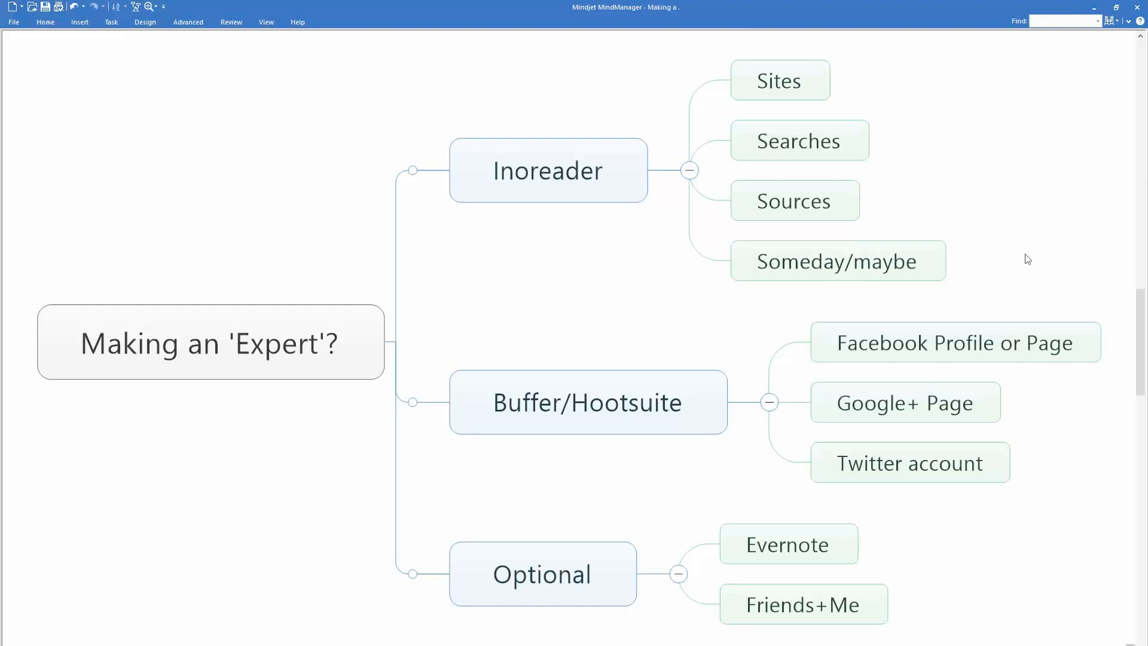
Step: Point out the Buffer/Hootsuite branch with its Facebook Profile or Page and Twitter account topics in the mind map
left_click(589, 401)
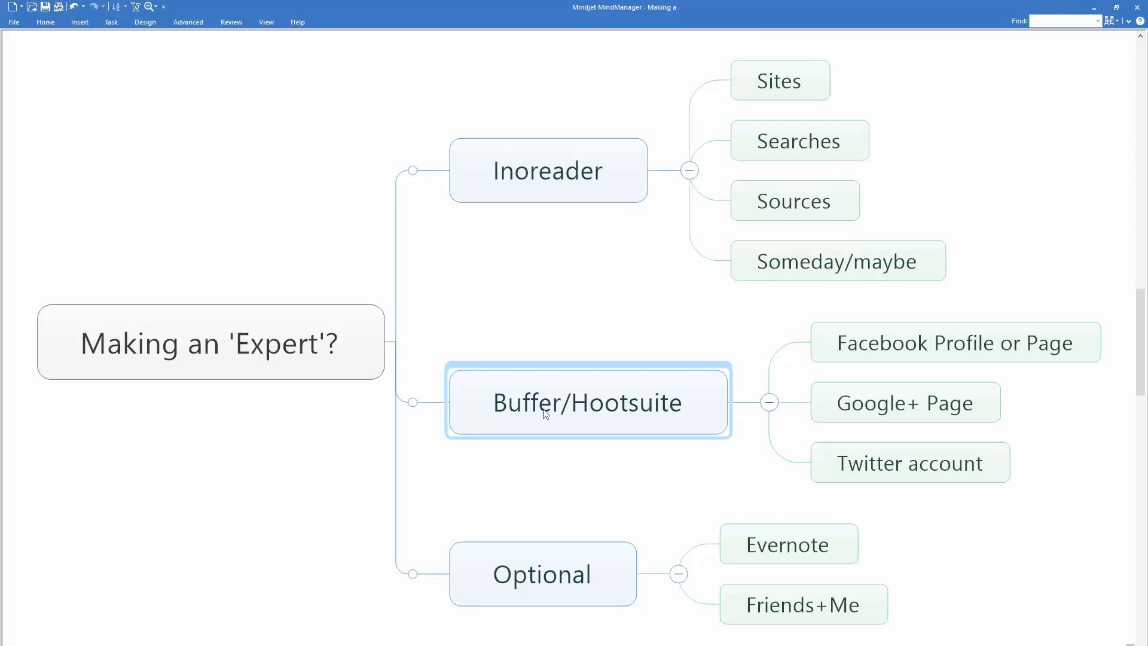
left_click(955, 342)
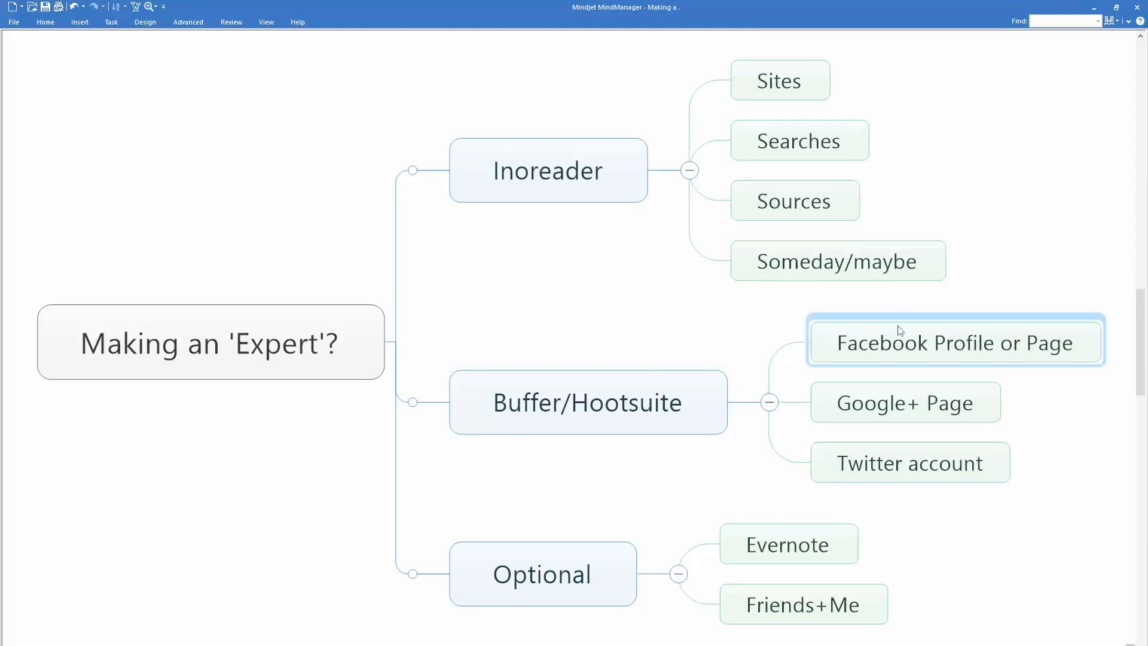
left_click(910, 461)
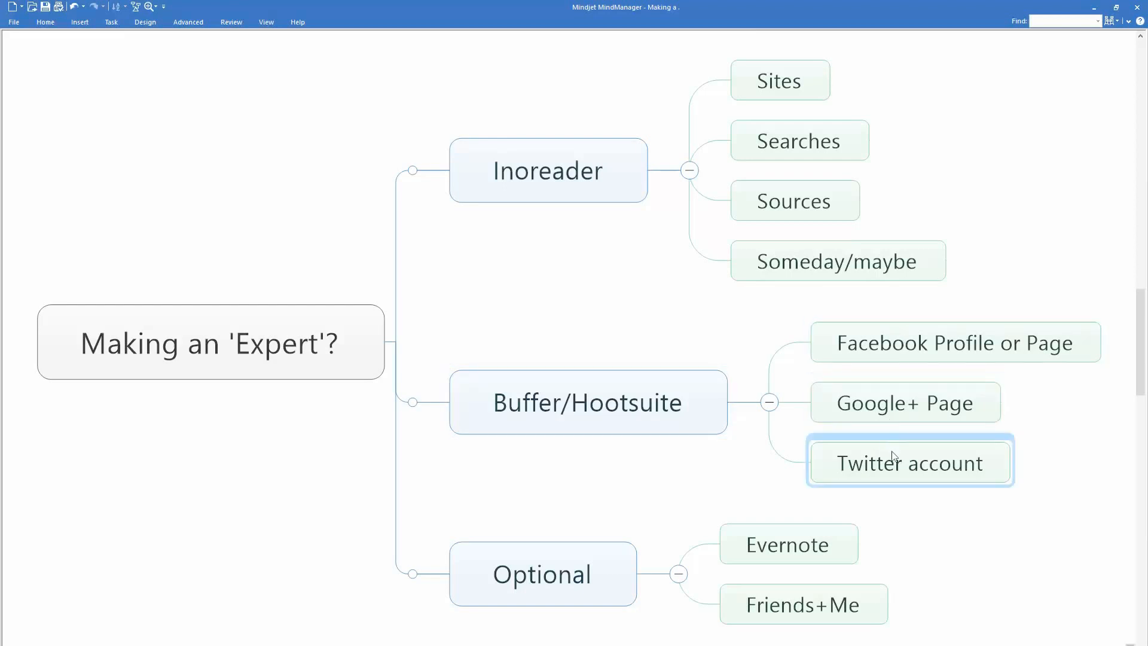
left_click(542, 573)
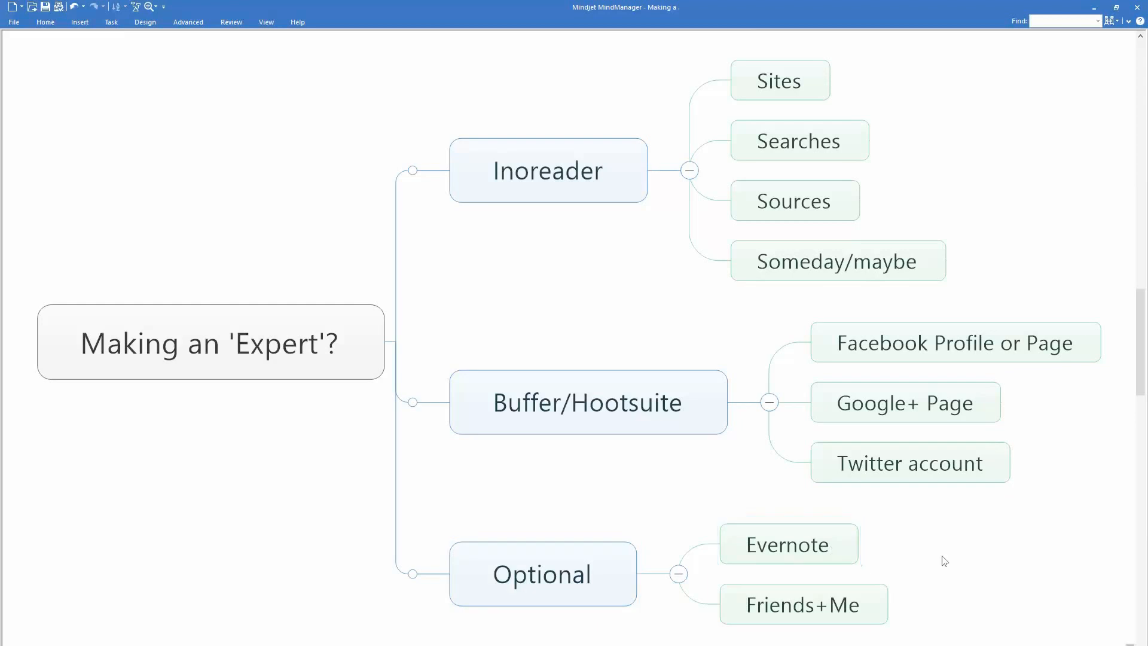
mouse_move(967, 561)
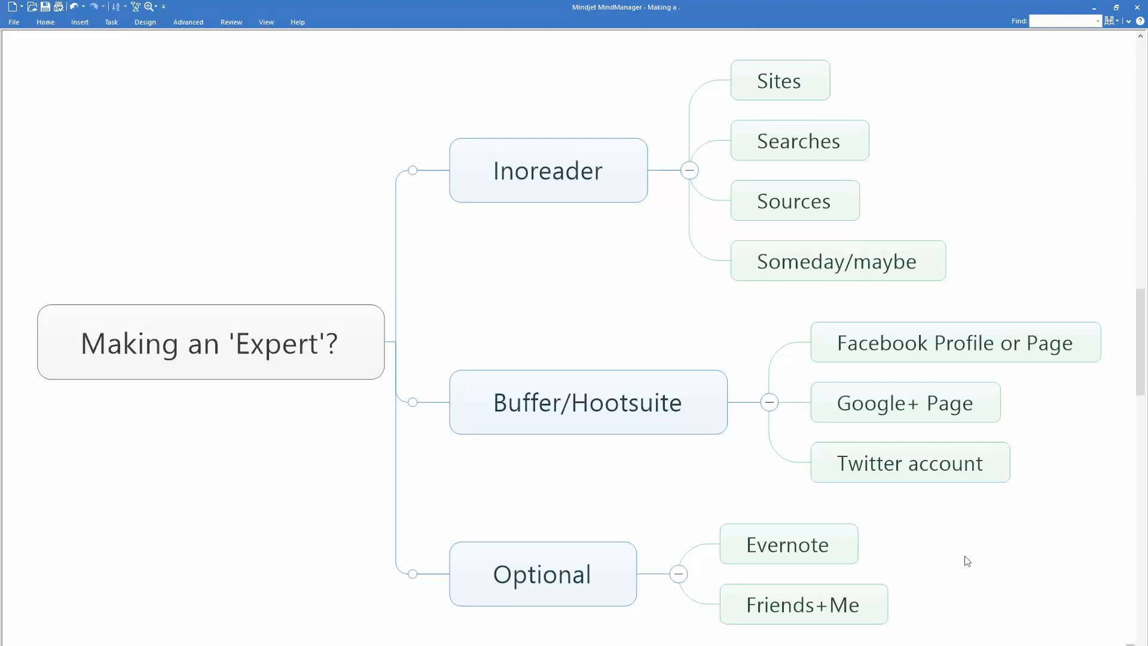
left_click(788, 543)
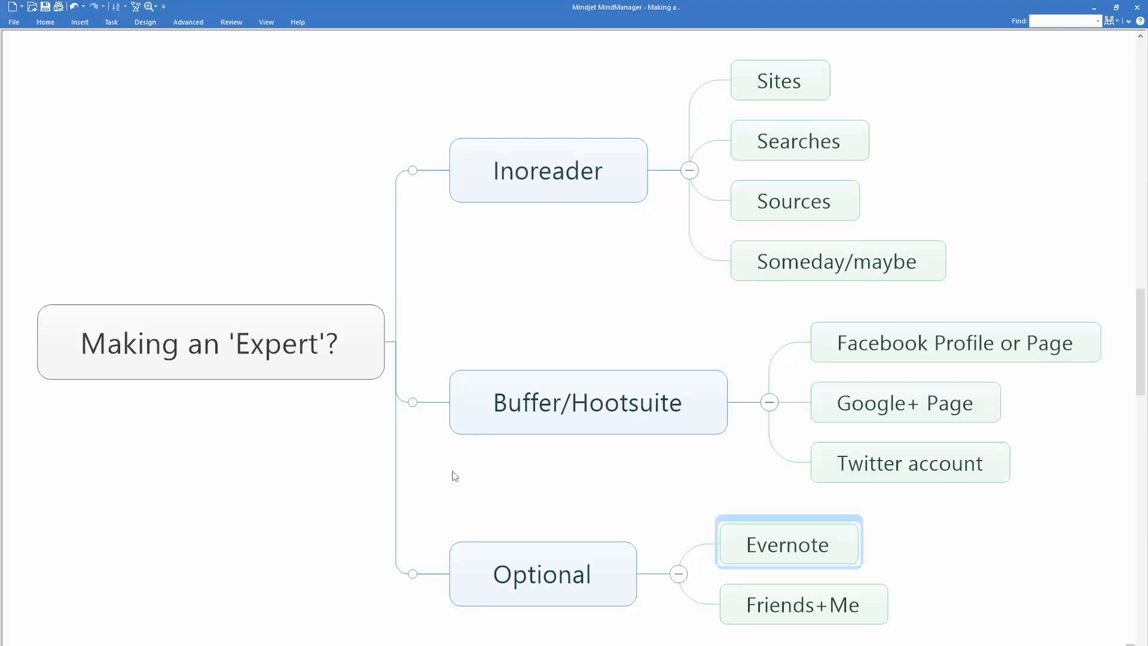
left_click(161, 450)
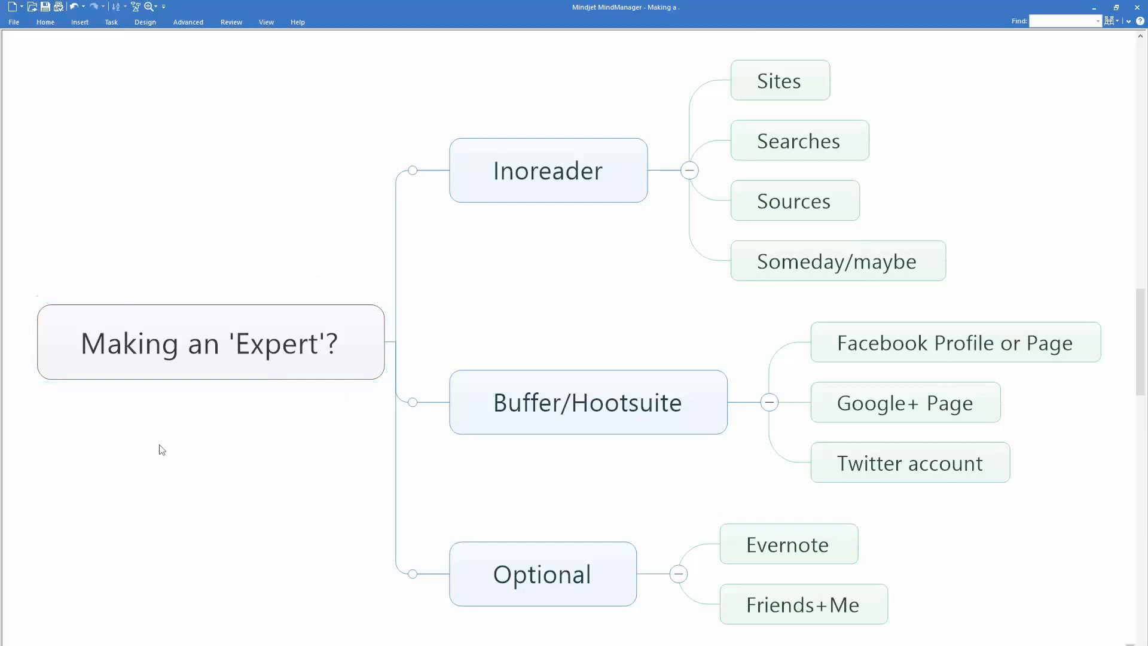
left_click(588, 402)
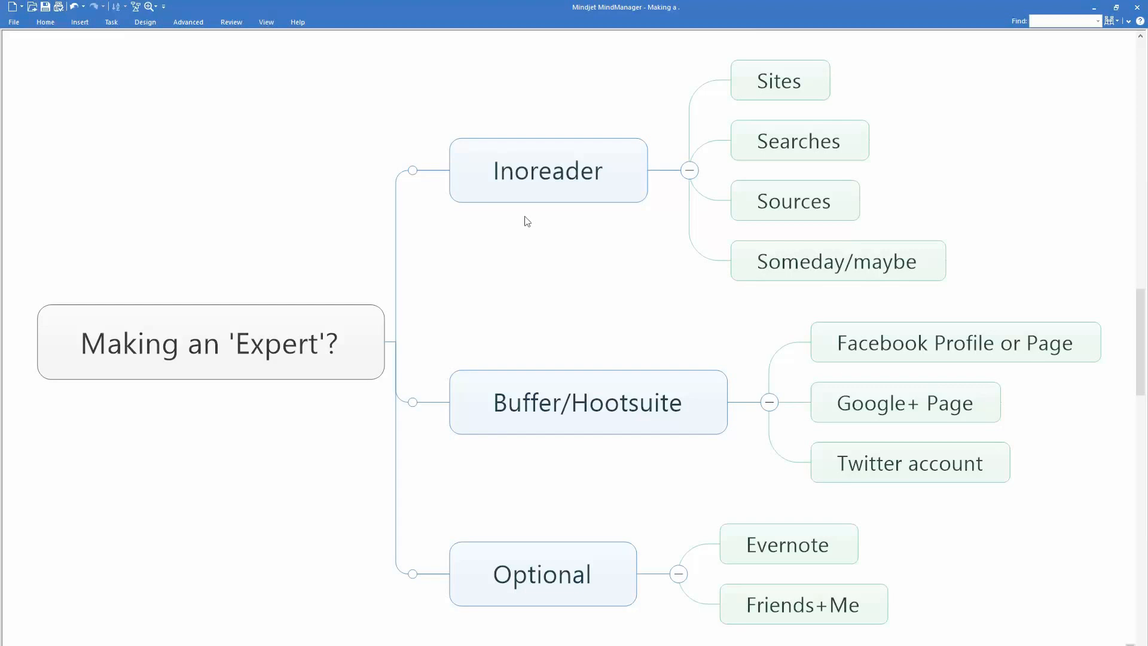
left_click(548, 170)
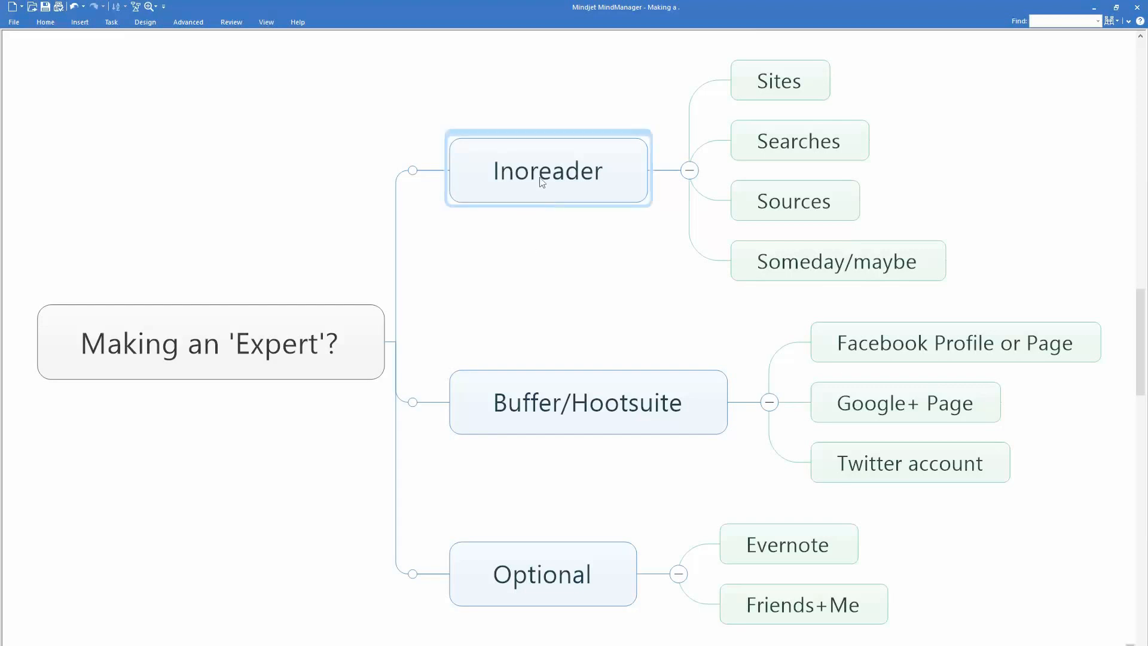
left_click(589, 402)
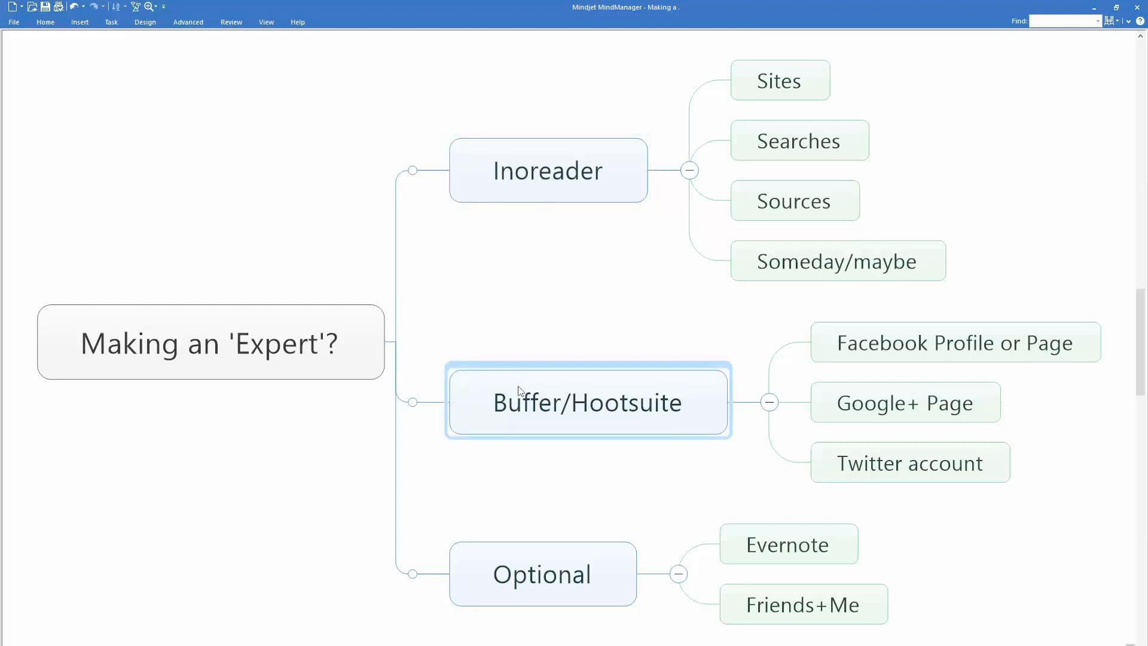
left_click(803, 602)
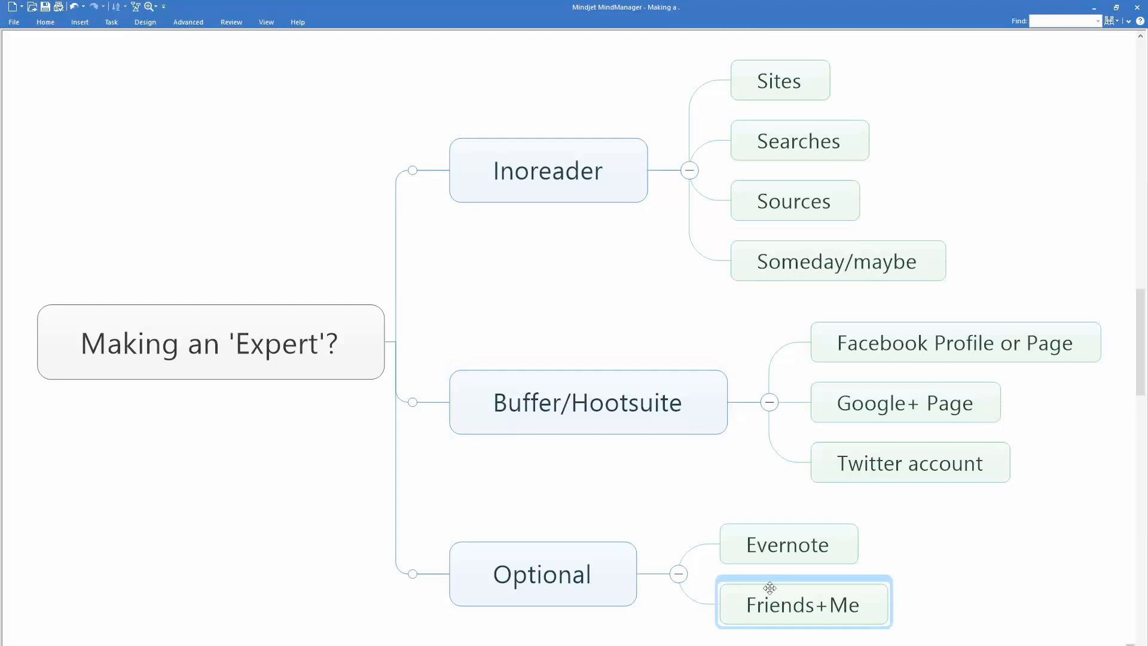
mouse_move(775, 602)
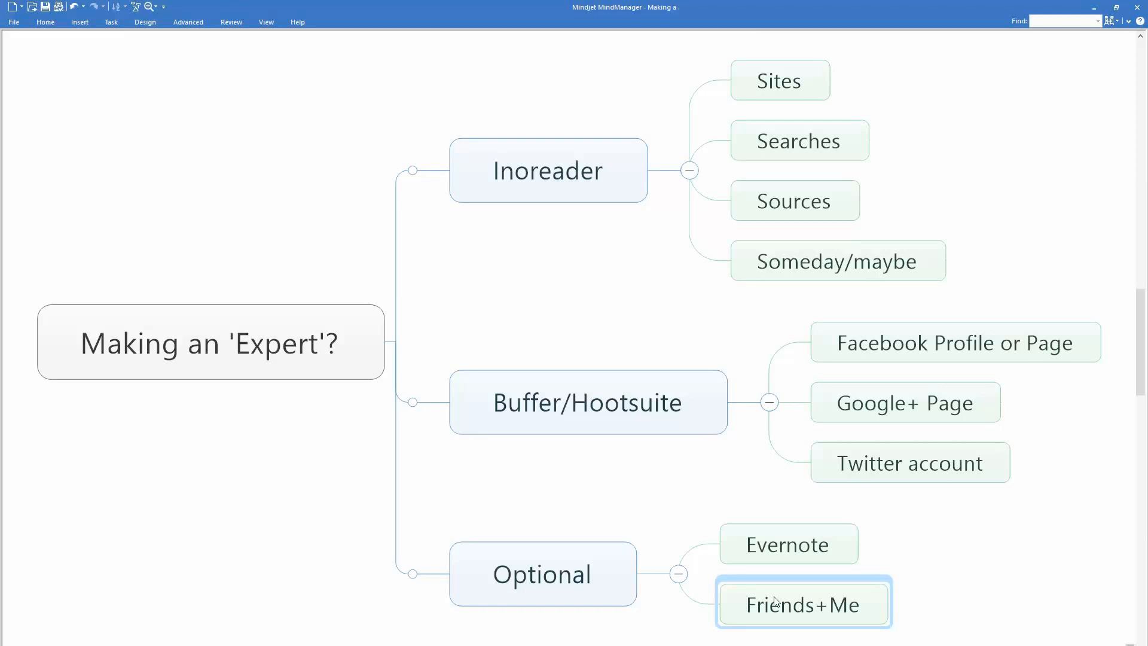
left_click(653, 458)
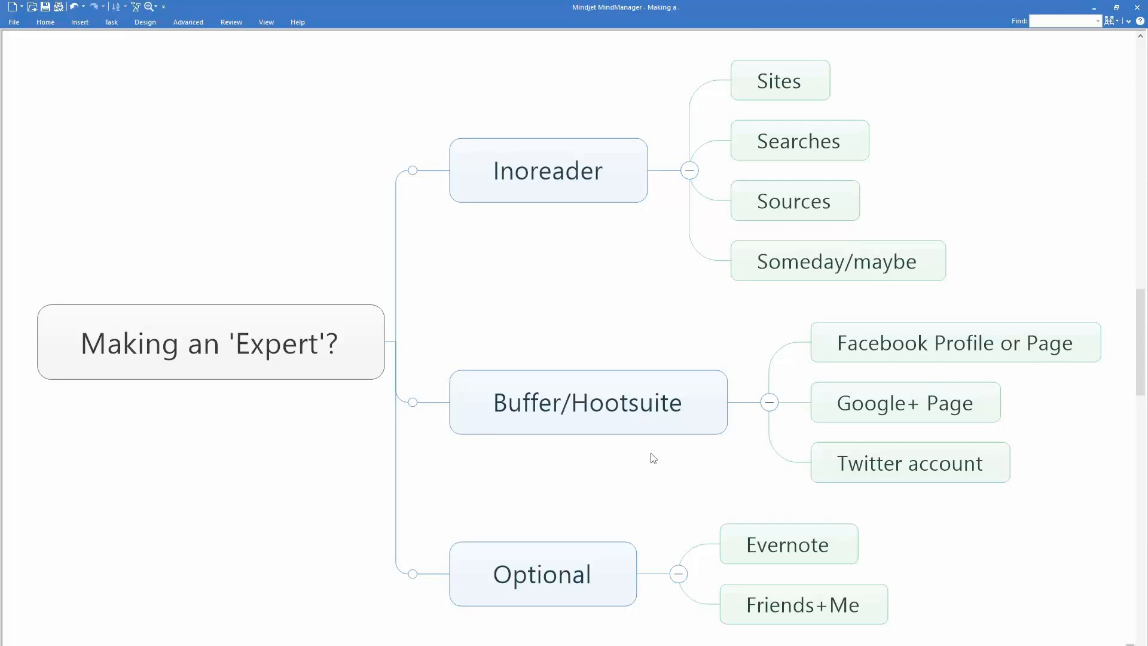